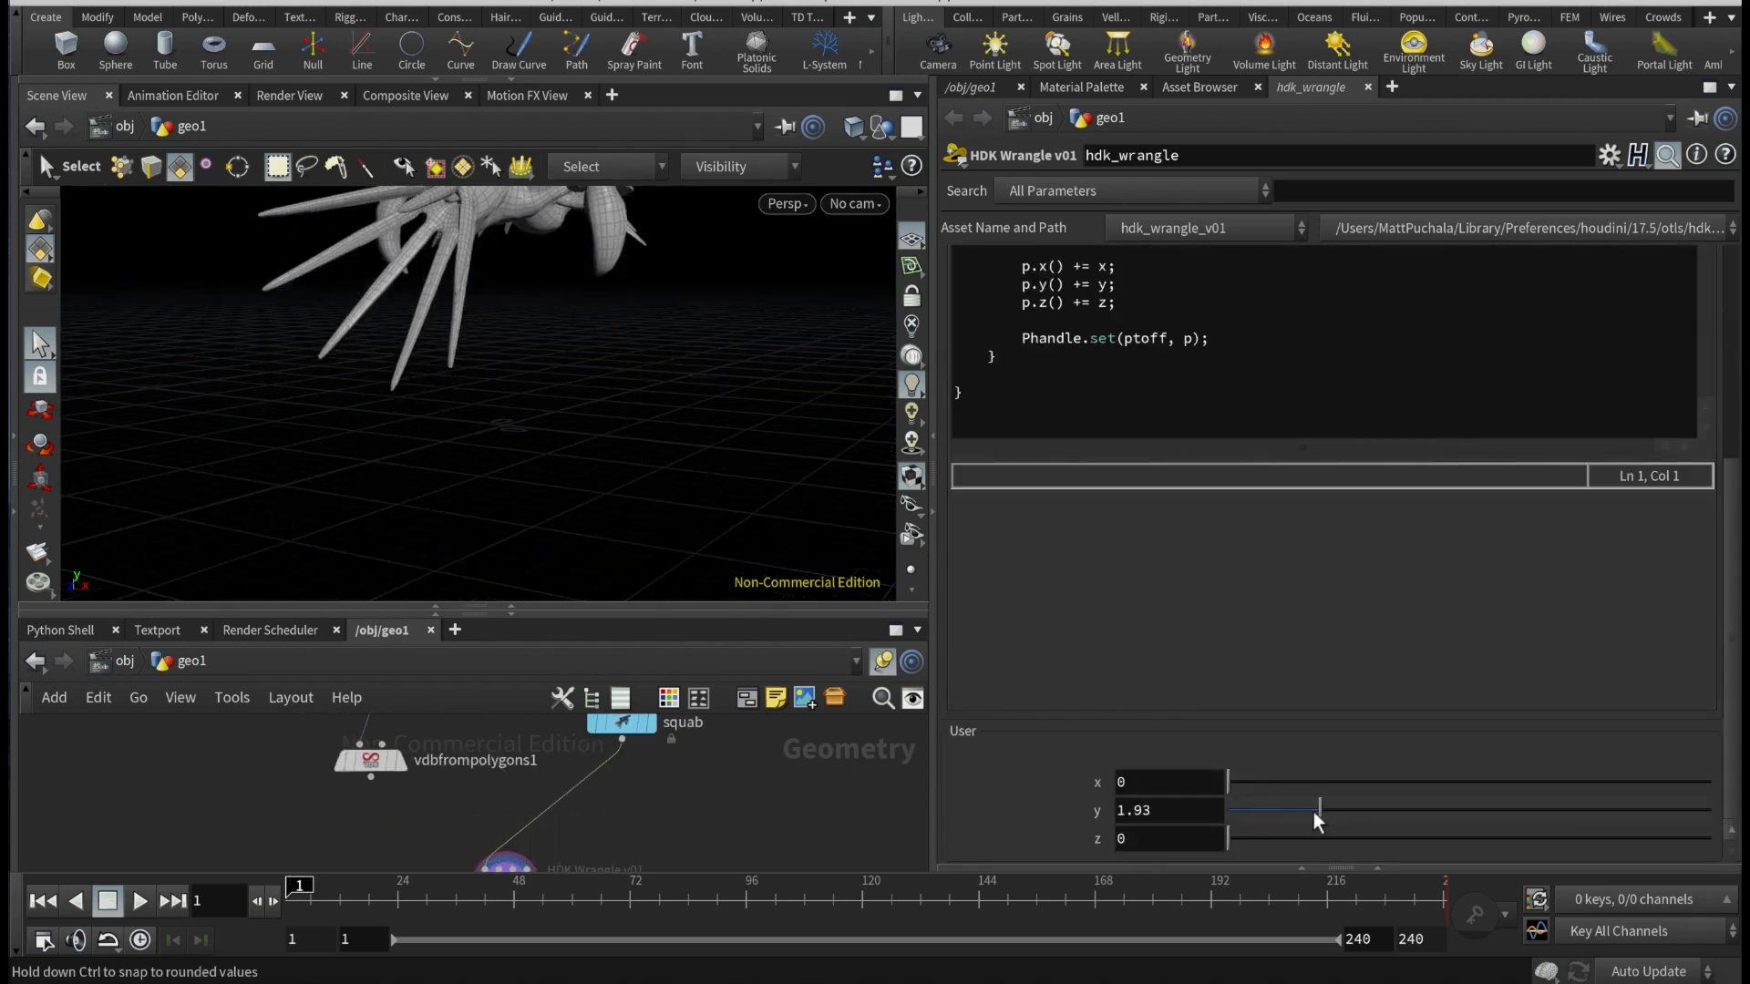
# Step: Offset the wrangle's geometry by dragging the y slider up and back
pyautogui.moveTo(1316, 809); pyautogui.dragTo(1234, 809)
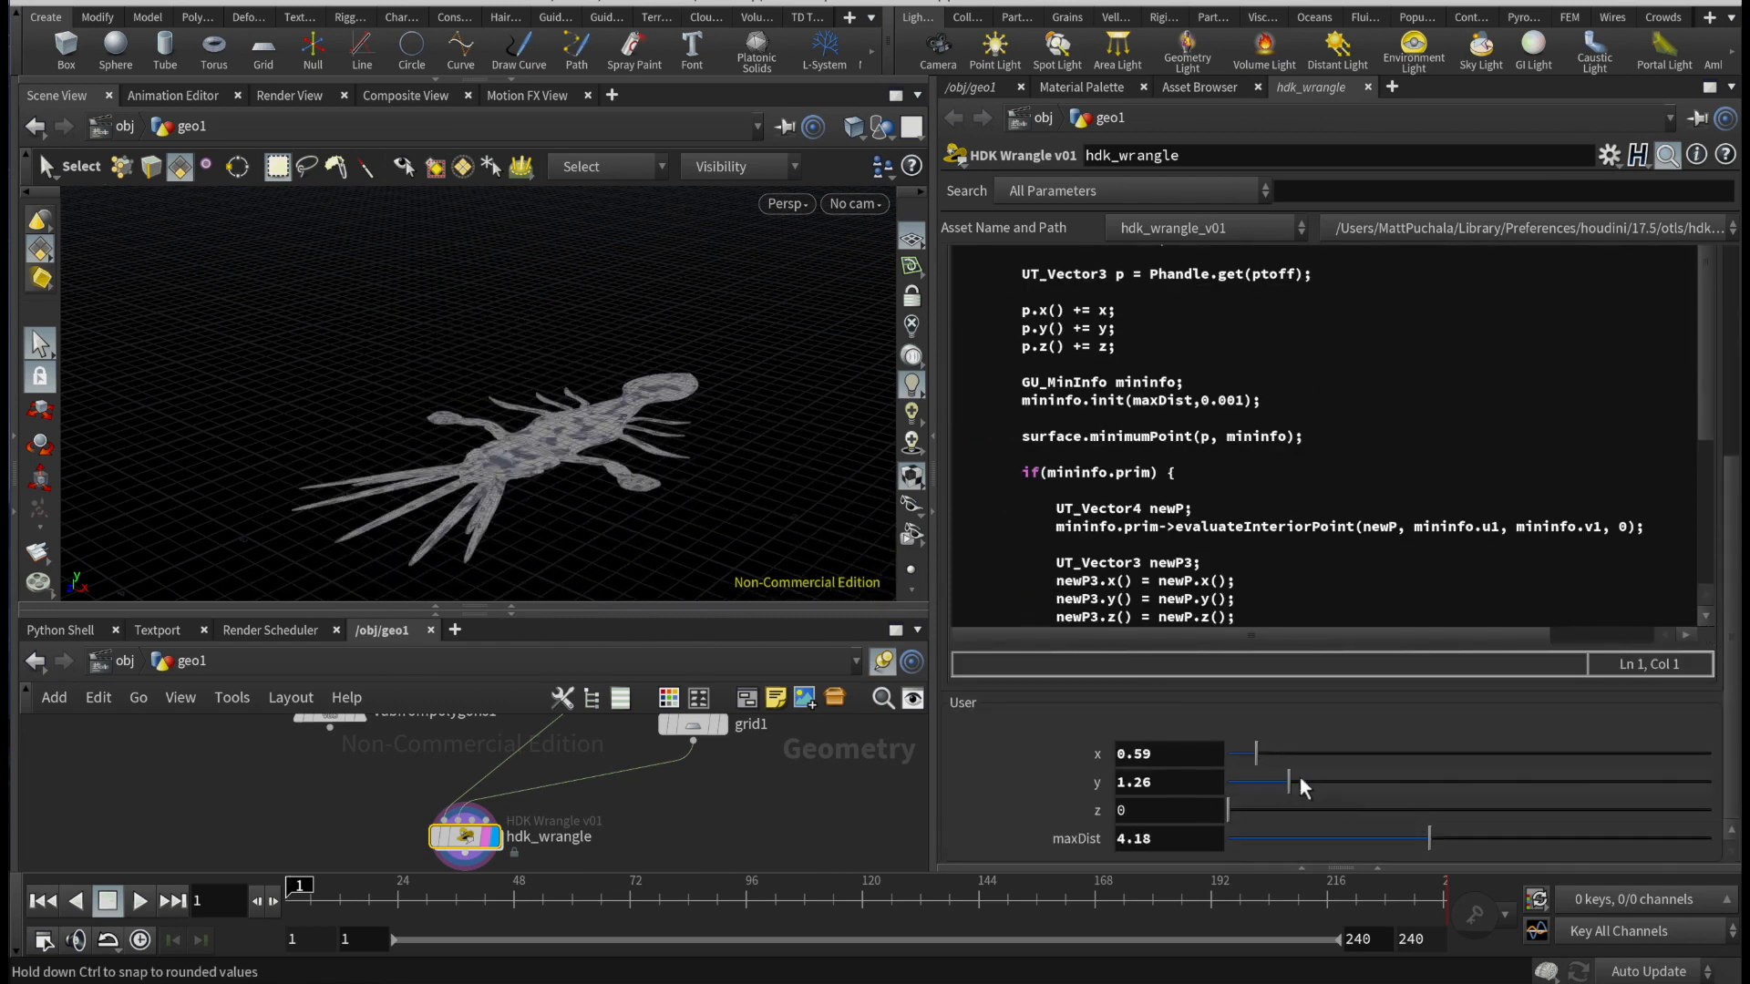
pyautogui.moveTo(1278, 782); pyautogui.dragTo(1314, 782)
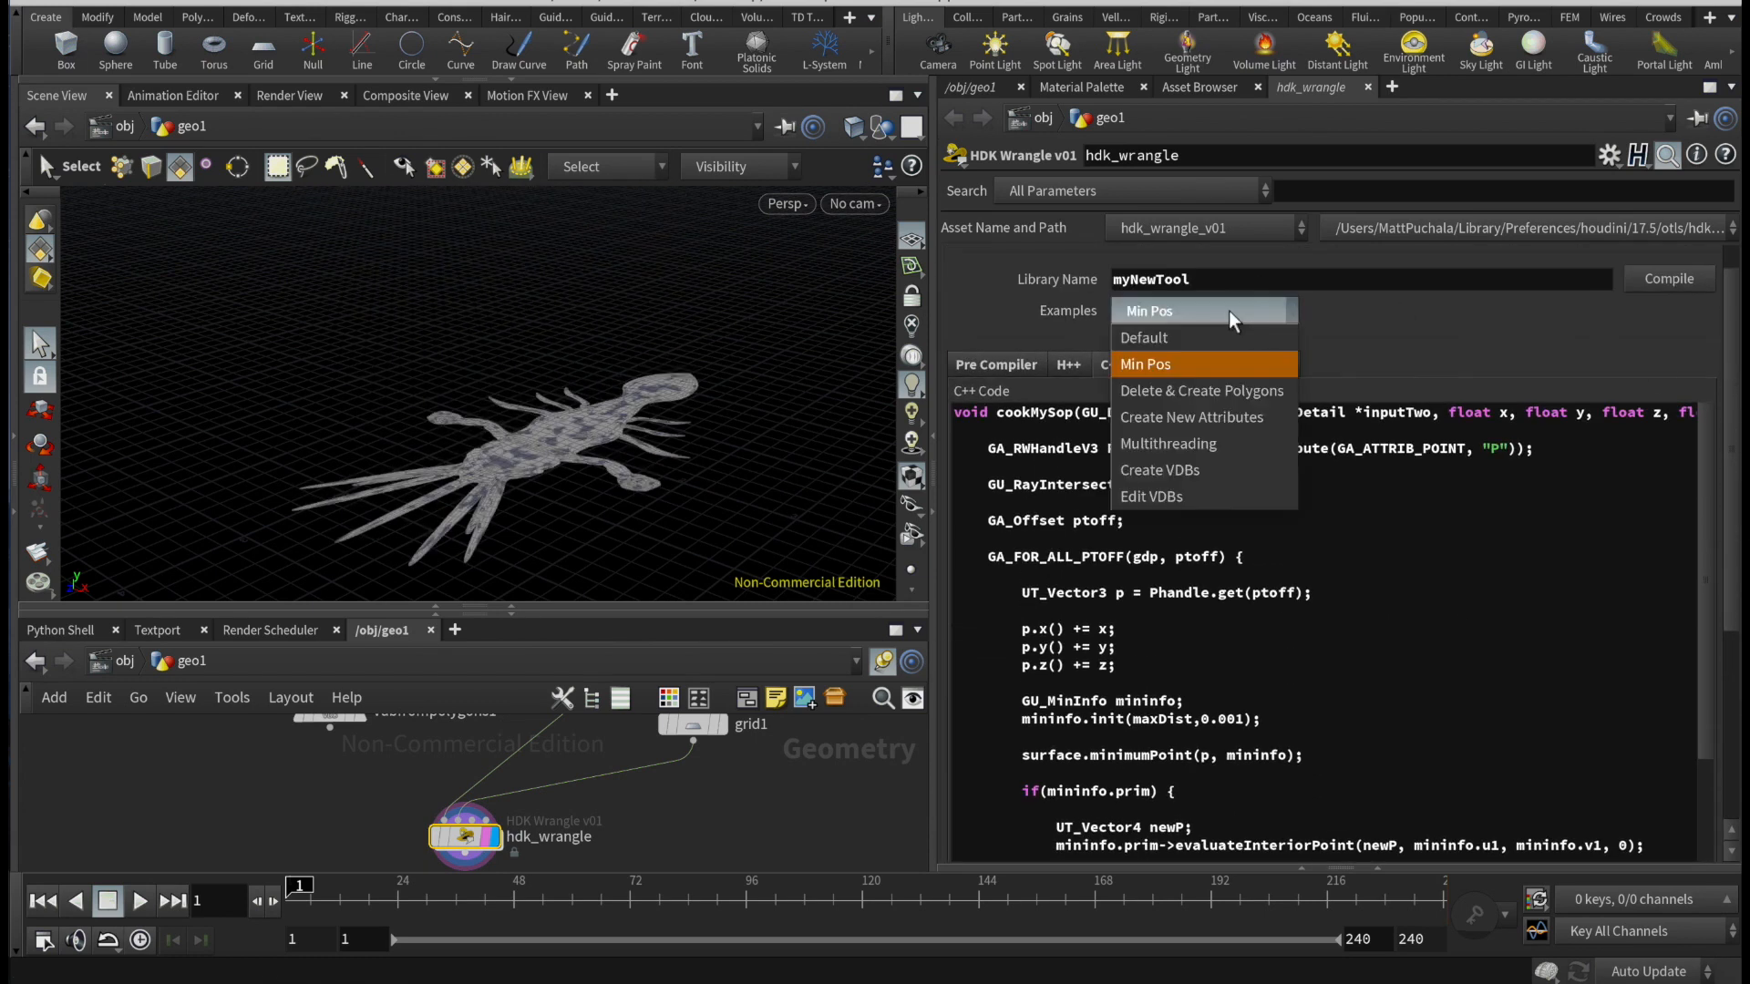
# Step: Load the Create New Attributes example and view newAttribute in the spreadsheet while changing defaultValue
pyautogui.click(1193, 416)
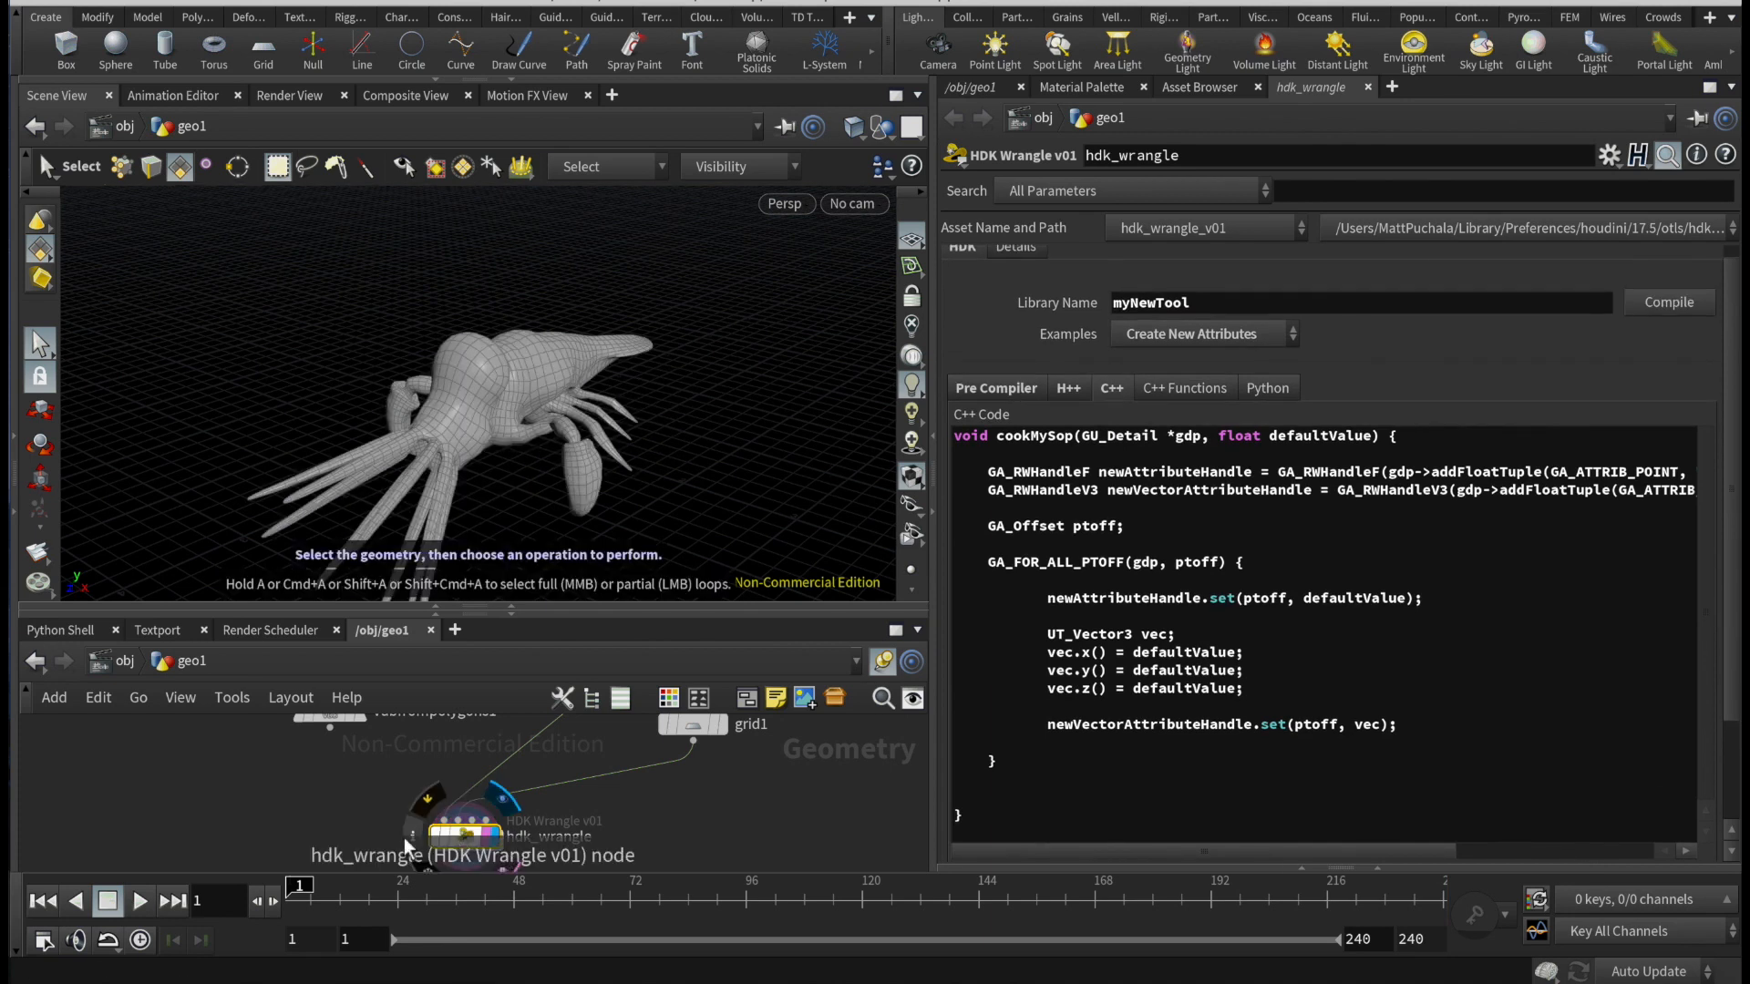
pyautogui.click(465, 850)
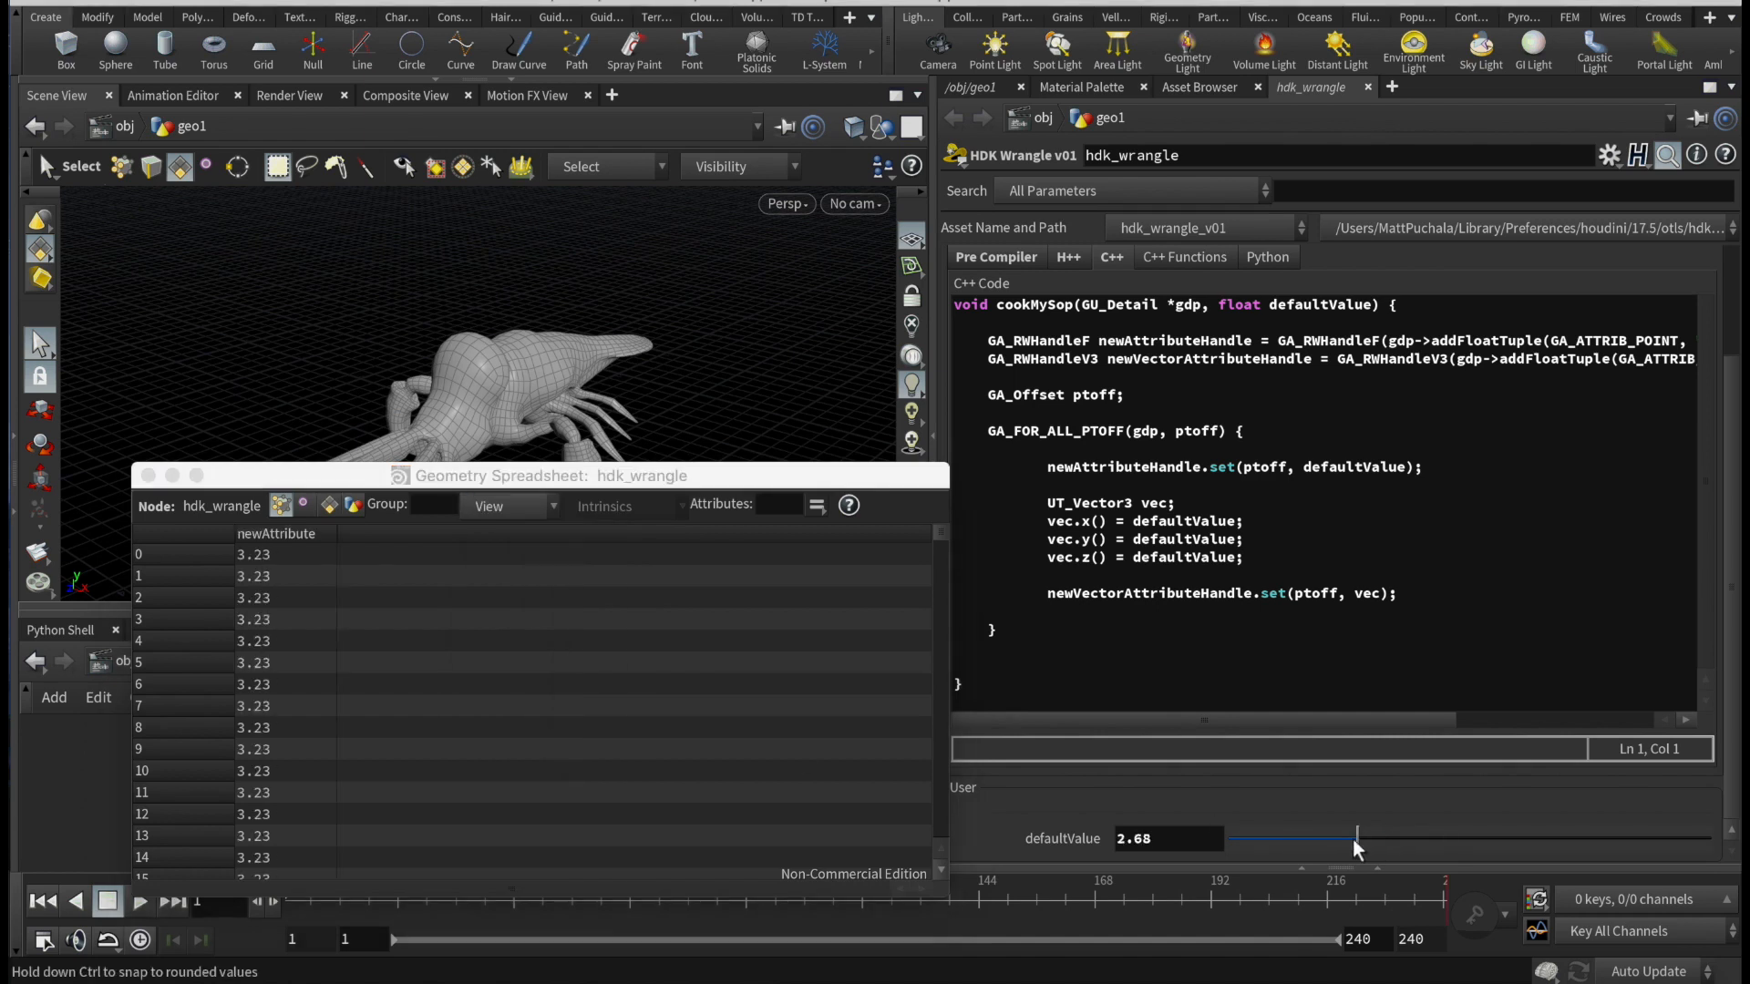
pyautogui.moveTo(1357, 839); pyautogui.dragTo(1480, 838)
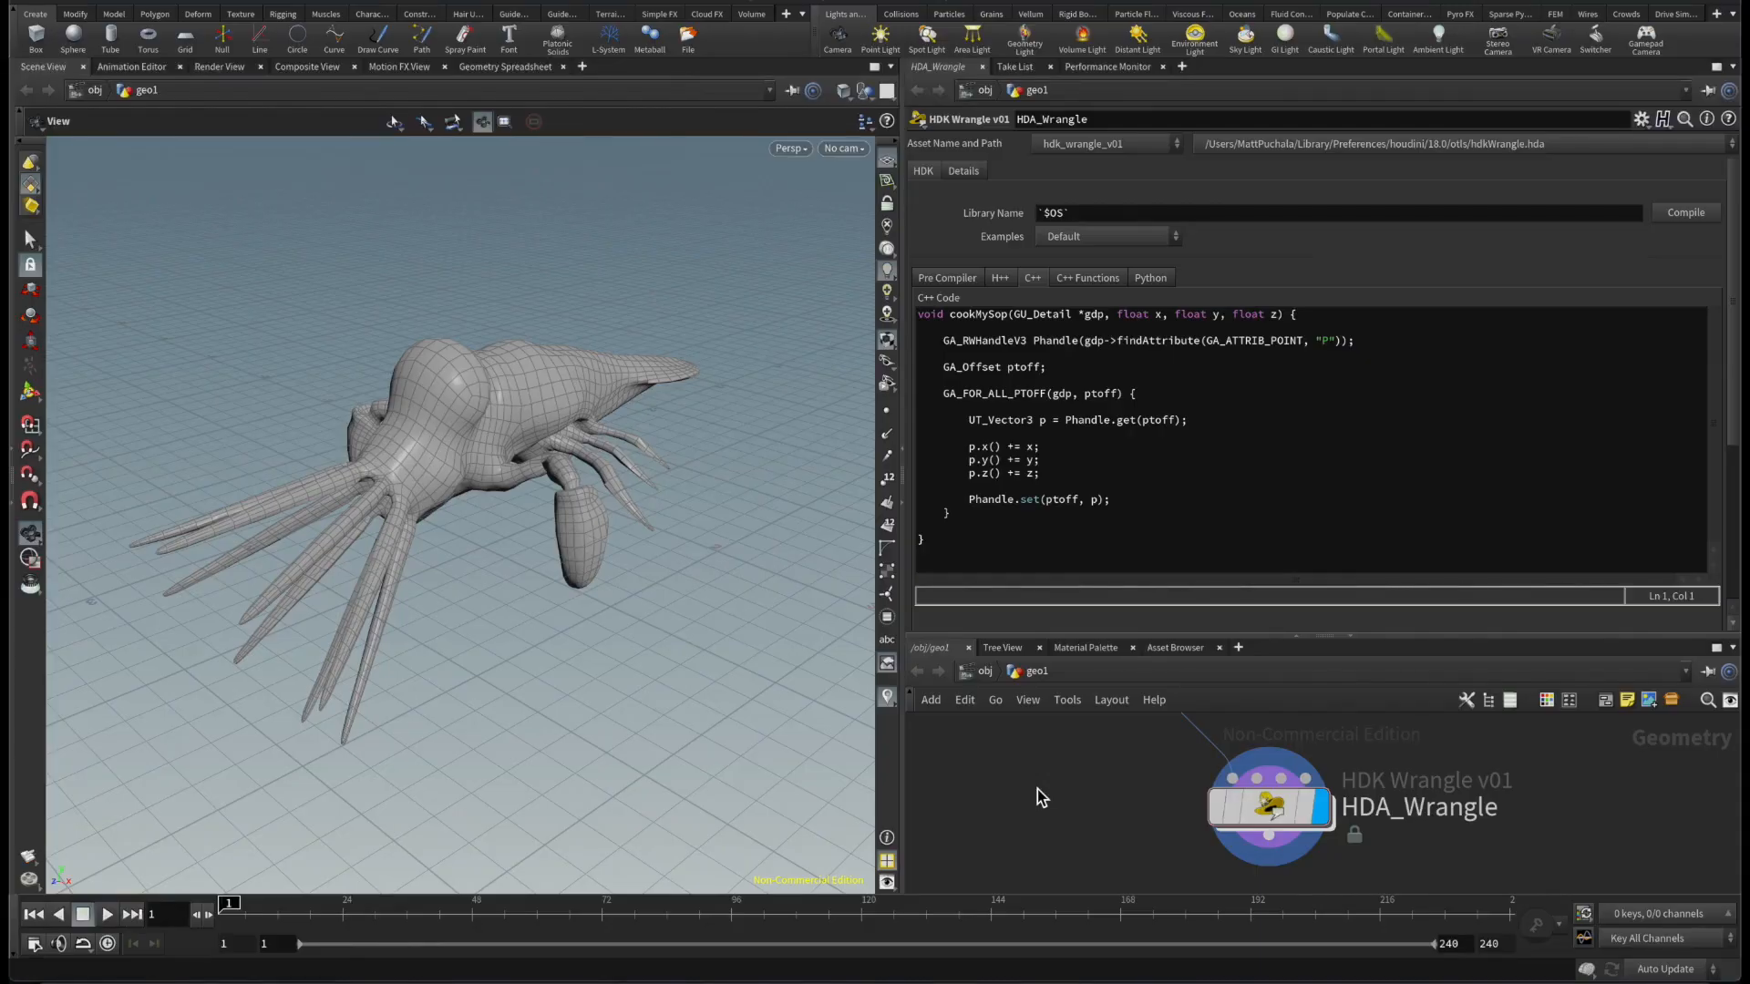
pyautogui.moveTo(1188, 661)
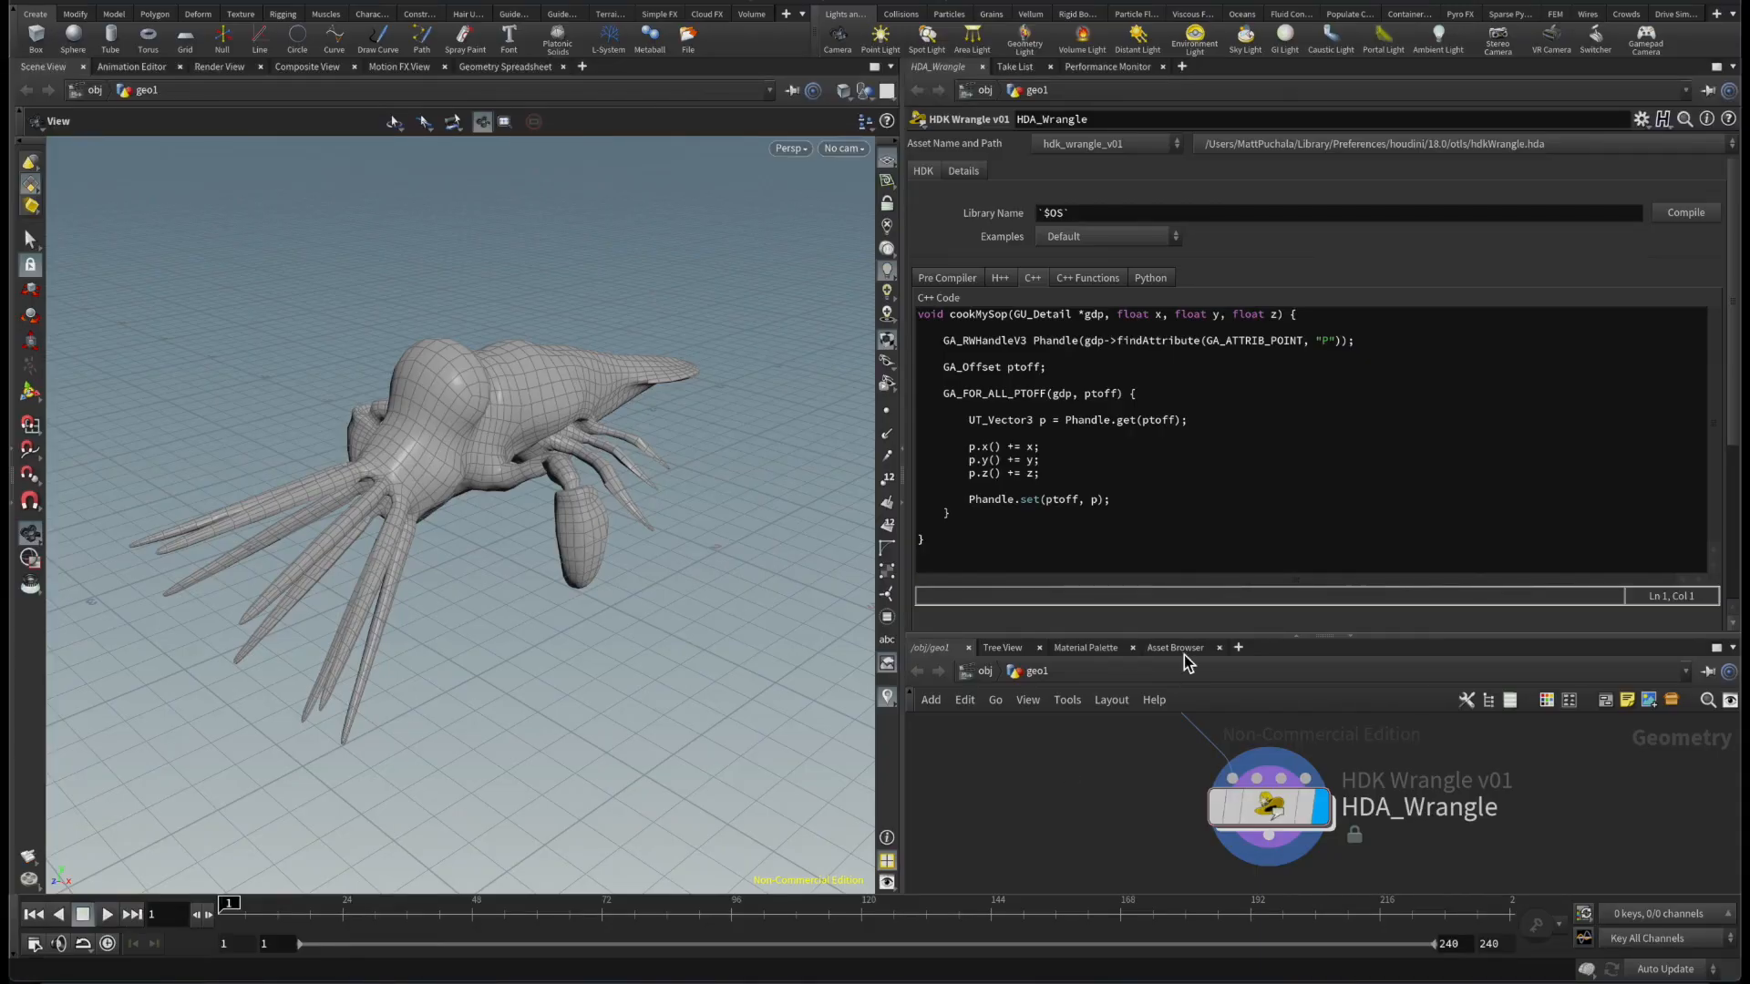
pyautogui.moveTo(995, 220)
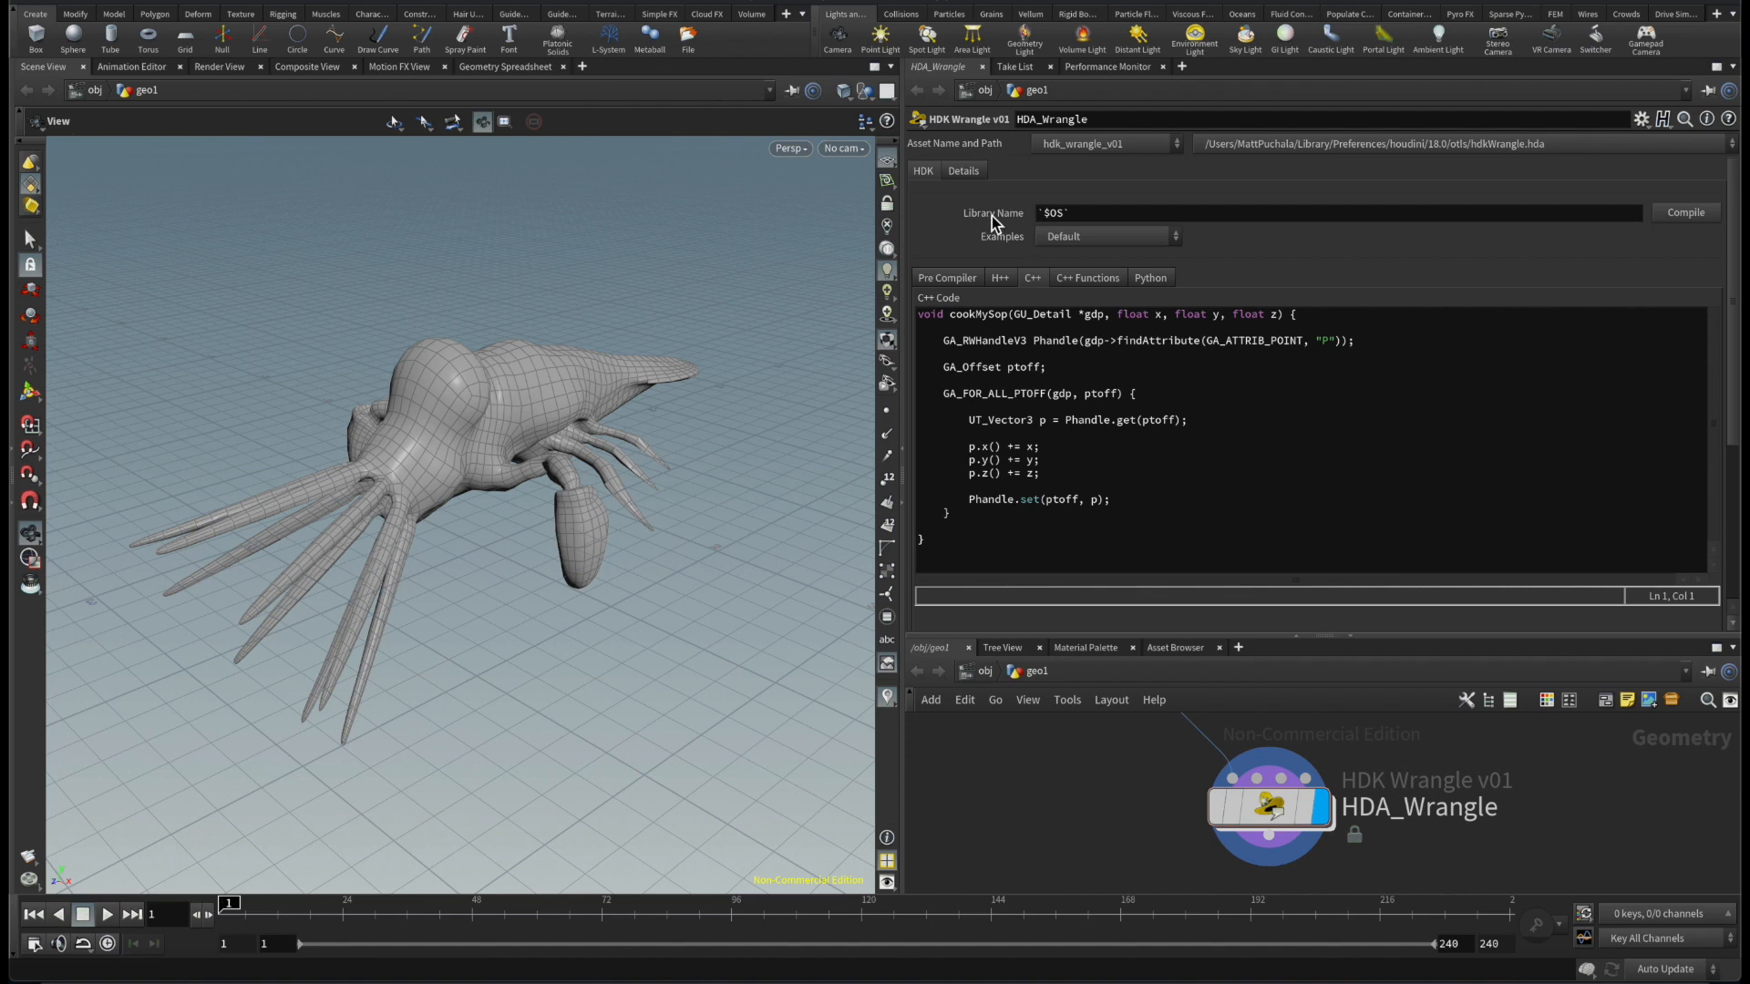
pyautogui.moveTo(1117, 221)
pyautogui.write('myNewTool_v1')
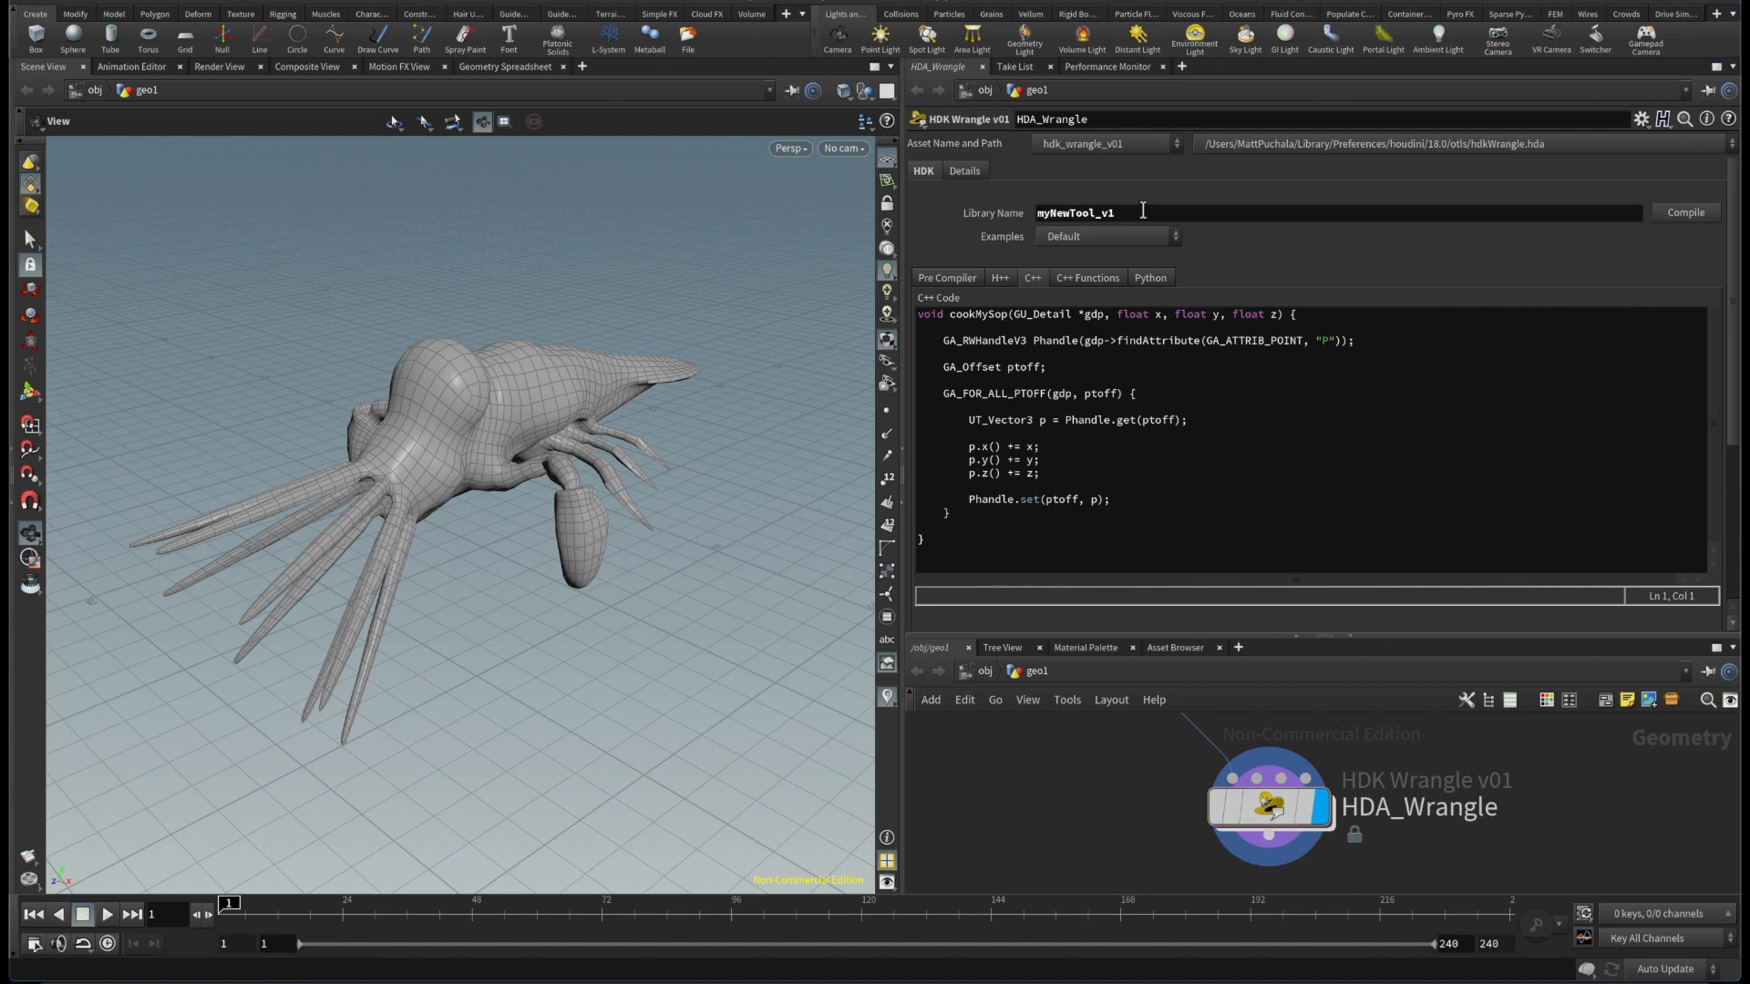
pyautogui.moveTo(1575, 208)
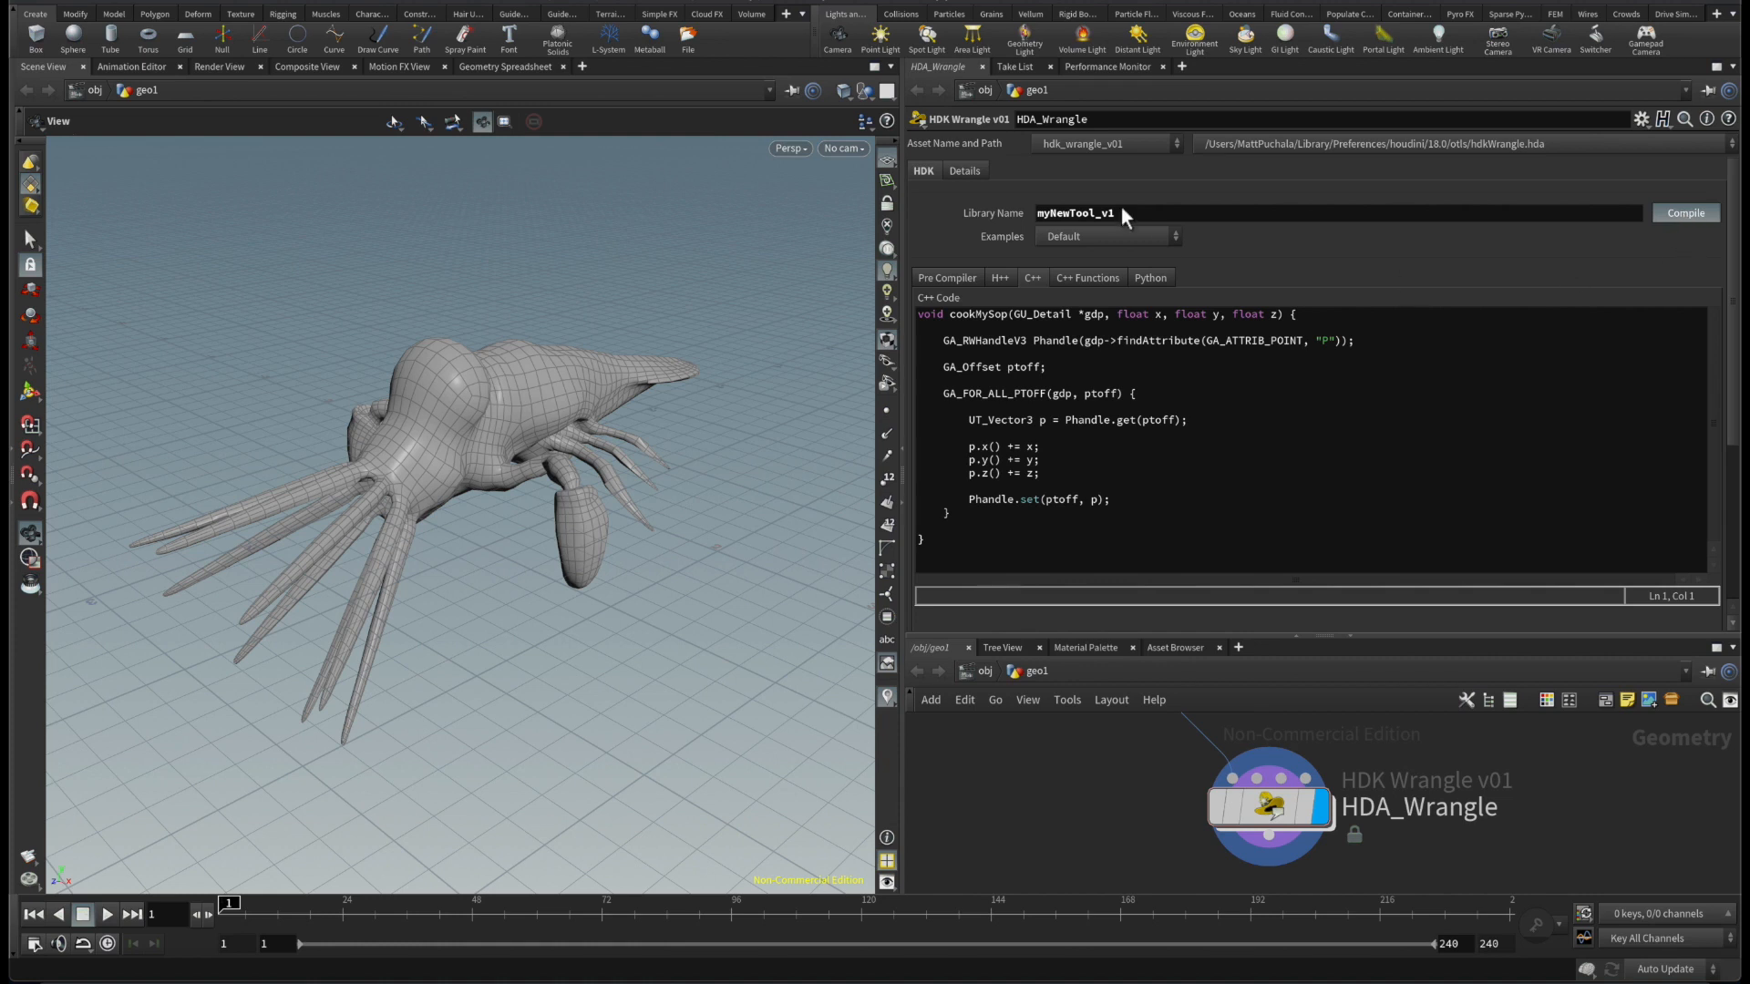
pyautogui.moveTo(1371, 429)
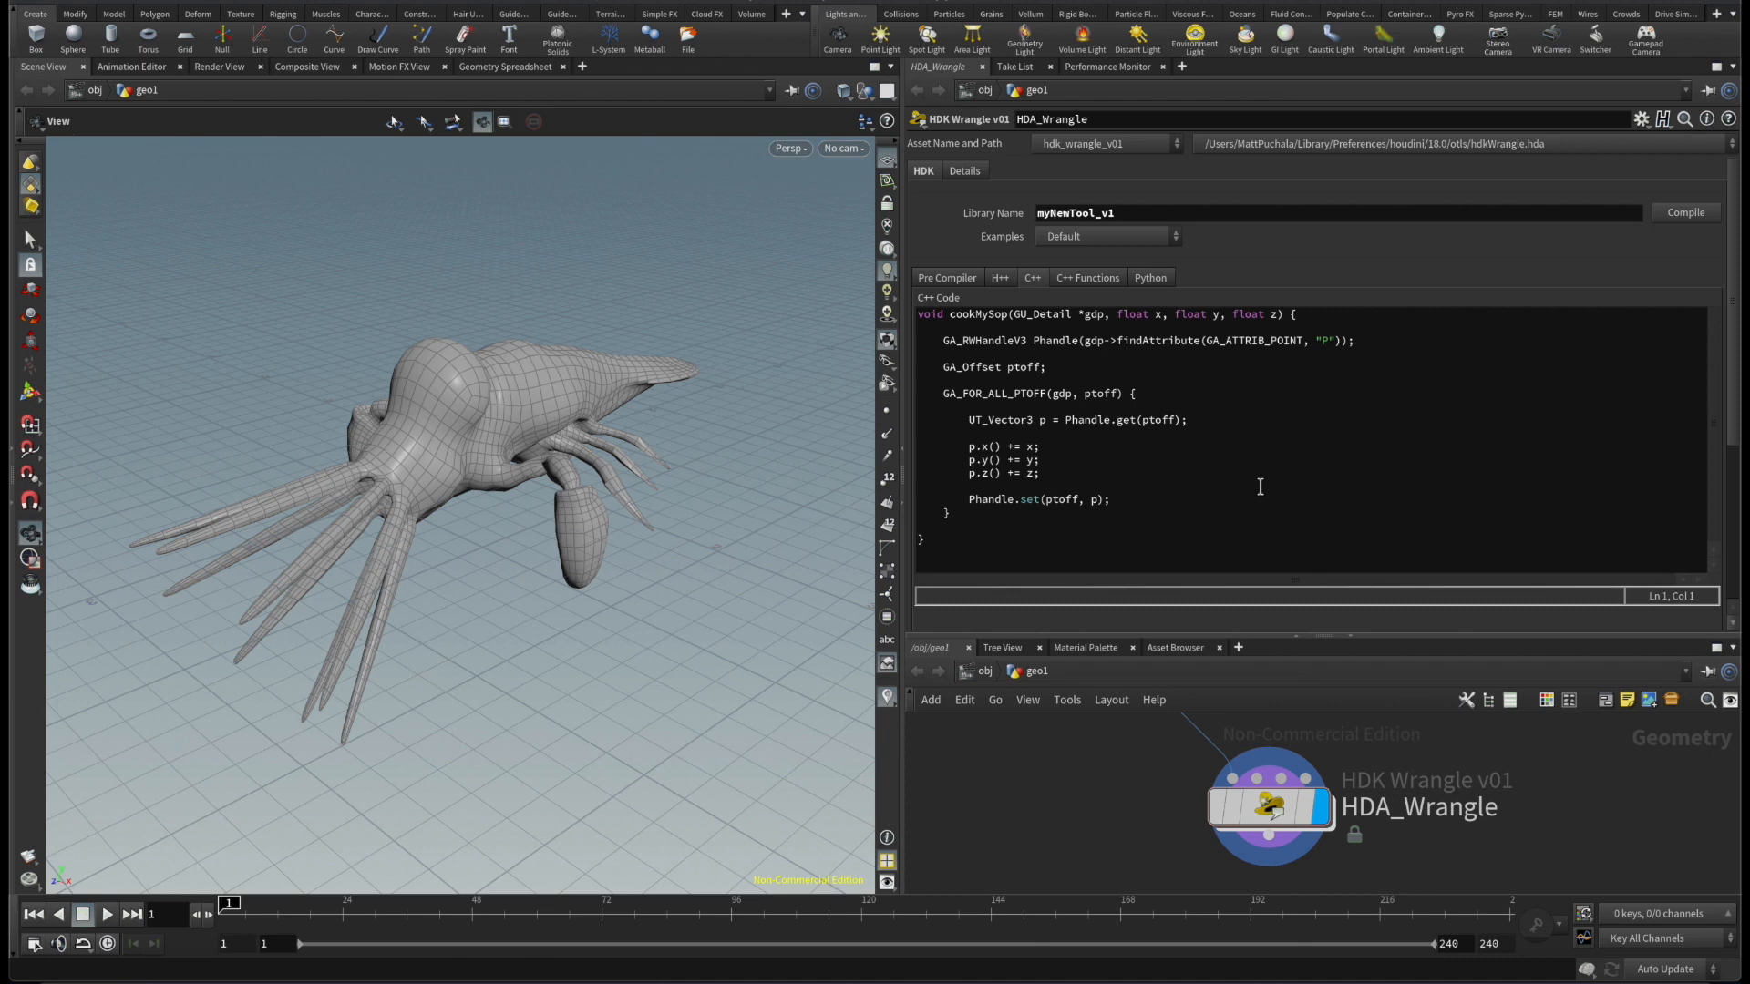
pyautogui.moveTo(1413, 368)
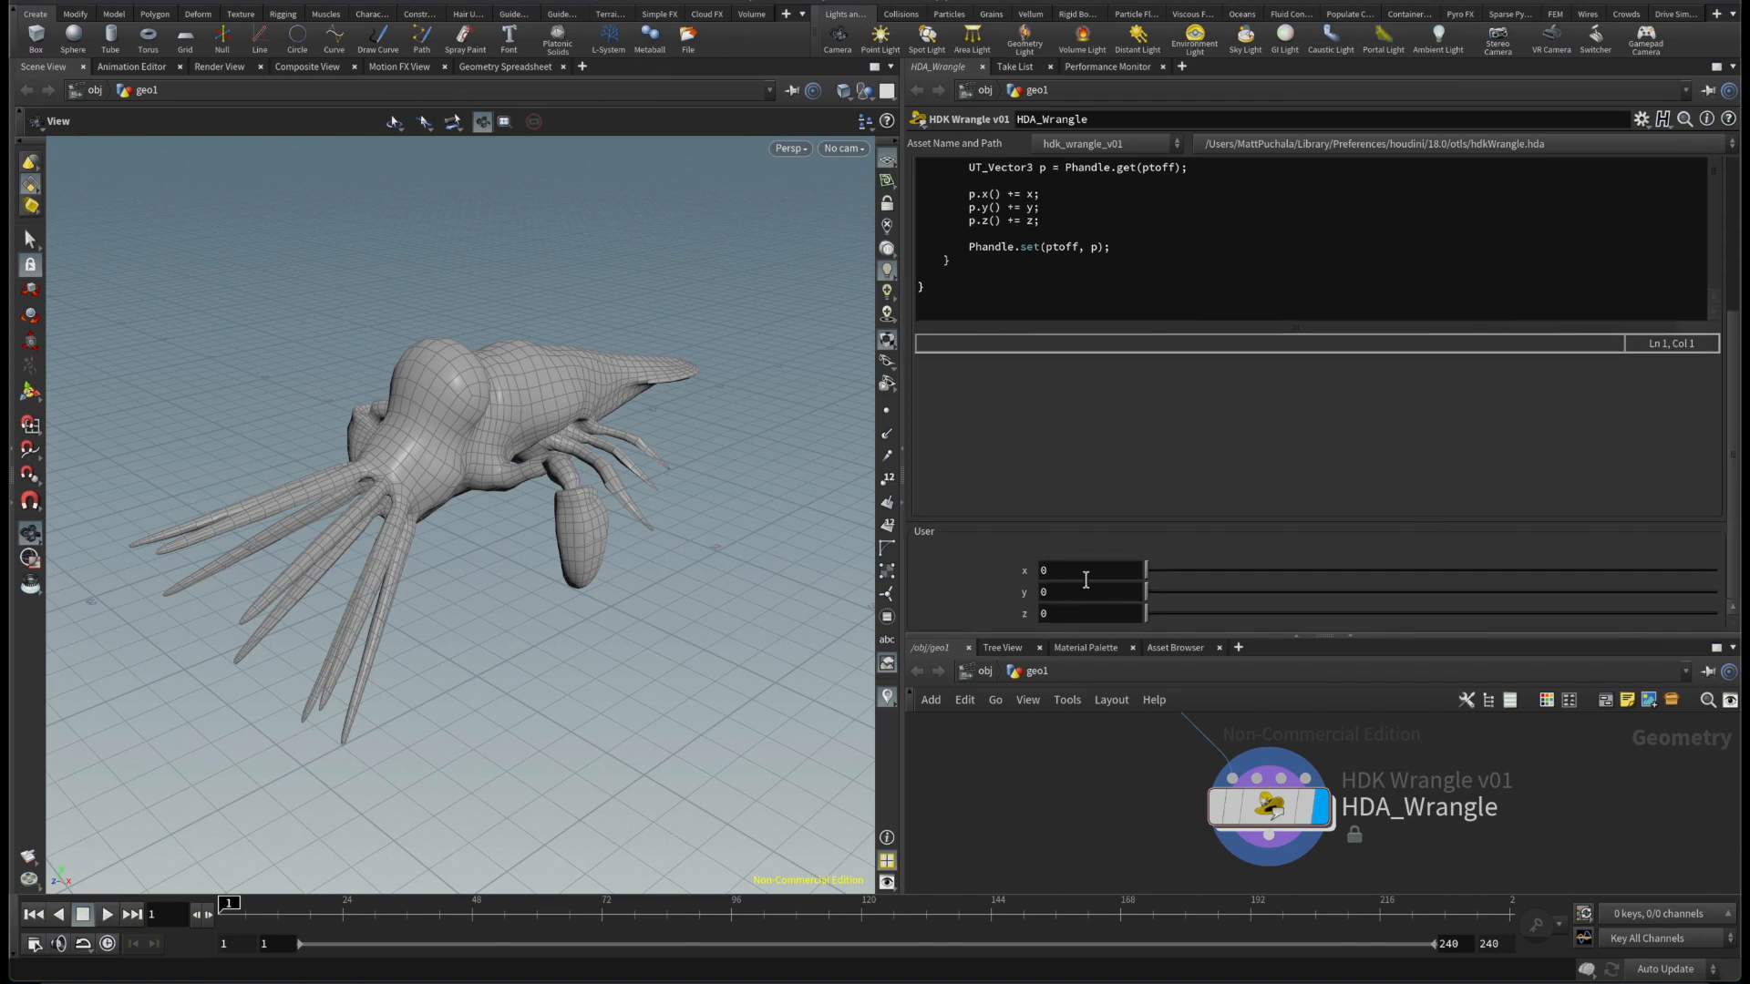
# Step: Check the x user parameter, then select words in the cookMySop signature to extend it with an int
pyautogui.click(922, 160)
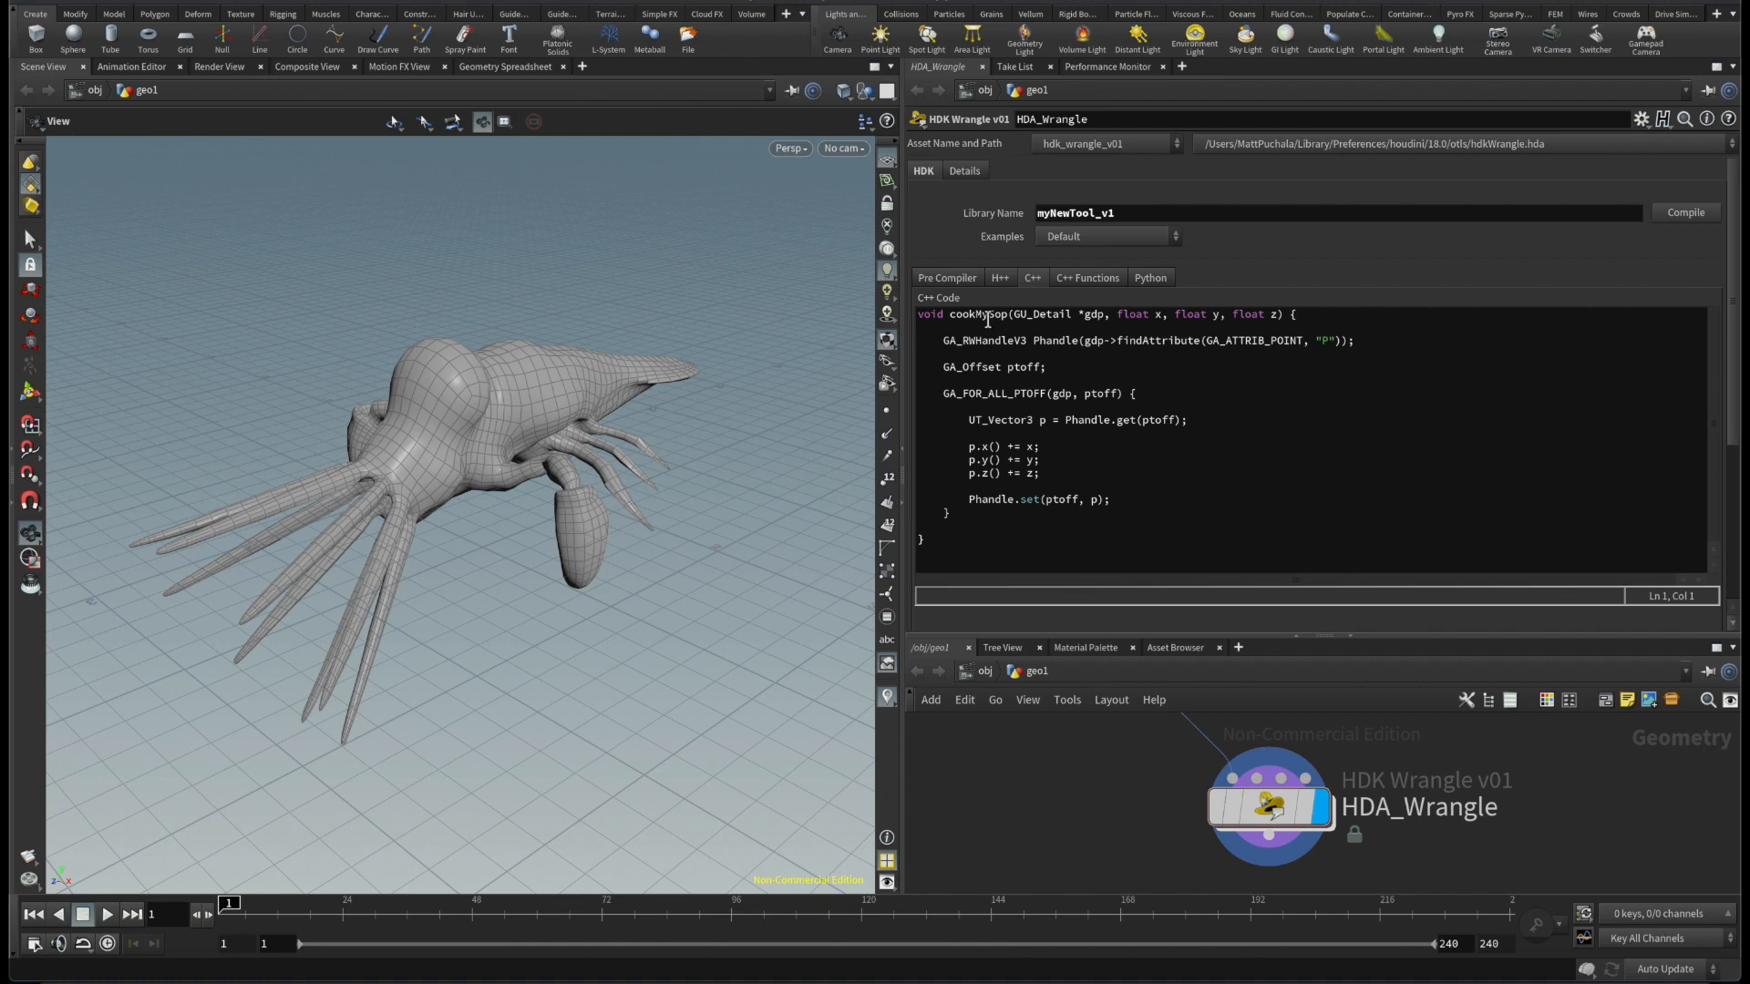
pyautogui.doubleClick(979, 313)
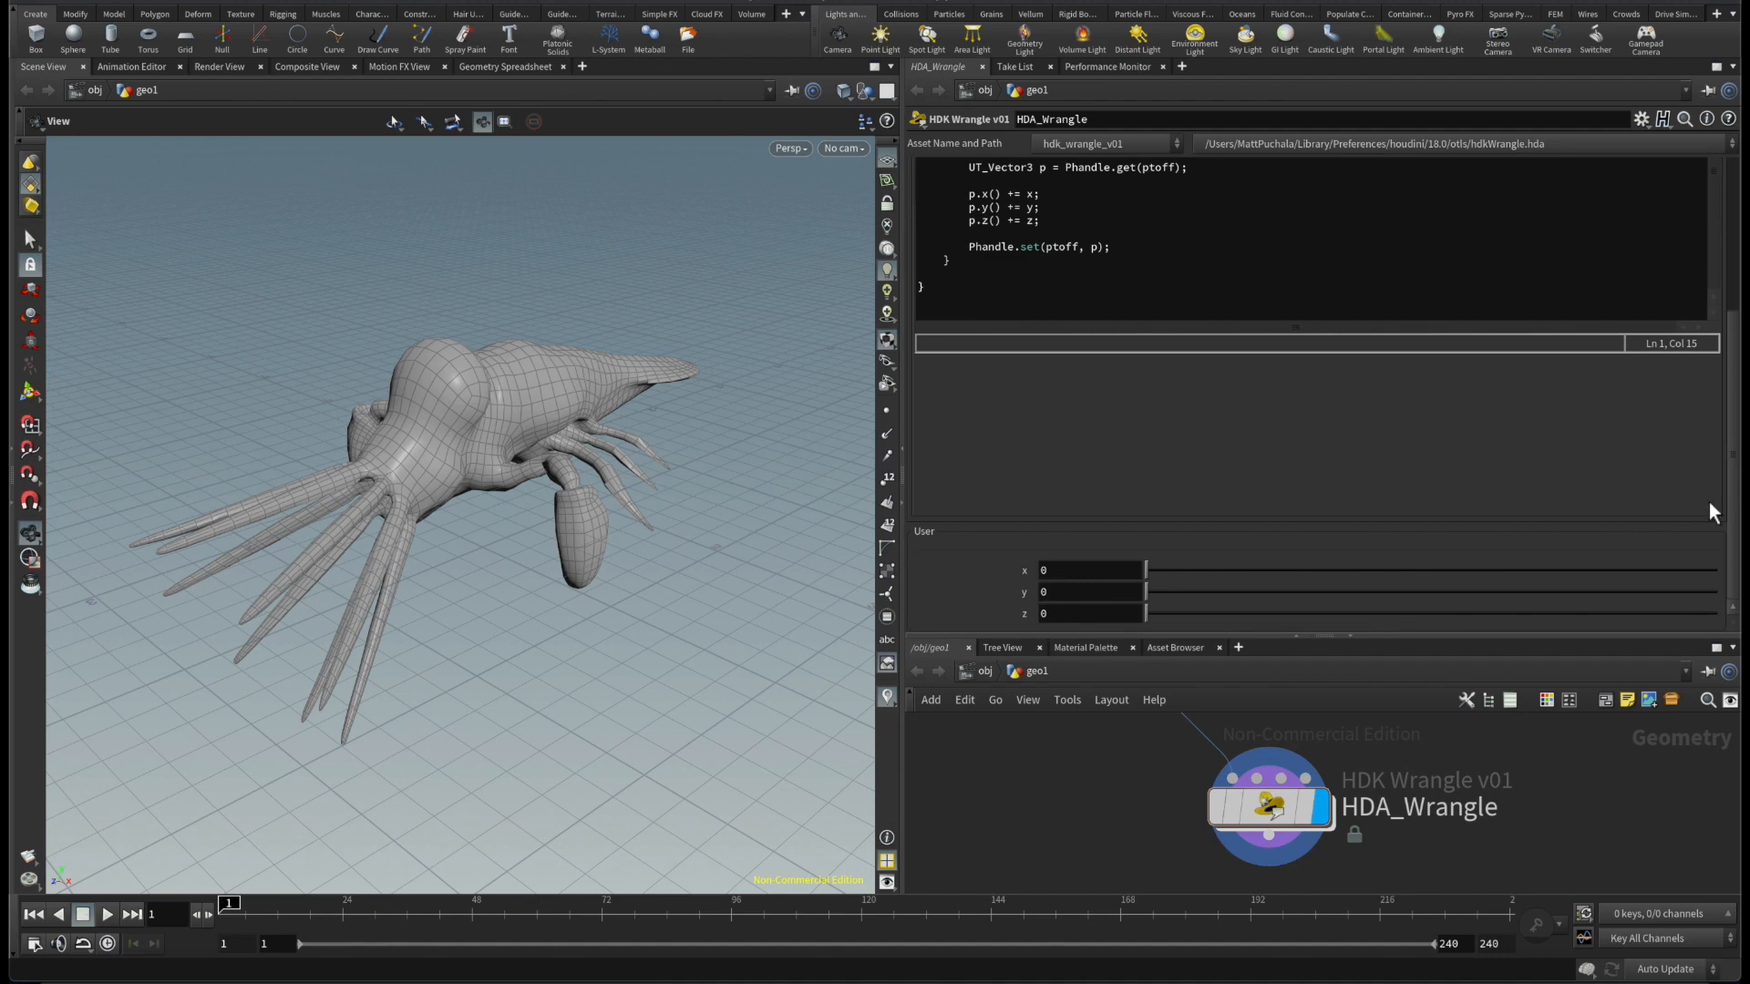
pyautogui.click(922, 171)
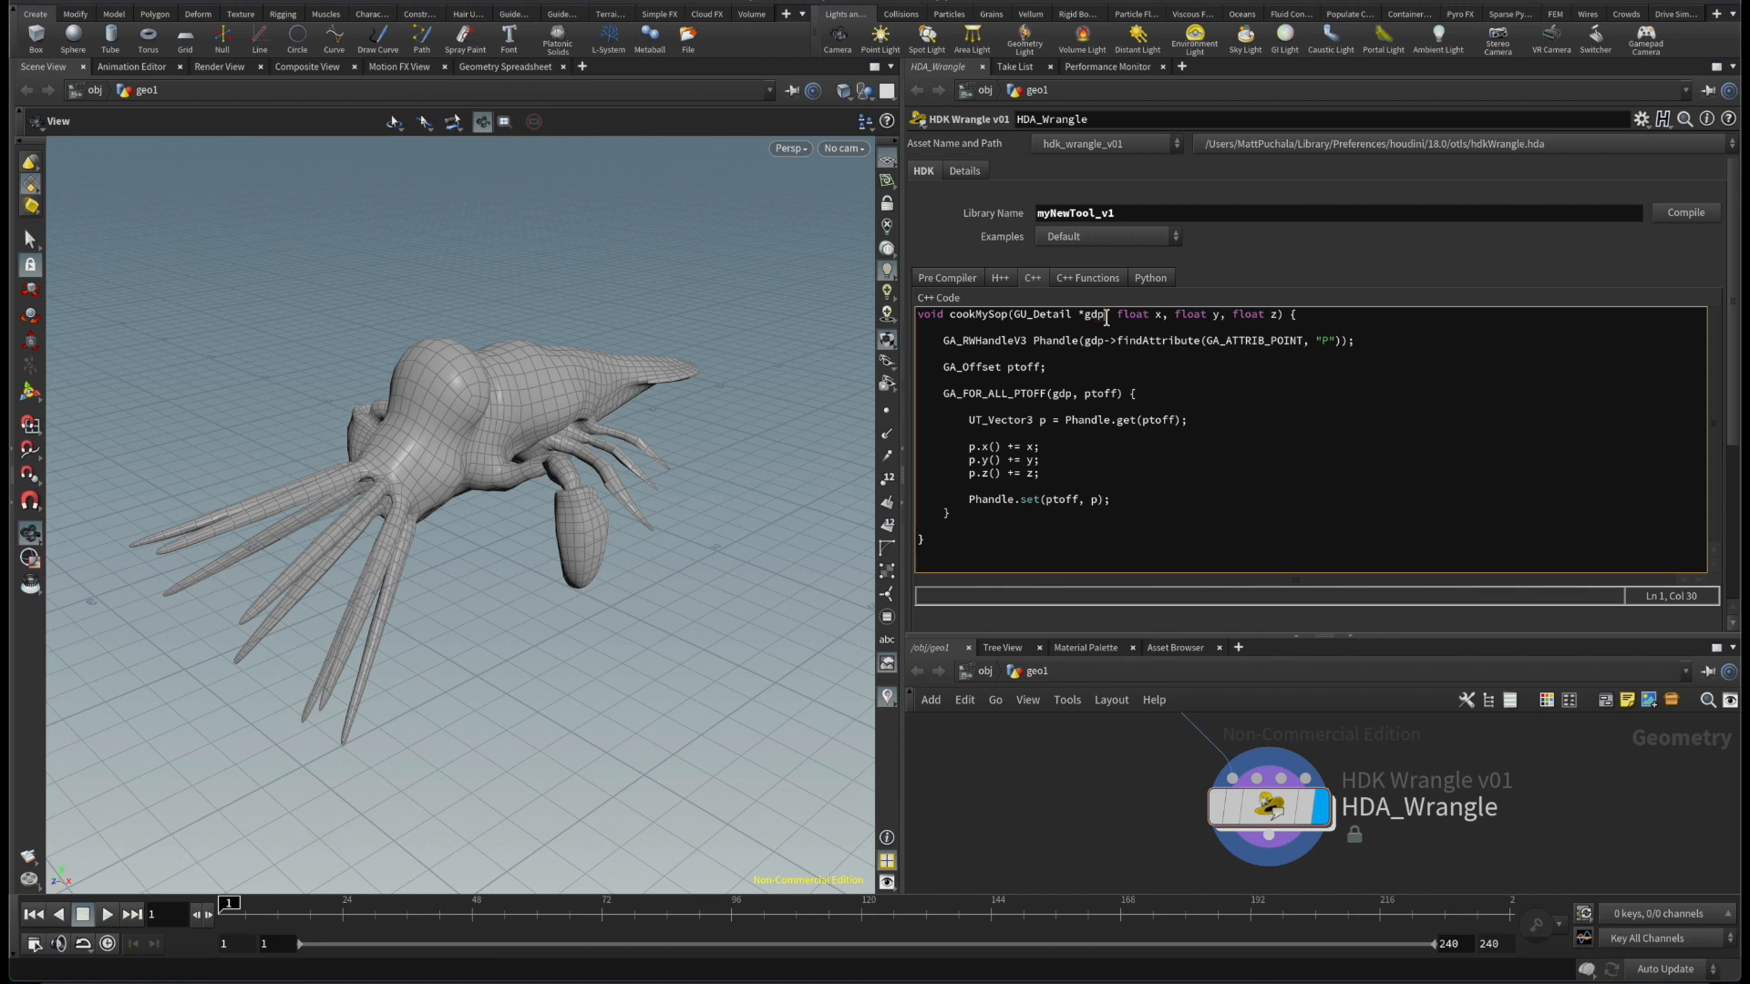
pyautogui.moveTo(1185, 740)
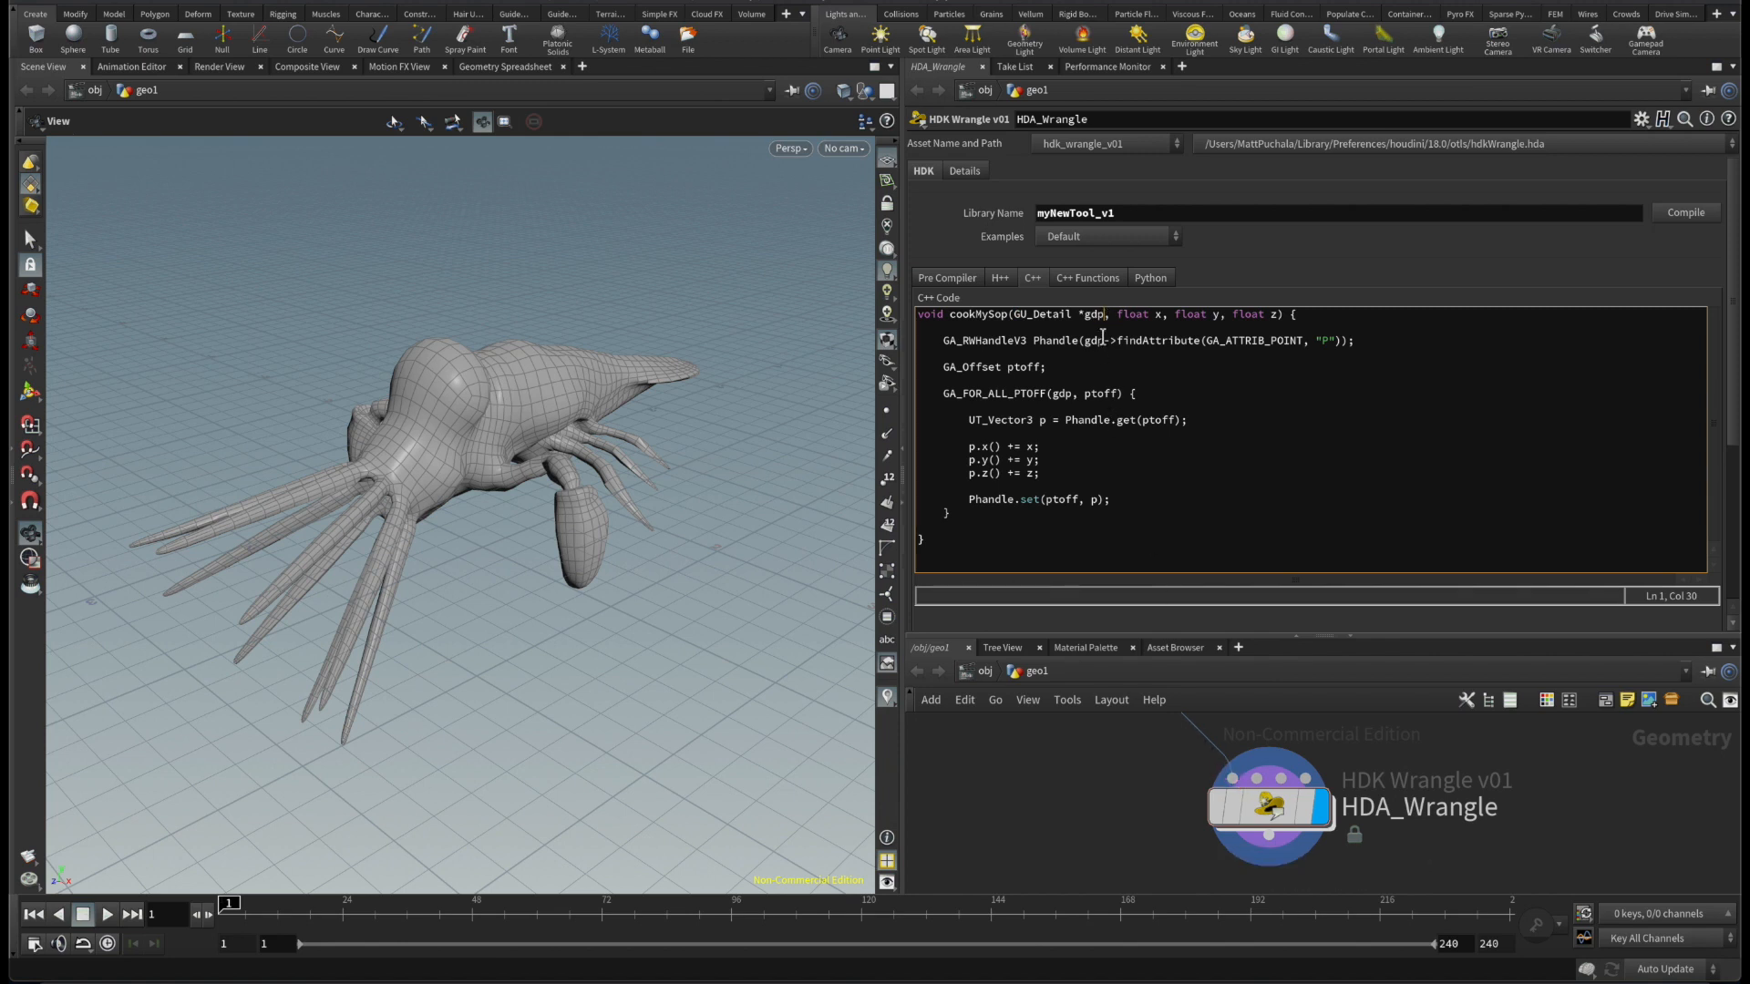
pyautogui.doubleClick(1092, 313)
pyautogui.write(', int ')
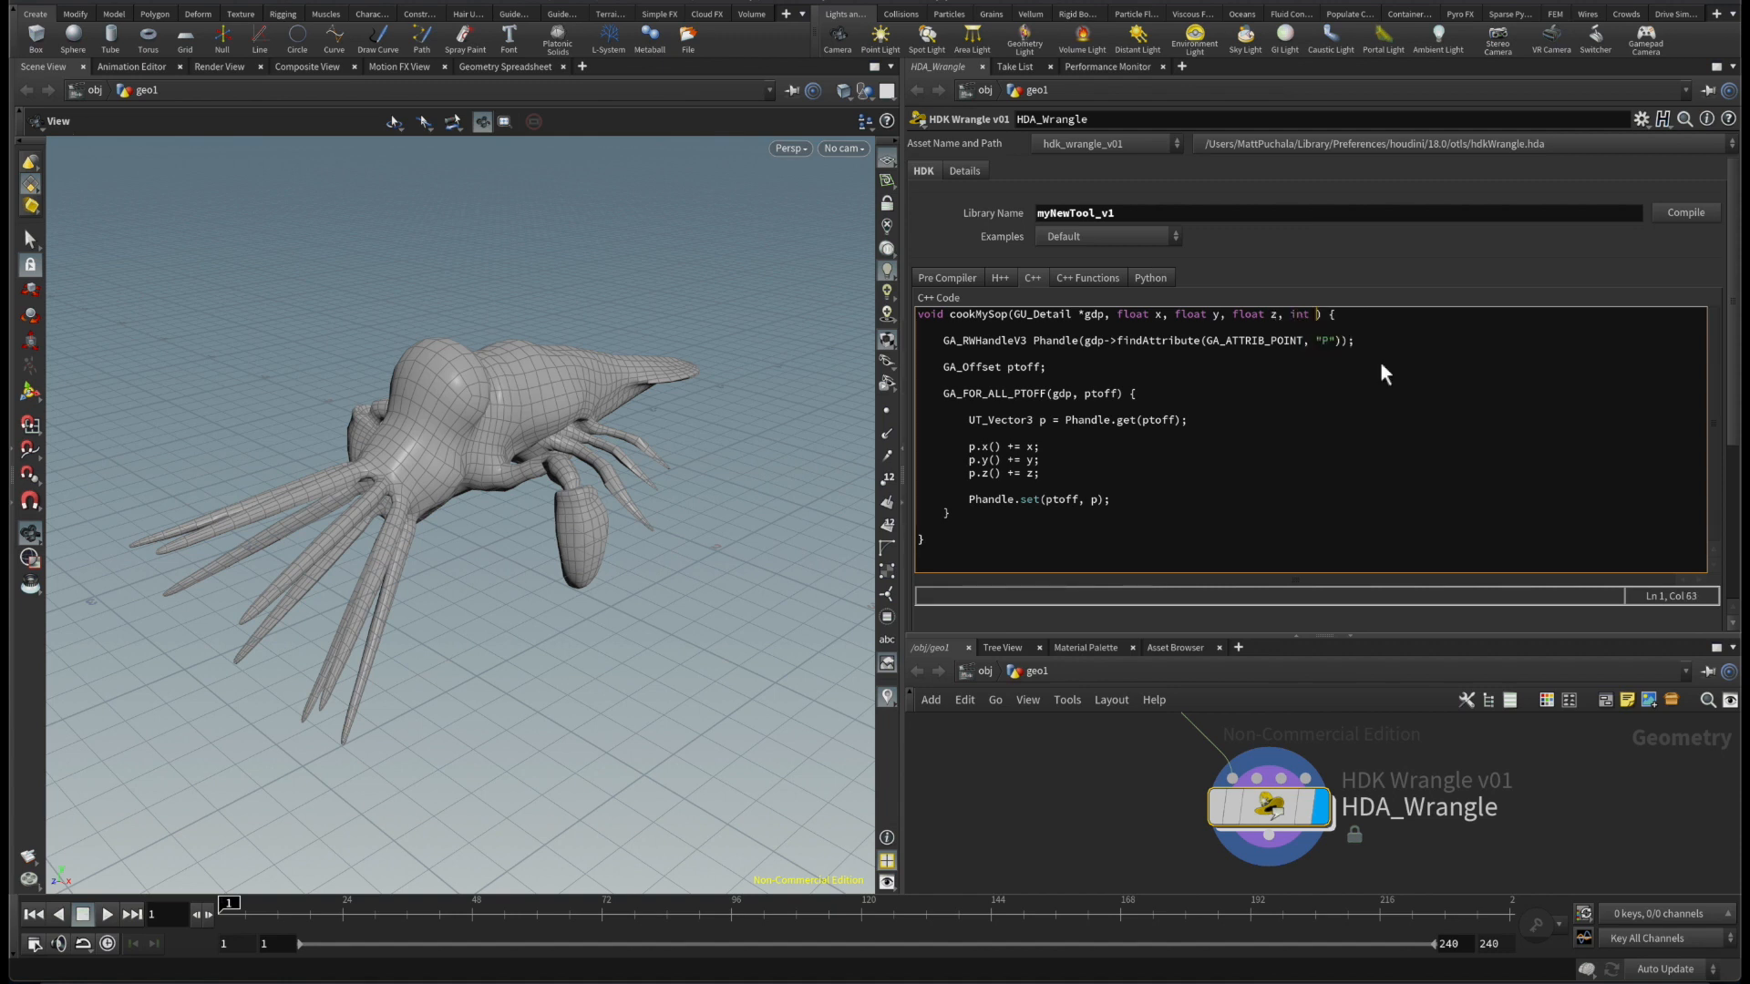
# Step: Add myInt, UT_Vector3D * myVec and char * myString to the cookMySop parameter list
pyautogui.write('myInt,')
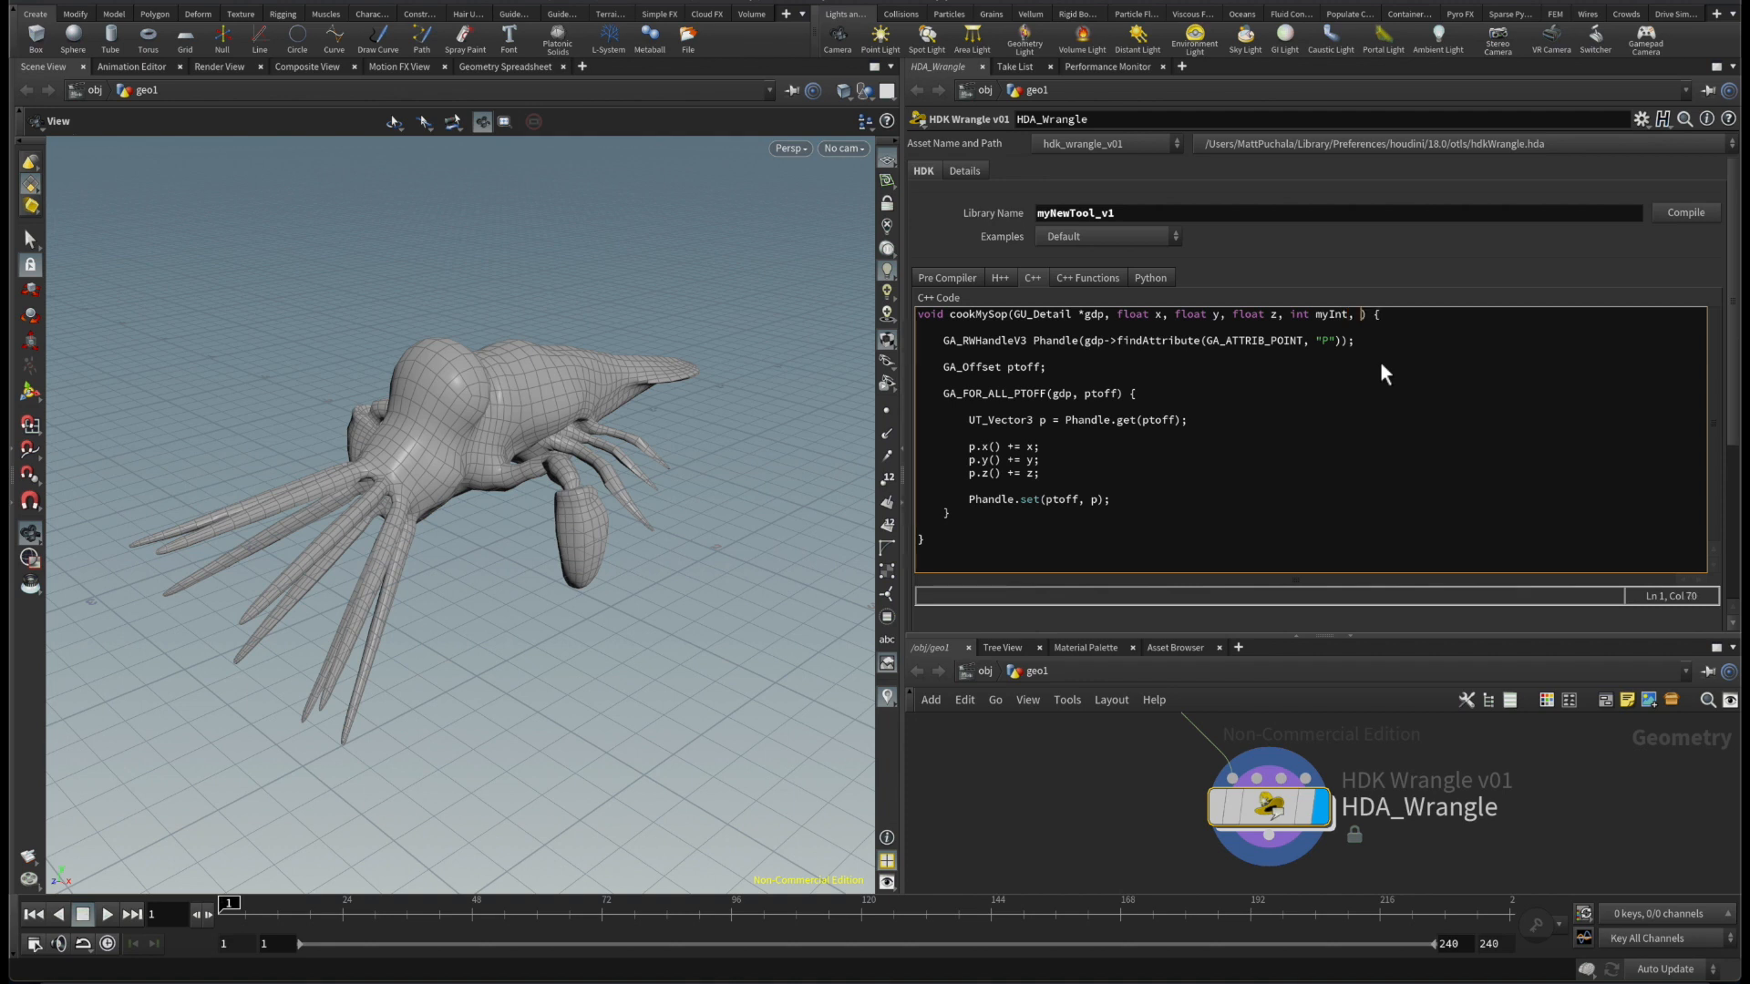
pyautogui.write('UT_V')
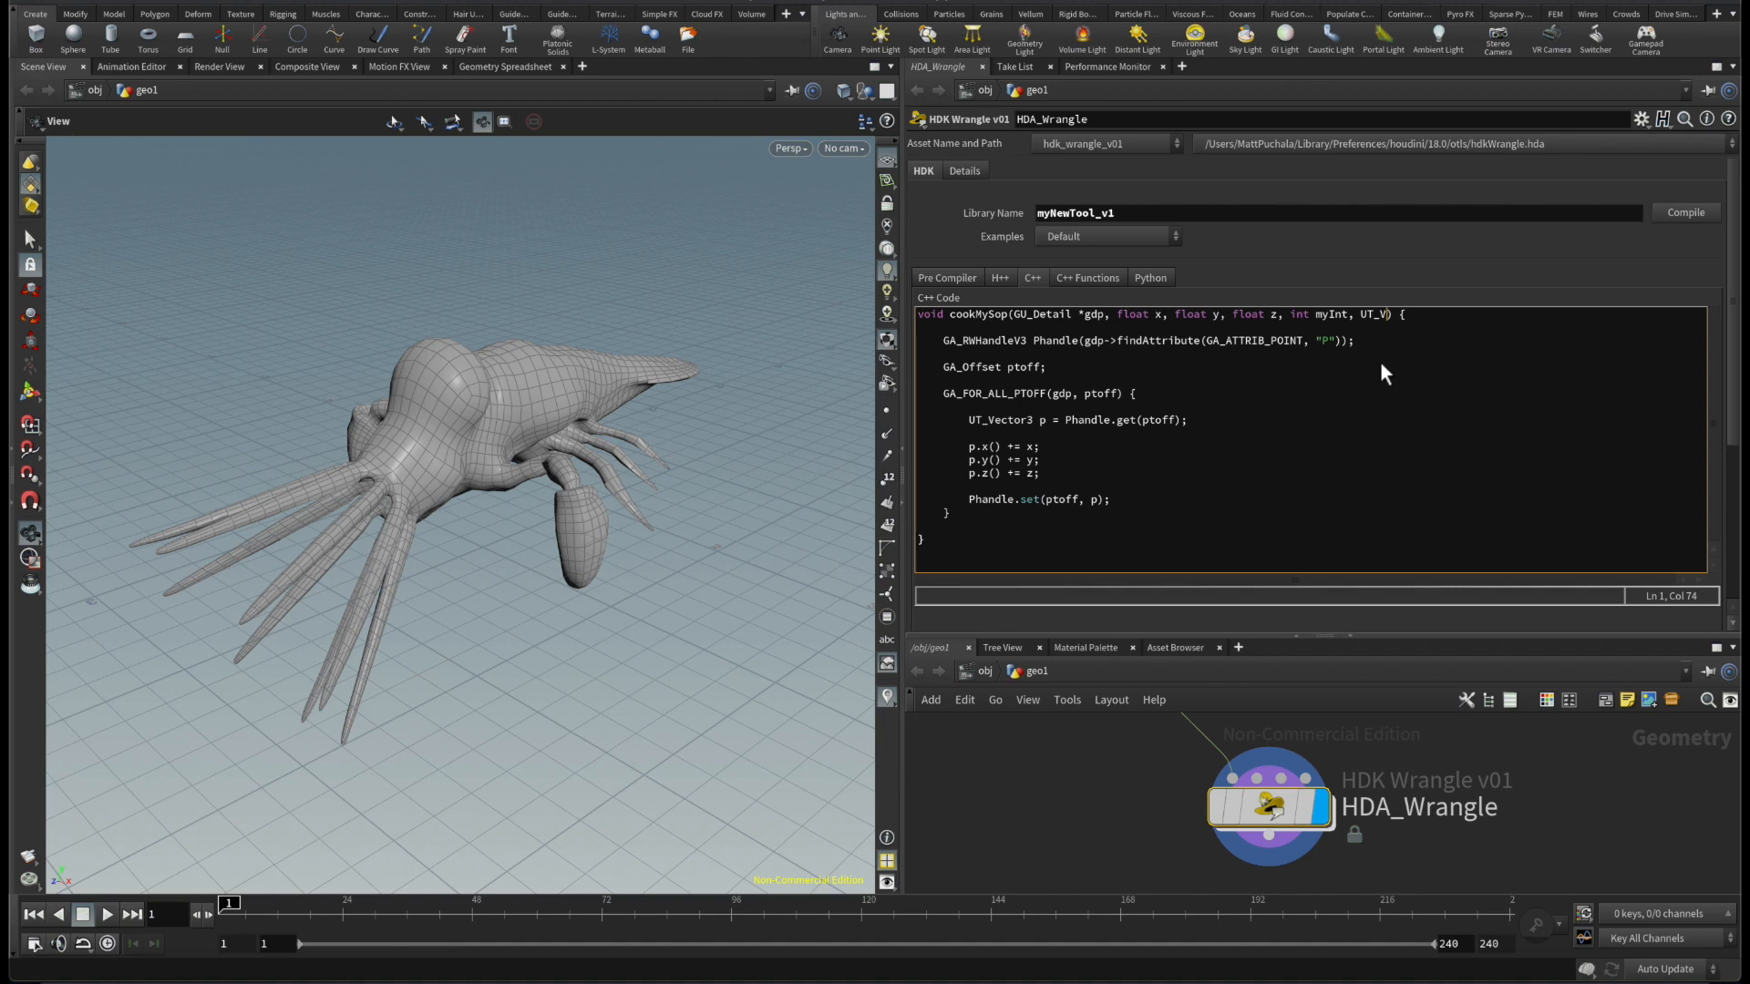
pyautogui.write('ector3D * myV')
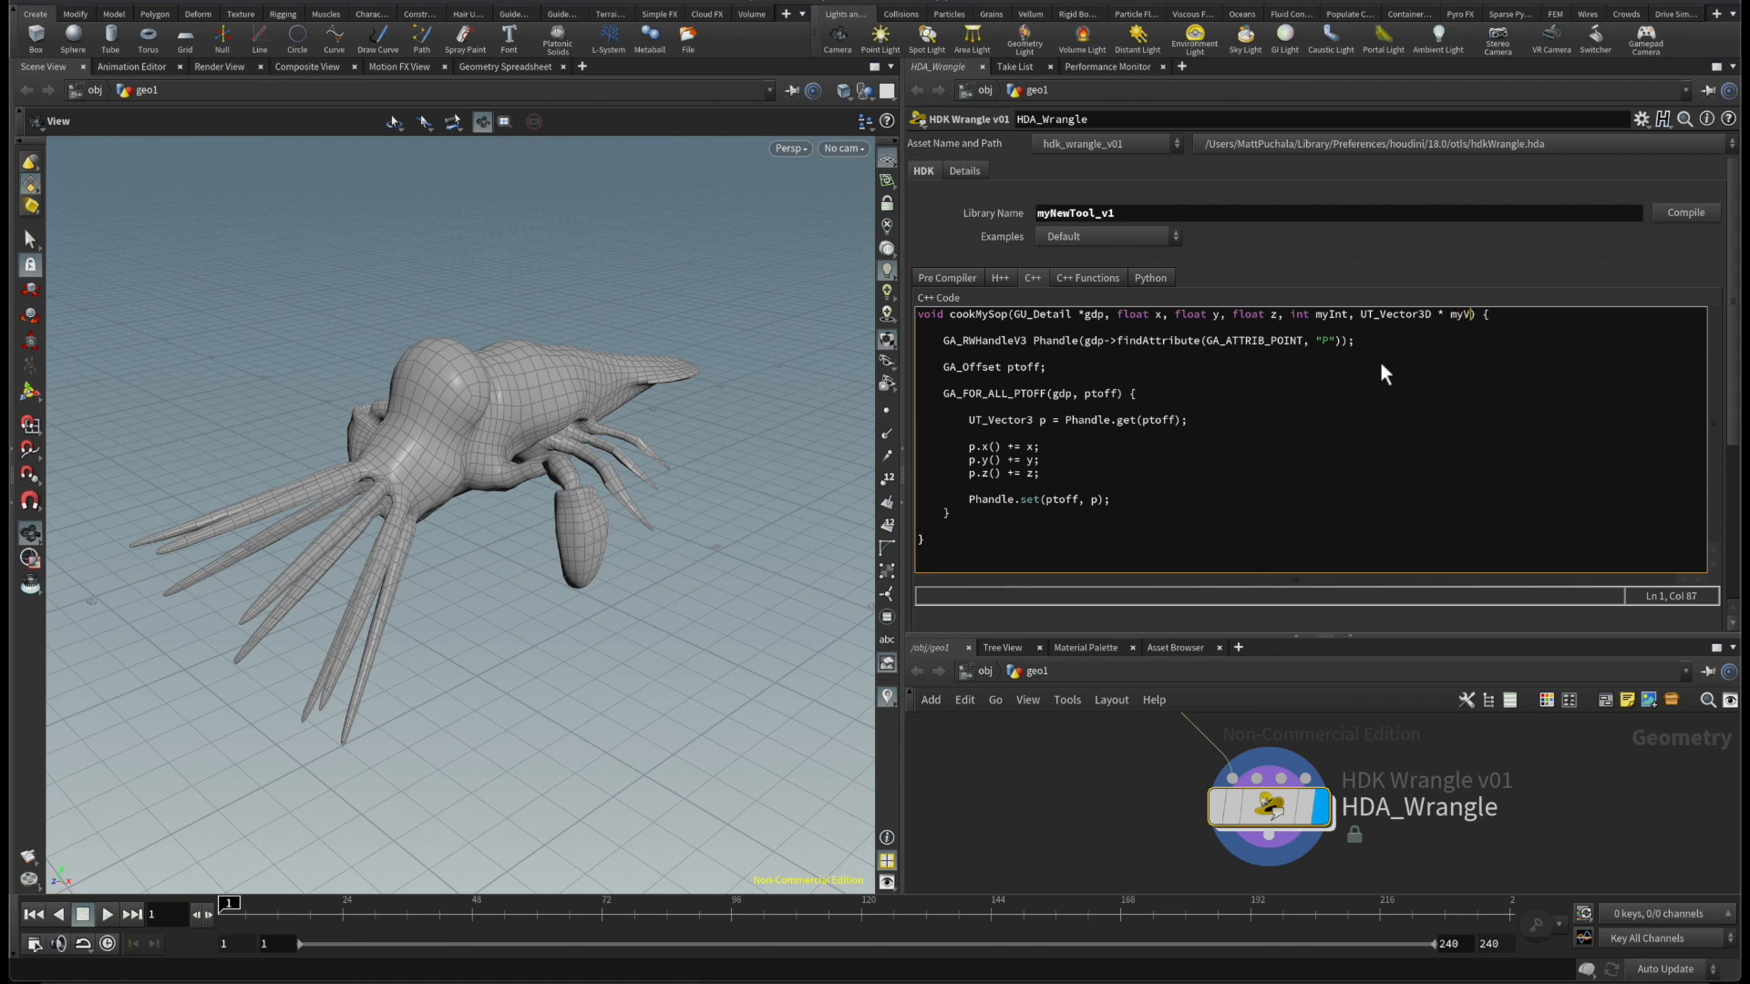
pyautogui.write('ec,')
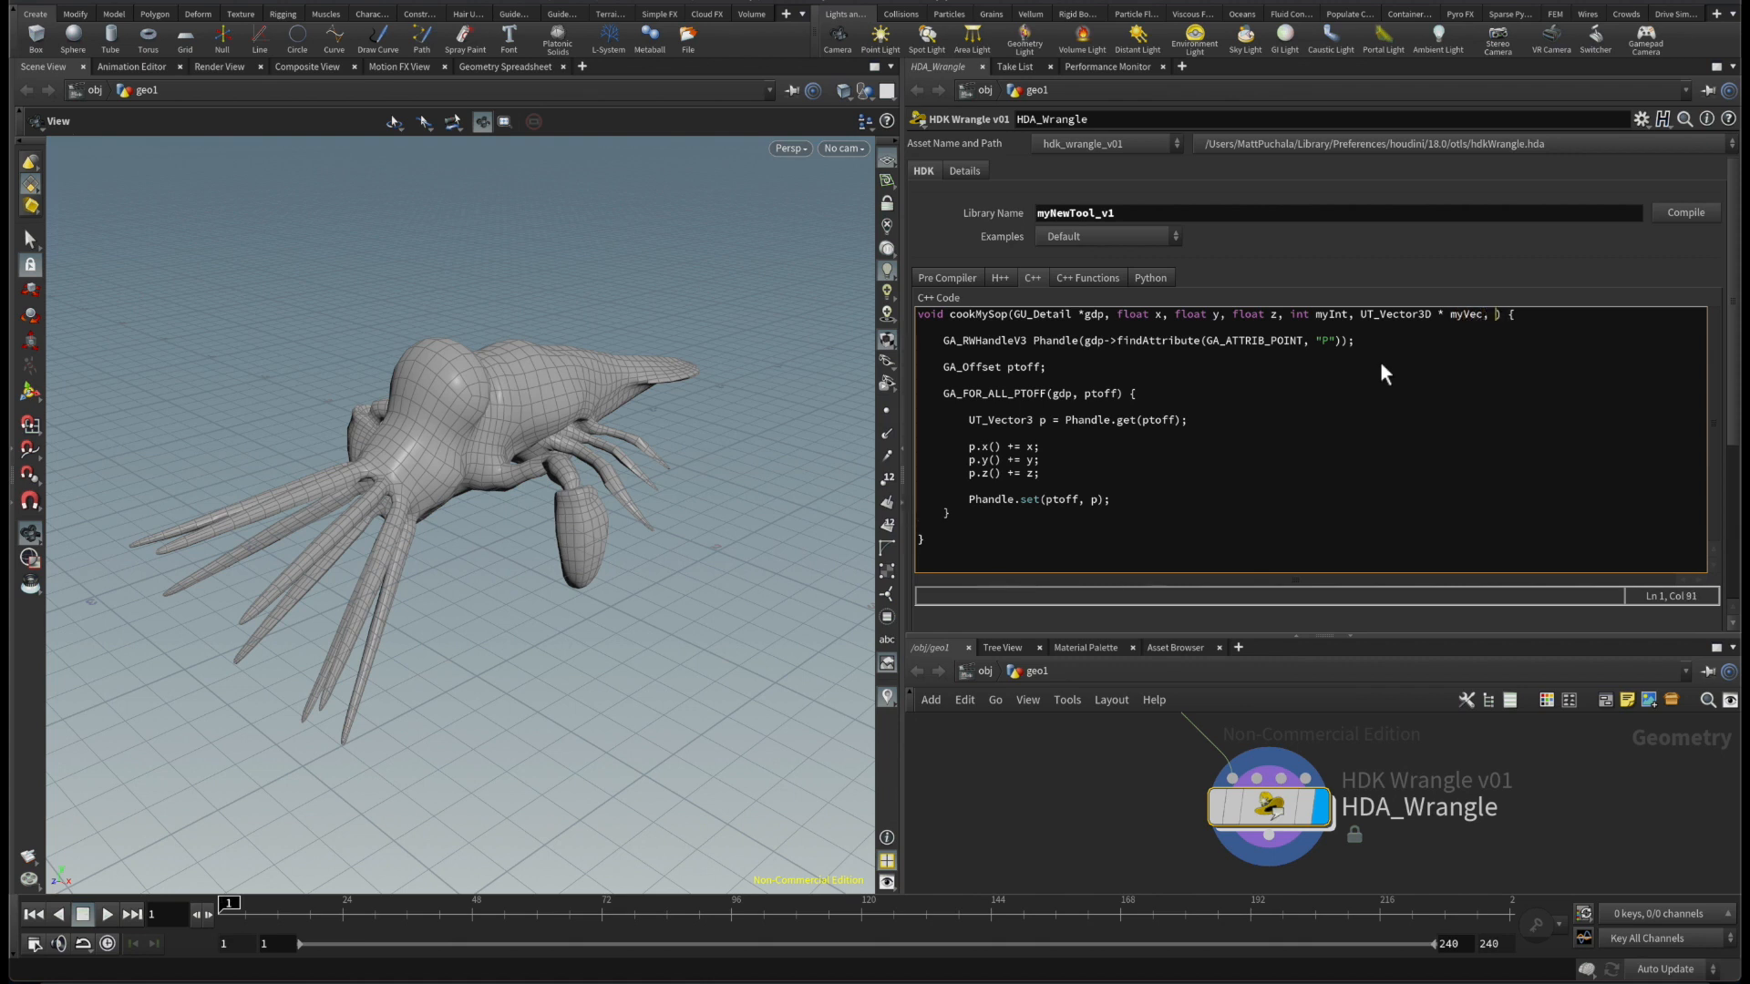
pyautogui.write('char * myString')
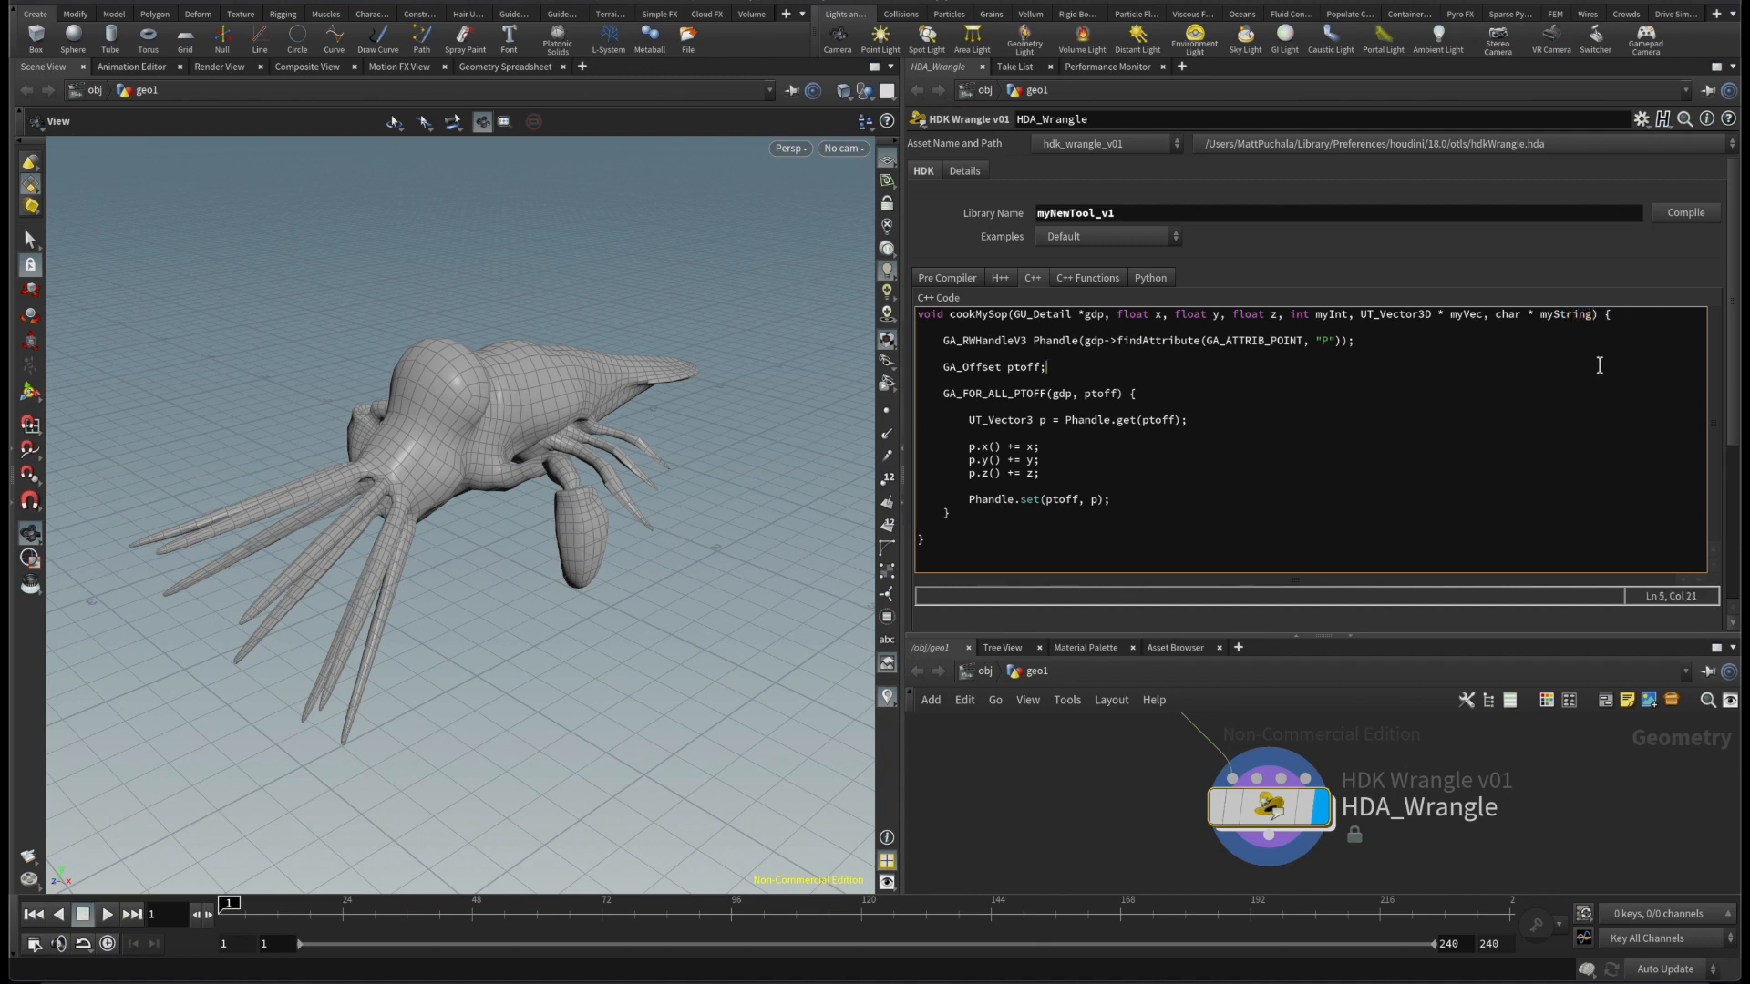
pyautogui.moveTo(1690, 239)
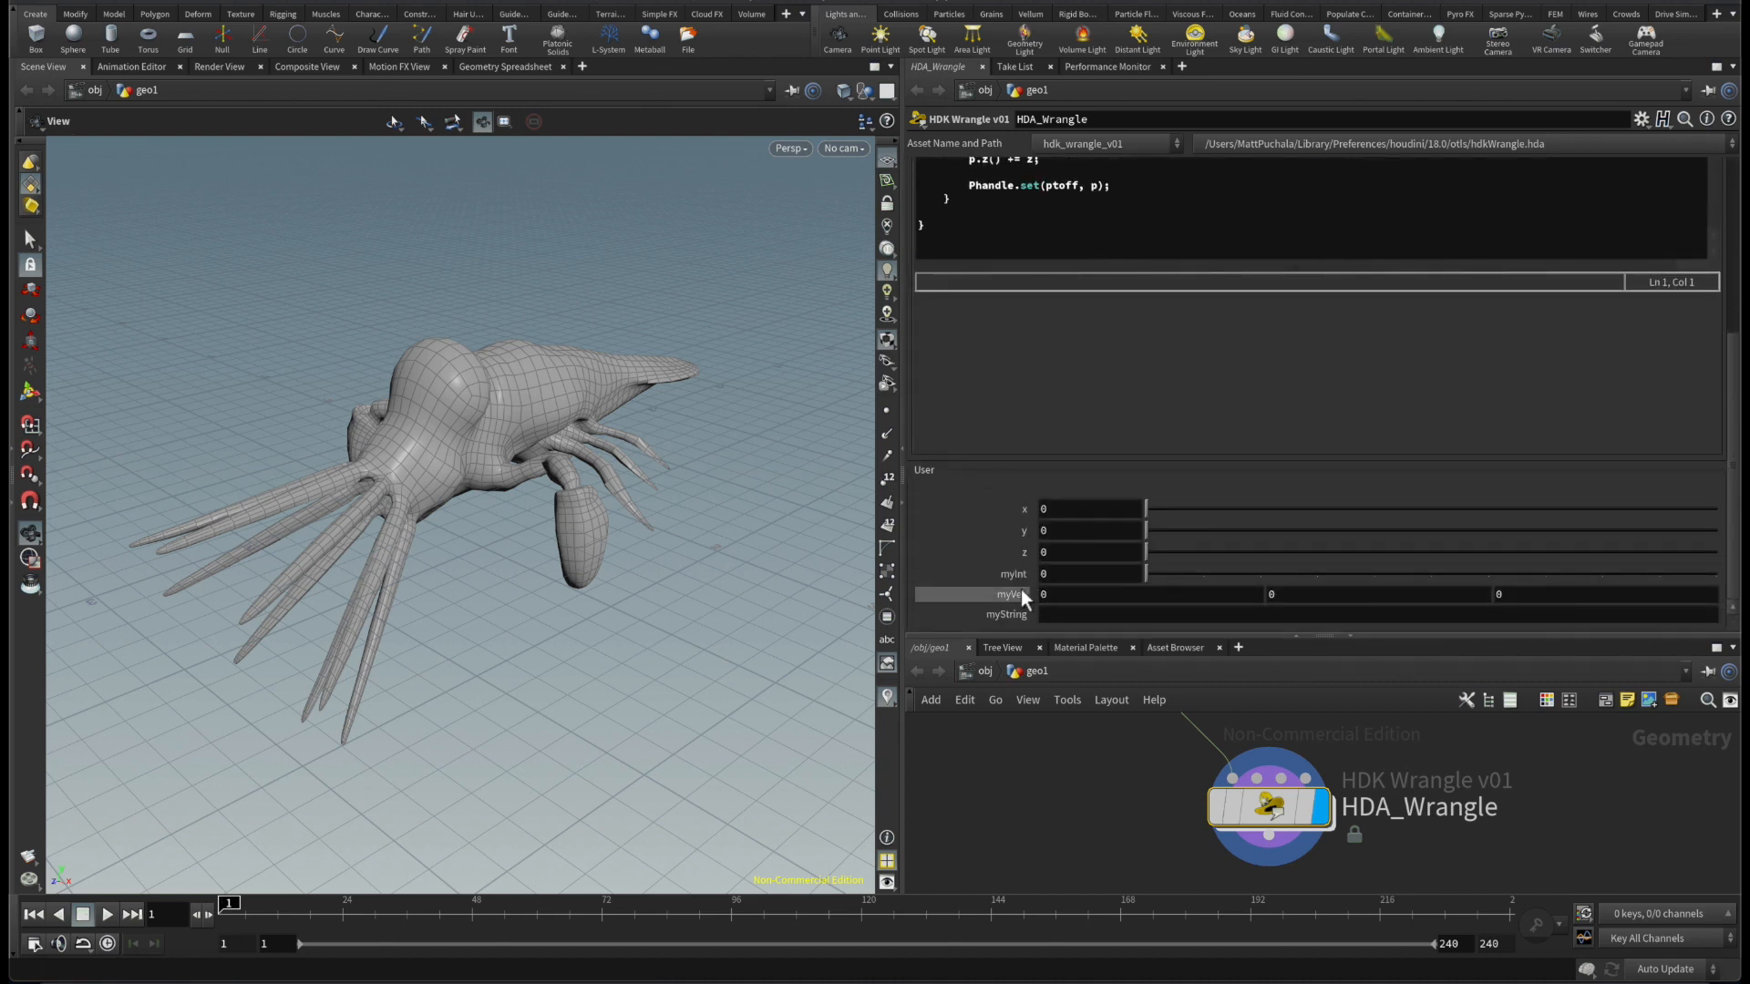
# Step: Set myString to 'kjhkjeqwe' and myInt to 2 in the User parameters
pyautogui.click(1081, 613)
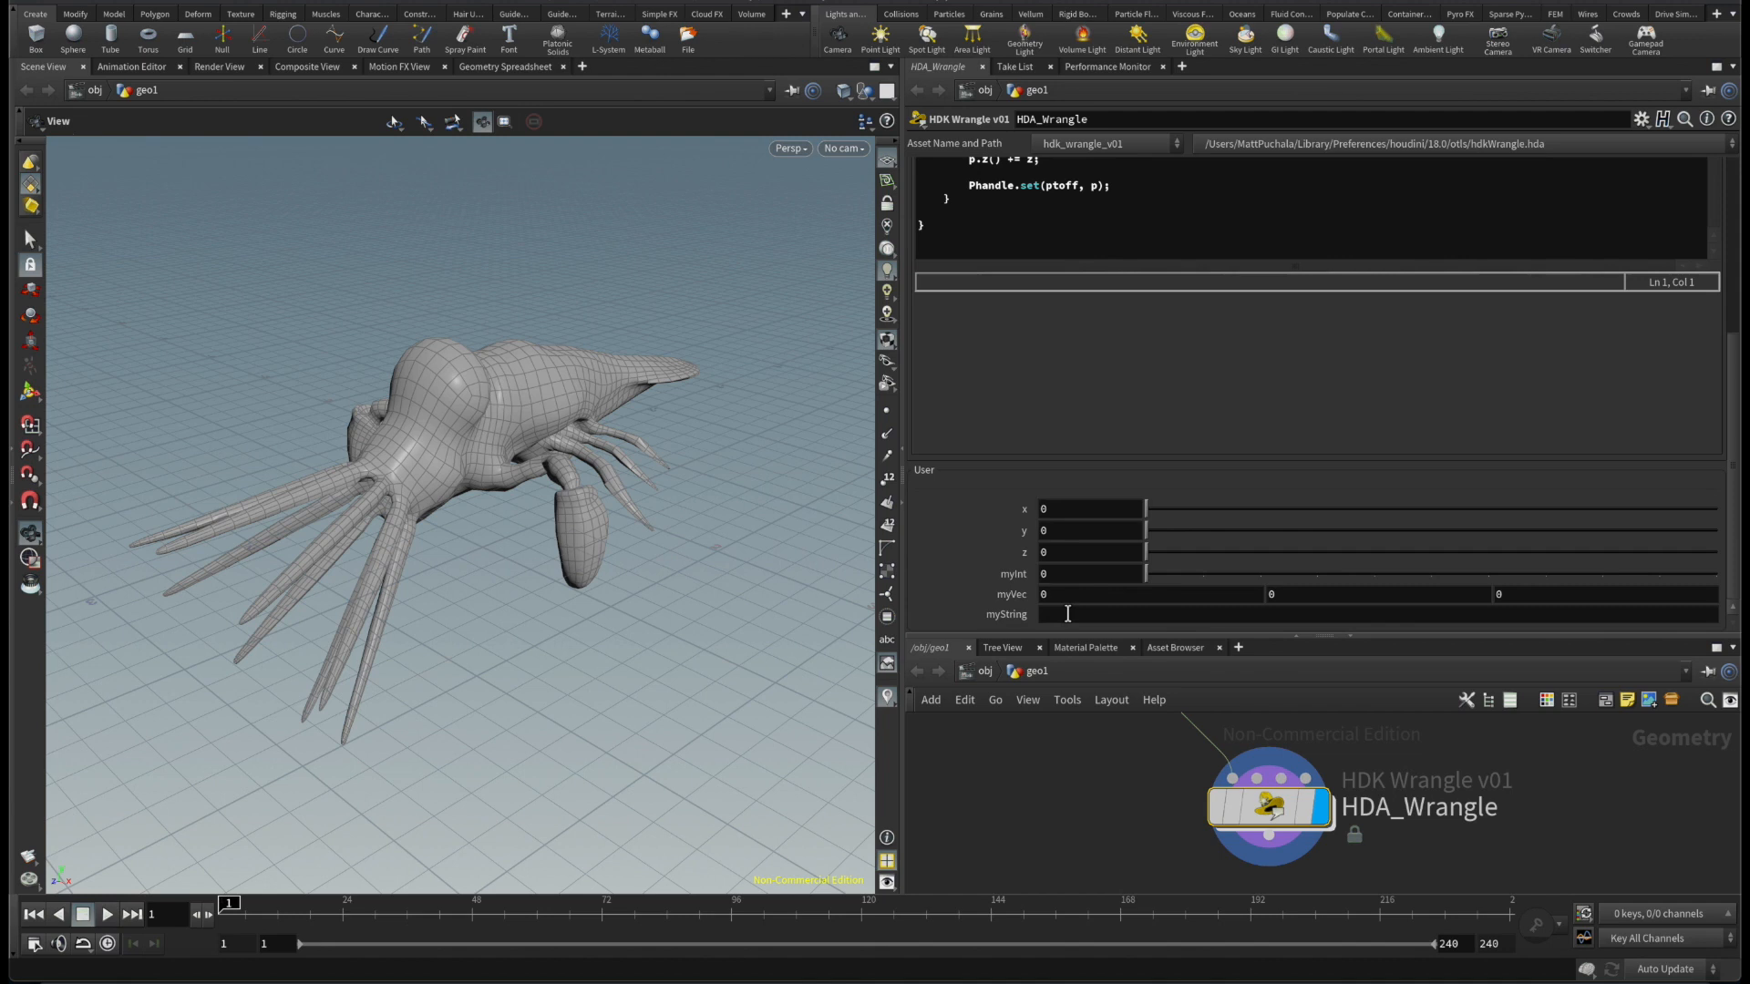
pyautogui.write('kjhkjeqwe')
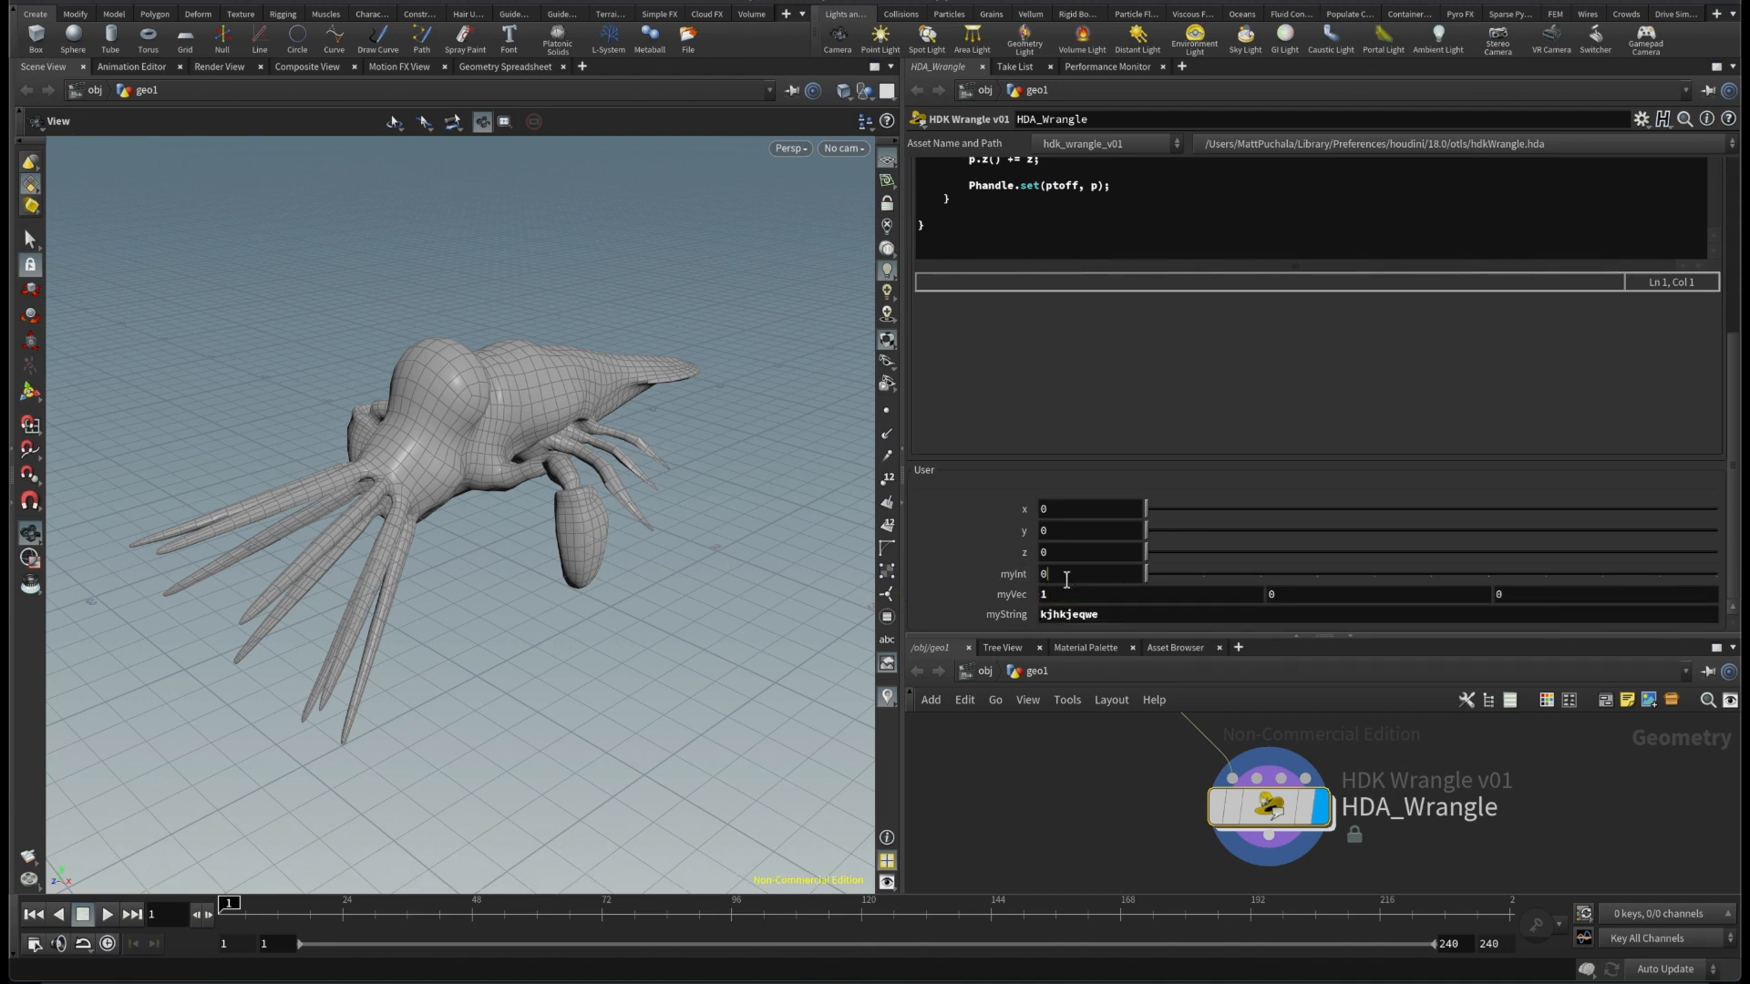
pyautogui.write('2')
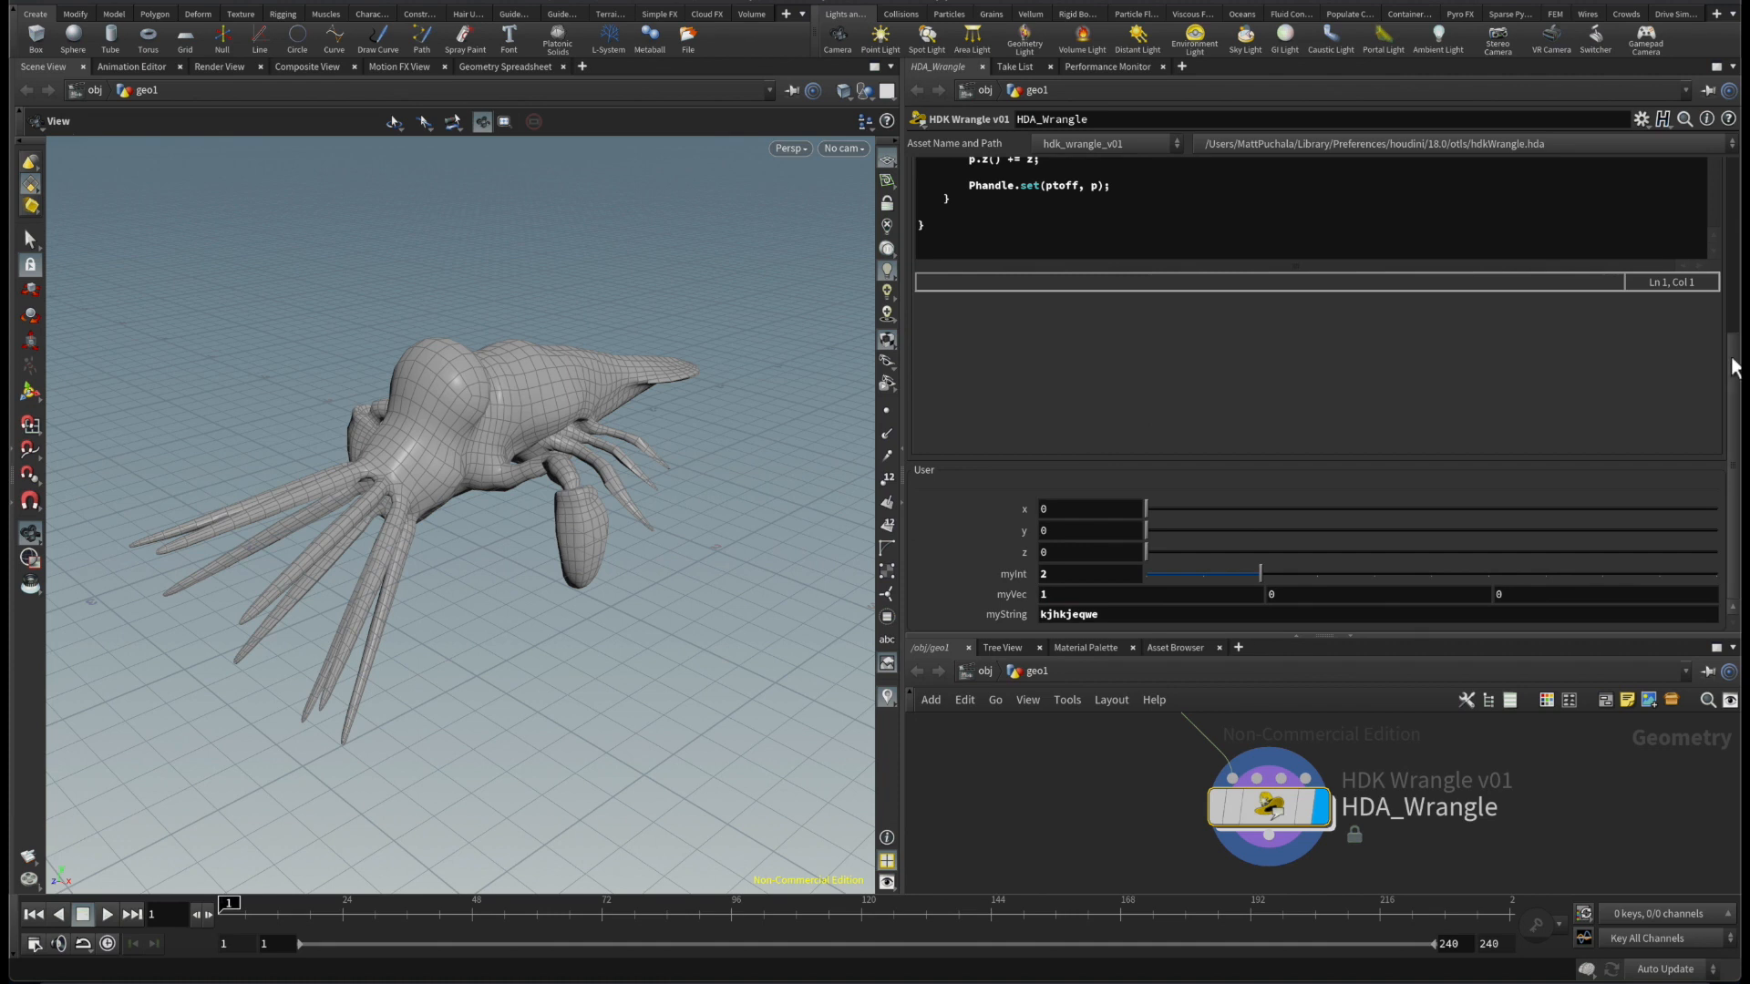
pyautogui.click(923, 171)
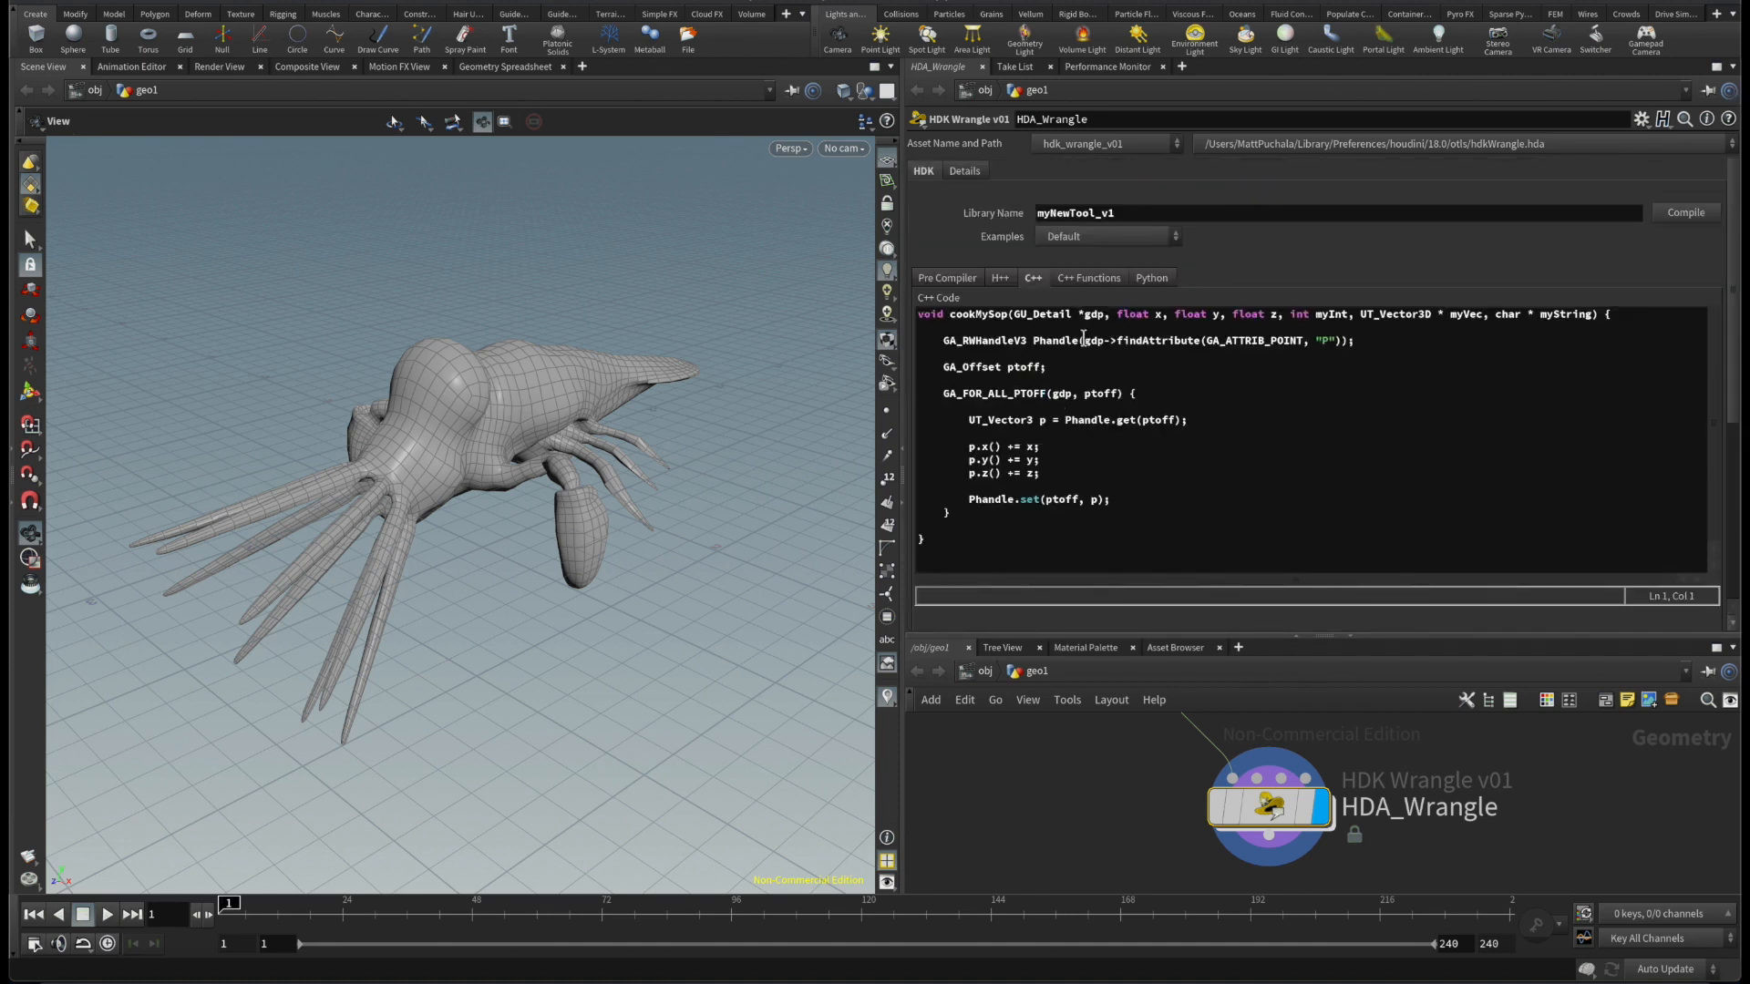
pyautogui.moveTo(462, 301)
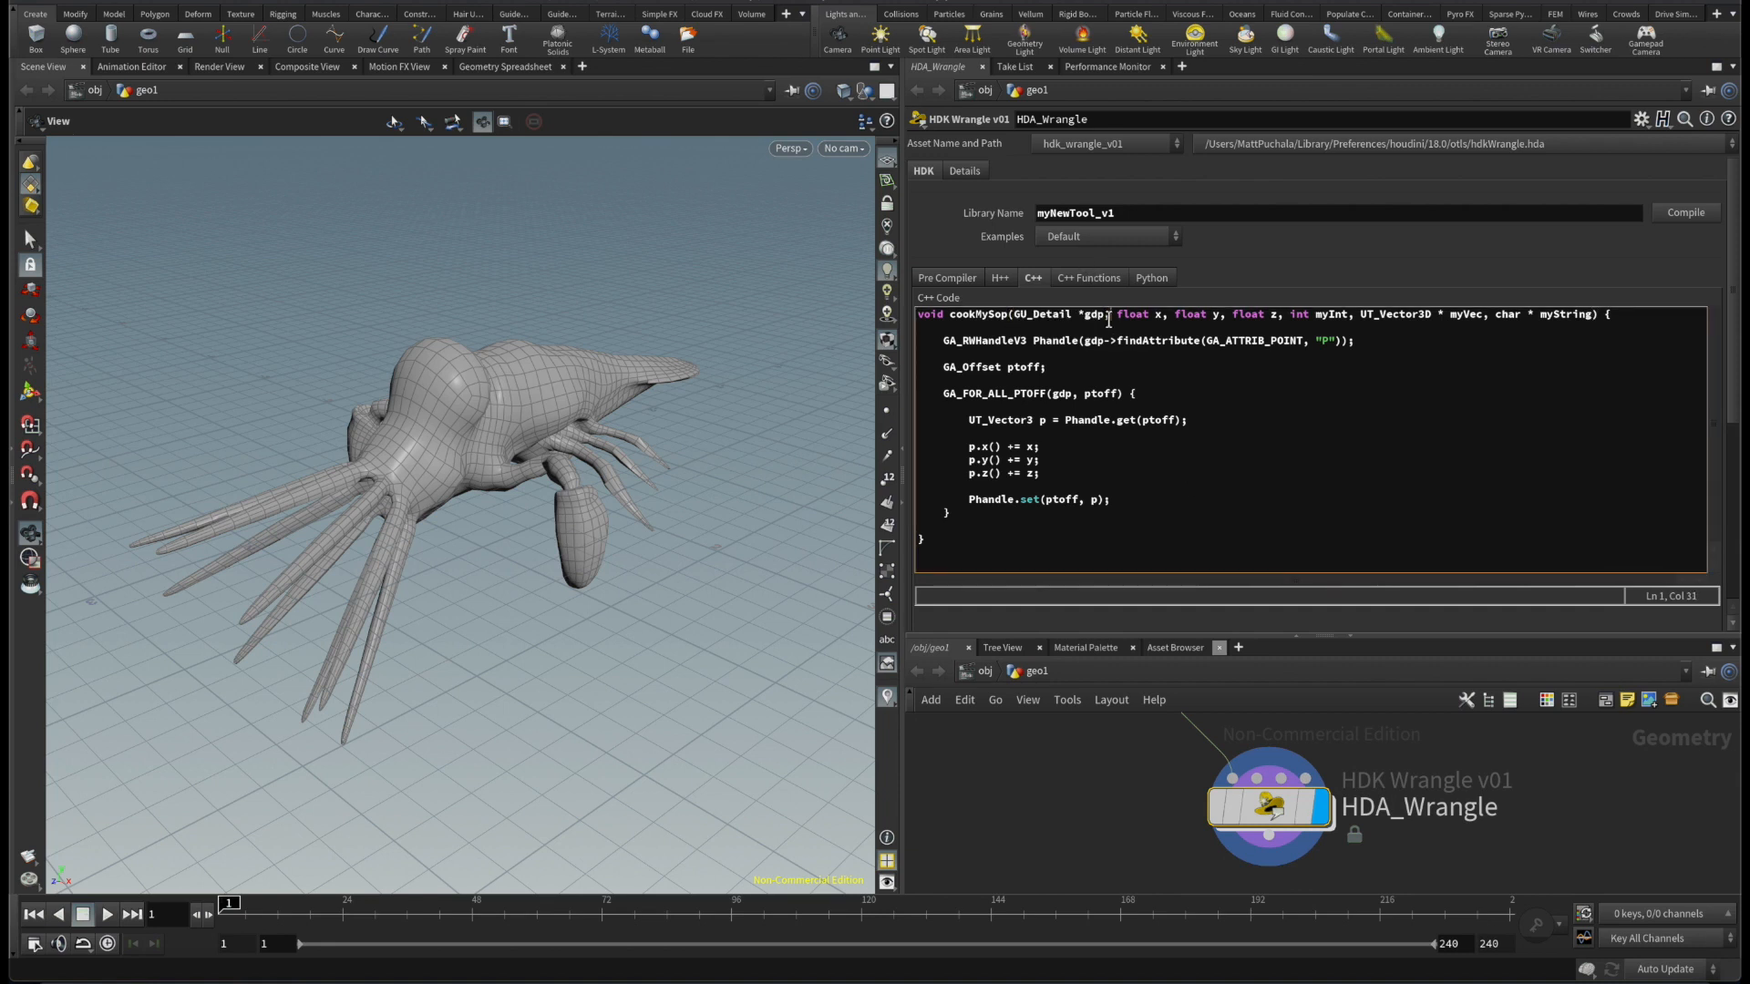
pyautogui.write('GU_Detail *')
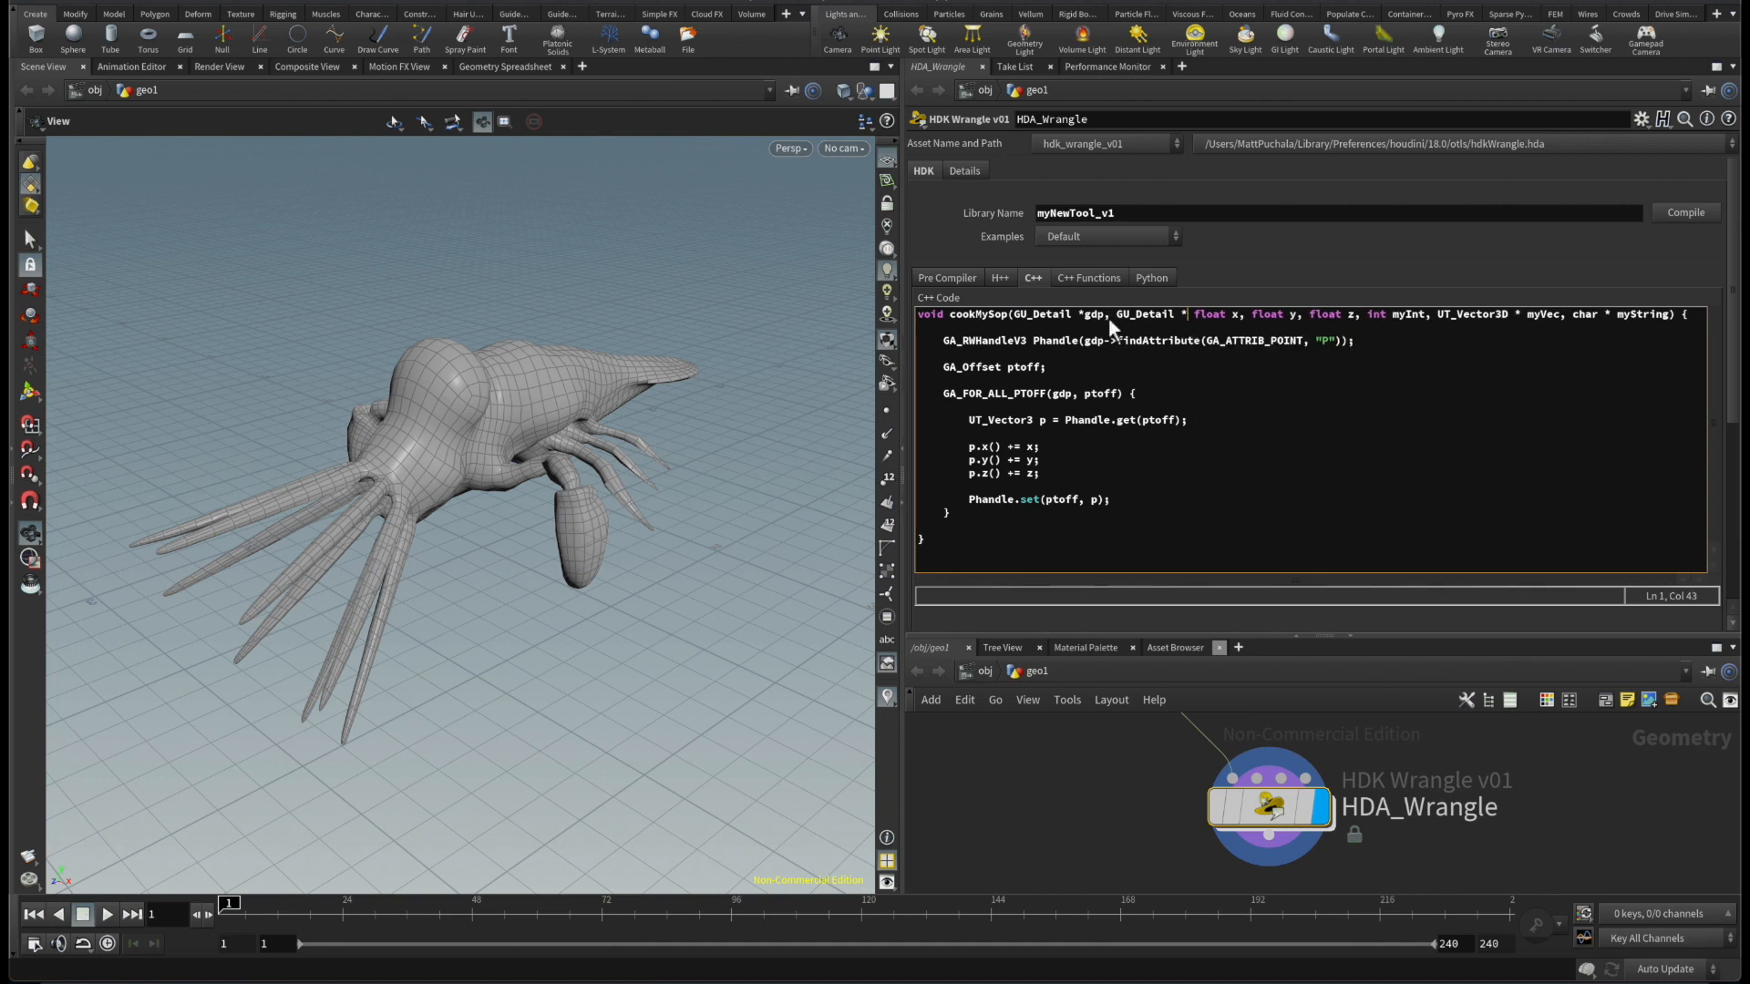
pyautogui.write('mySecondInput,')
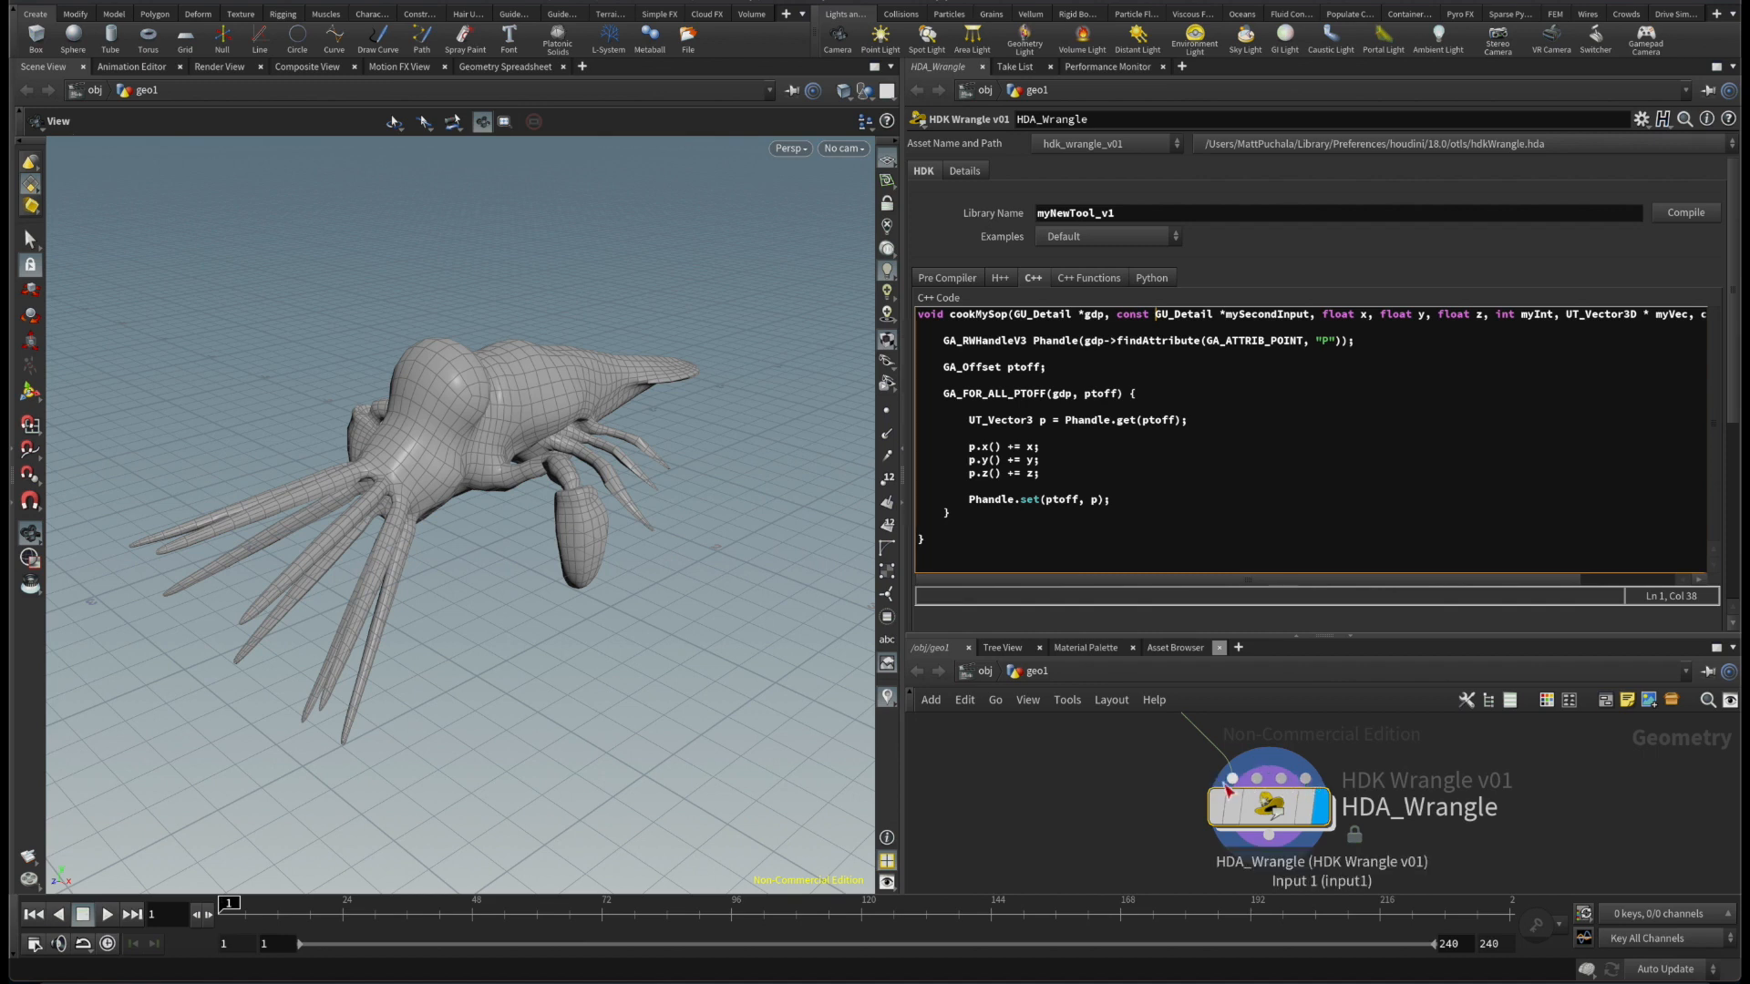
pyautogui.moveTo(1243, 815)
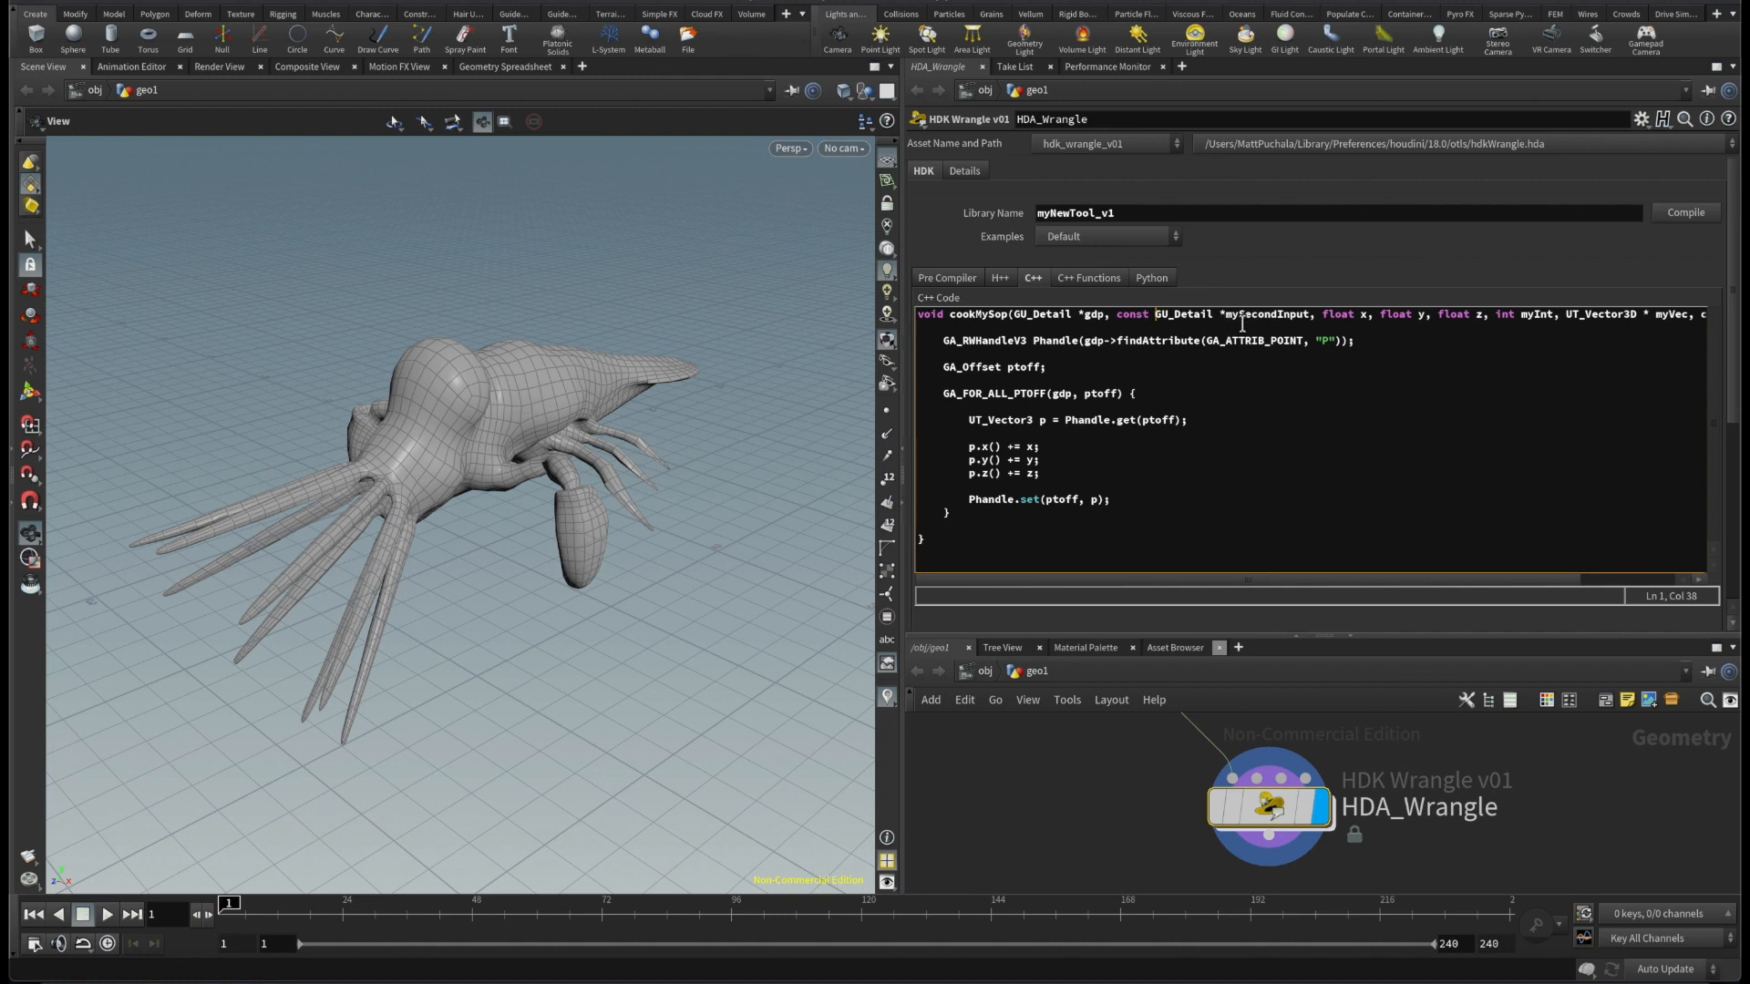
pyautogui.doubleClick(1265, 314)
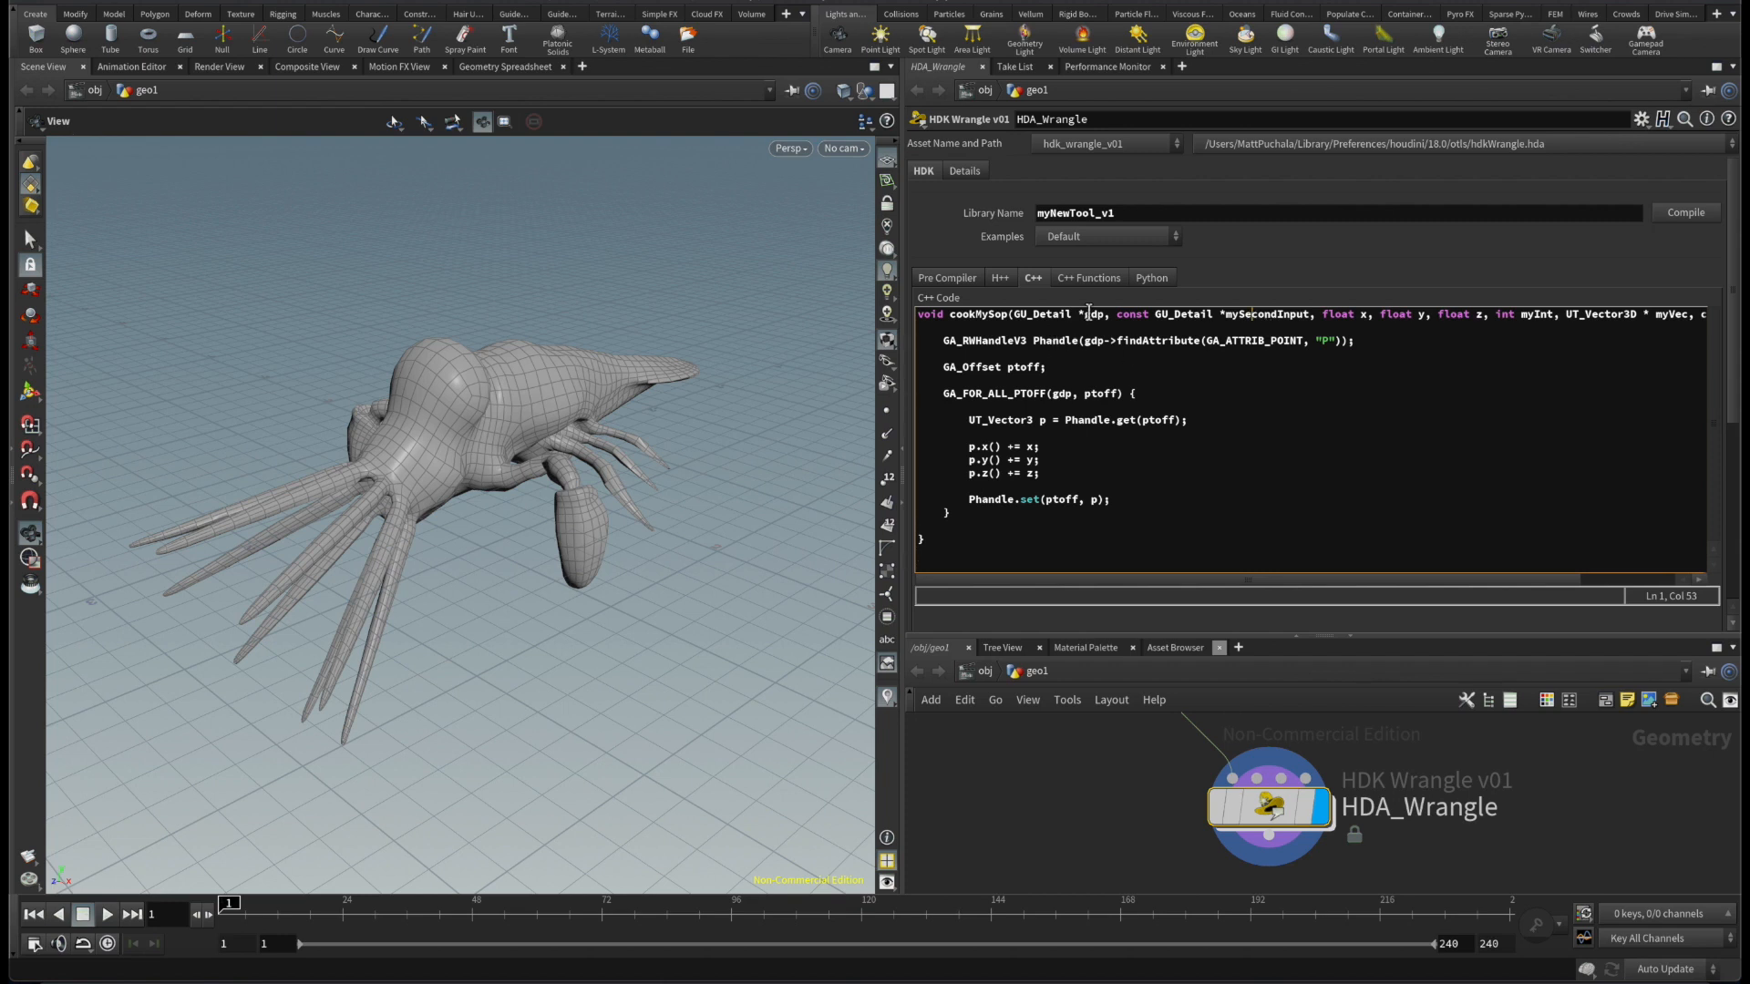
pyautogui.doubleClick(1182, 313)
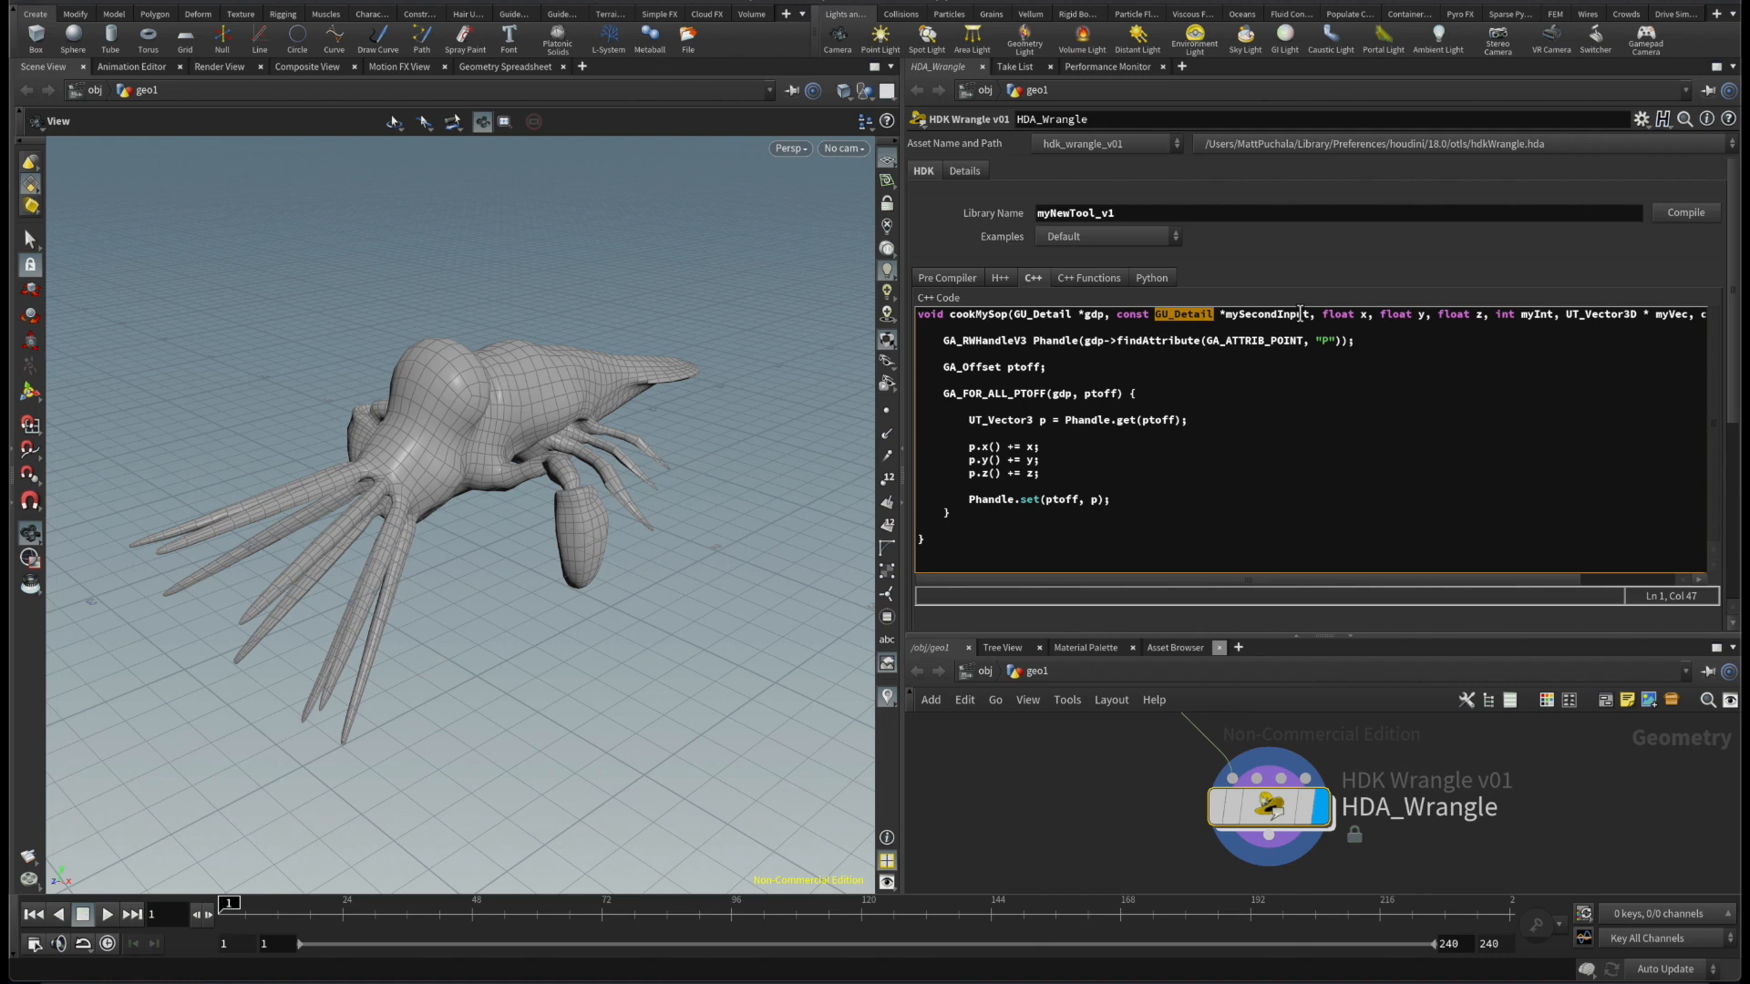
pyautogui.moveTo(1116, 314); pyautogui.dragTo(1310, 314)
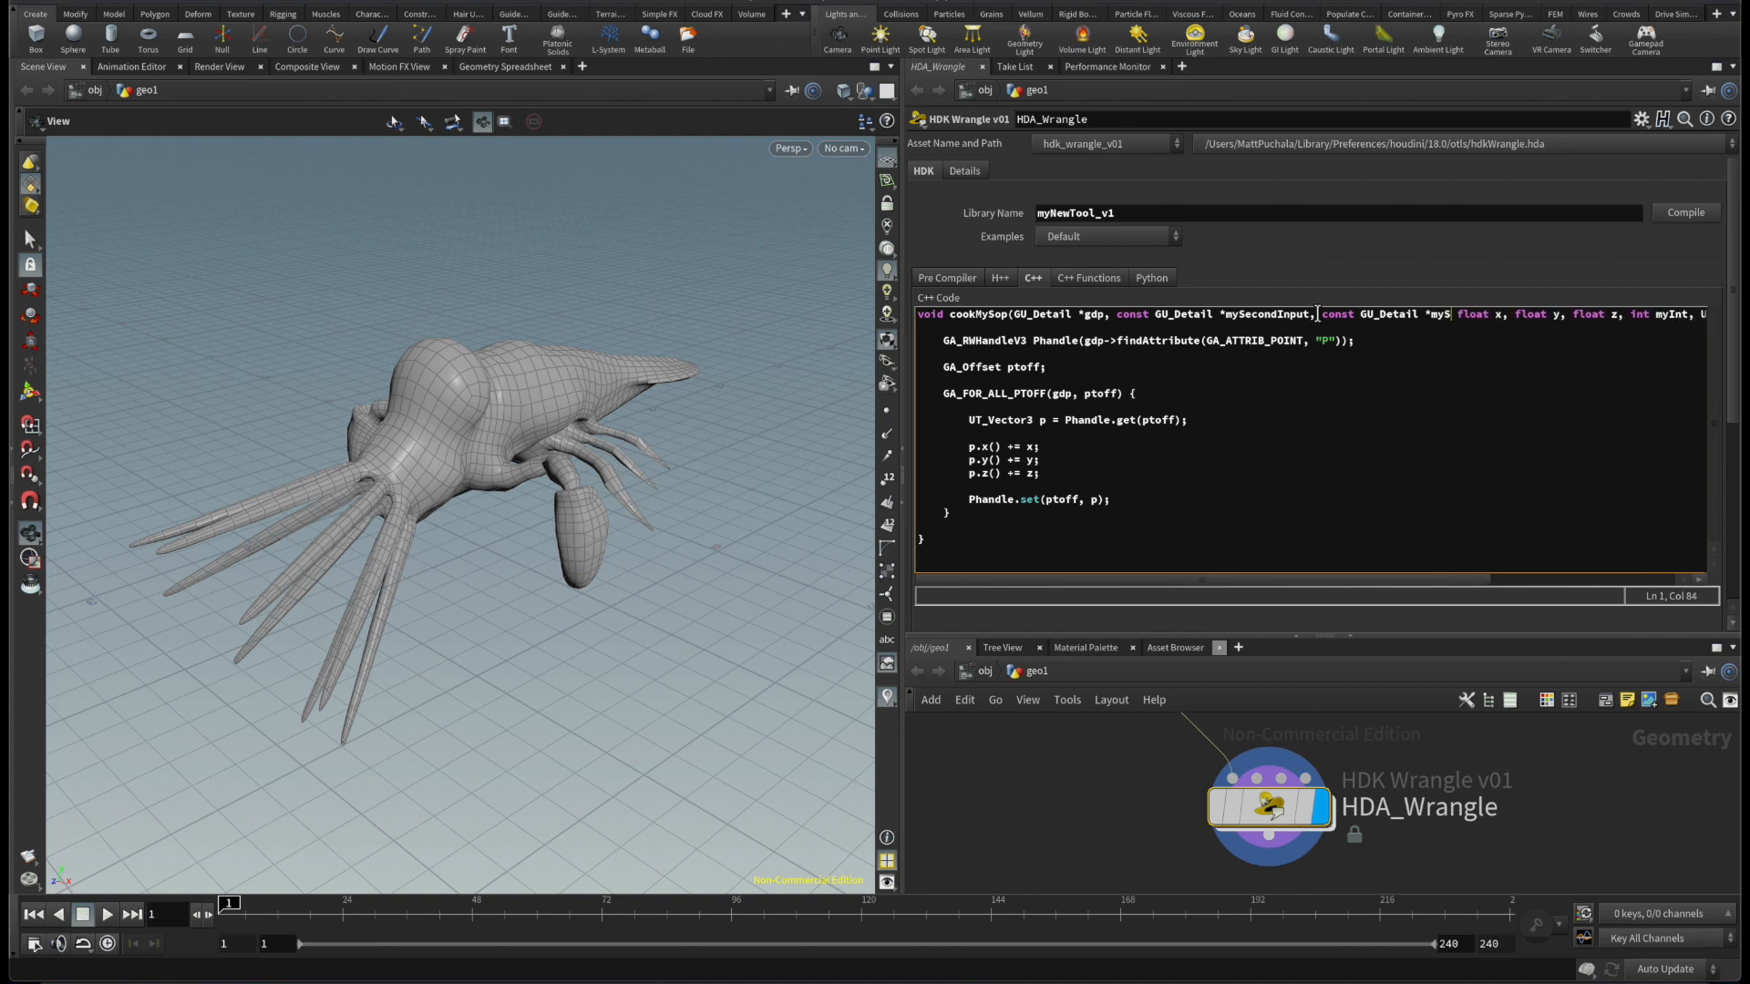
pyautogui.press('BackSpace')
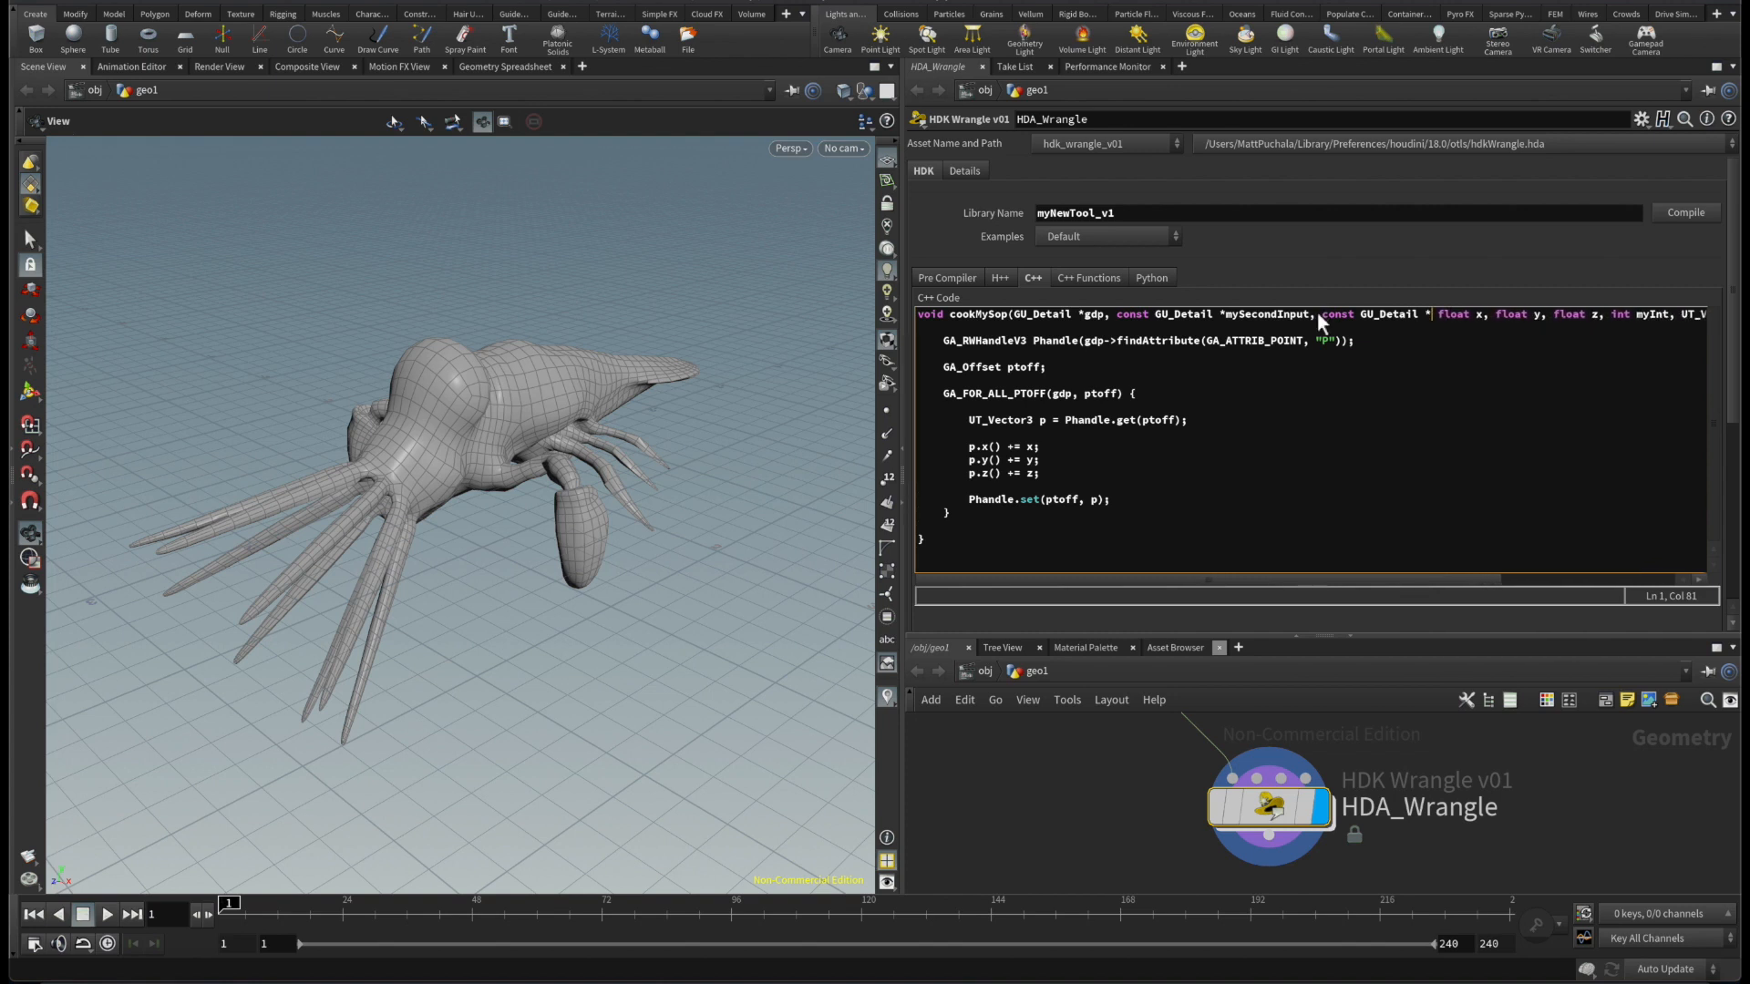
pyautogui.write('foo,')
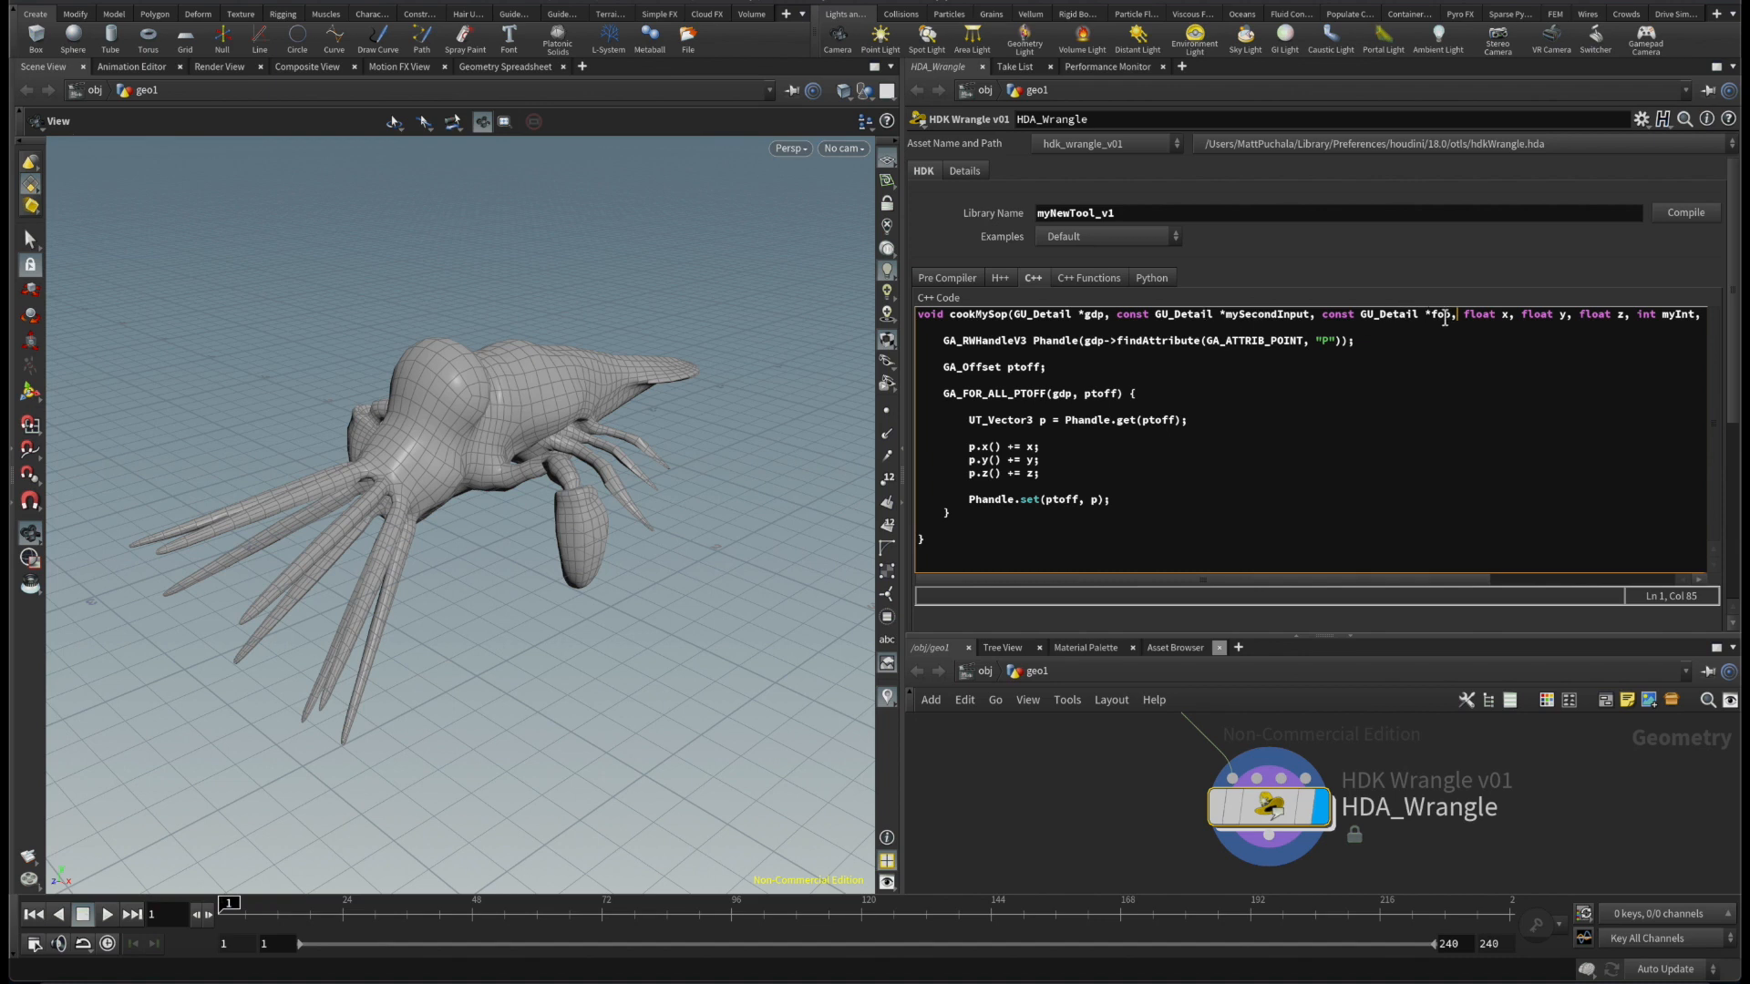
pyautogui.moveTo(1116, 314); pyautogui.dragTo(1451, 313)
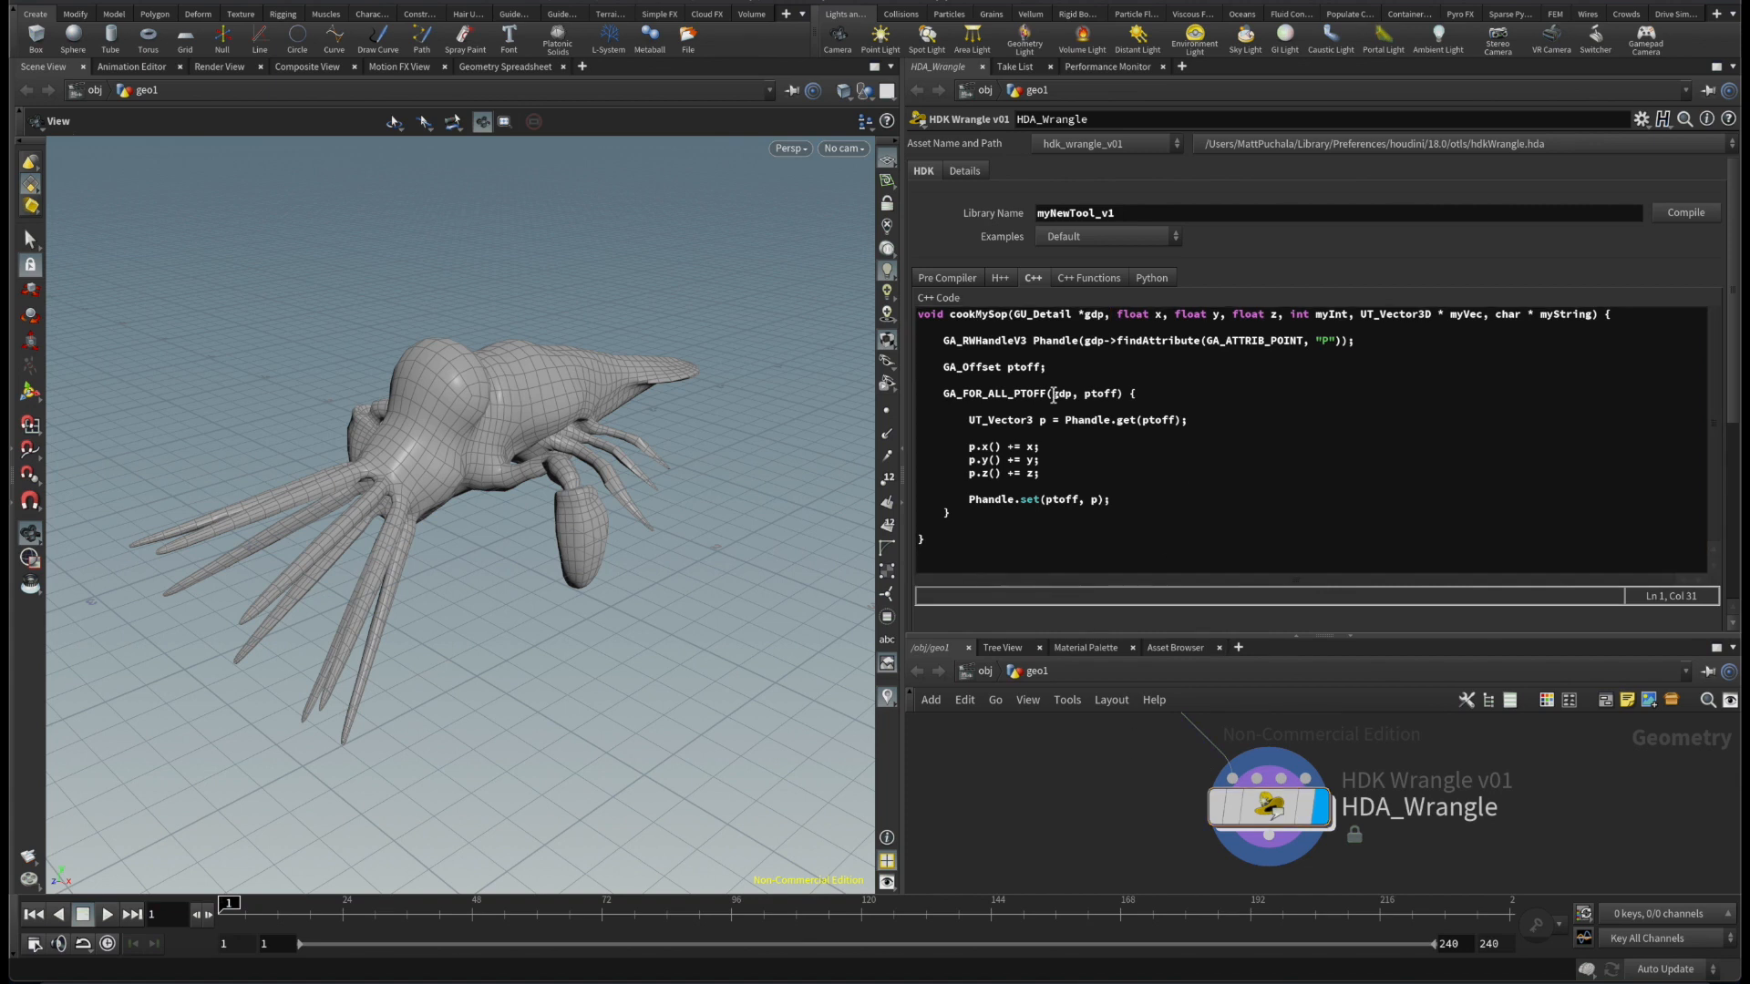
pyautogui.moveTo(1096, 294)
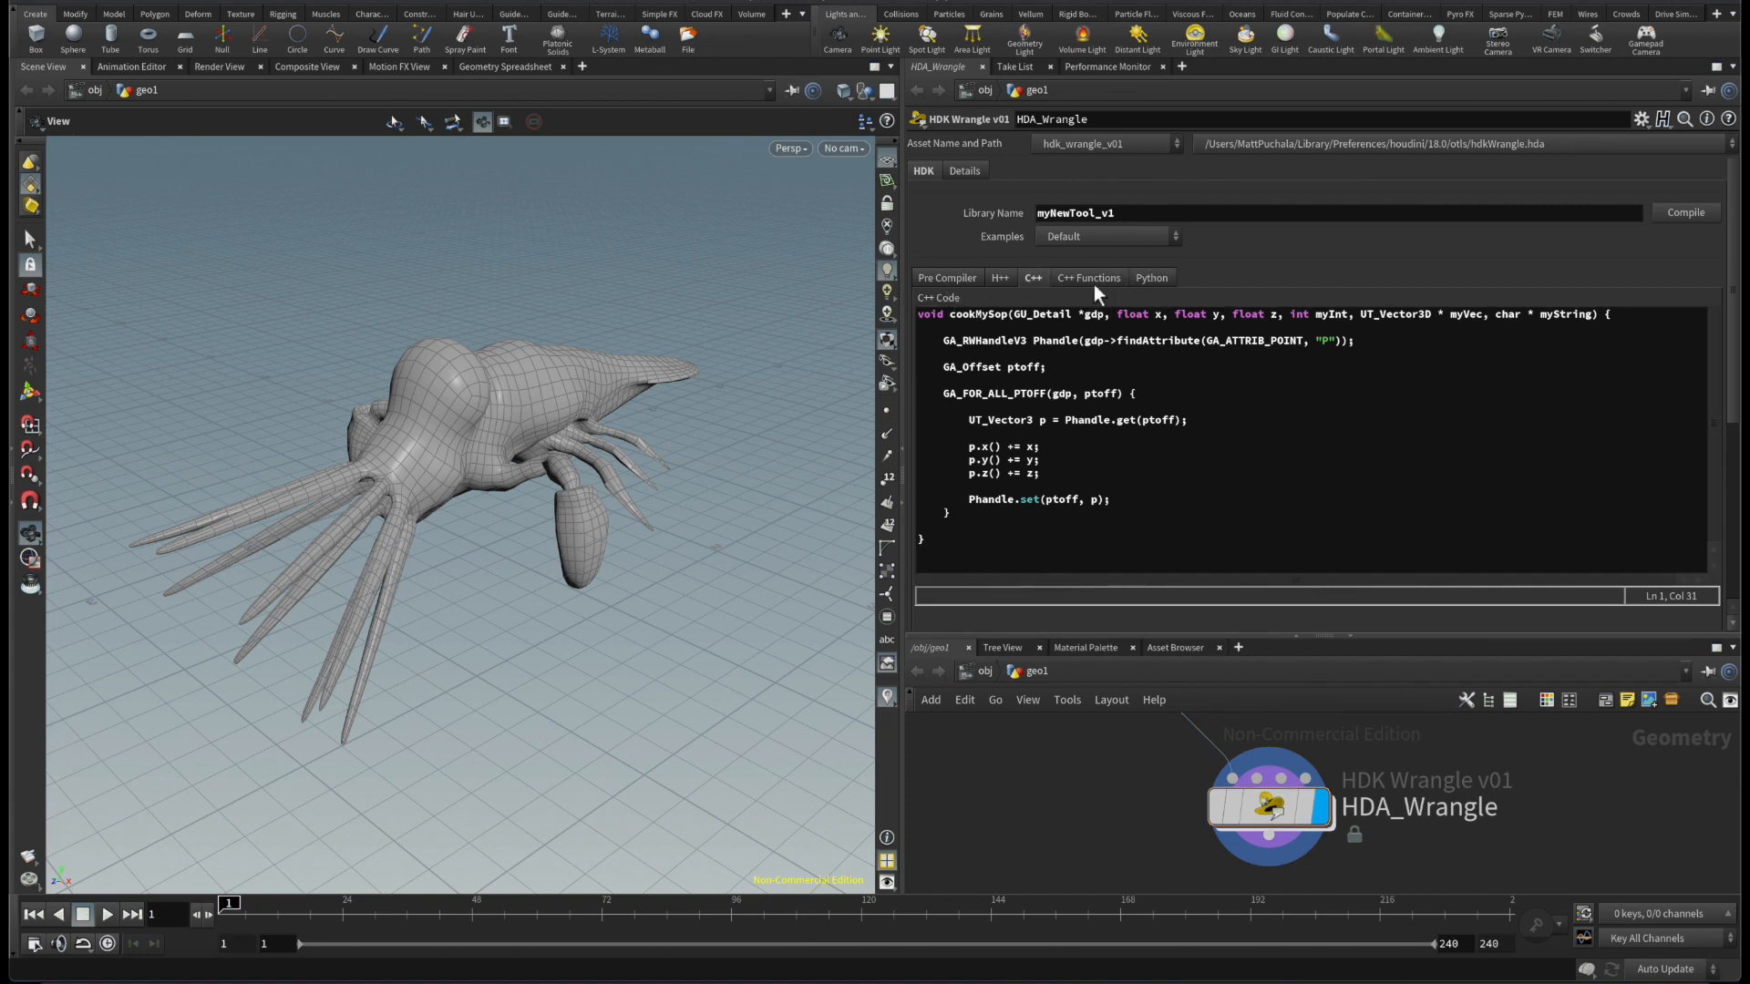
# Step: Add '#DEFINE VALUE 0' below the GU_Detail include in the Pre Compiler code
pyautogui.click(948, 277)
pyautogui.write('#')
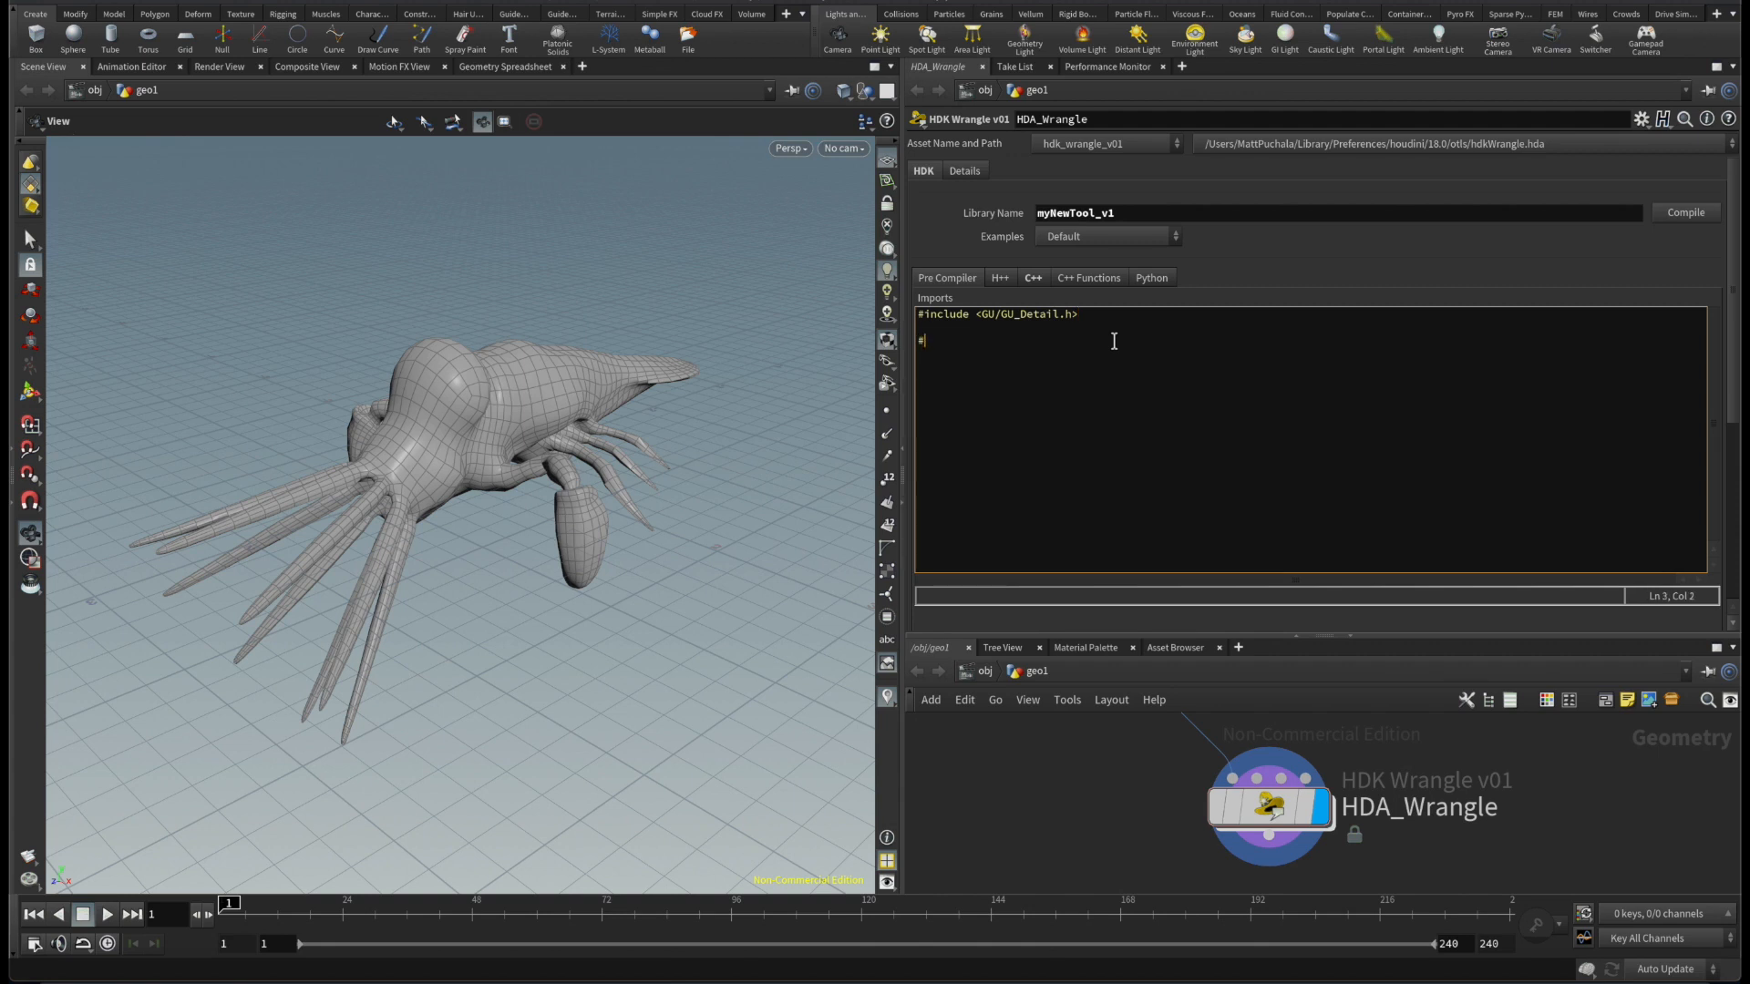
pyautogui.write('DEFINE V')
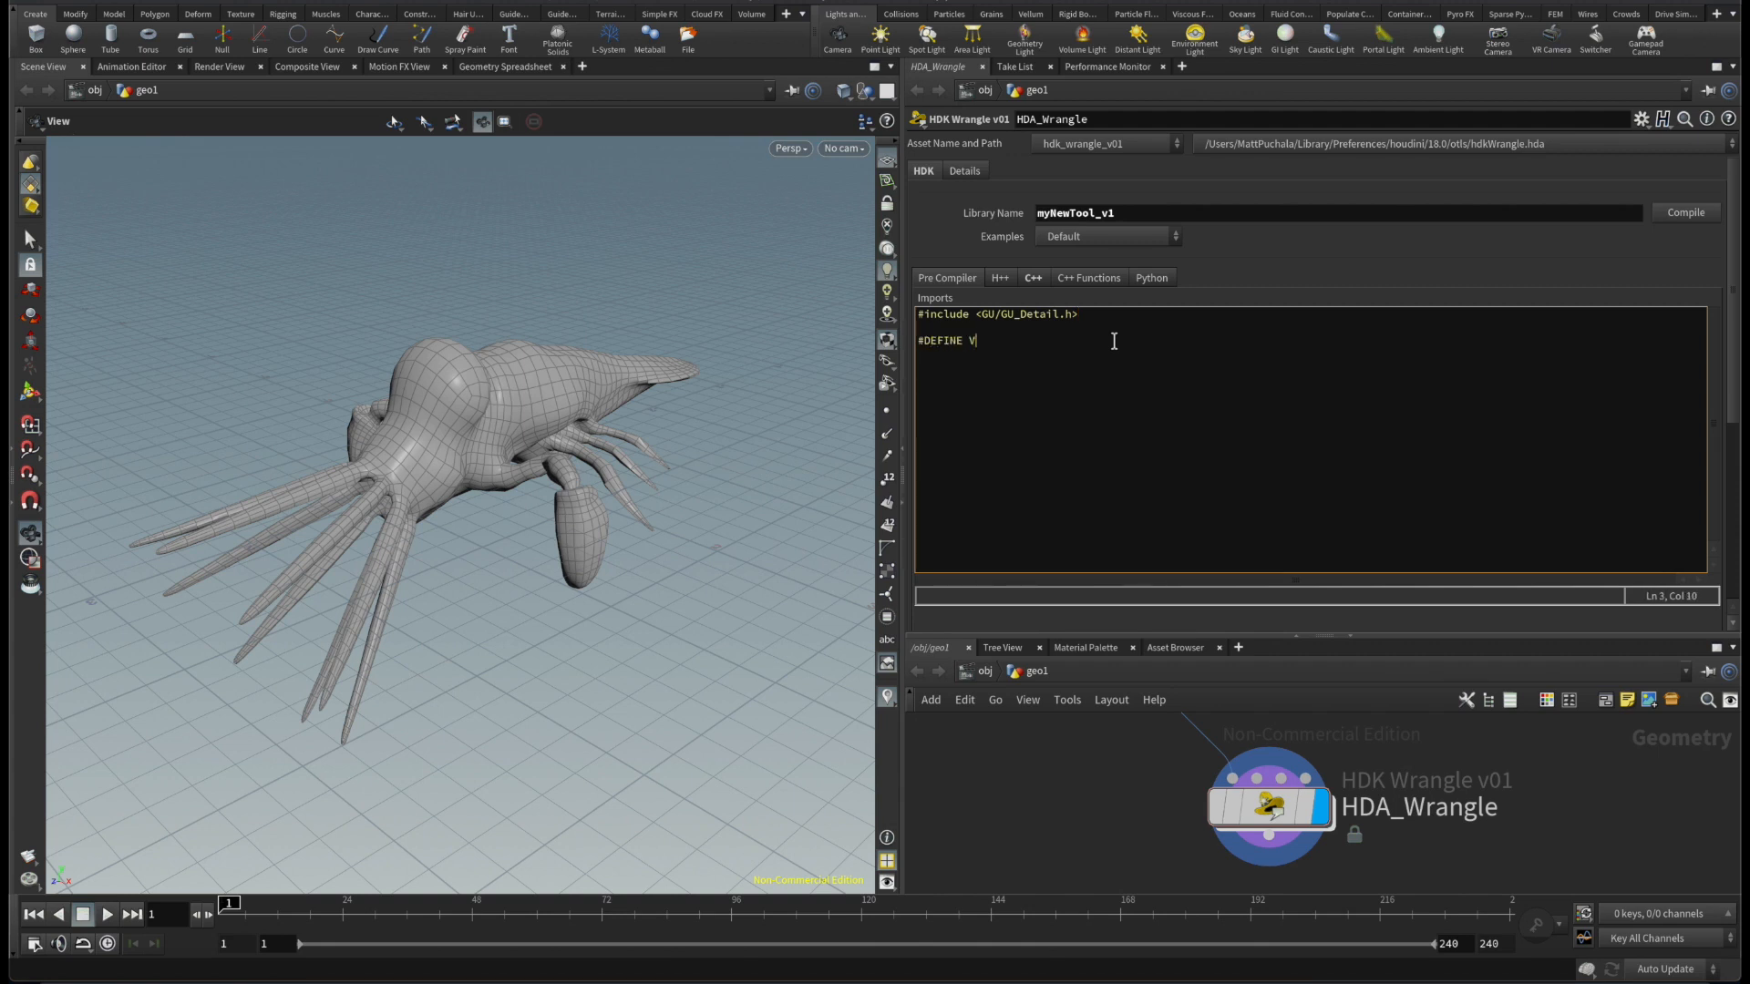
pyautogui.write('ALUE 0')
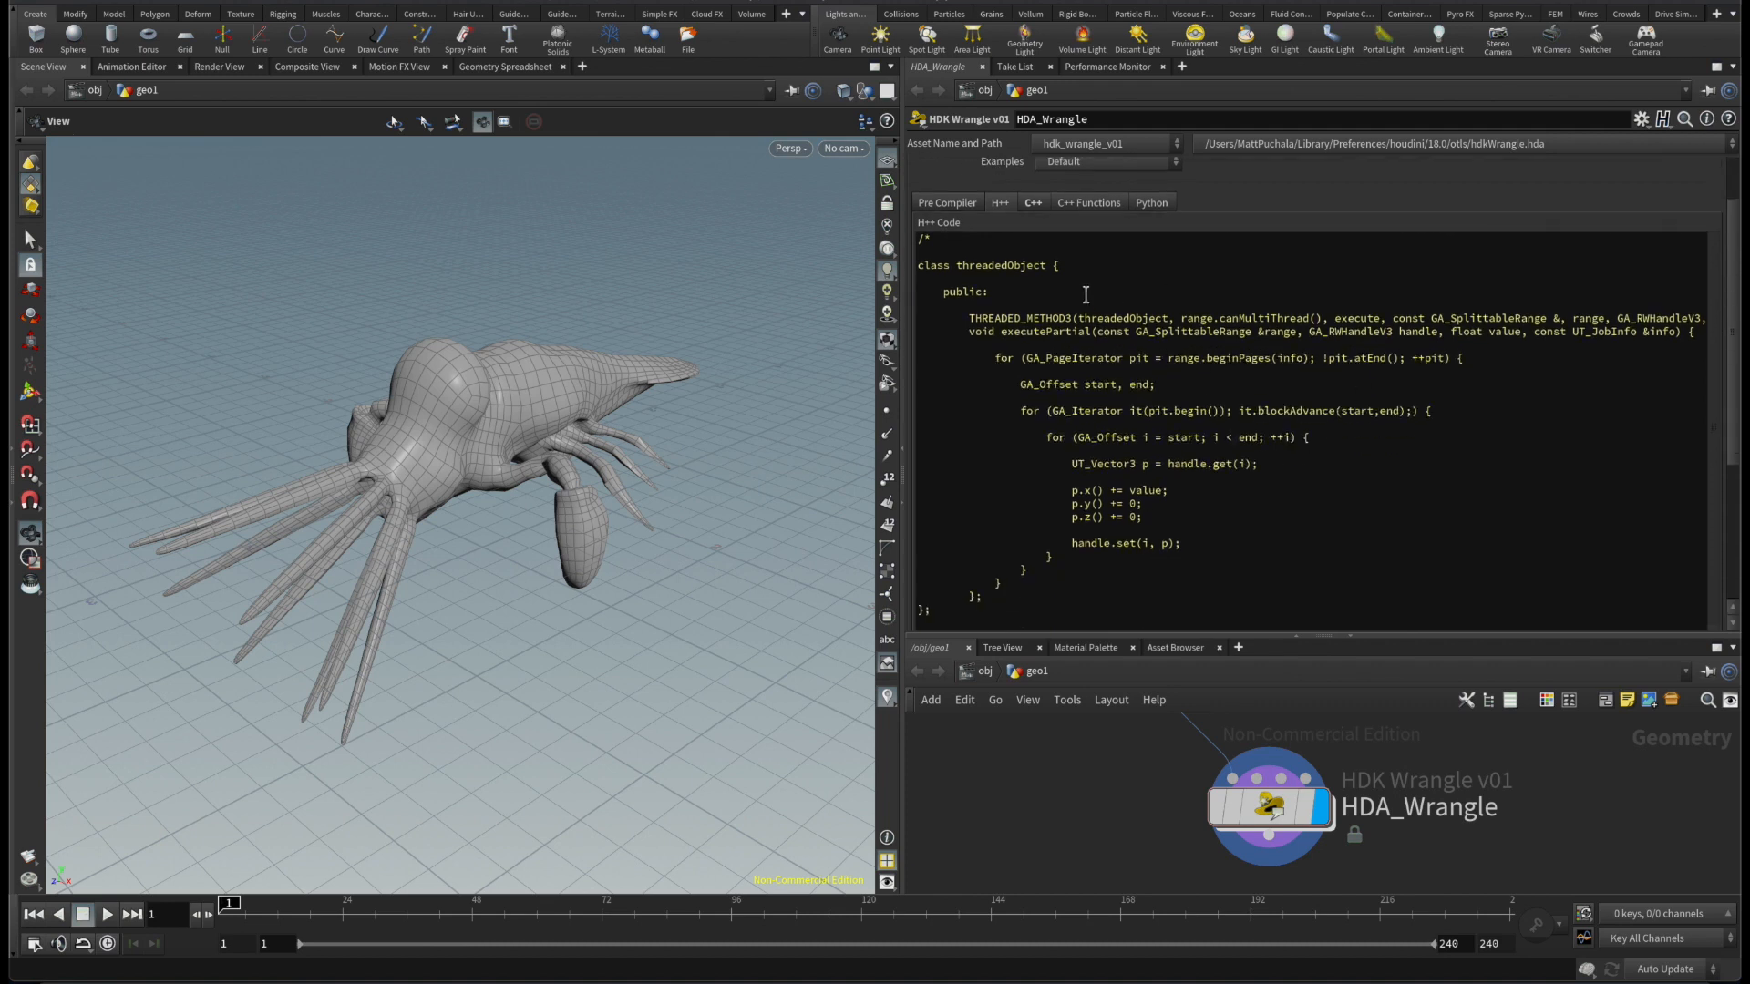
pyautogui.moveTo(347, 450)
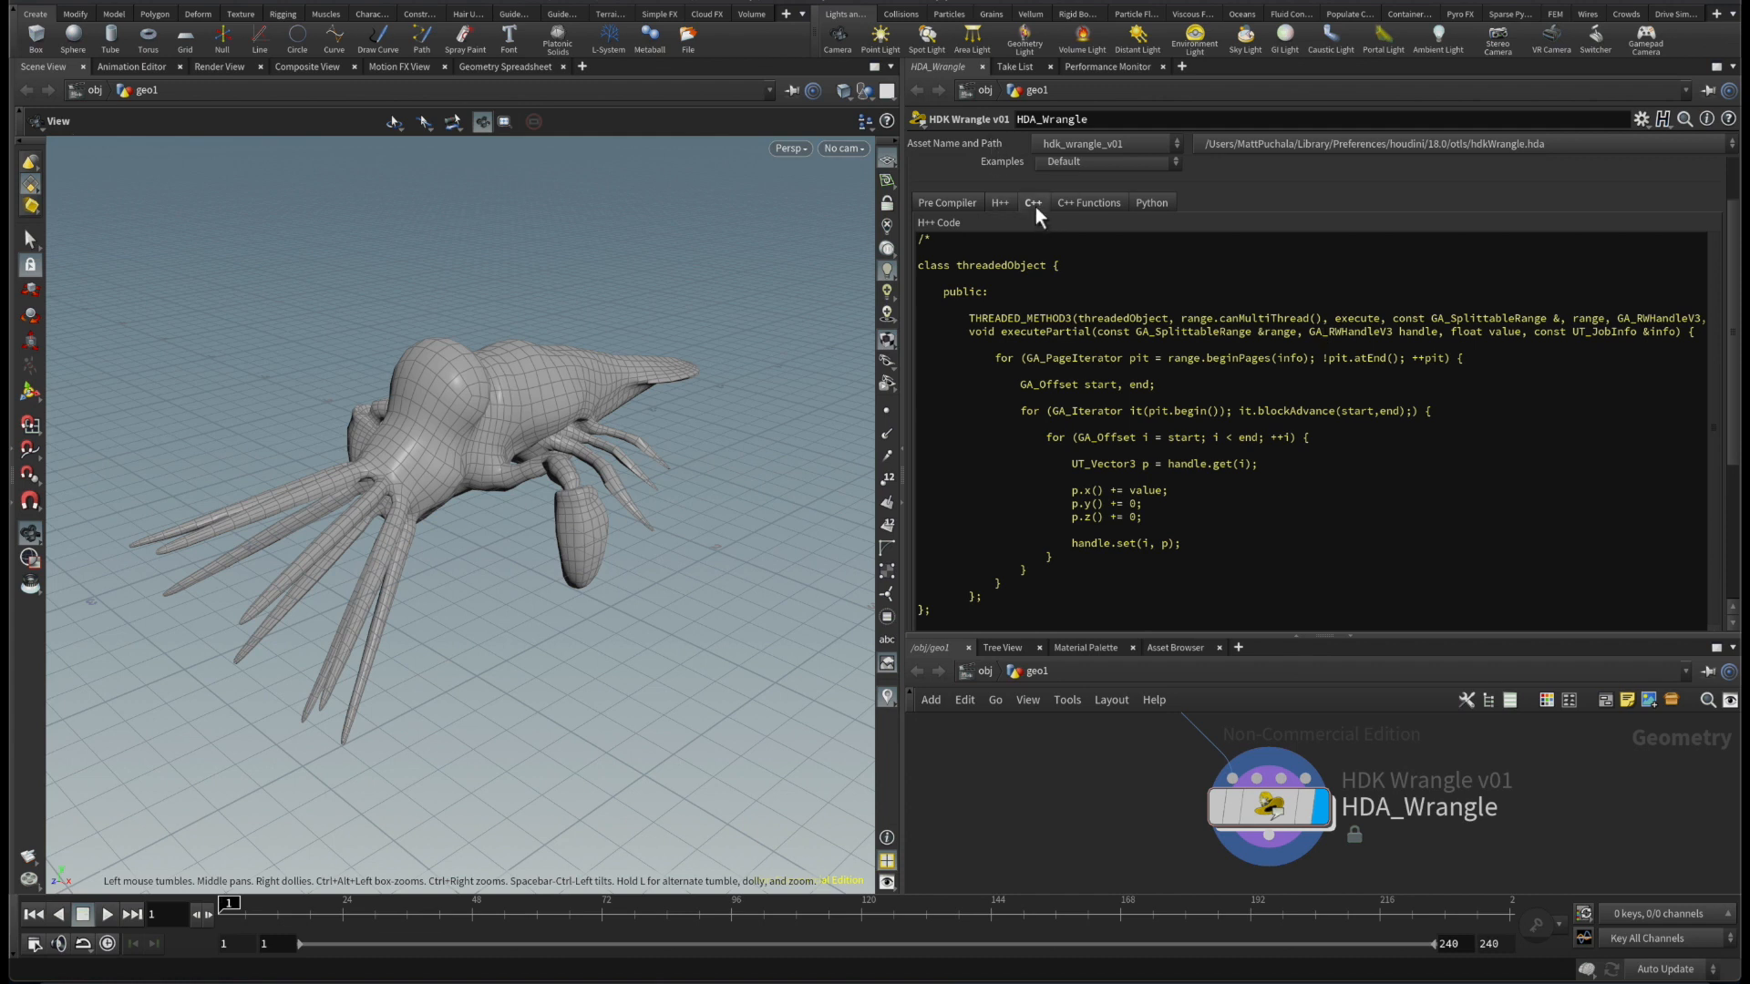
# Step: Show the wrangle's C++ Functions section, which lists zero functions
pyautogui.click(1032, 200)
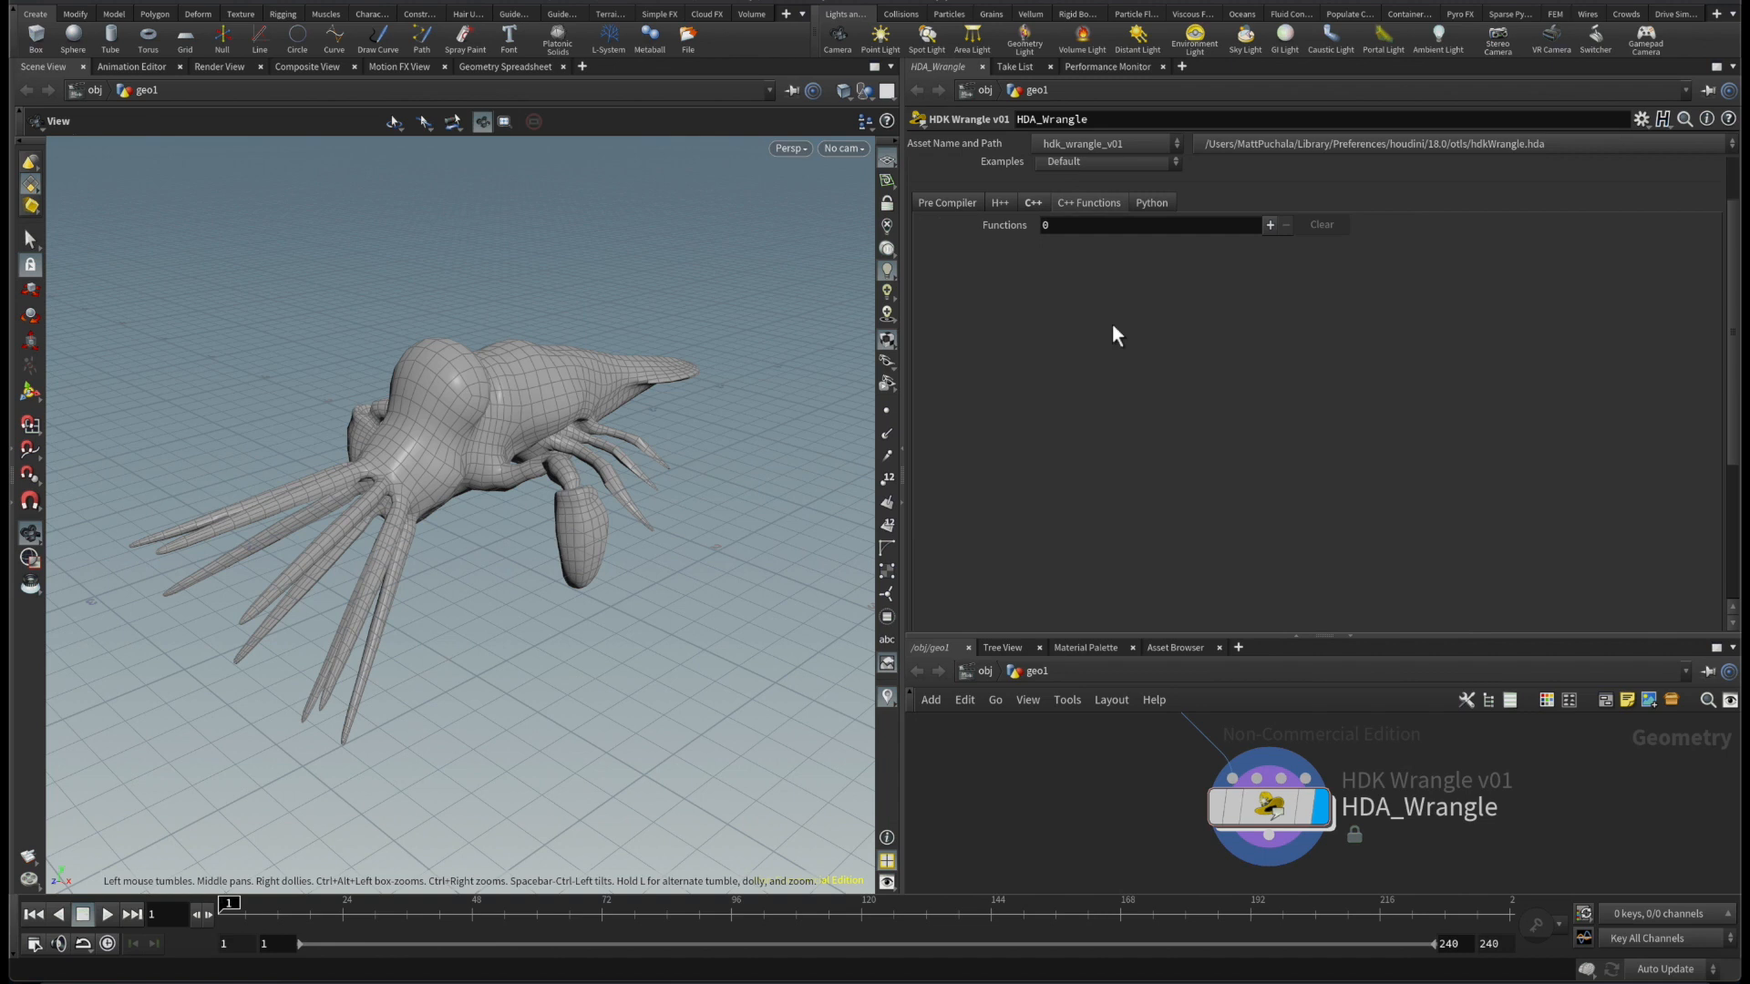
# Step: Add custom C++ function entries, then clear them all again
pyautogui.click(1269, 226)
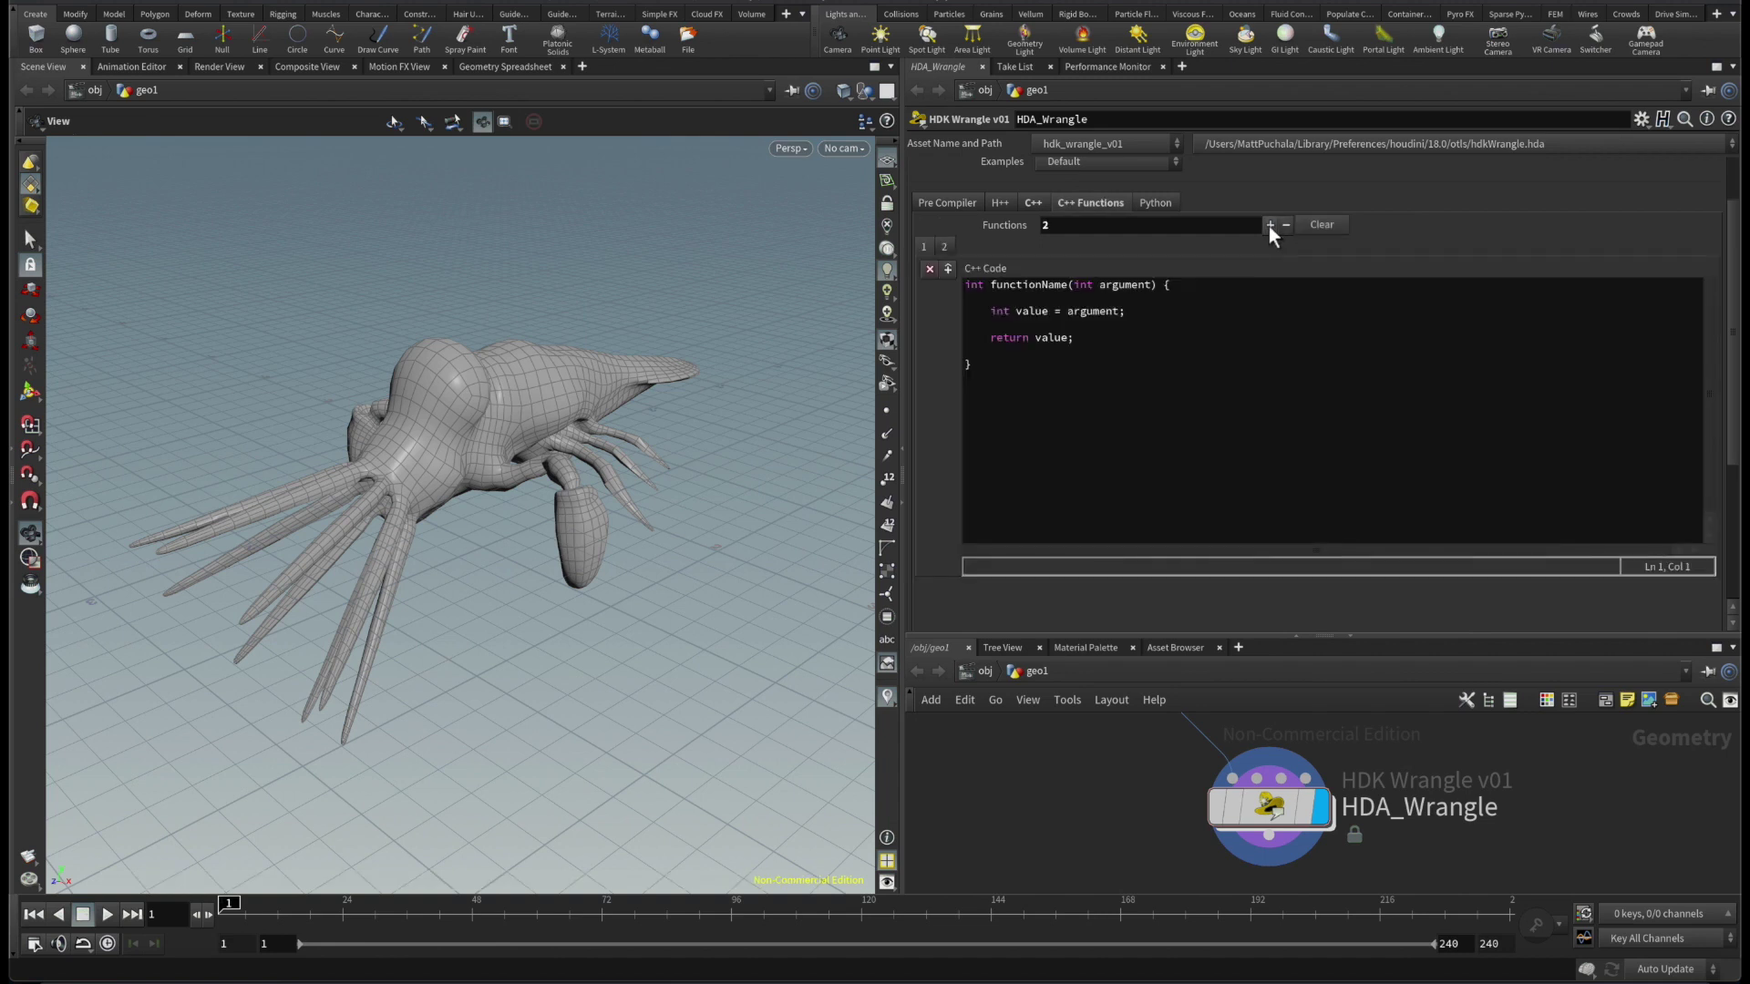
pyautogui.click(1271, 224)
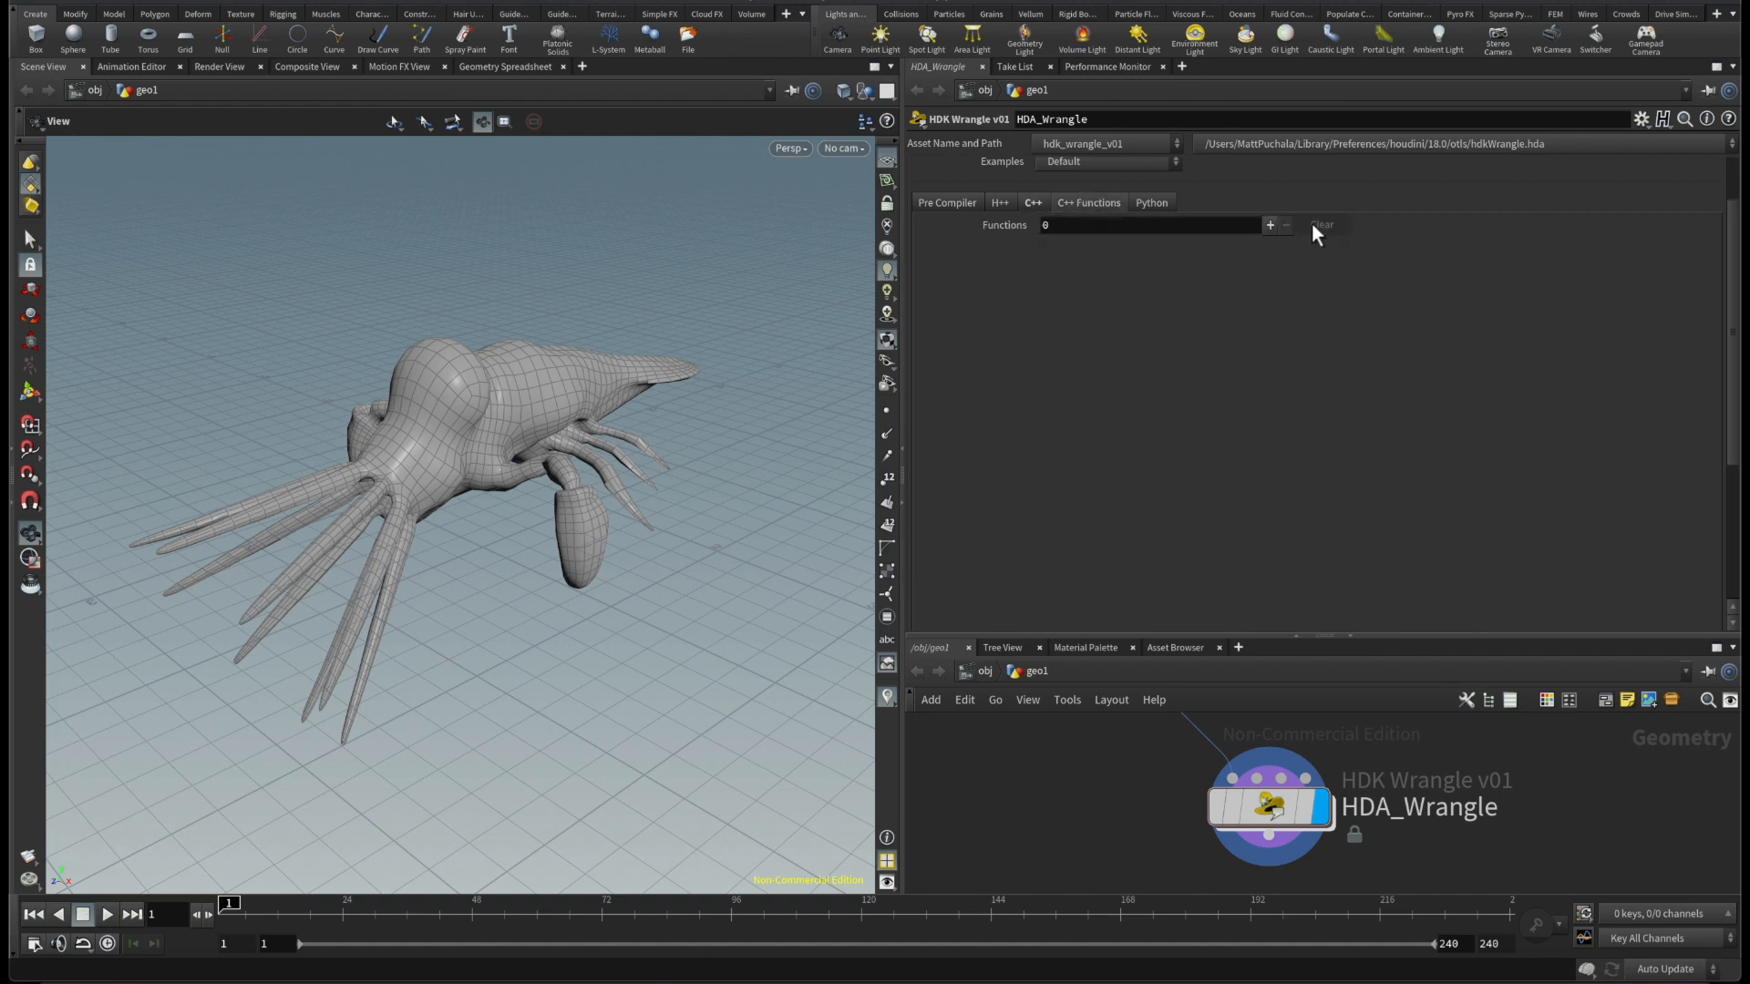
pyautogui.click(1153, 201)
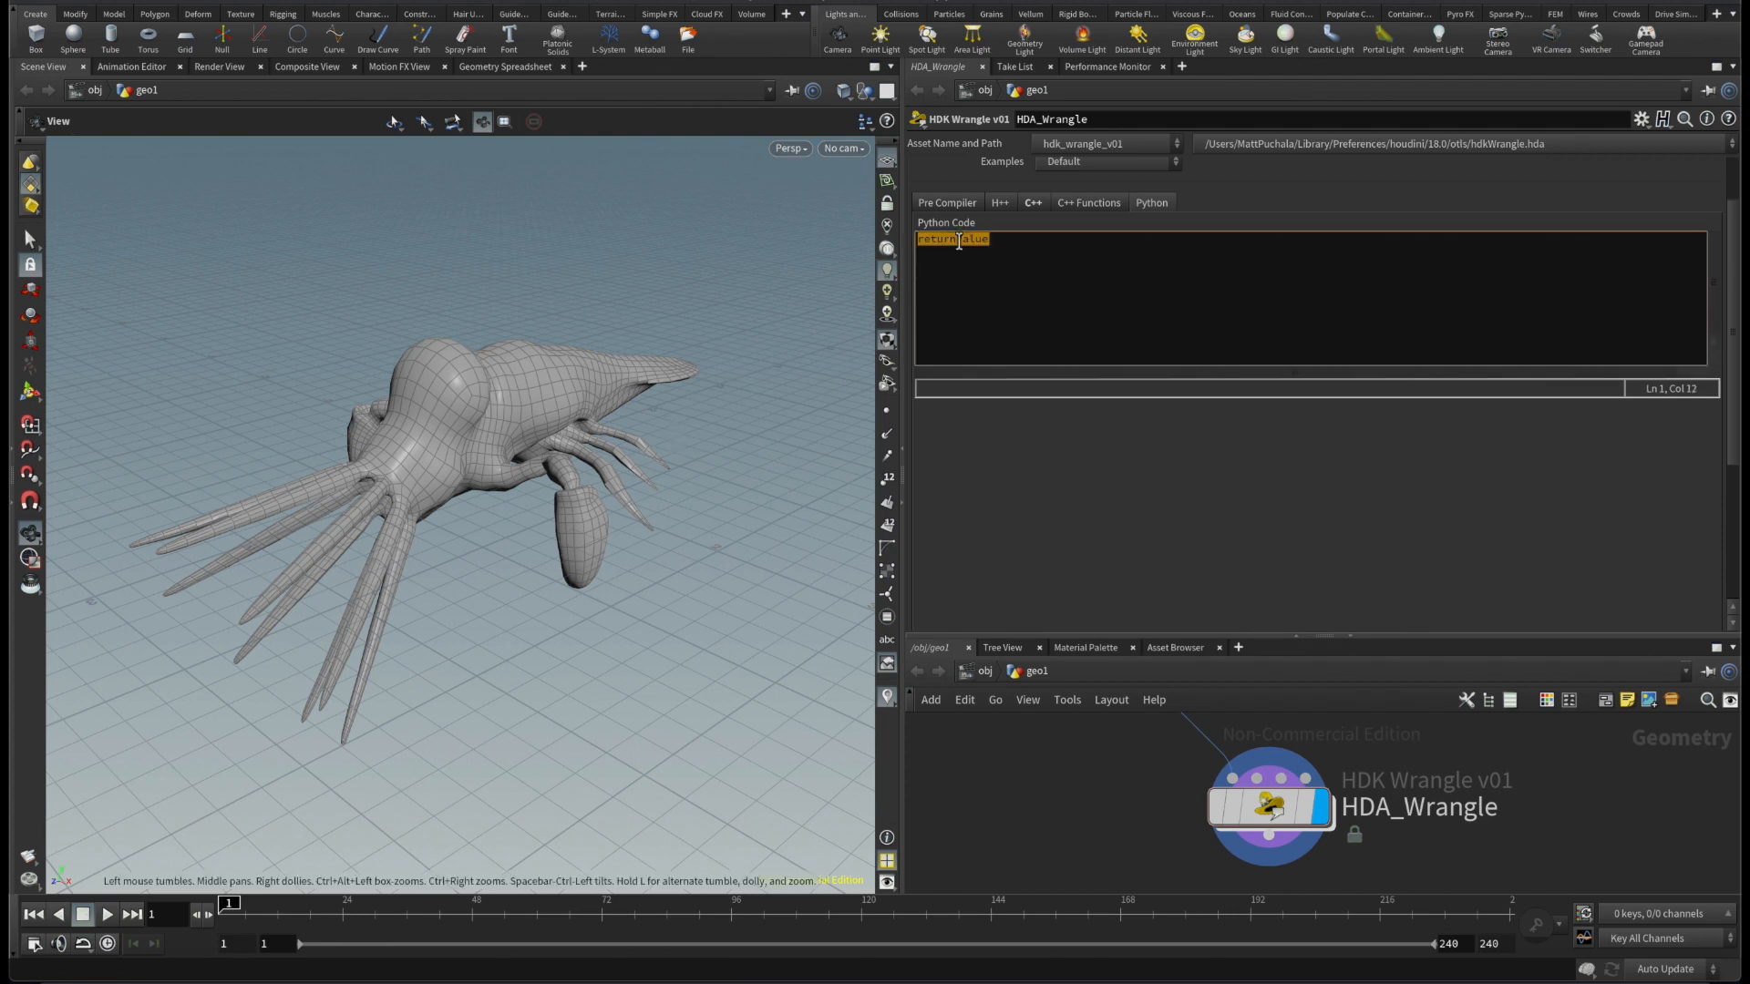
# Step: Switch cookMySop's return type and add a 'return 0;' line after the point loop
pyautogui.click(962, 240)
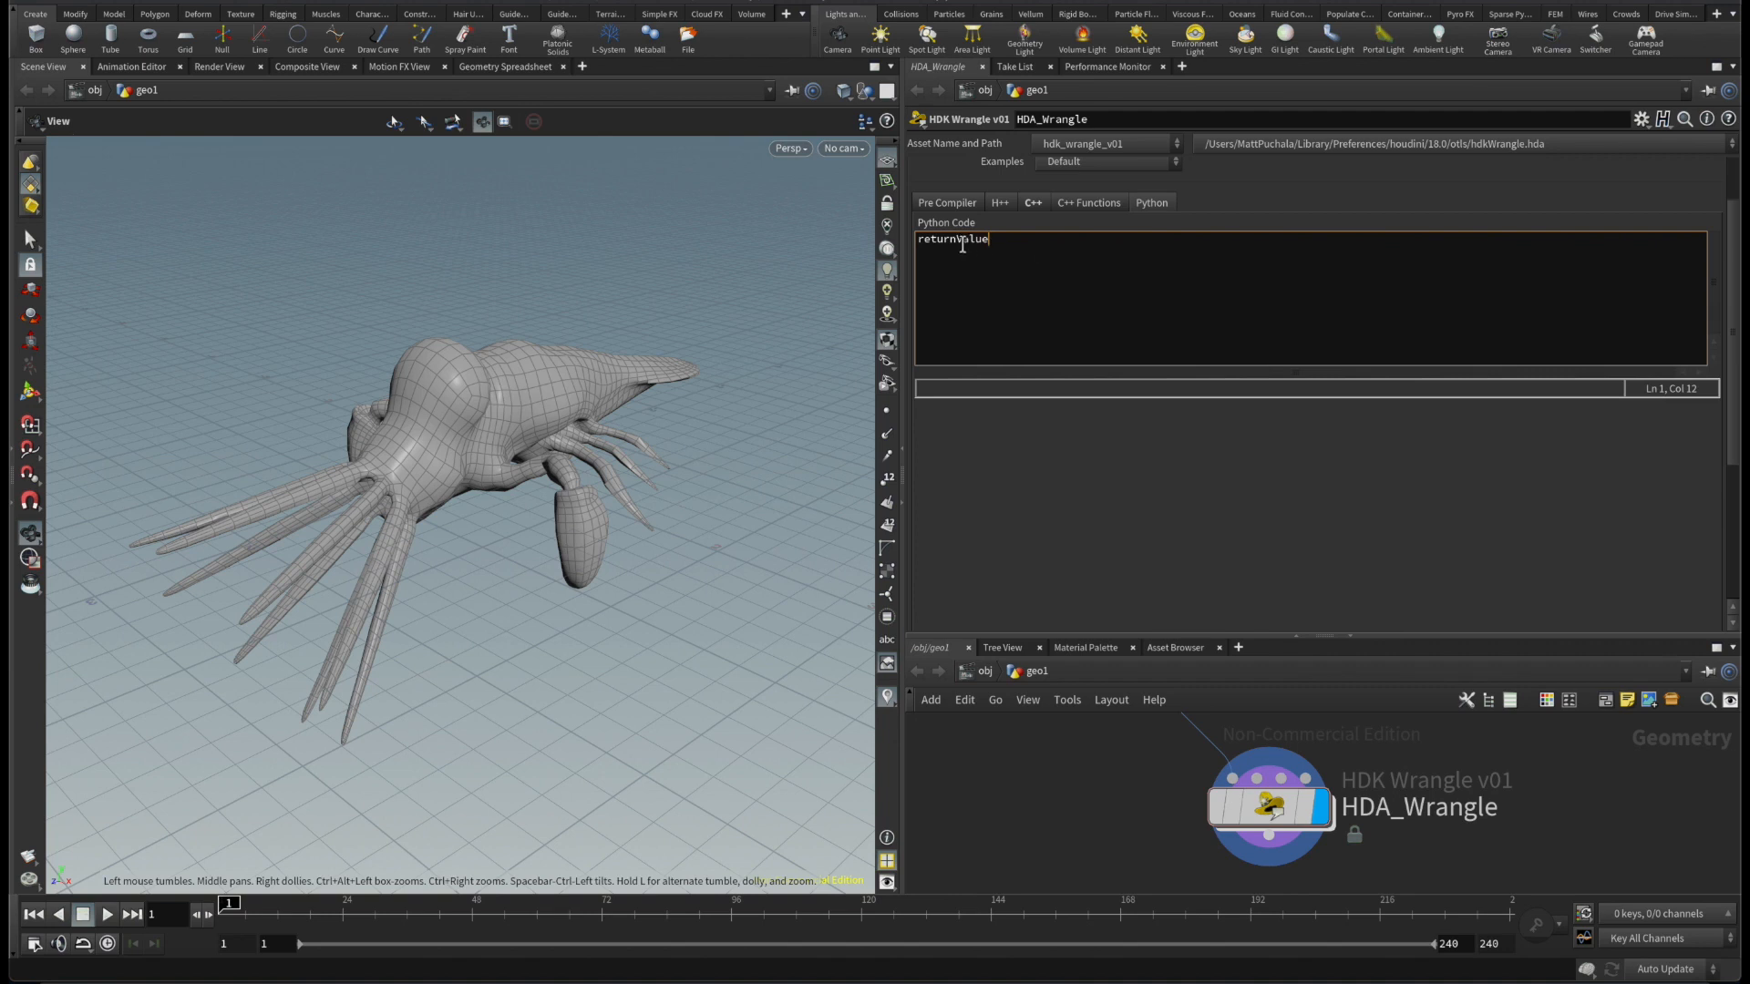
pyautogui.click(1034, 201)
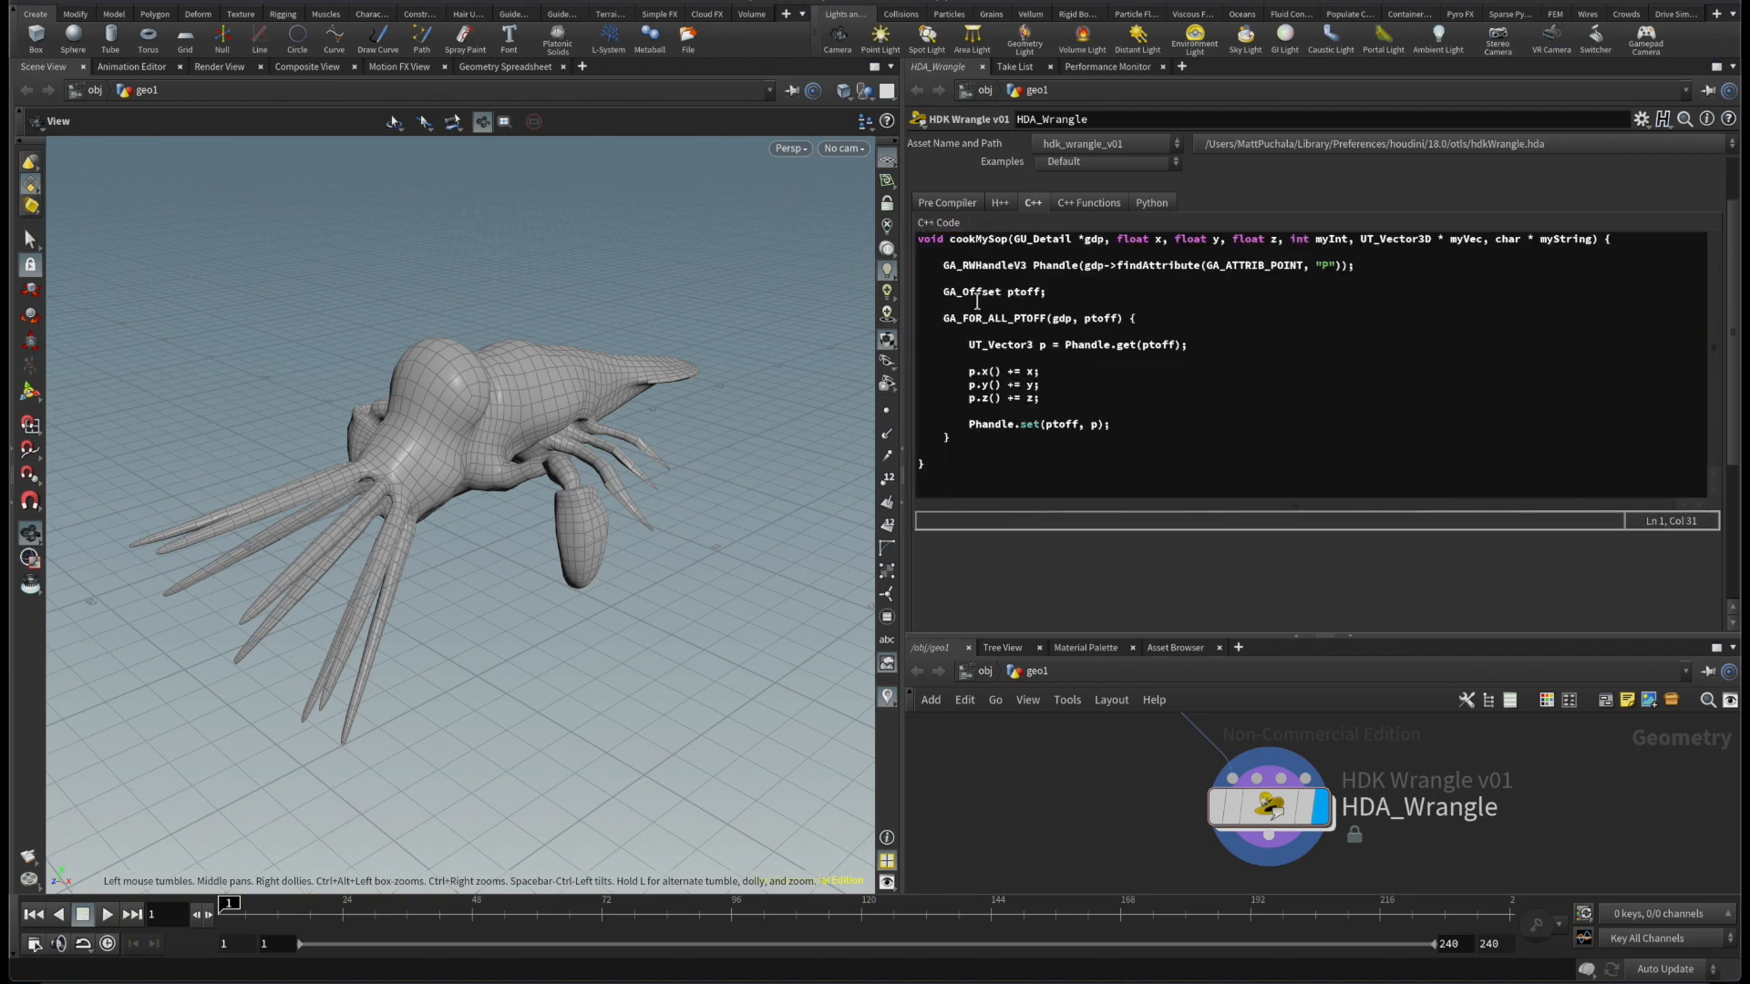
pyautogui.click(920, 239)
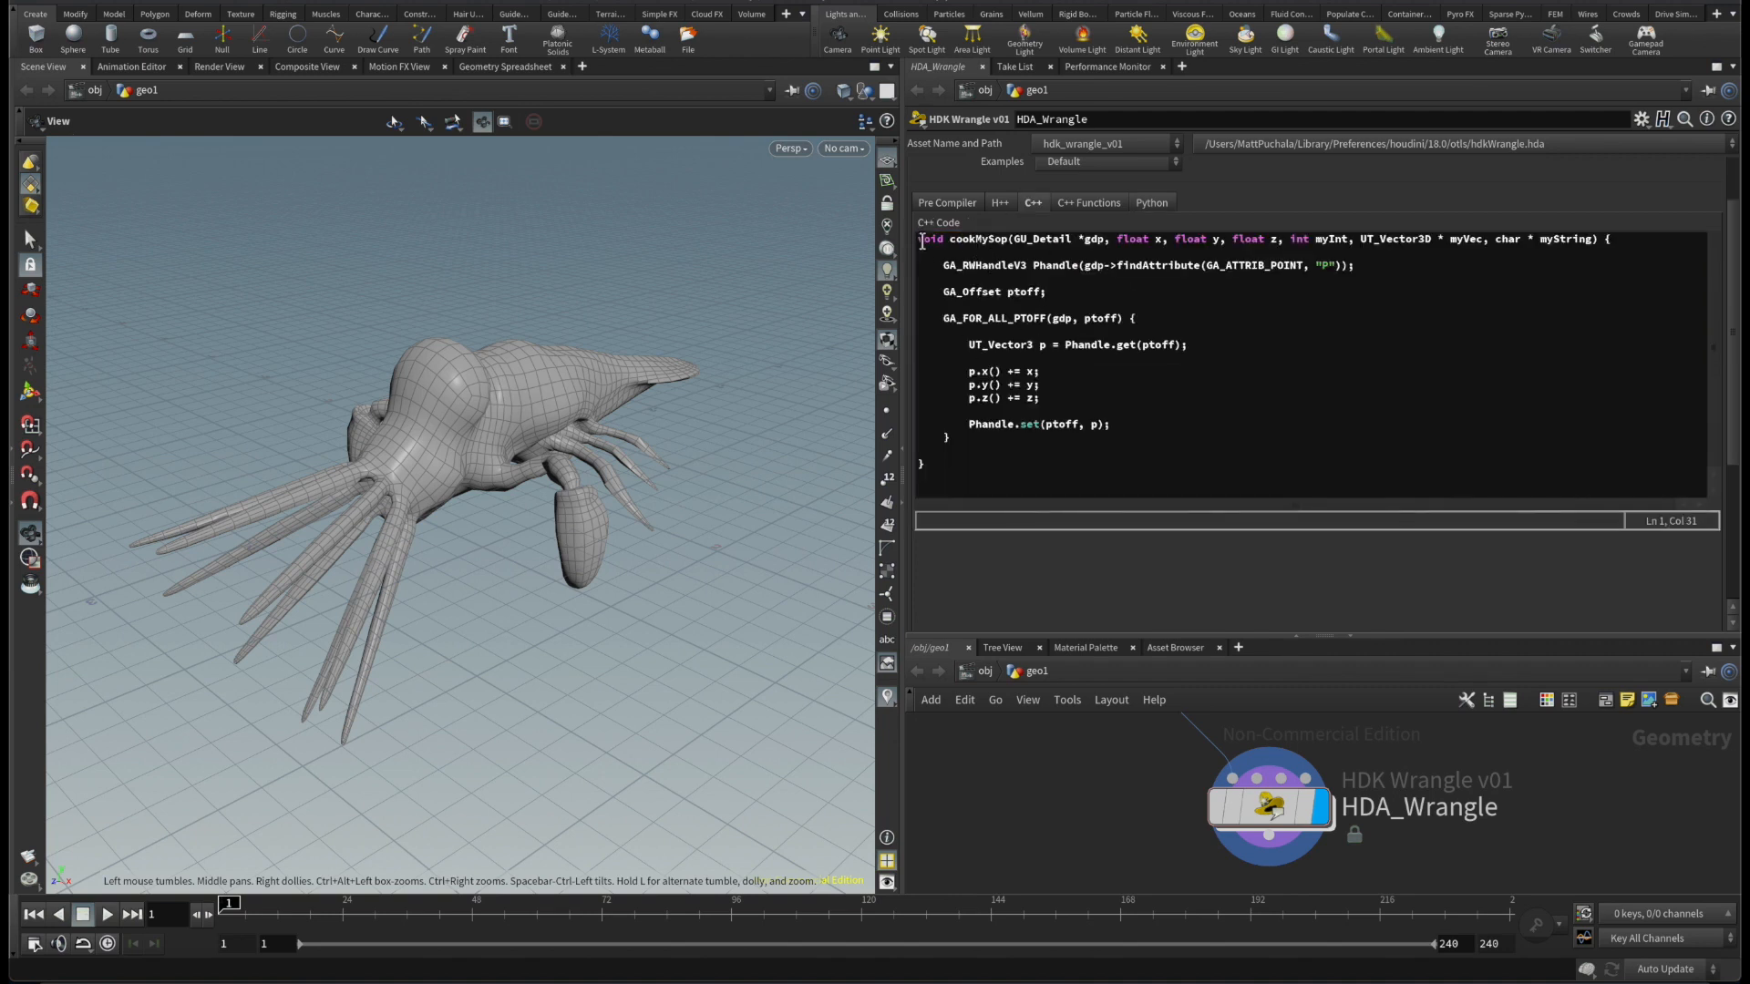
pyautogui.click(1152, 201)
pyautogui.write('r')
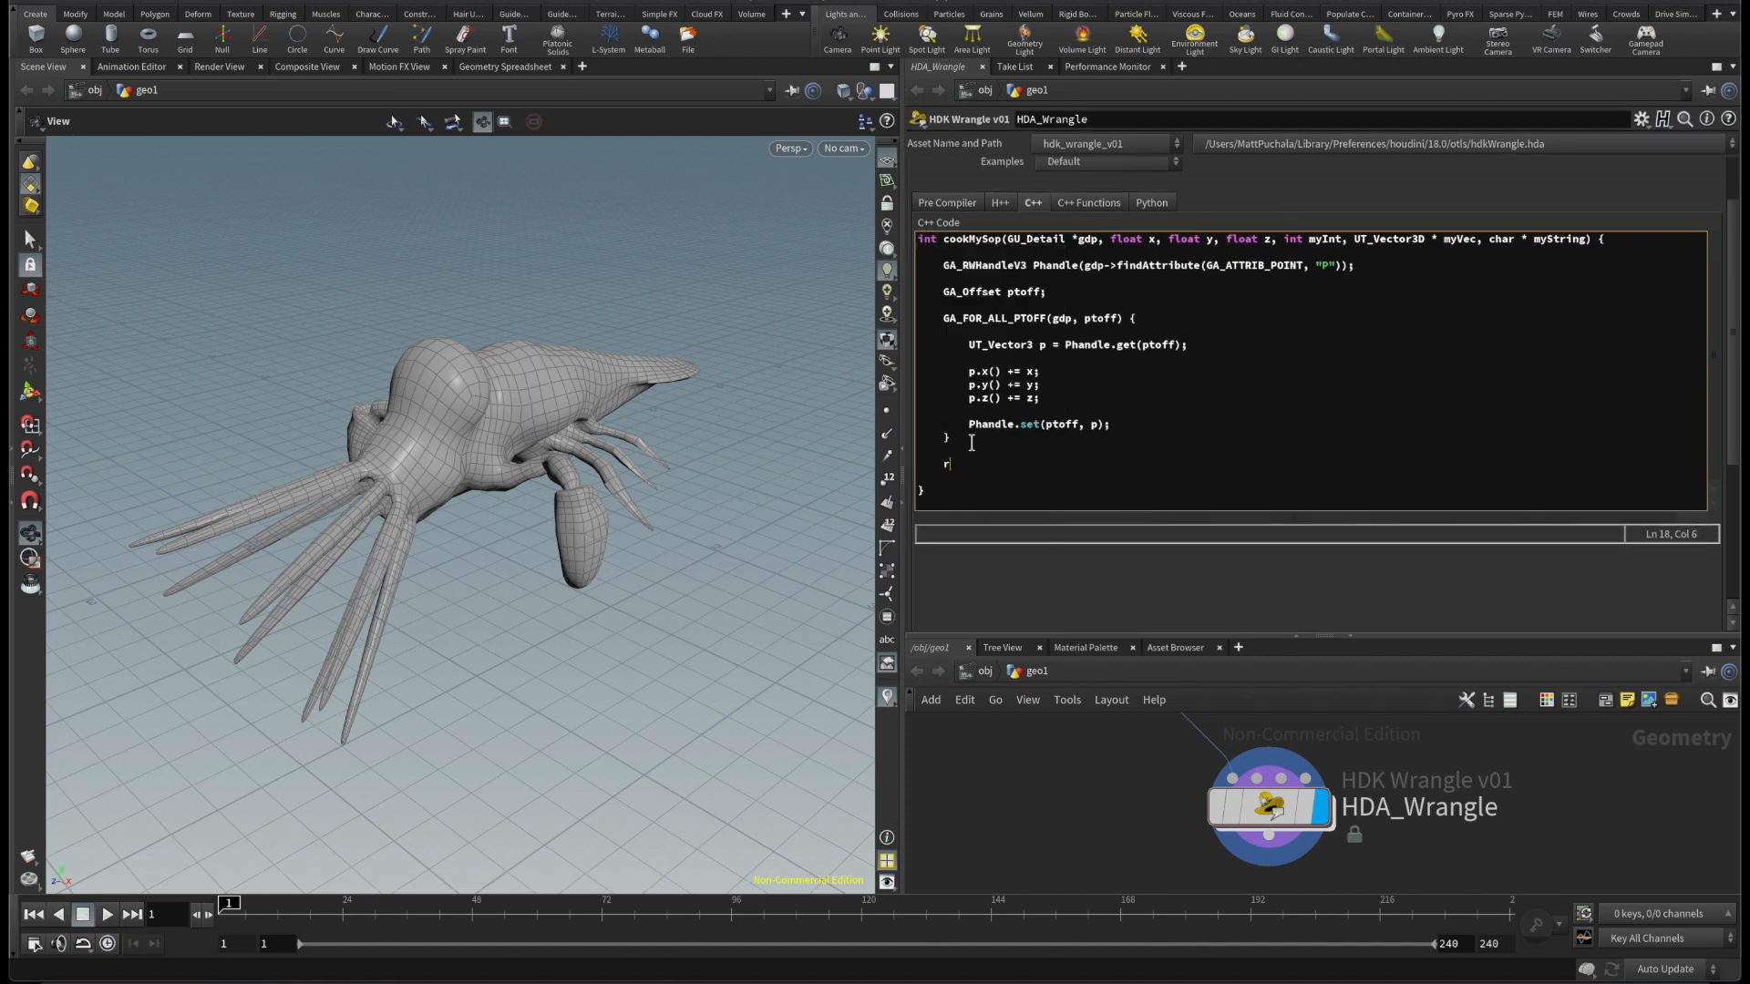
pyautogui.write('eturn 0;')
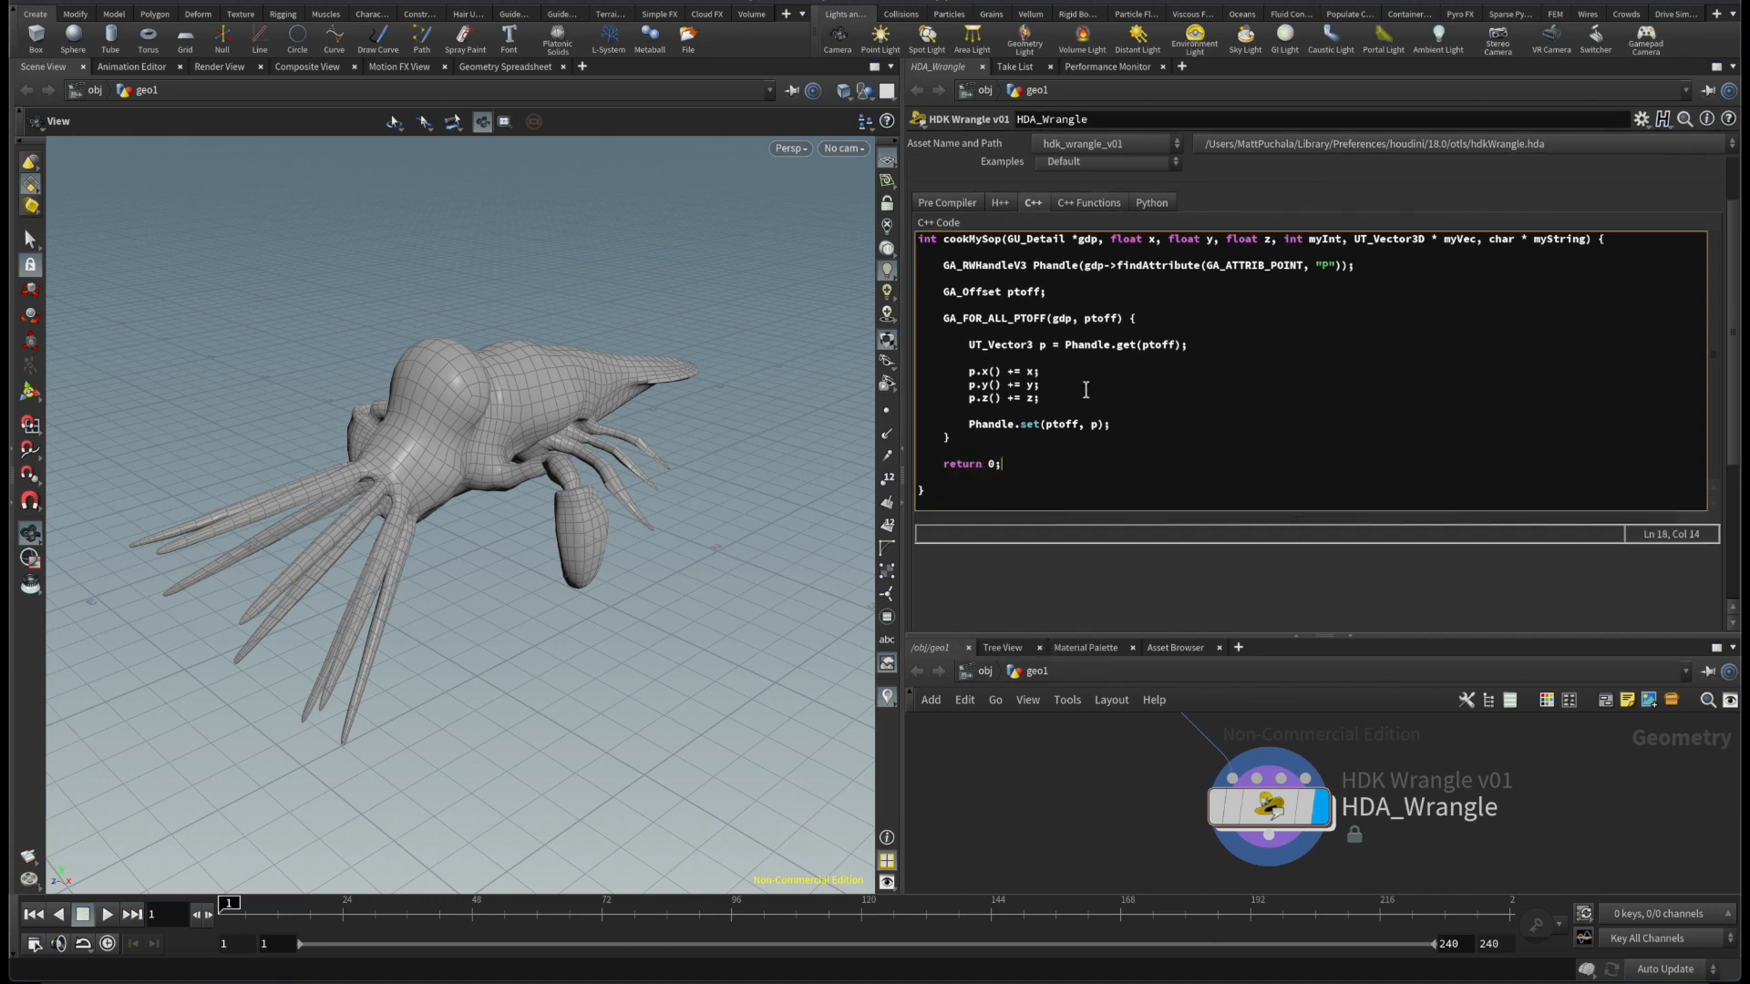
# Step: Flip between the Python and C++ code, ending on the C++ code with library settings shown
pyautogui.click(1152, 203)
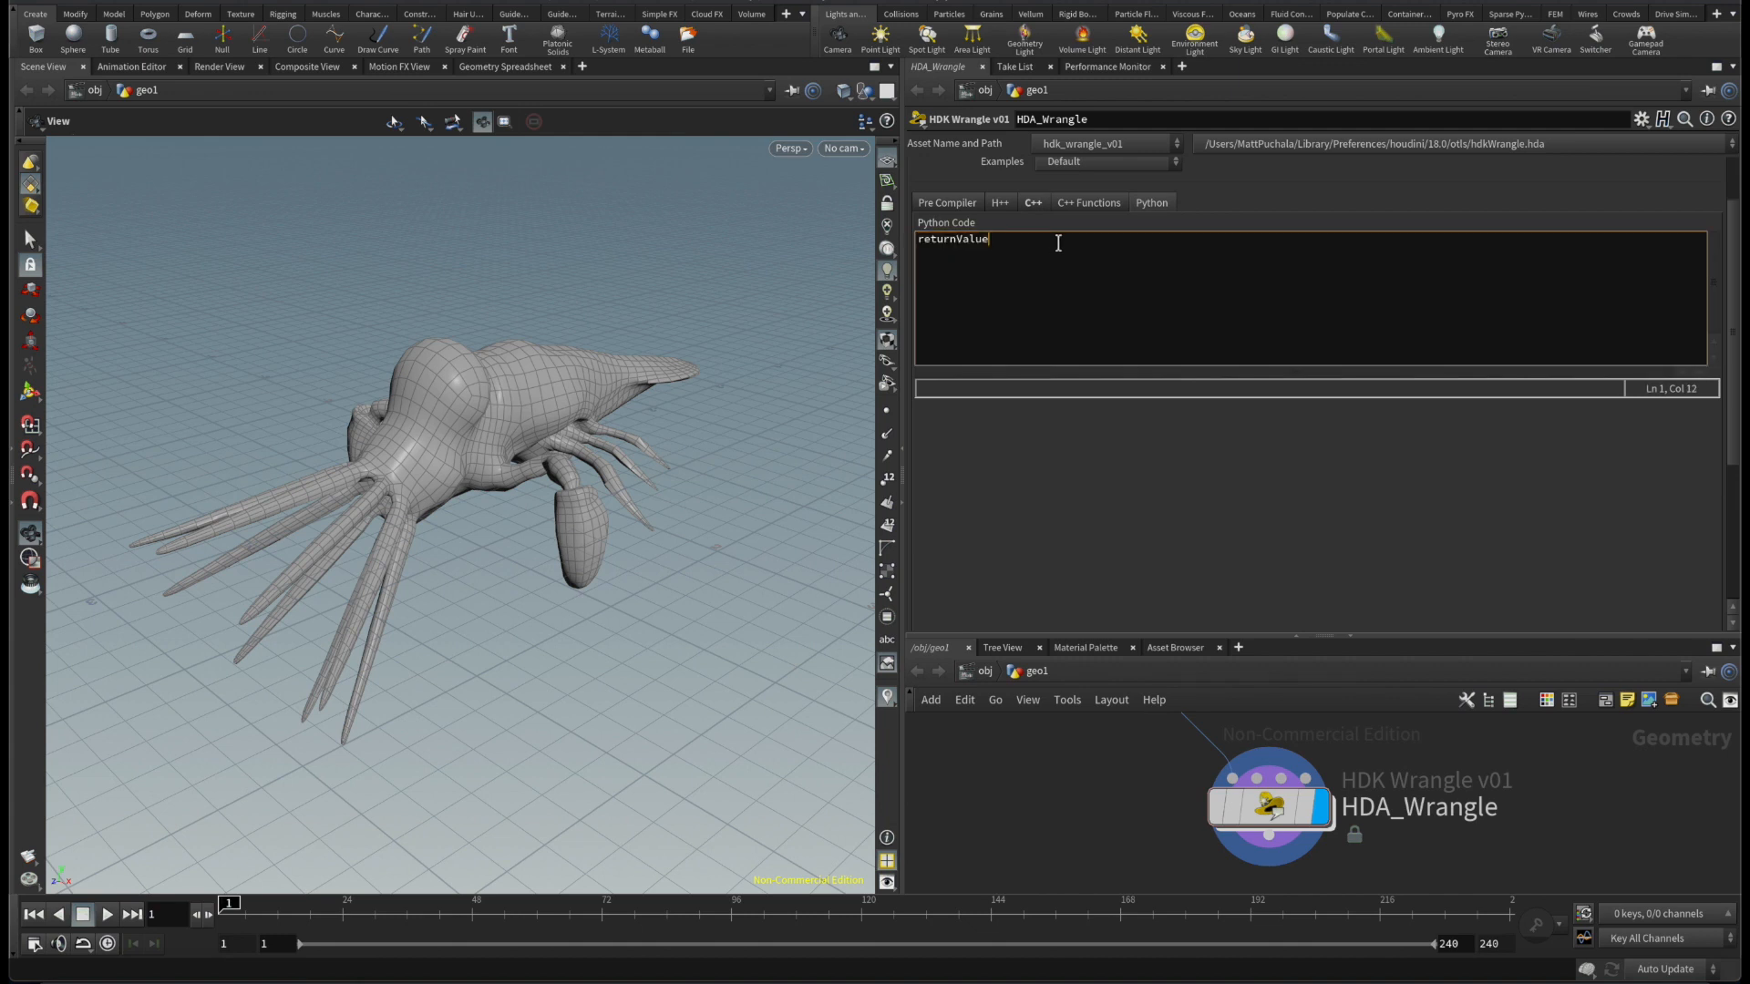
pyautogui.moveTo(1021, 197)
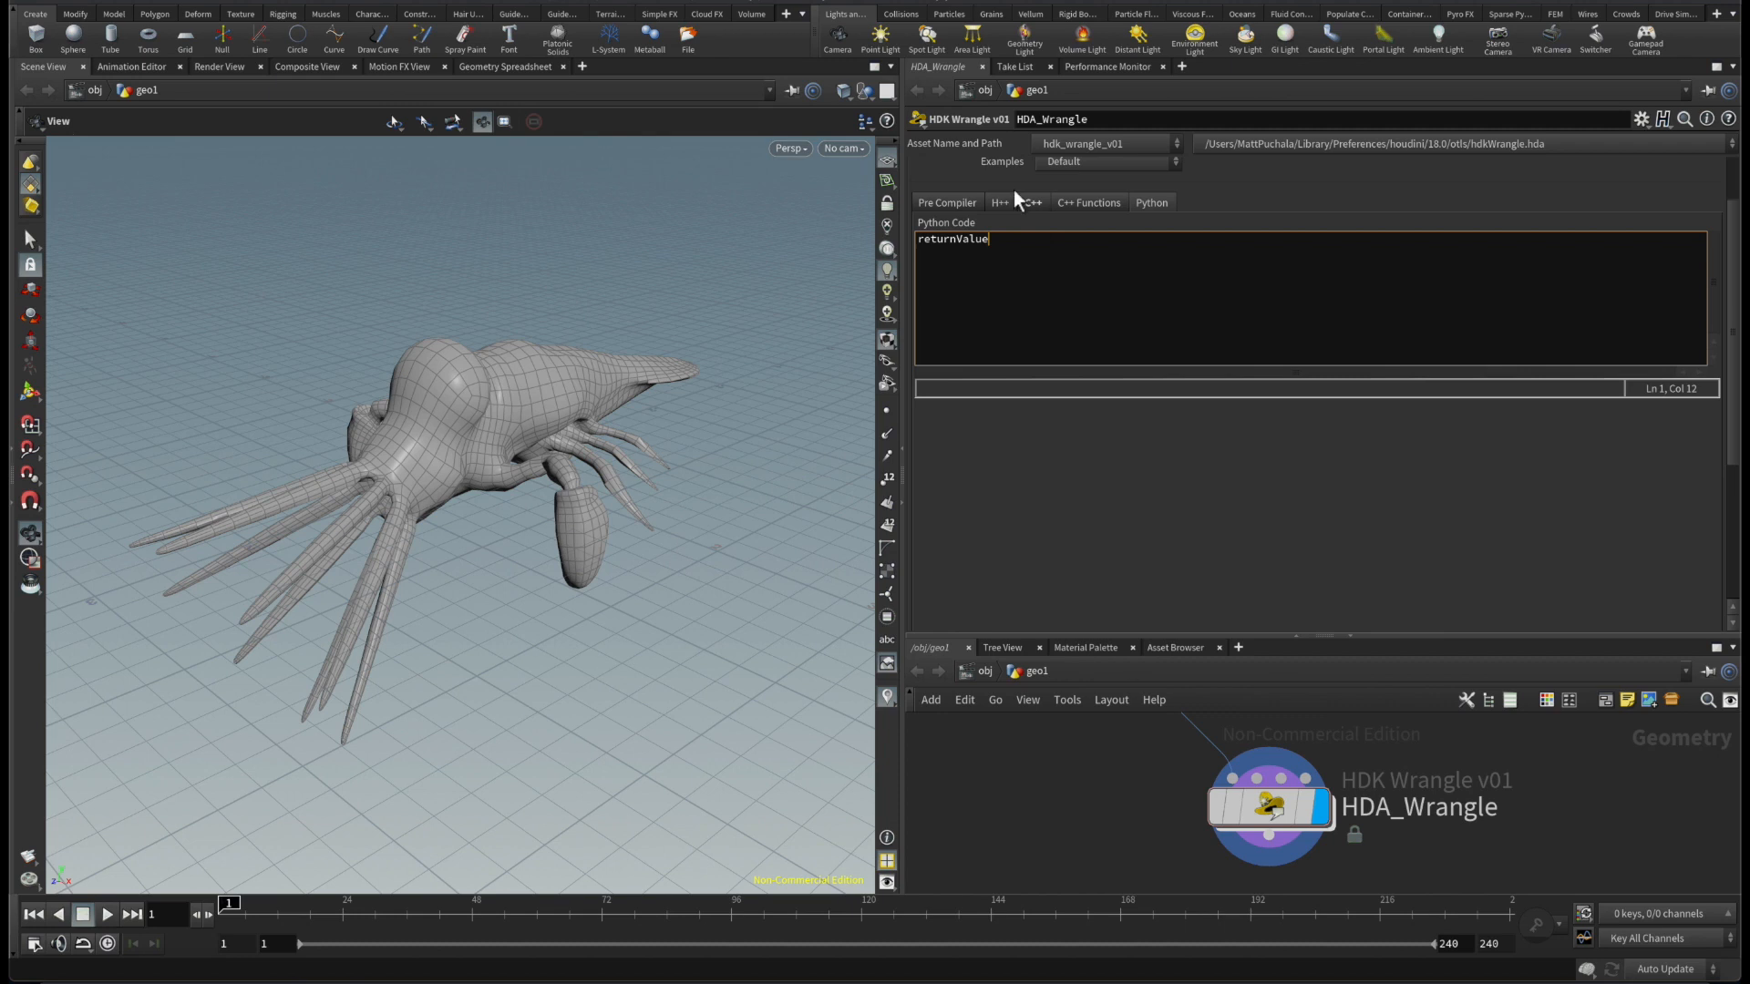
pyautogui.click(1032, 200)
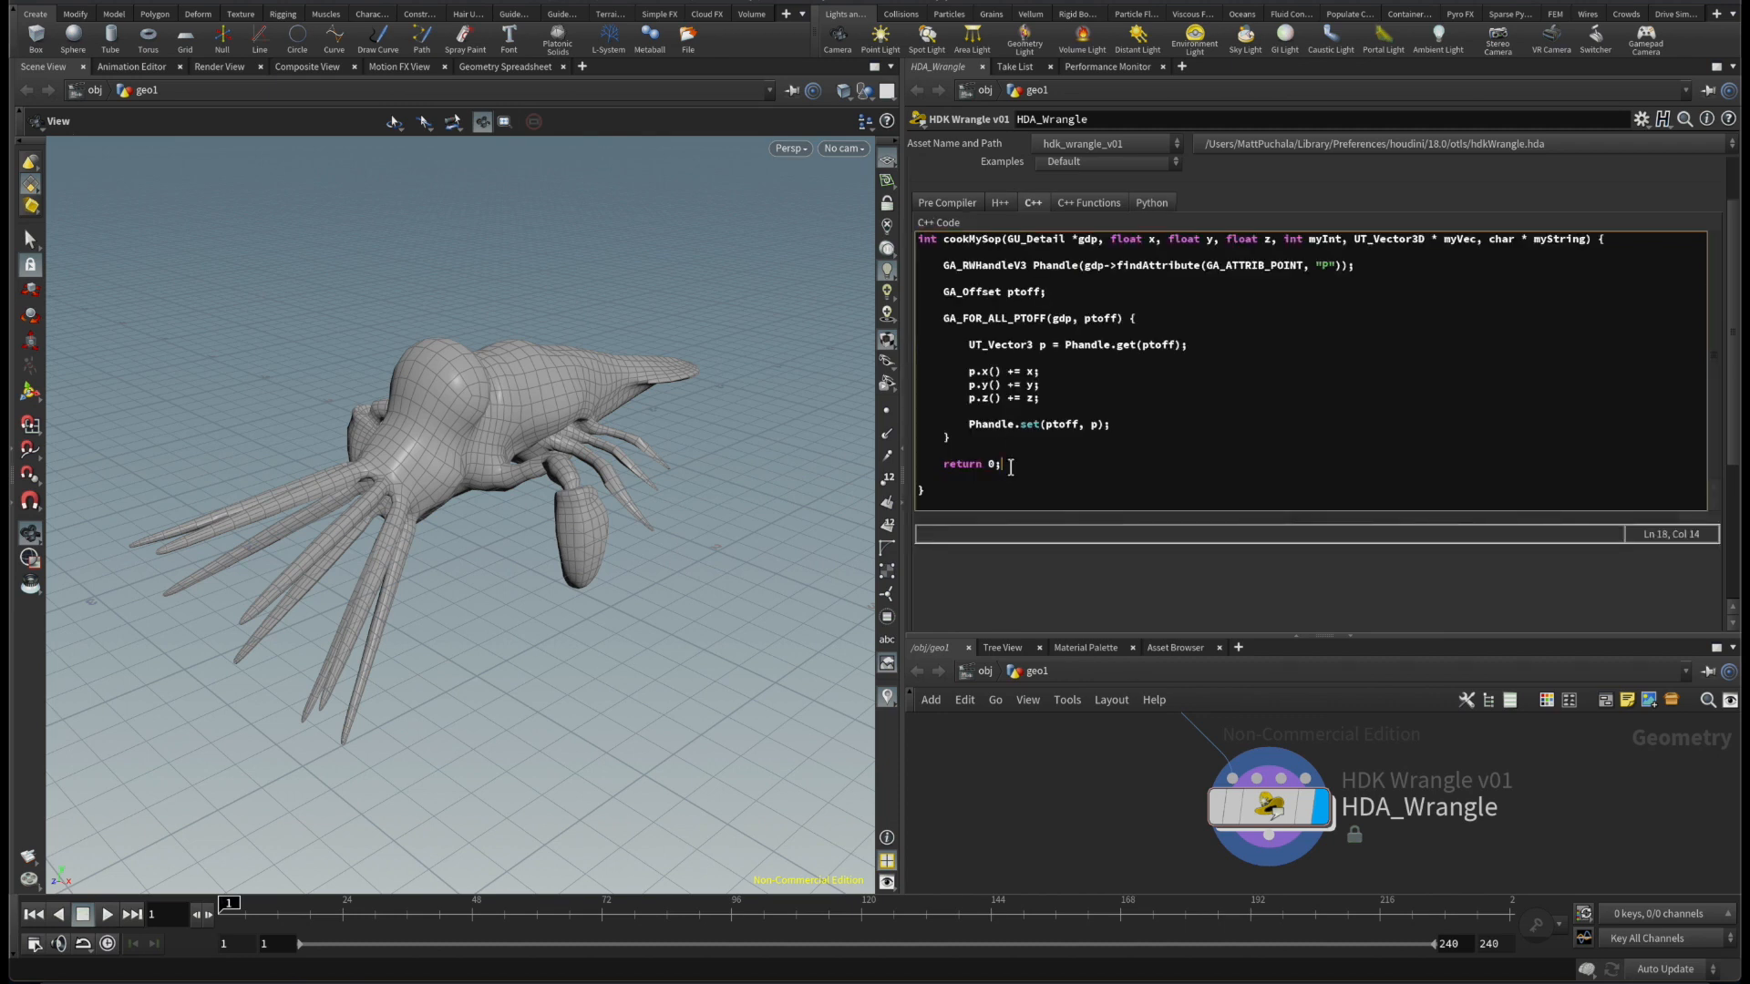
pyautogui.click(1152, 201)
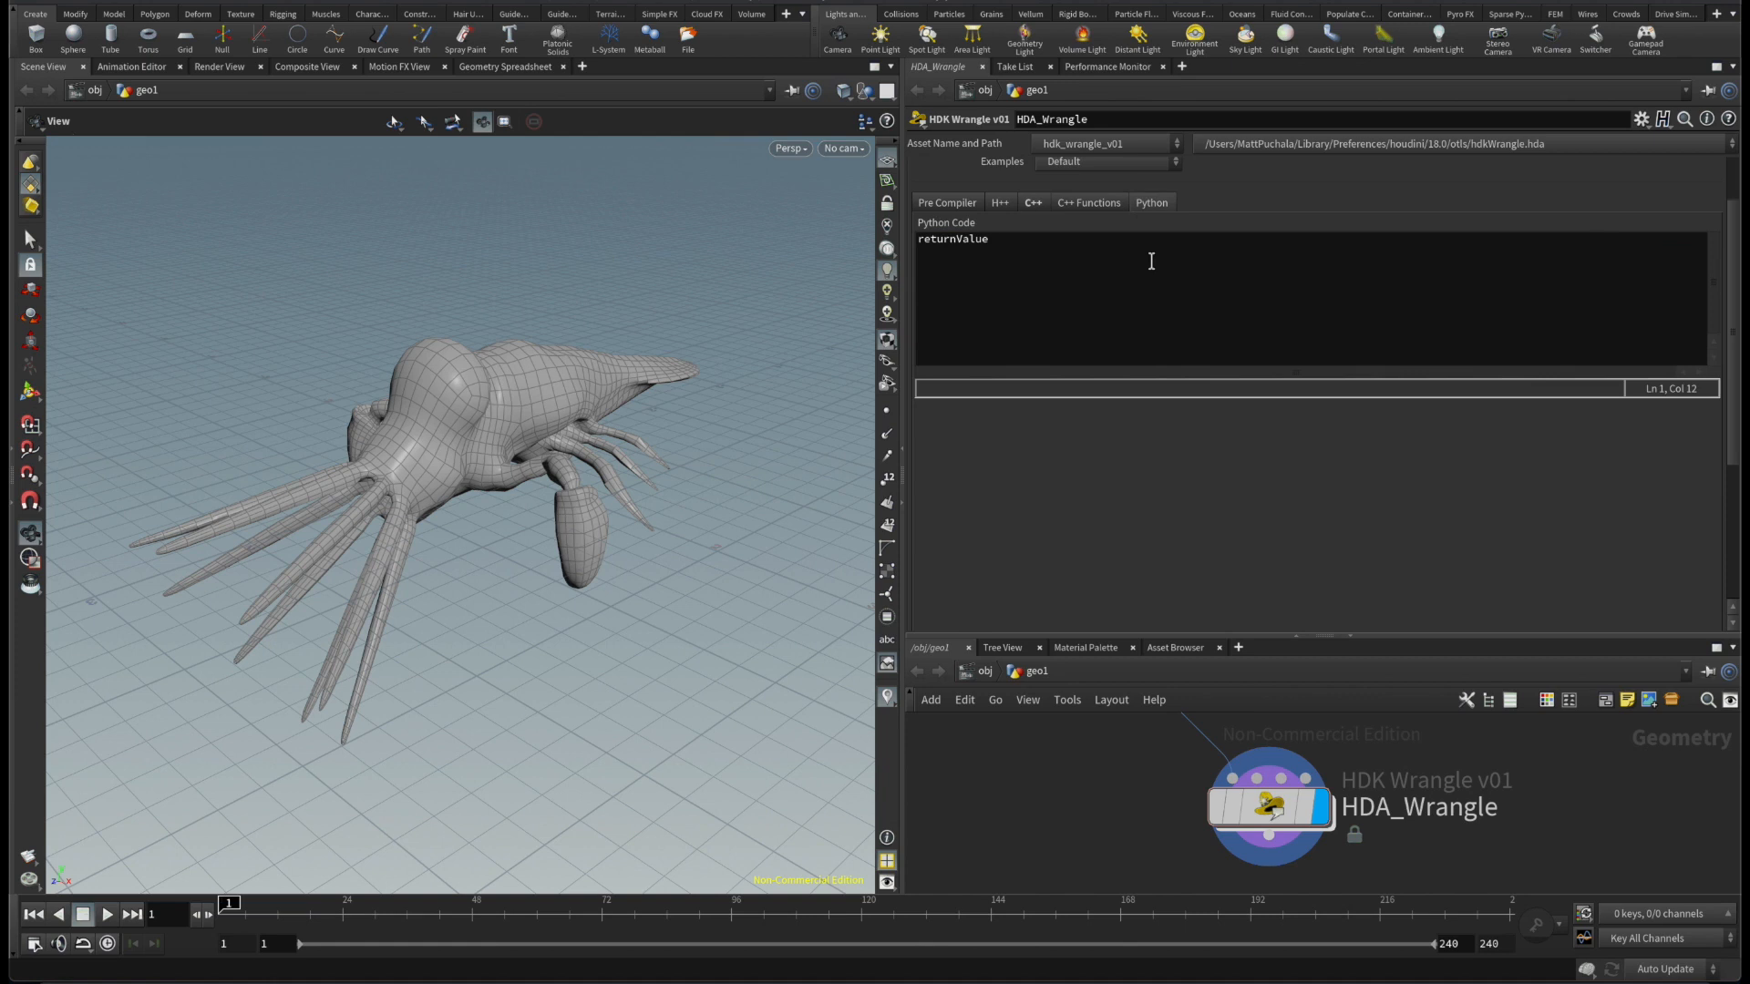
pyautogui.moveTo(1273, 819)
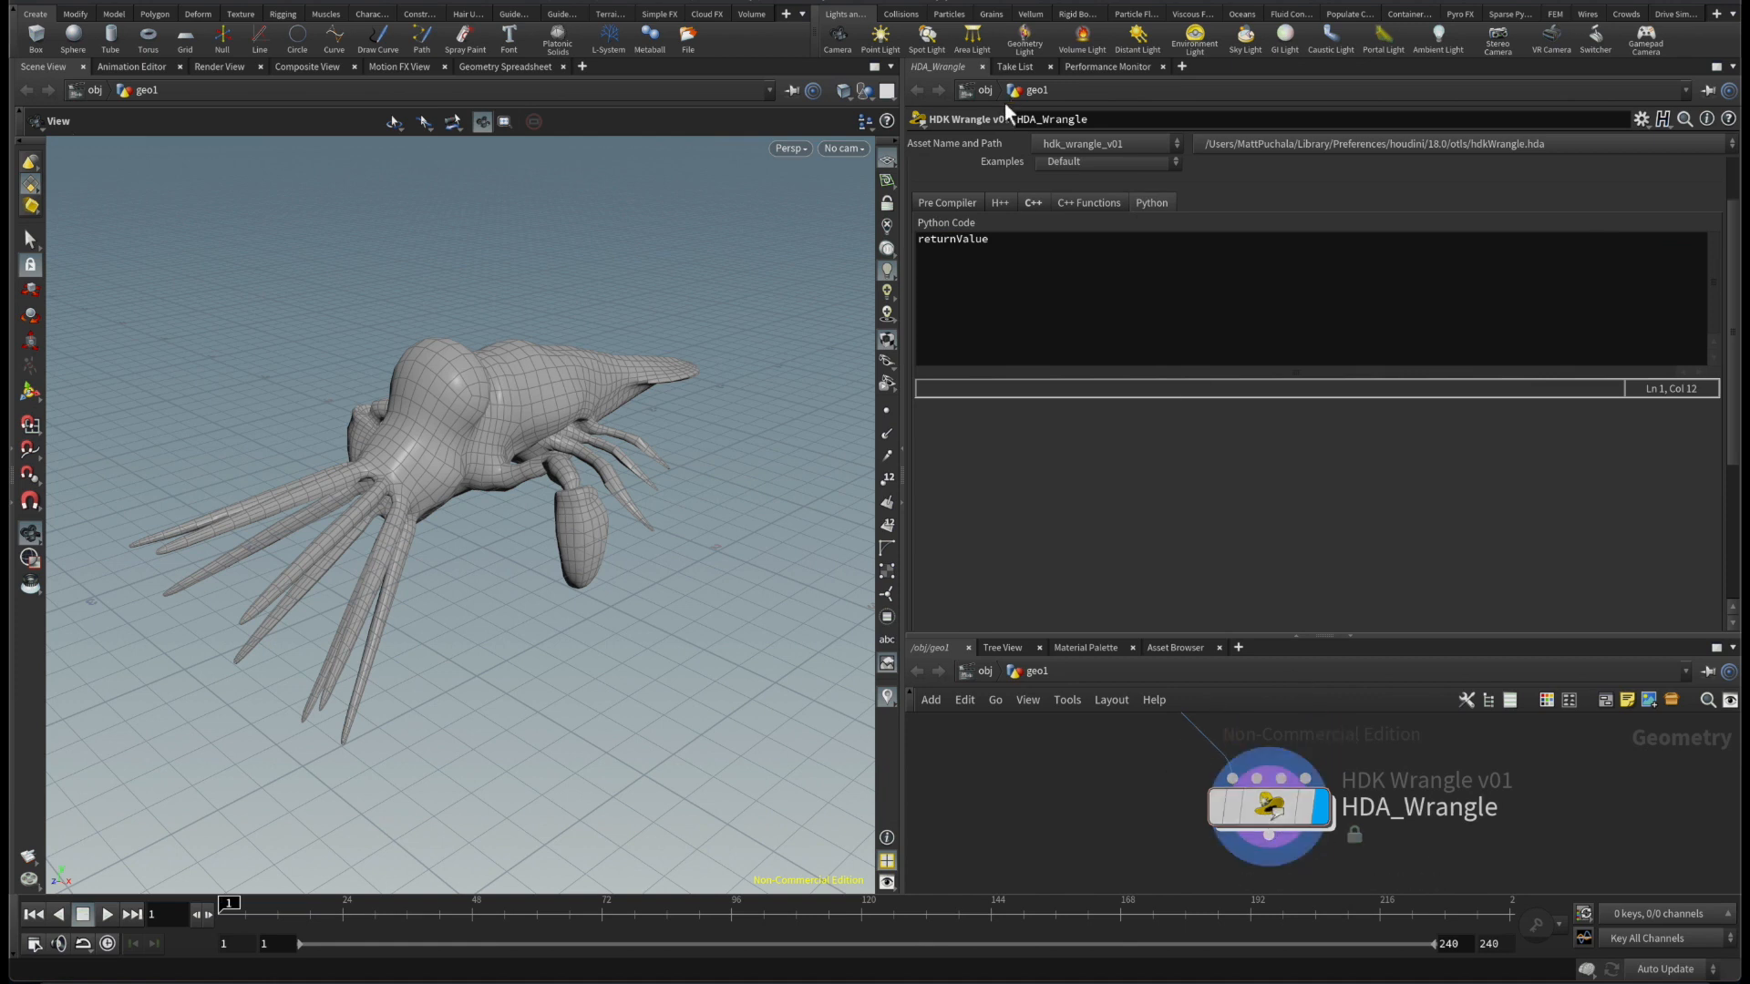
pyautogui.click(999, 266)
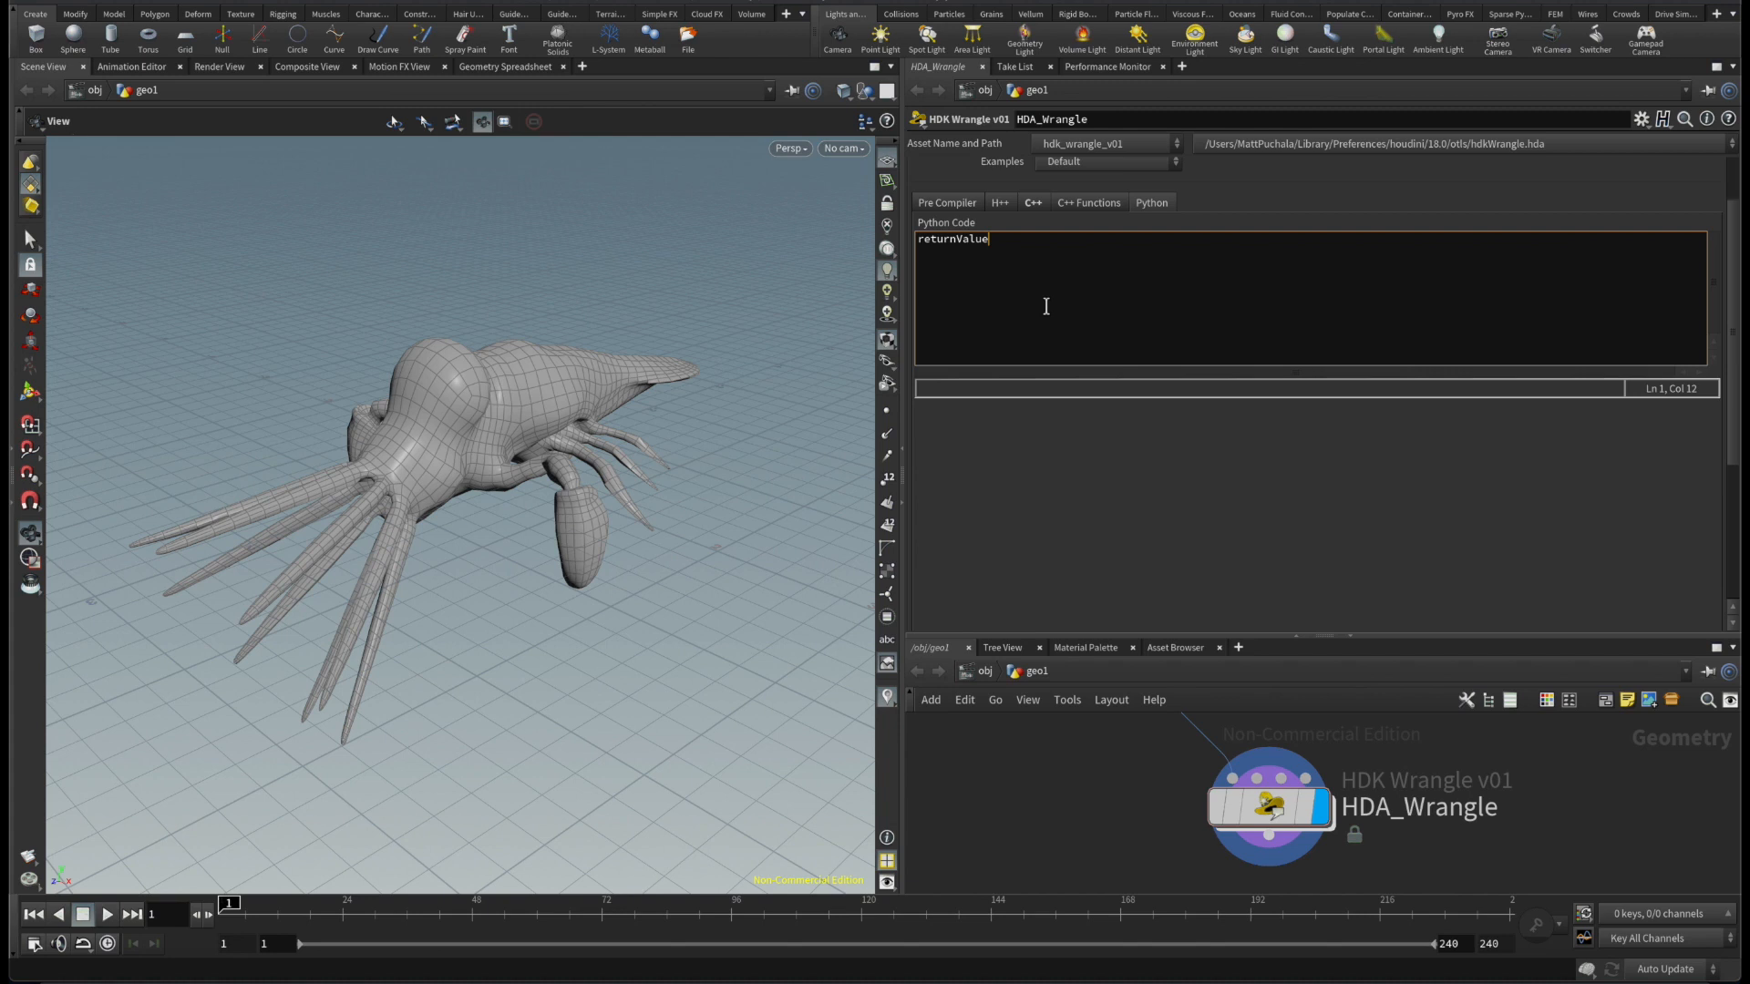
pyautogui.click(1033, 201)
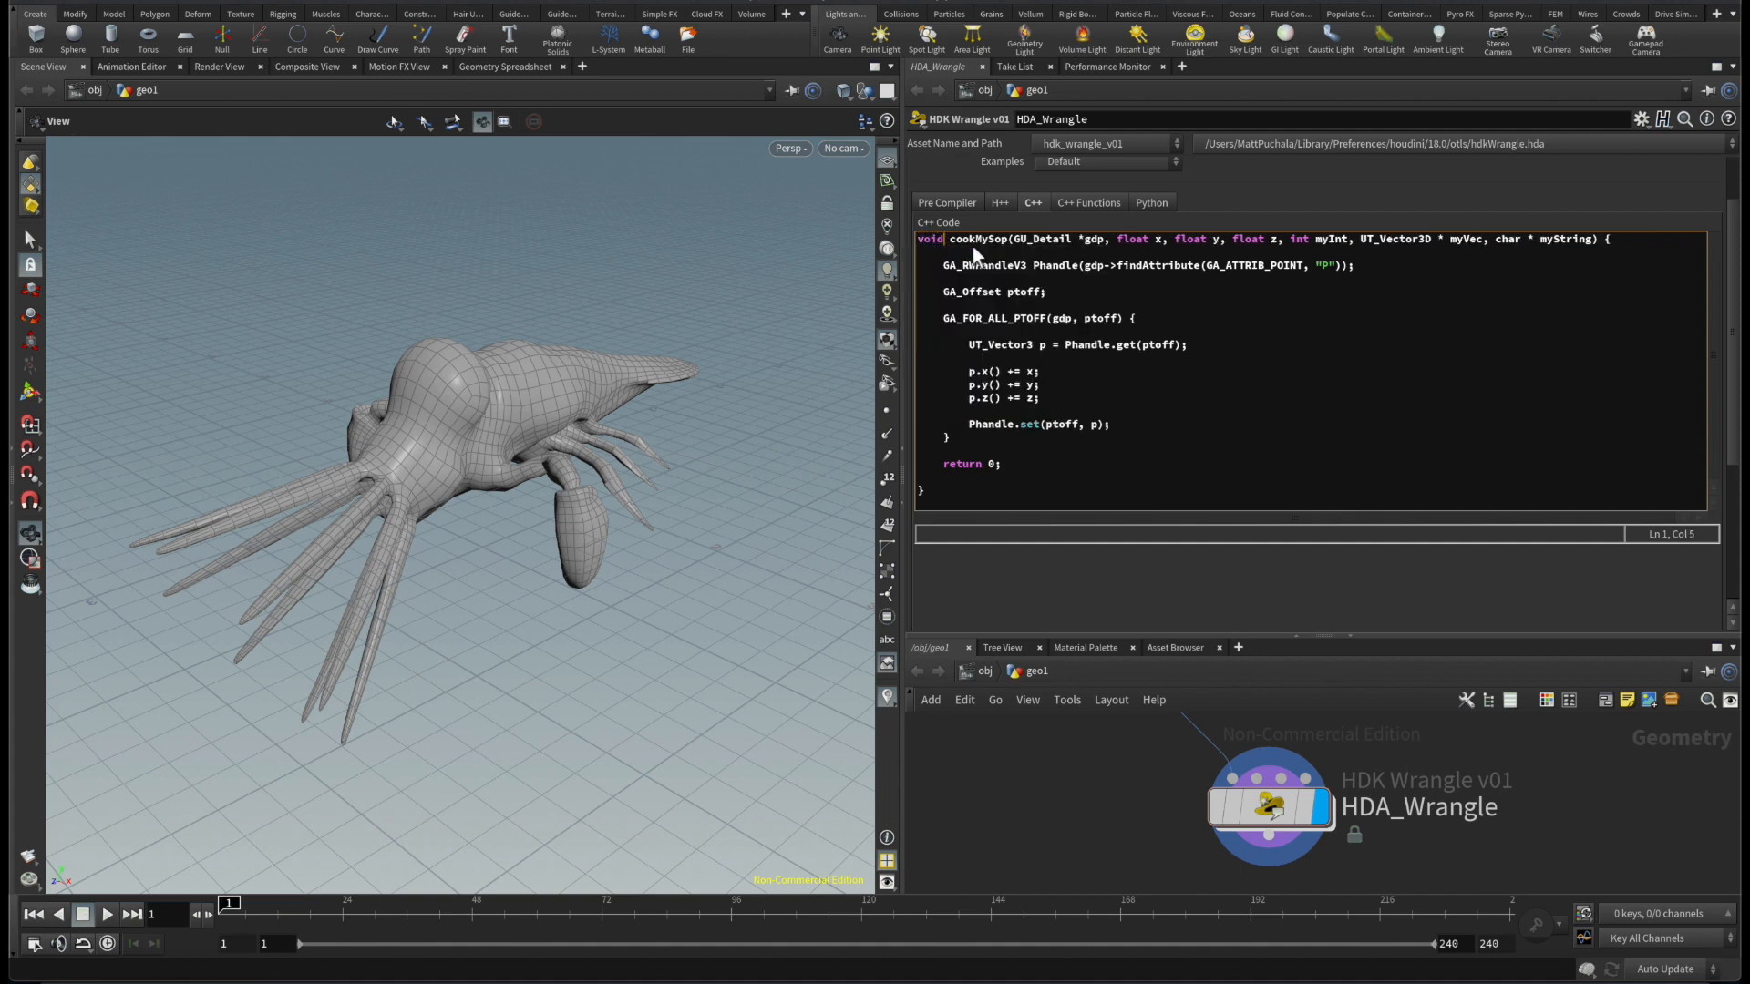
pyautogui.click(975, 465)
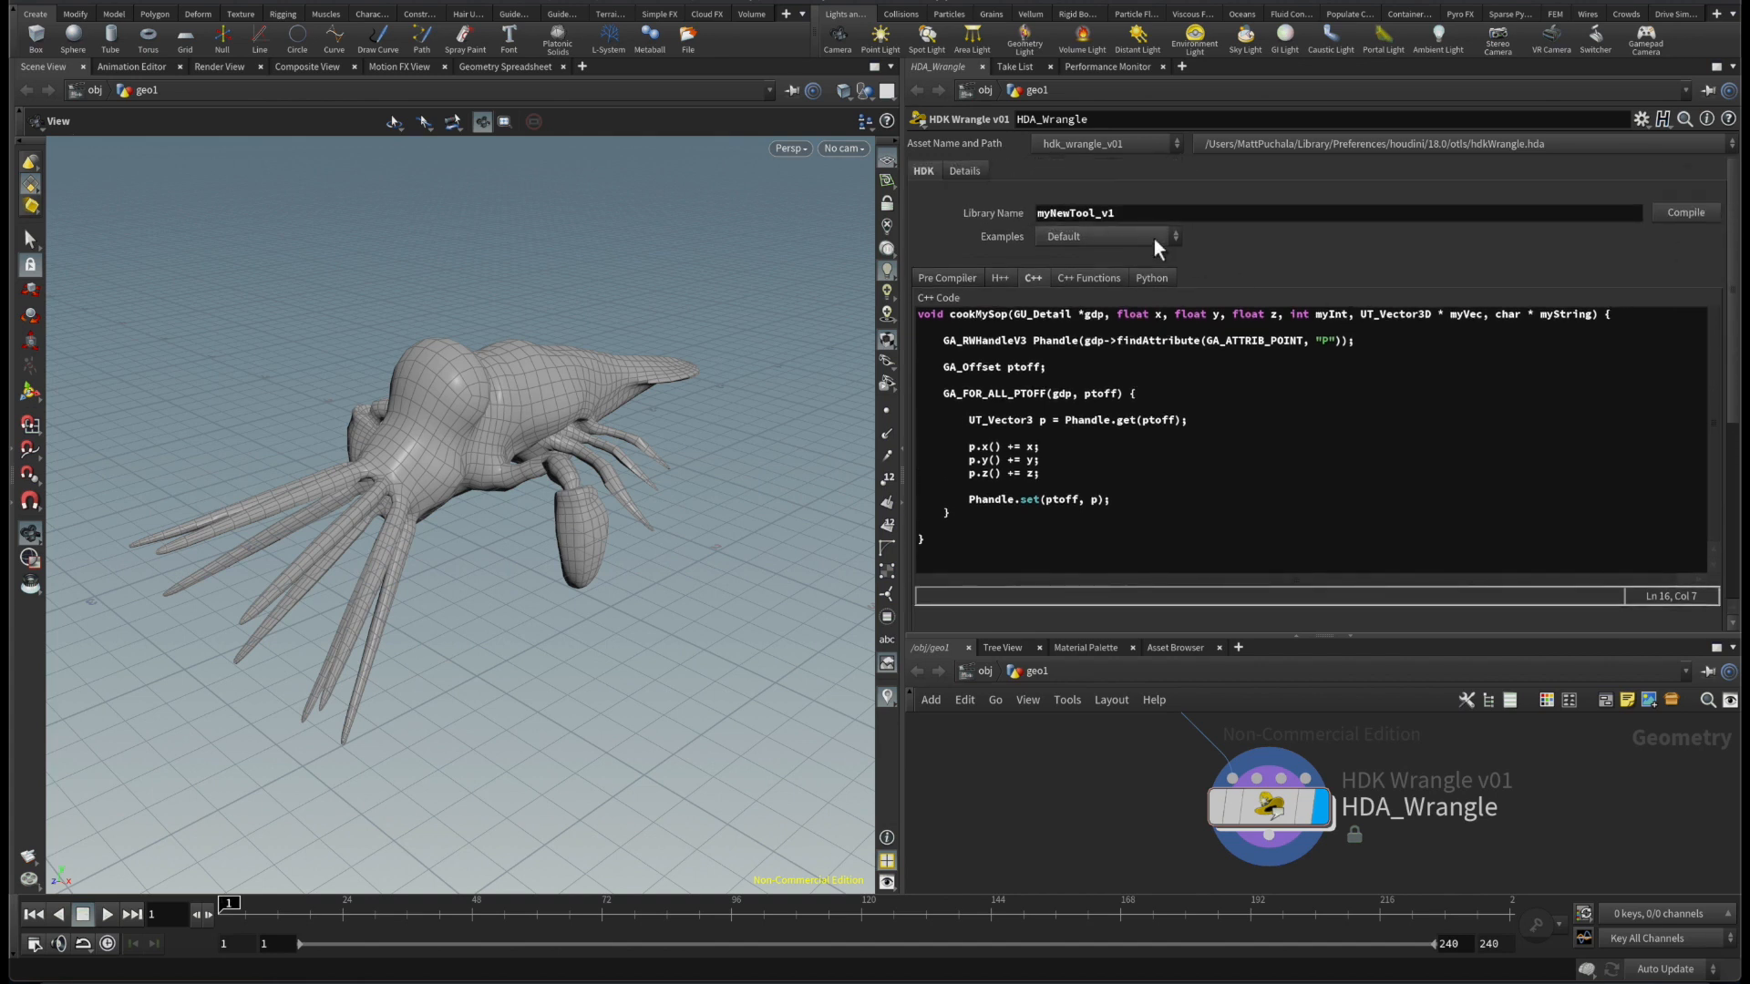
# Step: Load the Min Pos example, mark maxDist in its code and compile it
pyautogui.click(1108, 235)
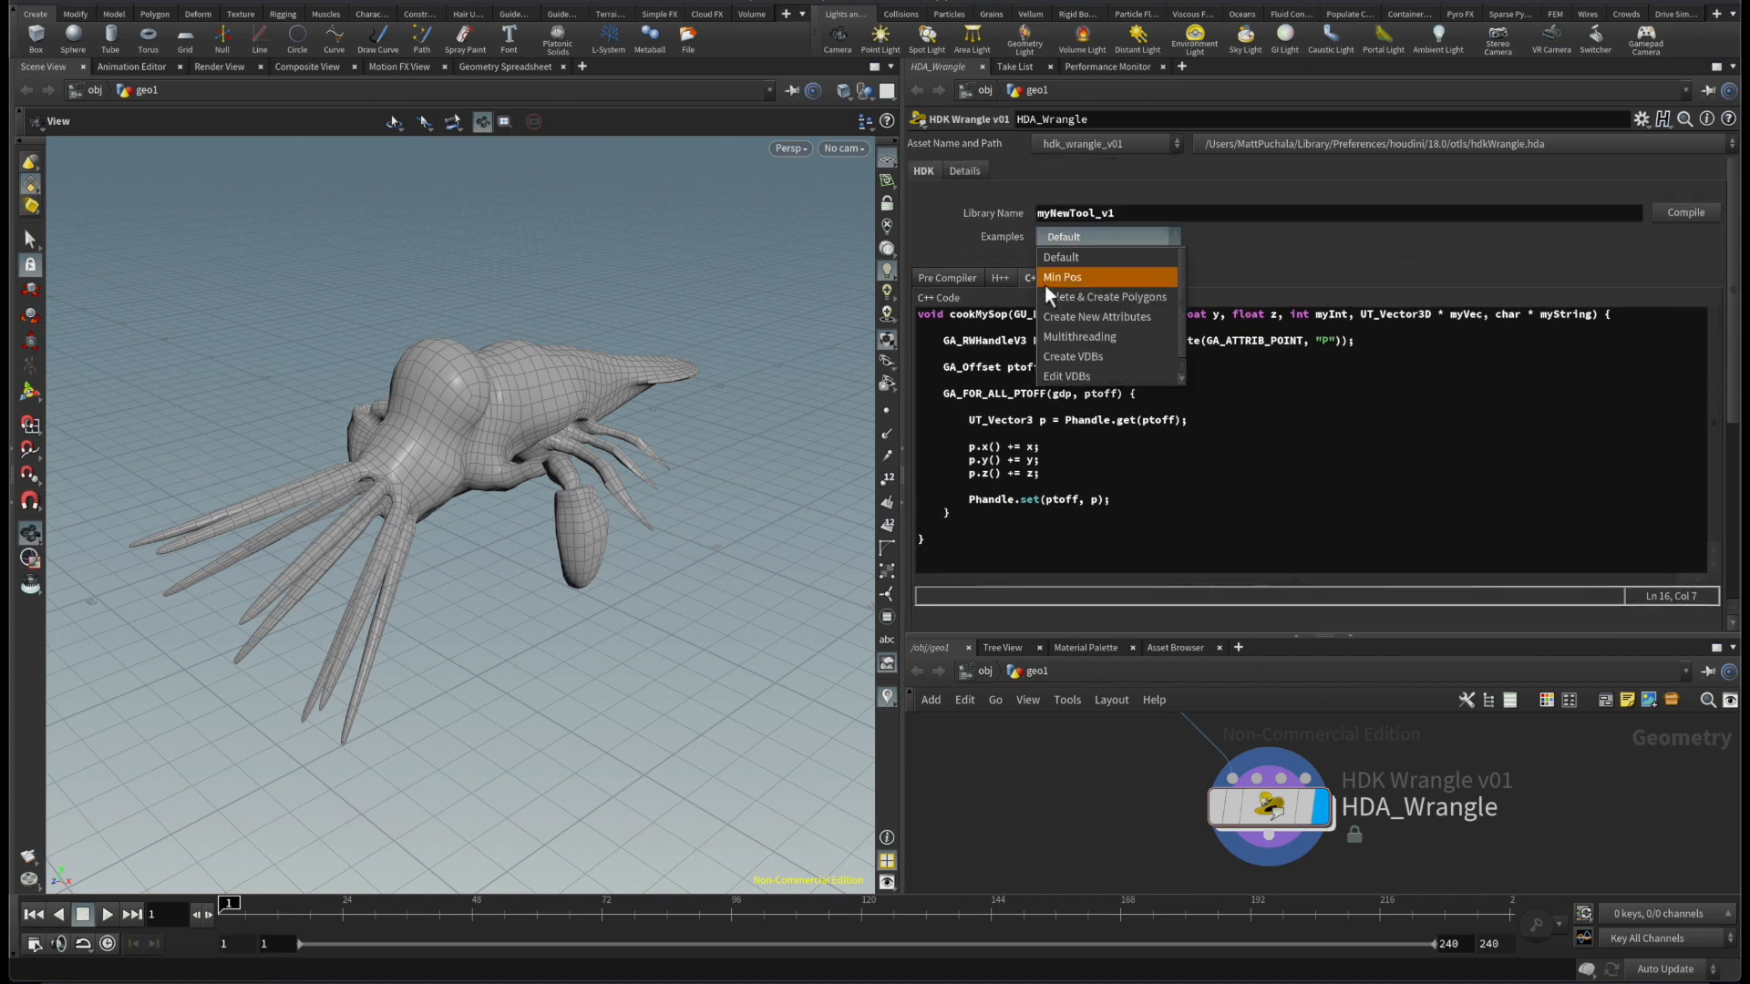
pyautogui.click(1061, 277)
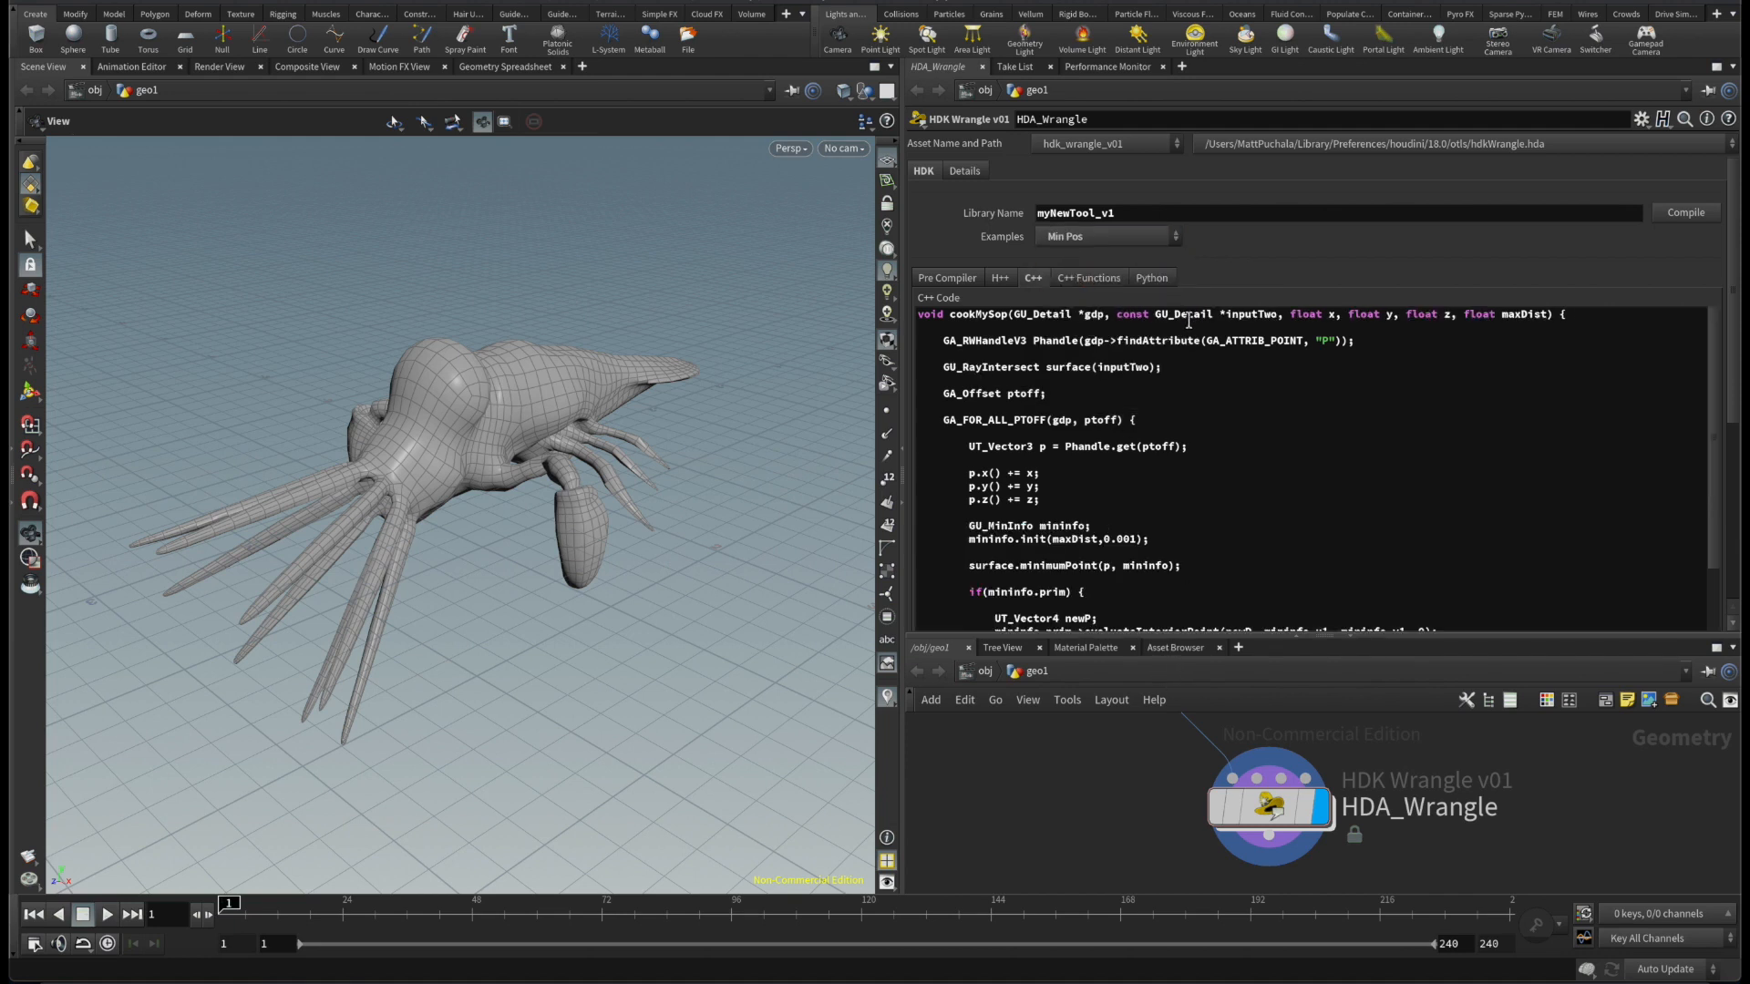
pyautogui.doubleClick(1251, 313)
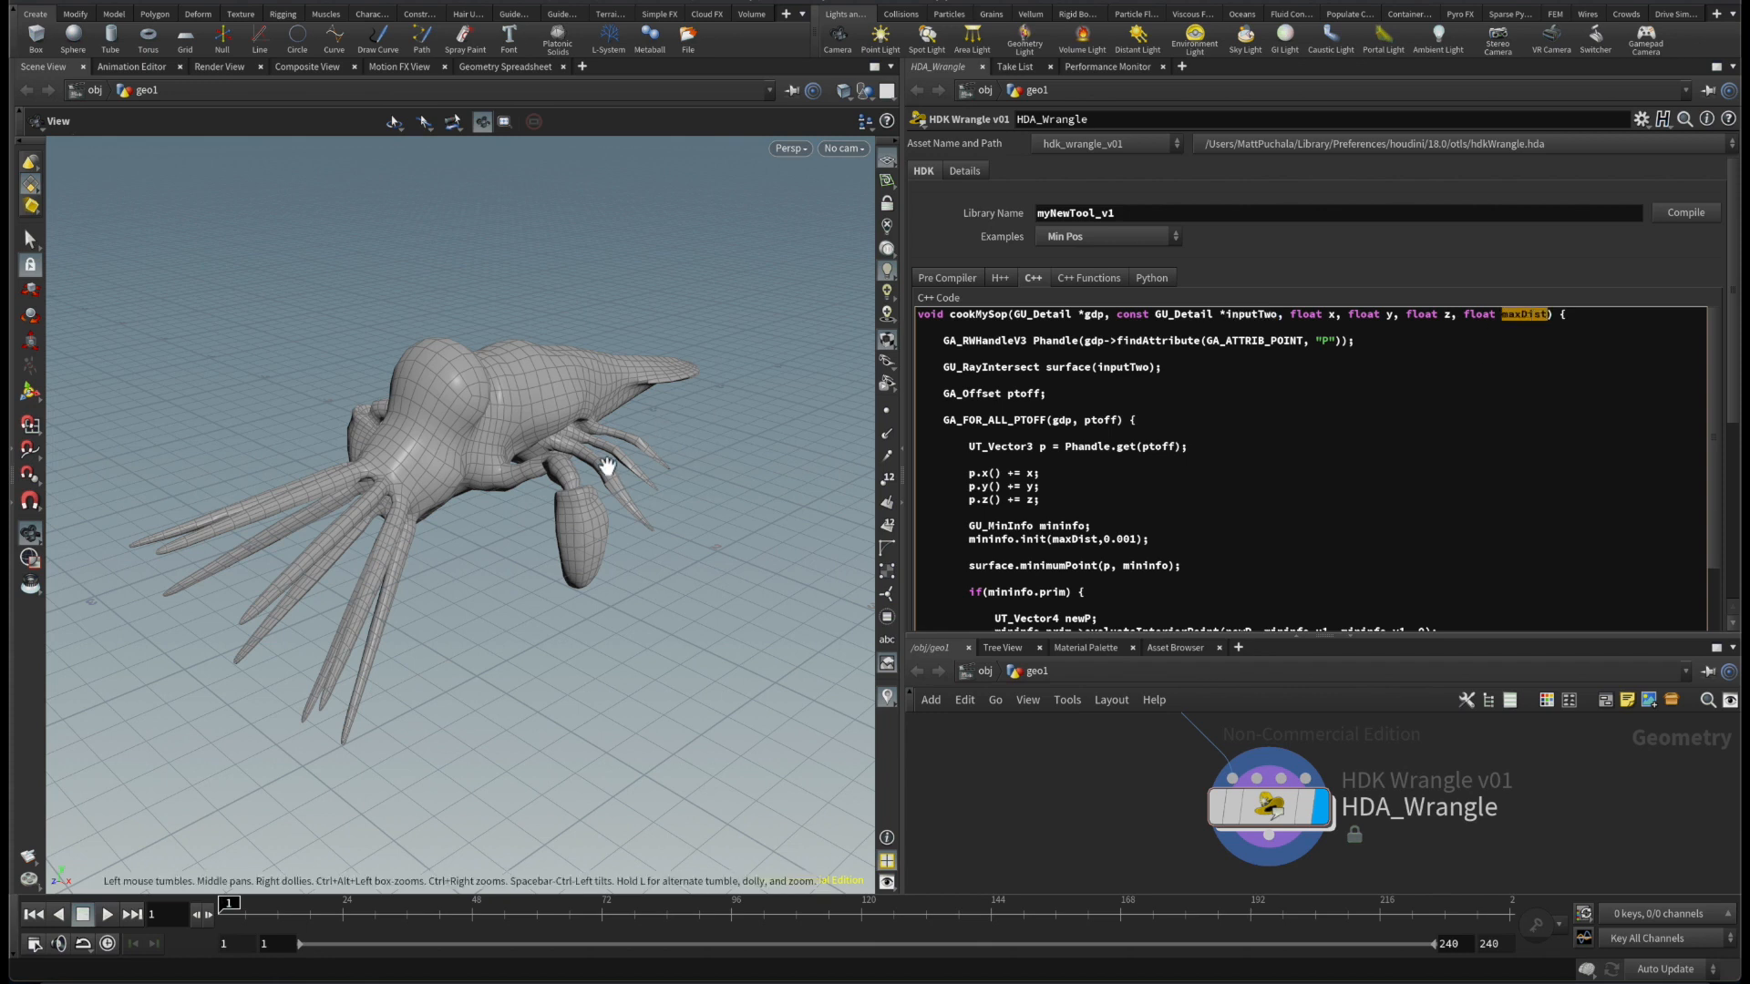
pyautogui.moveTo(511, 527)
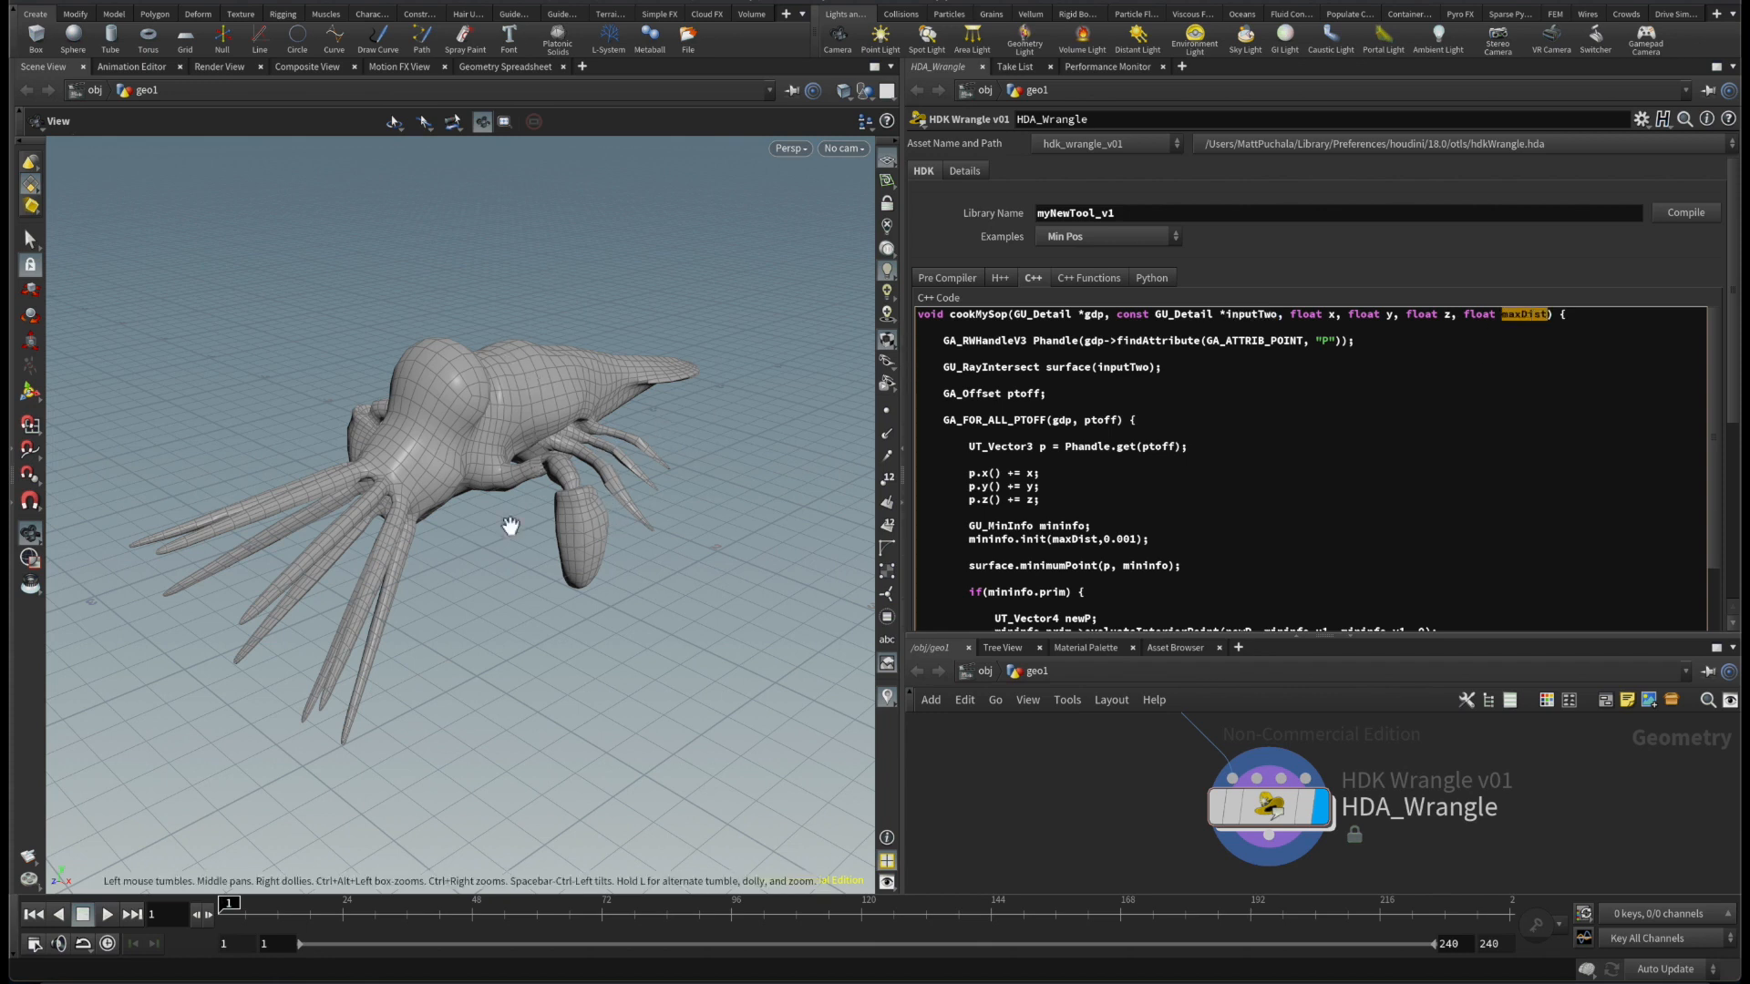
pyautogui.moveTo(532, 507)
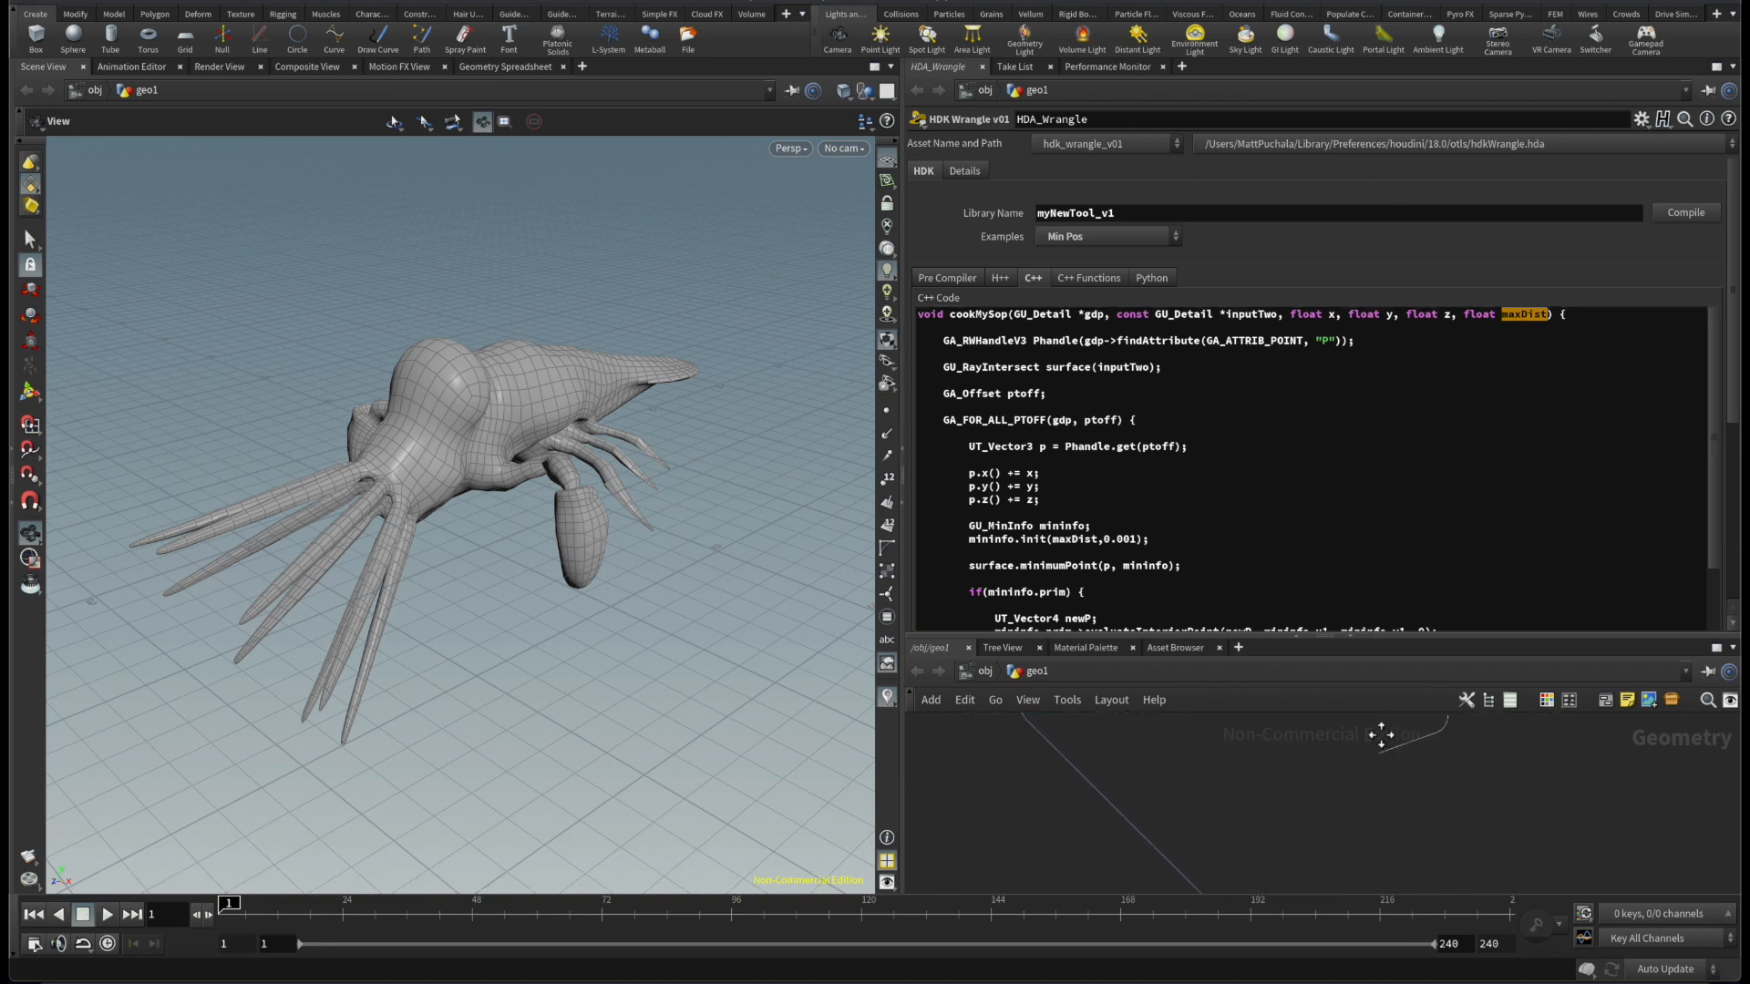
pyautogui.click(1684, 211)
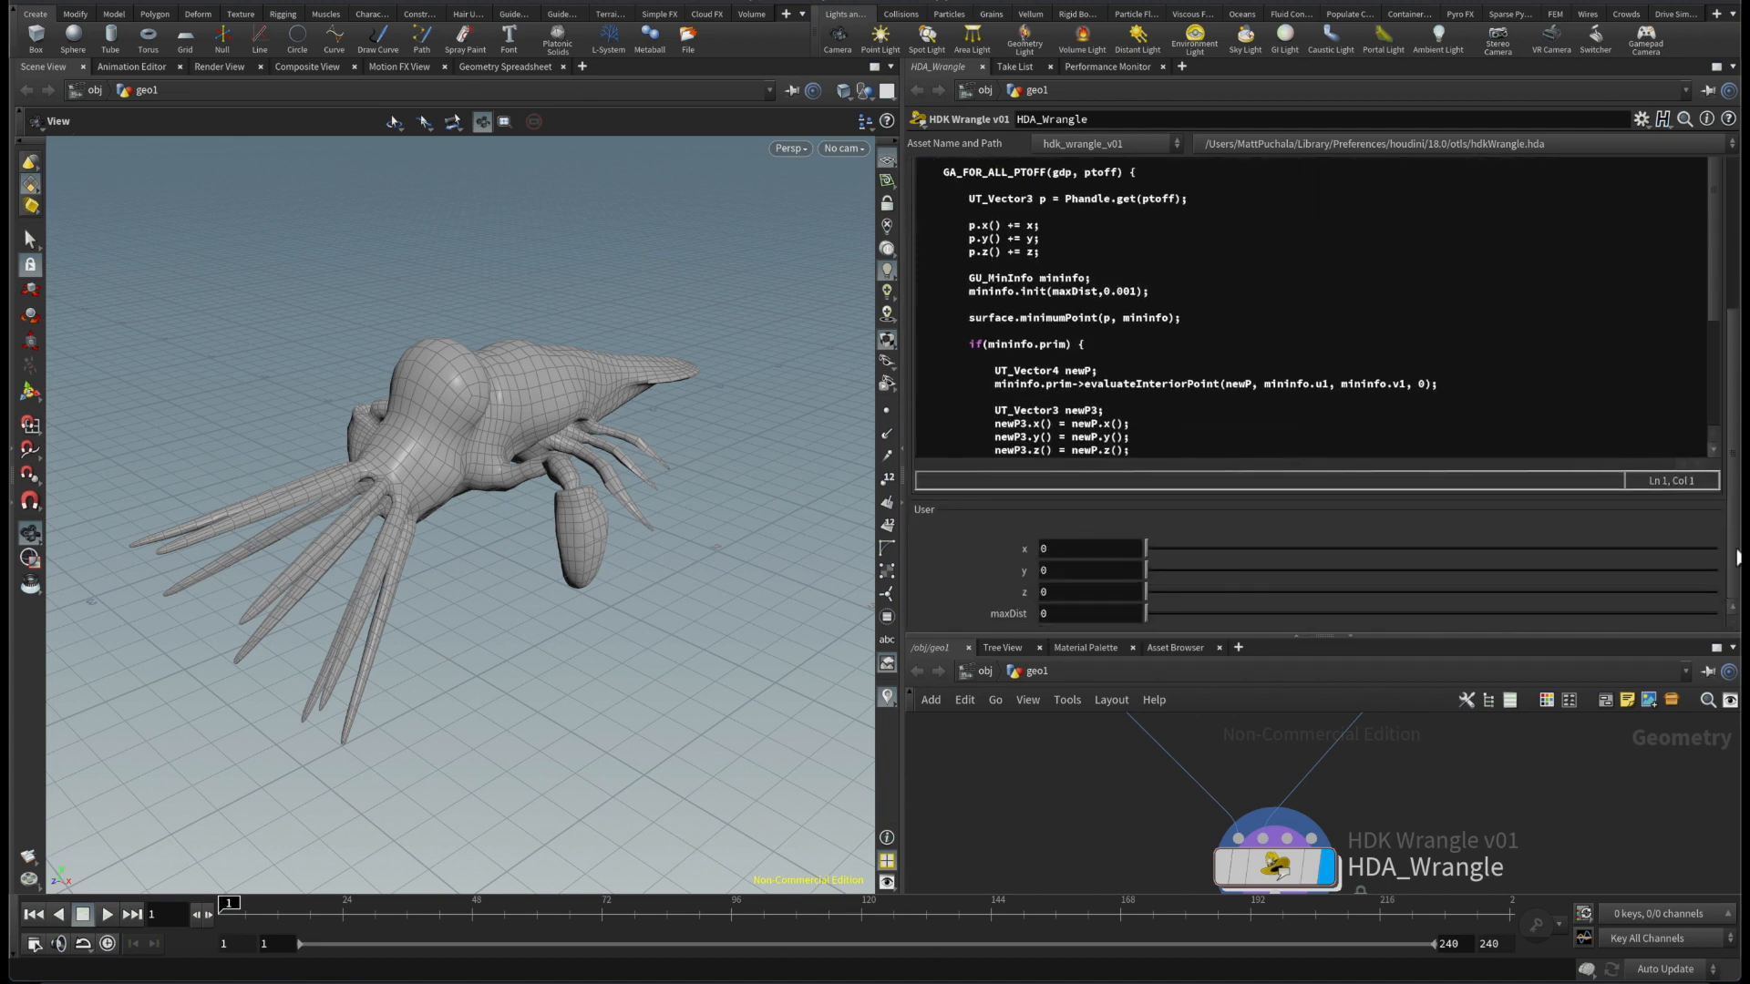
# Step: Raise maxDist through 0.5 up to 2.31 so the creature flattens onto the grid
pyautogui.moveTo(1145, 612); pyautogui.dragTo(1173, 613)
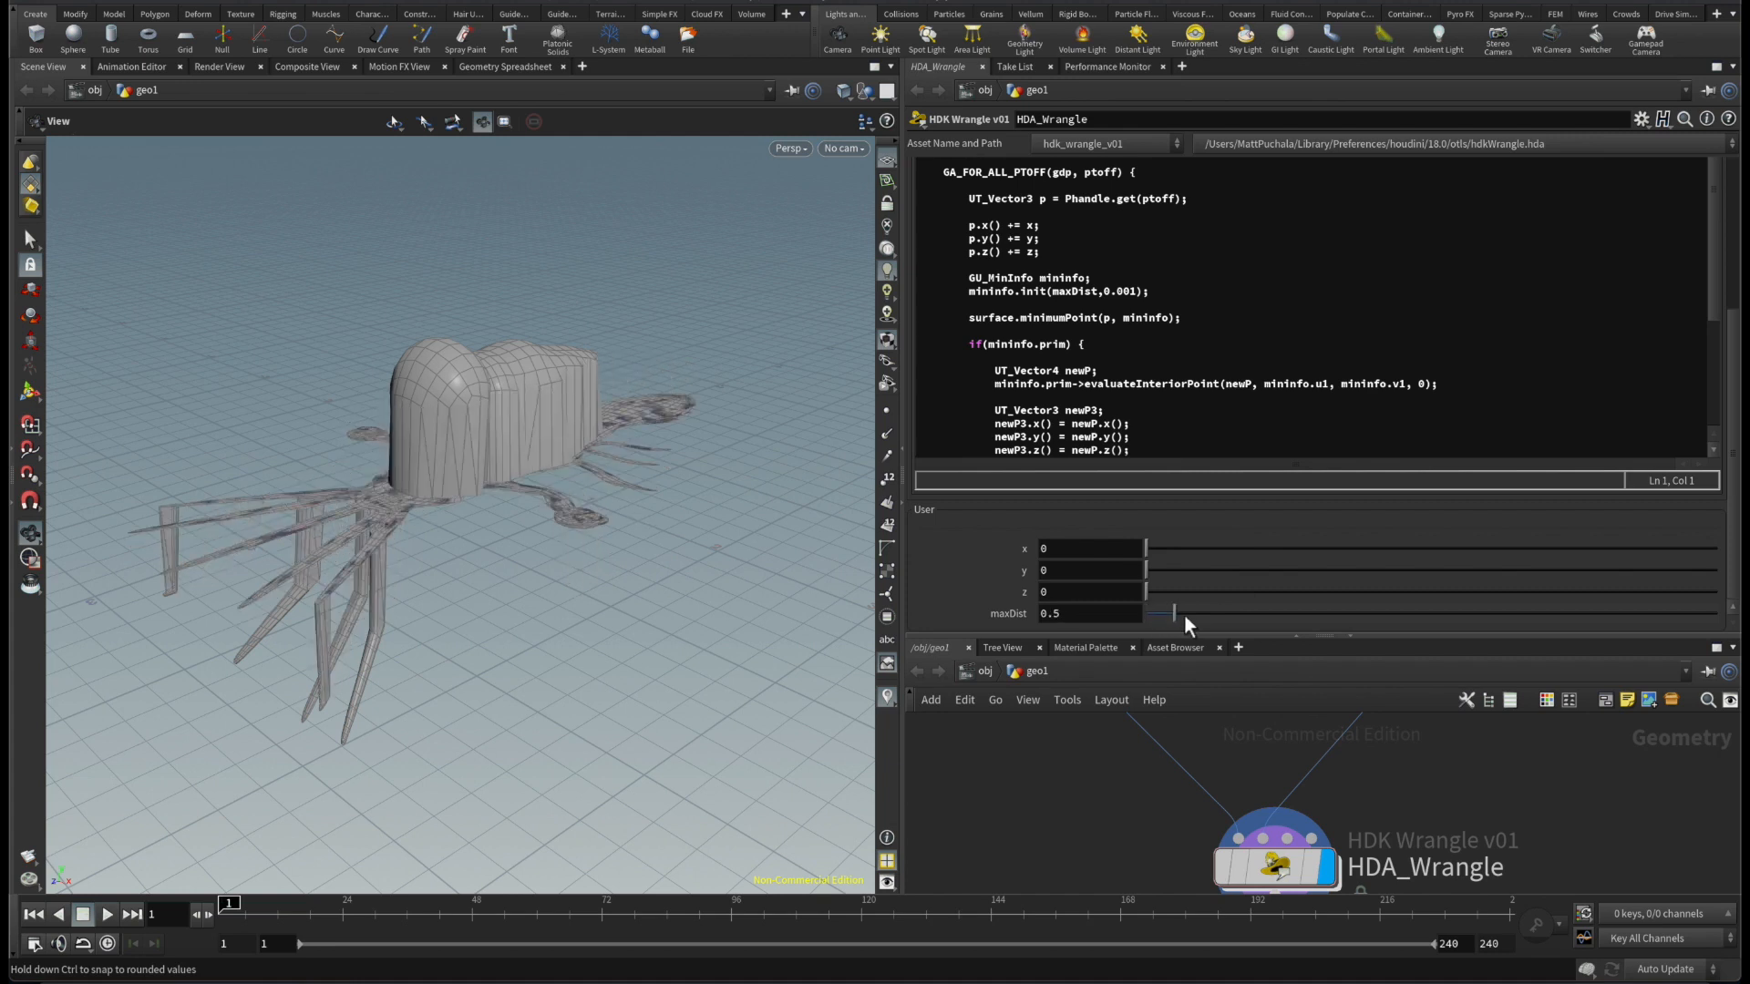
pyautogui.moveTo(1173, 612); pyautogui.dragTo(1245, 613)
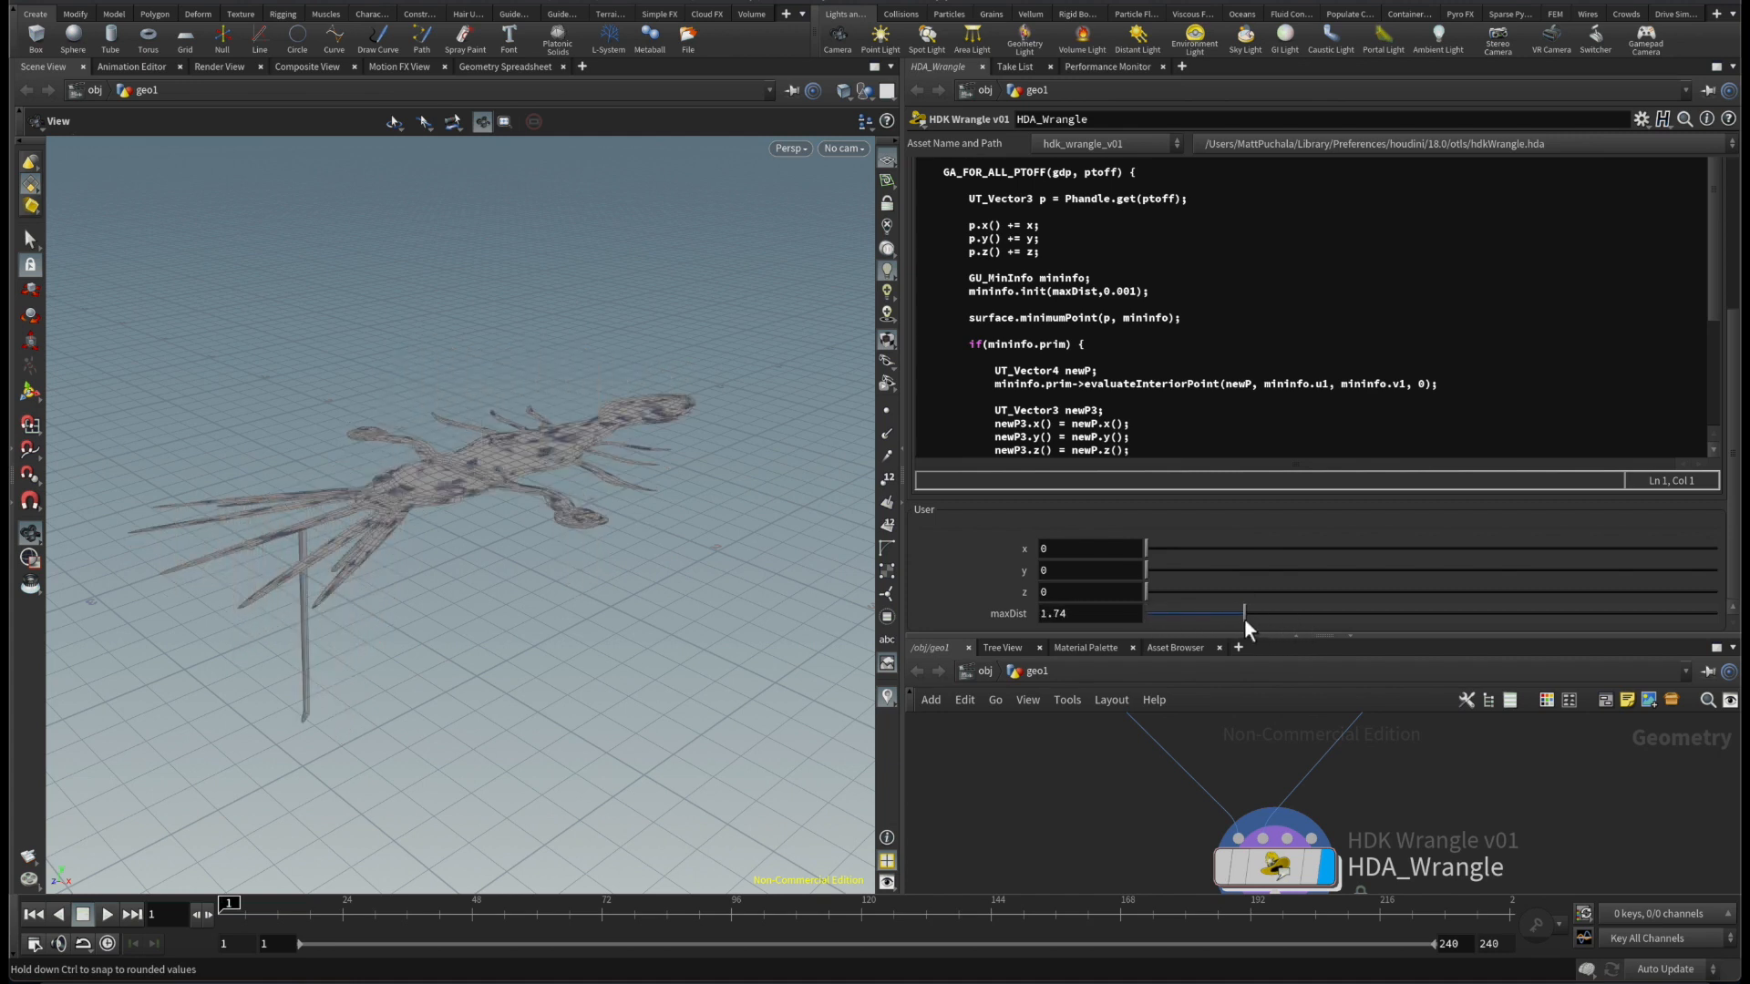
pyautogui.moveTo(1245, 612); pyautogui.dragTo(1222, 612)
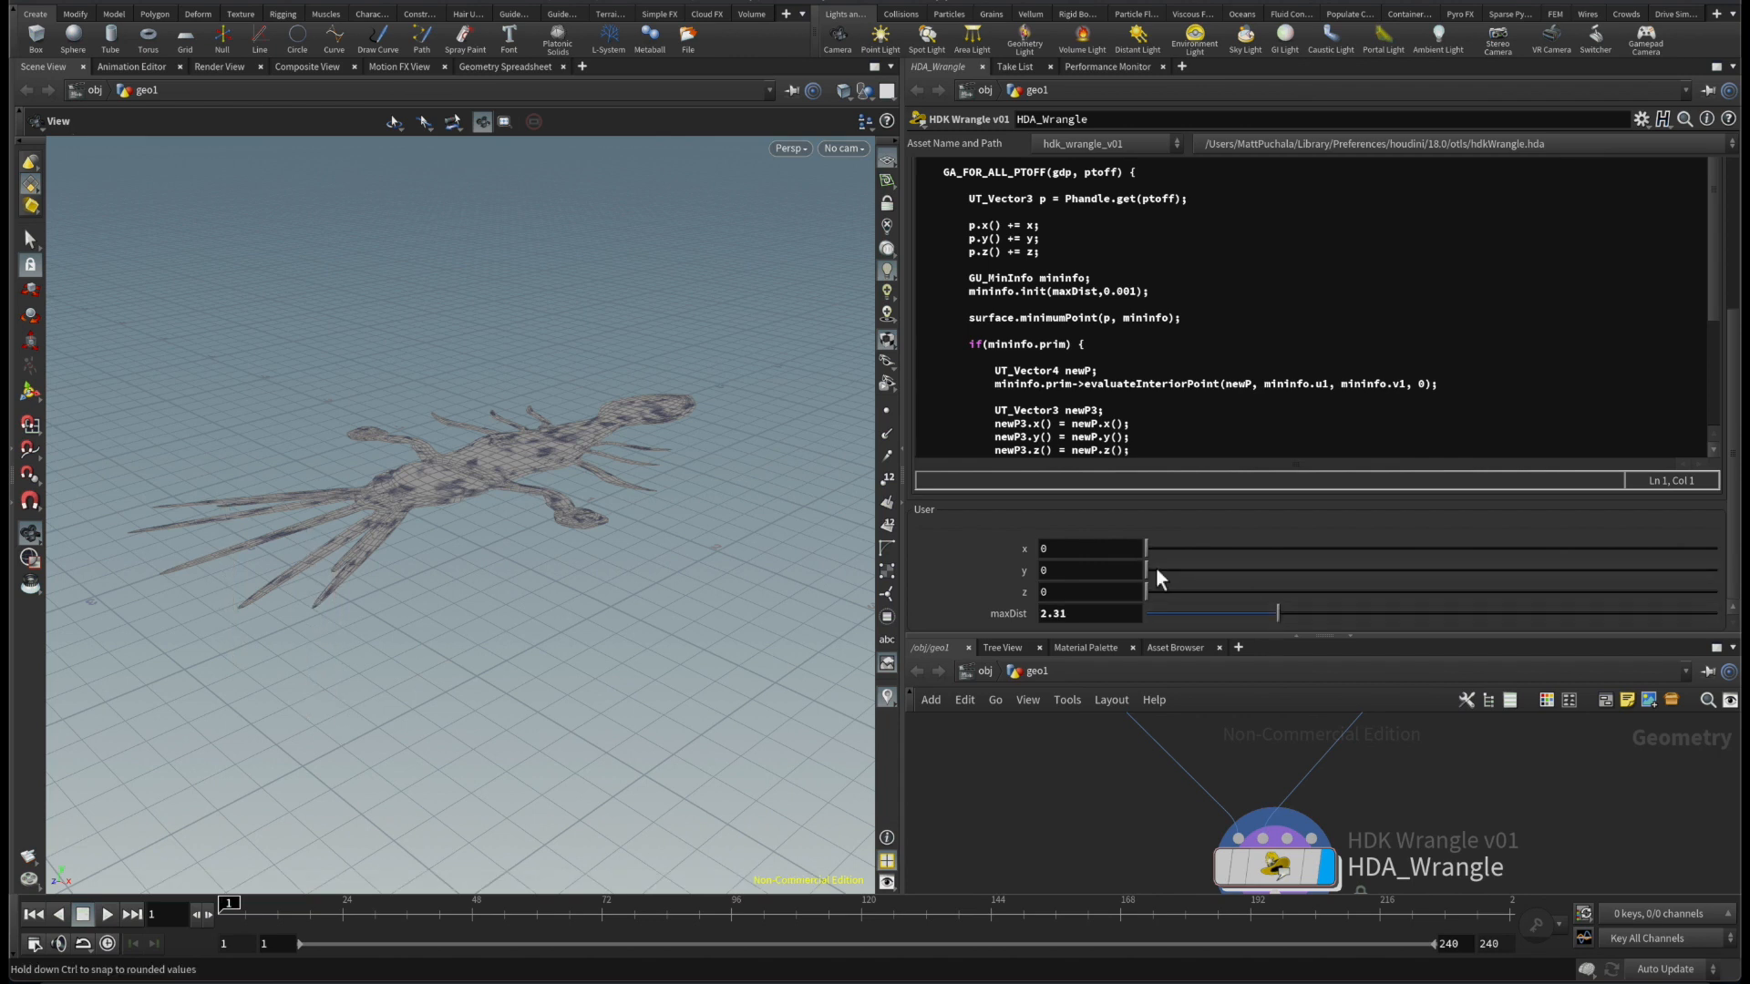
# Step: Try y offsets of 3.26, 0.58 and 1.19, then pull maxDist back down
pyautogui.moveTo(1145, 570); pyautogui.dragTo(1328, 571)
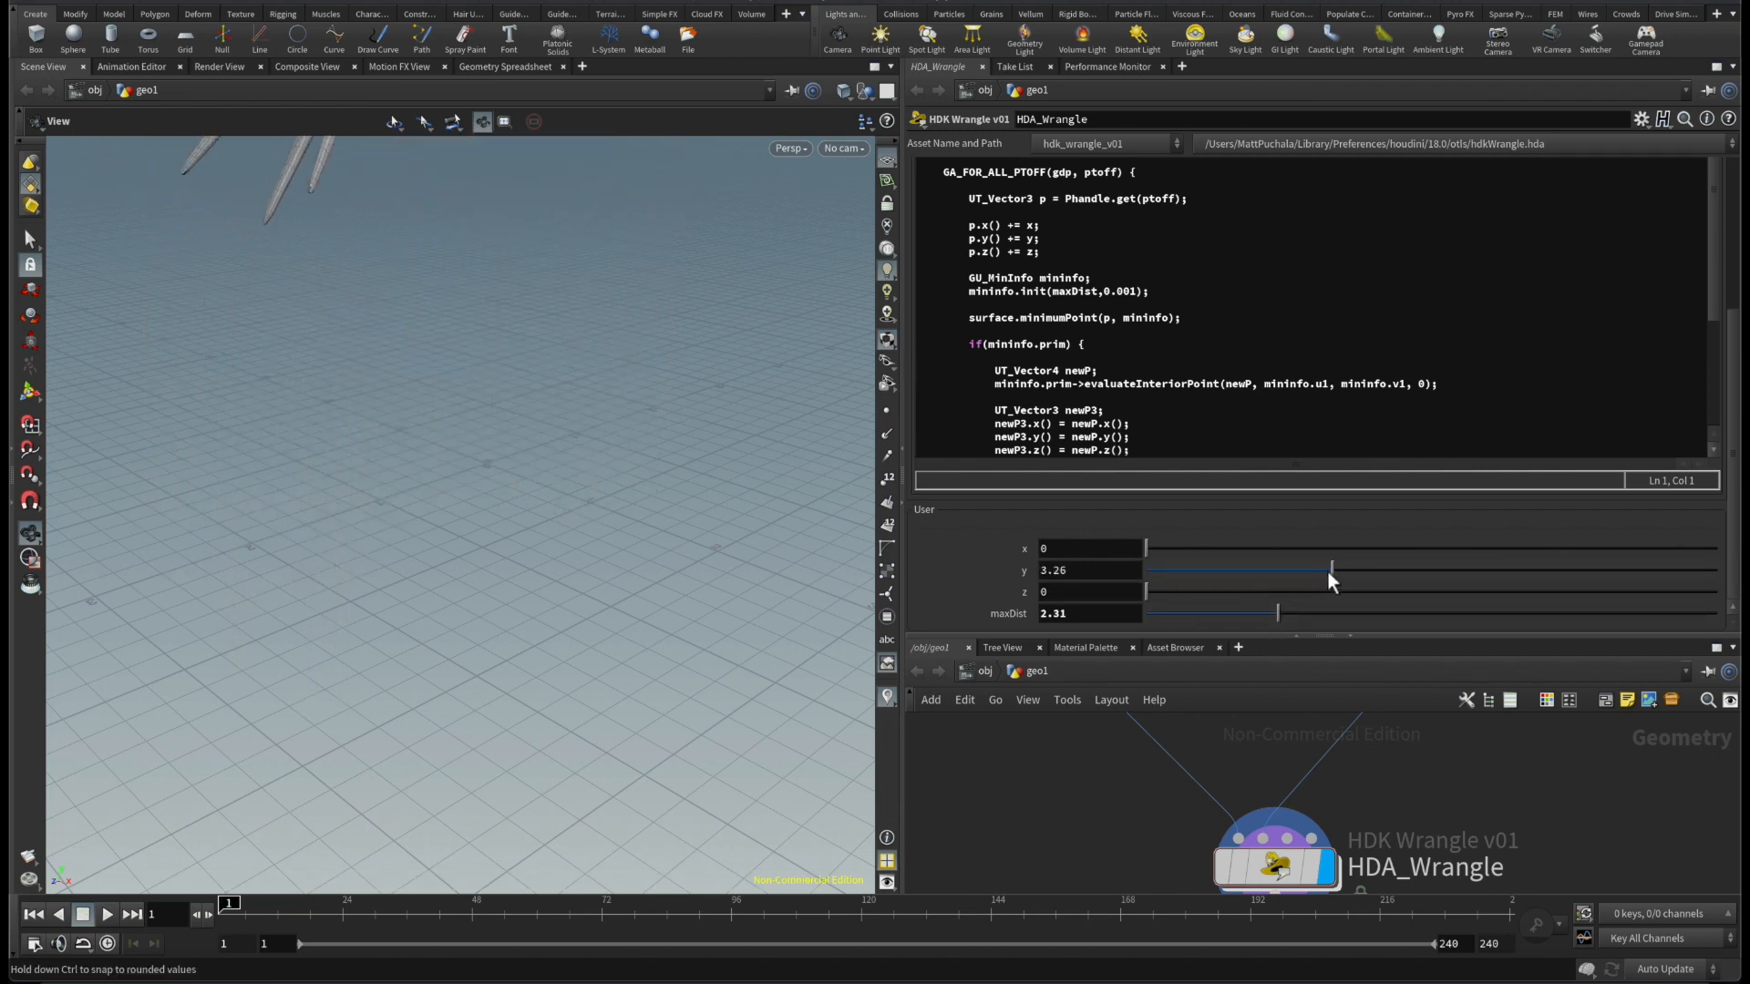
pyautogui.moveTo(1329, 571); pyautogui.dragTo(1174, 571)
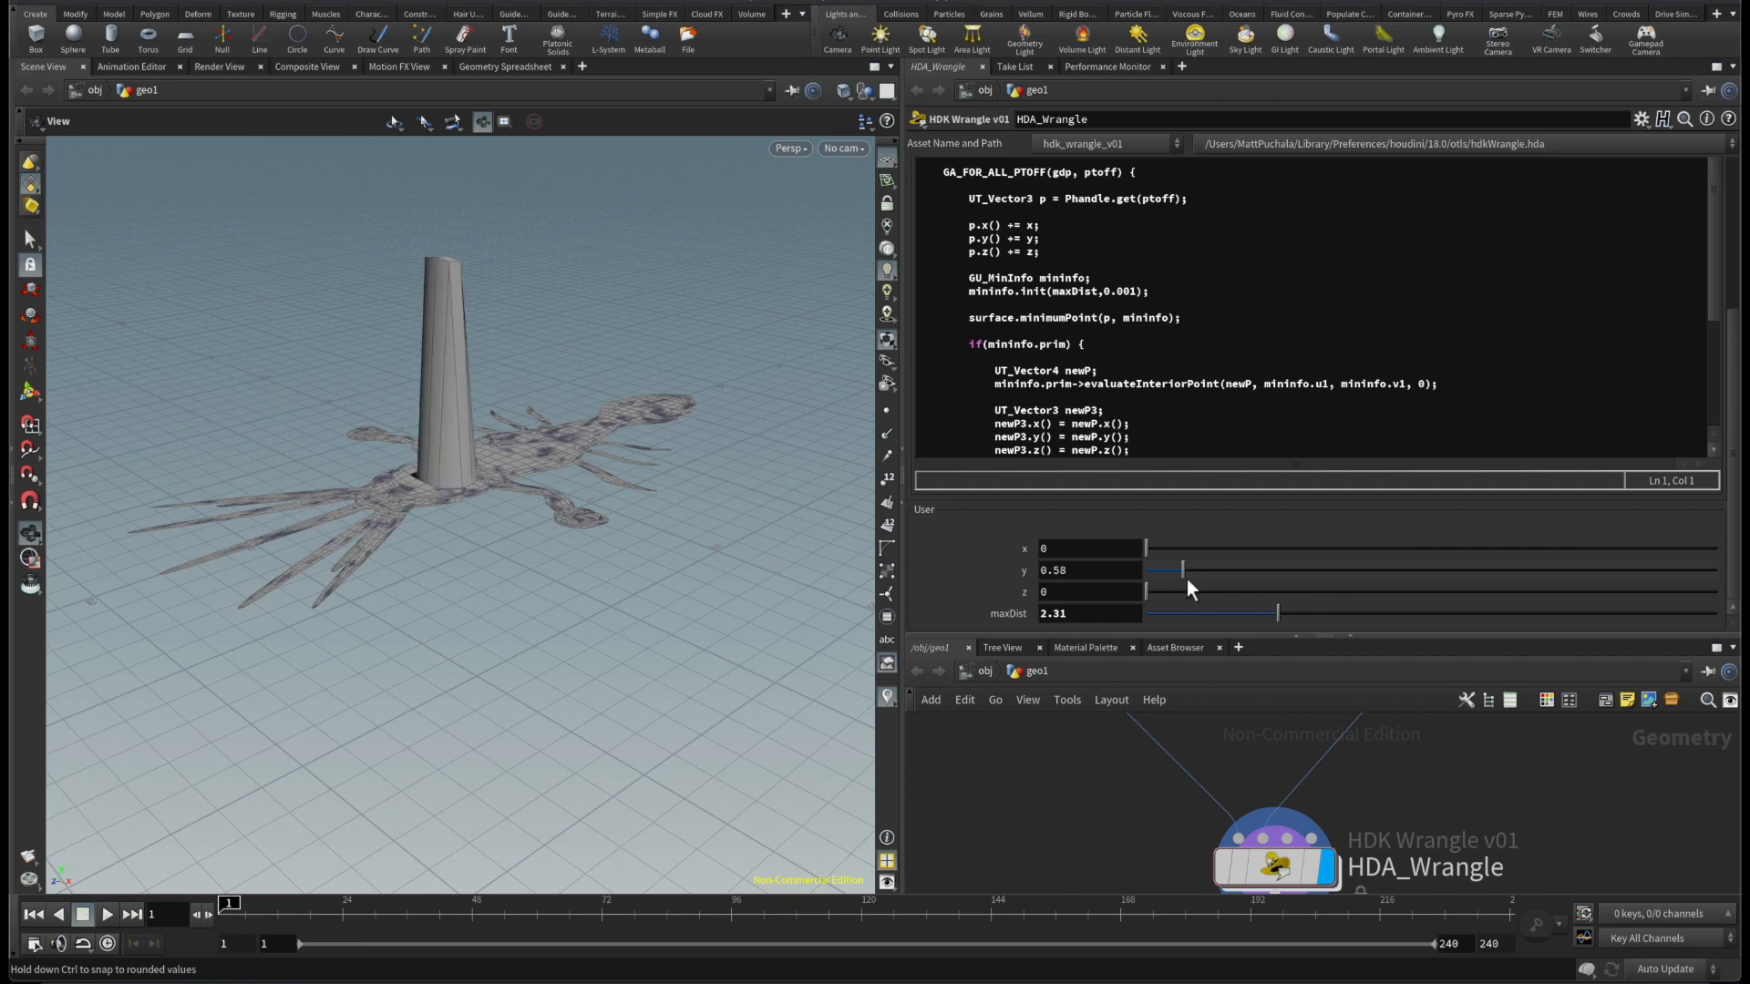
pyautogui.moveTo(1178, 570); pyautogui.dragTo(1216, 570)
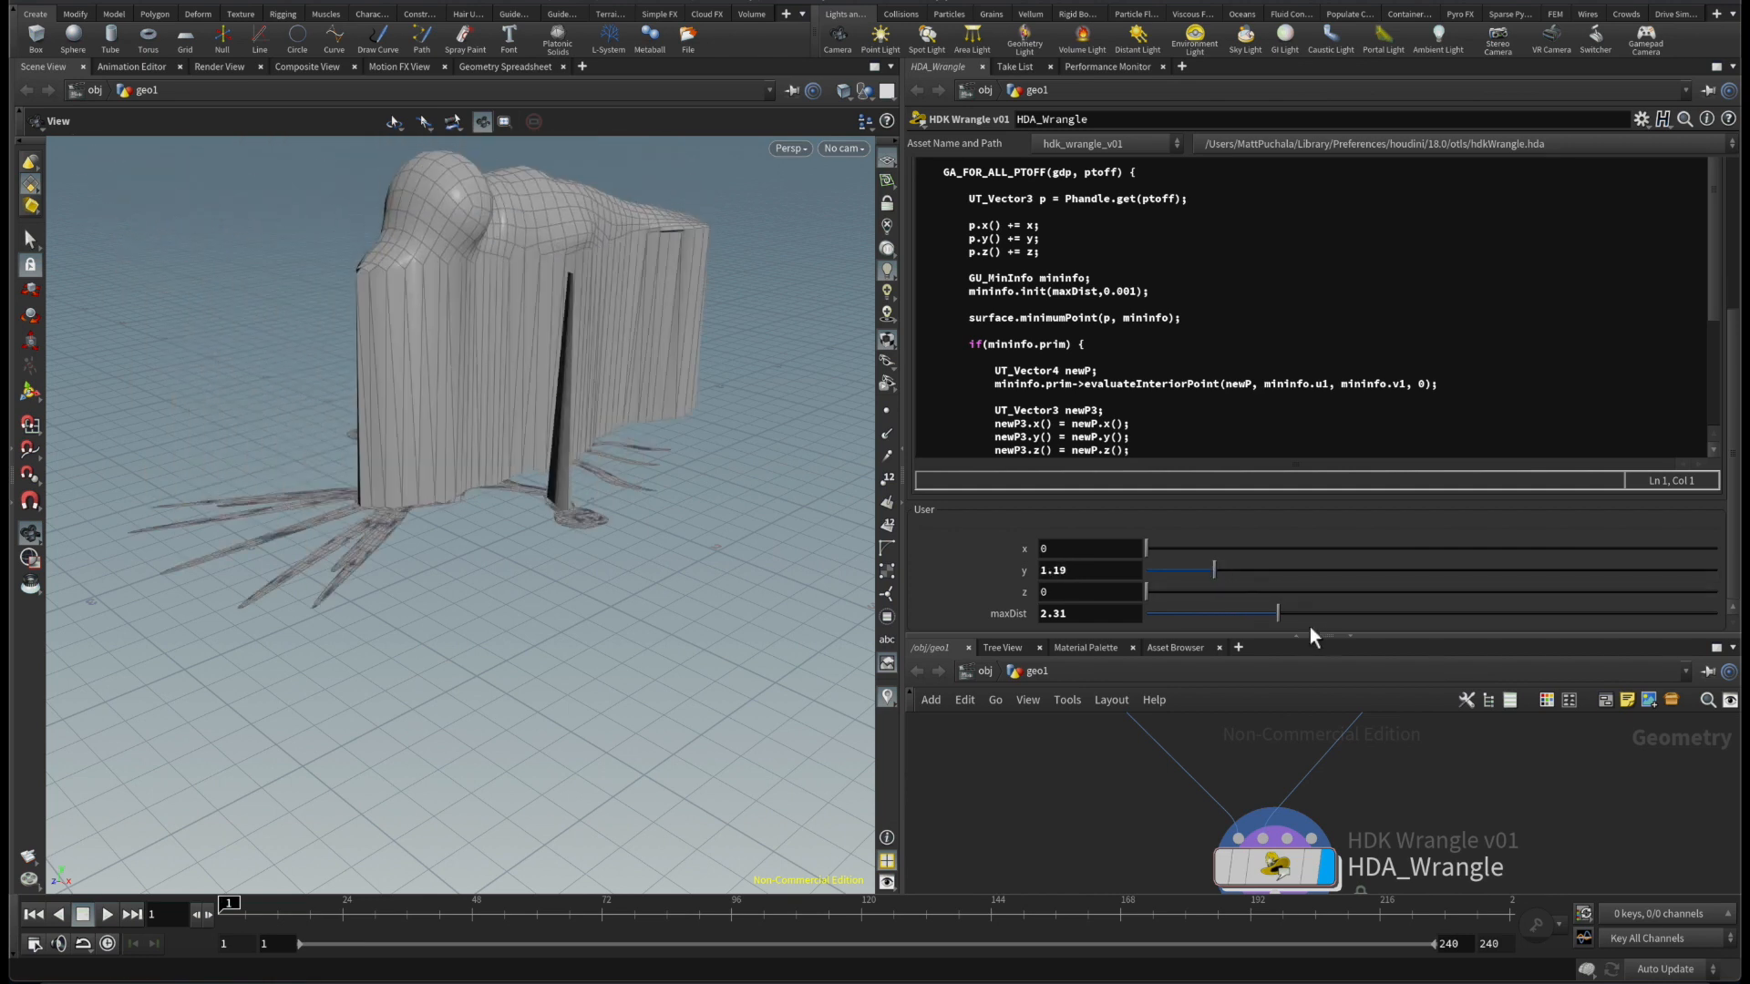
pyautogui.moveTo(1278, 612); pyautogui.dragTo(1145, 613)
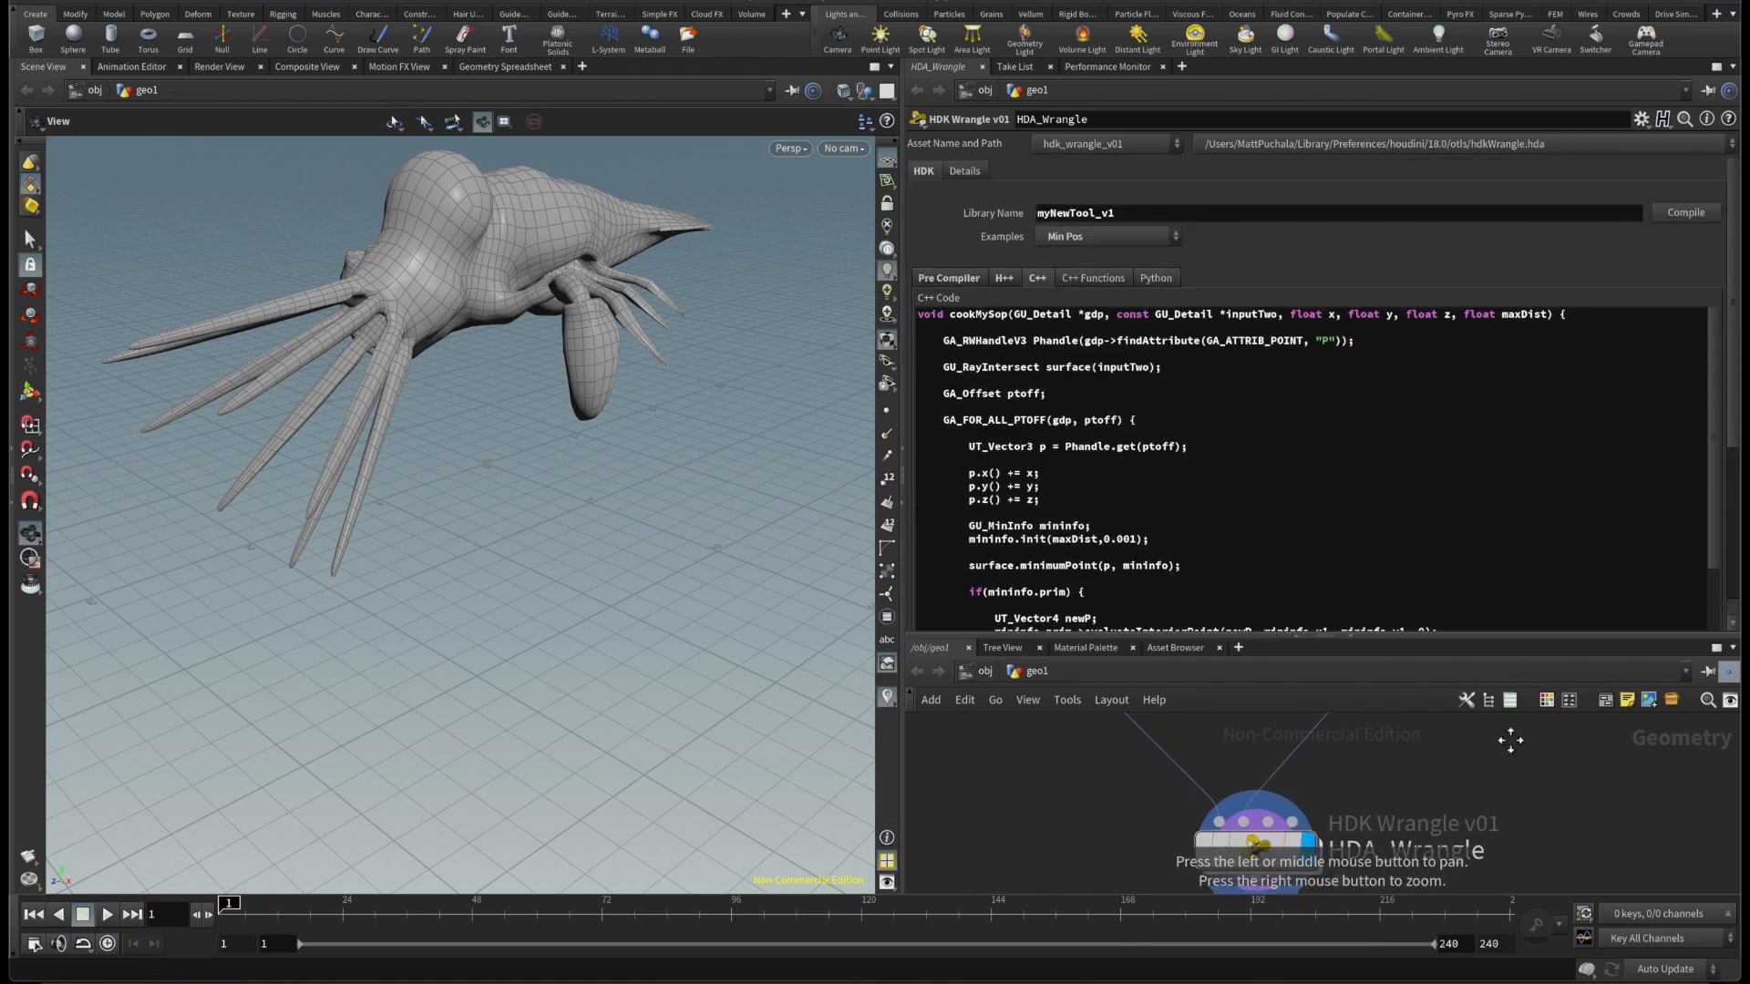
# Step: Browse the Examples list, then reload the Default example and its Pre Compiler code
pyautogui.click(1109, 235)
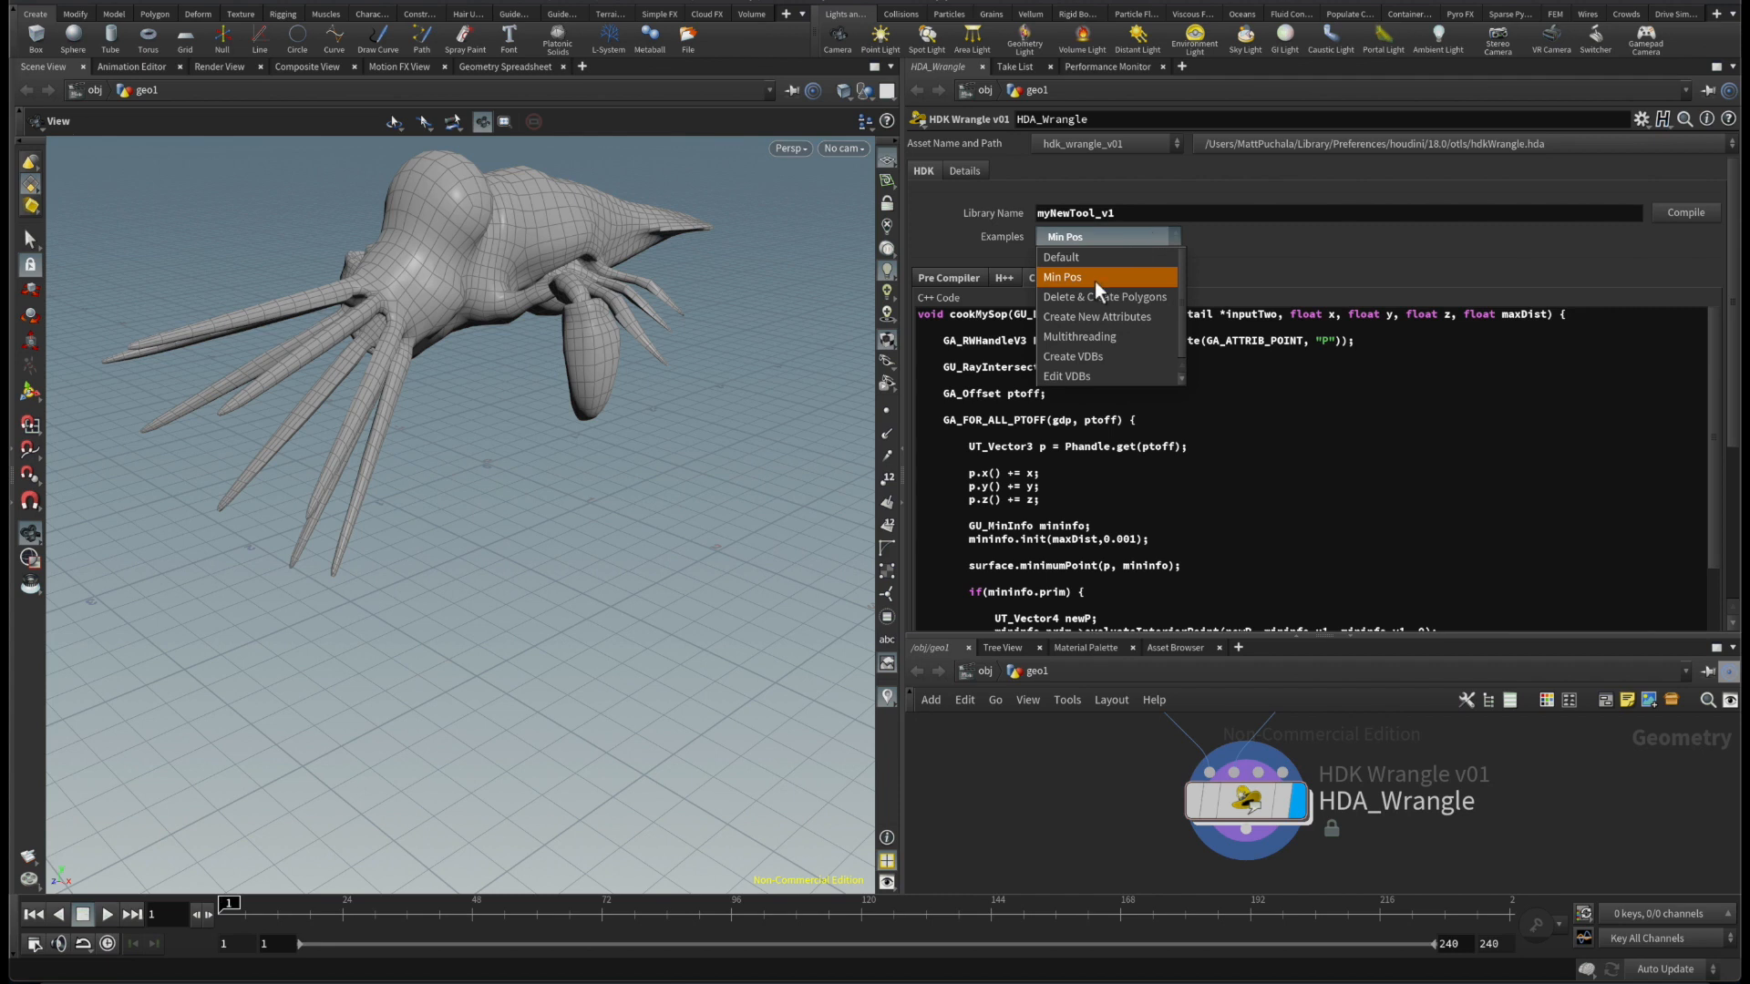
pyautogui.moveTo(1125, 328)
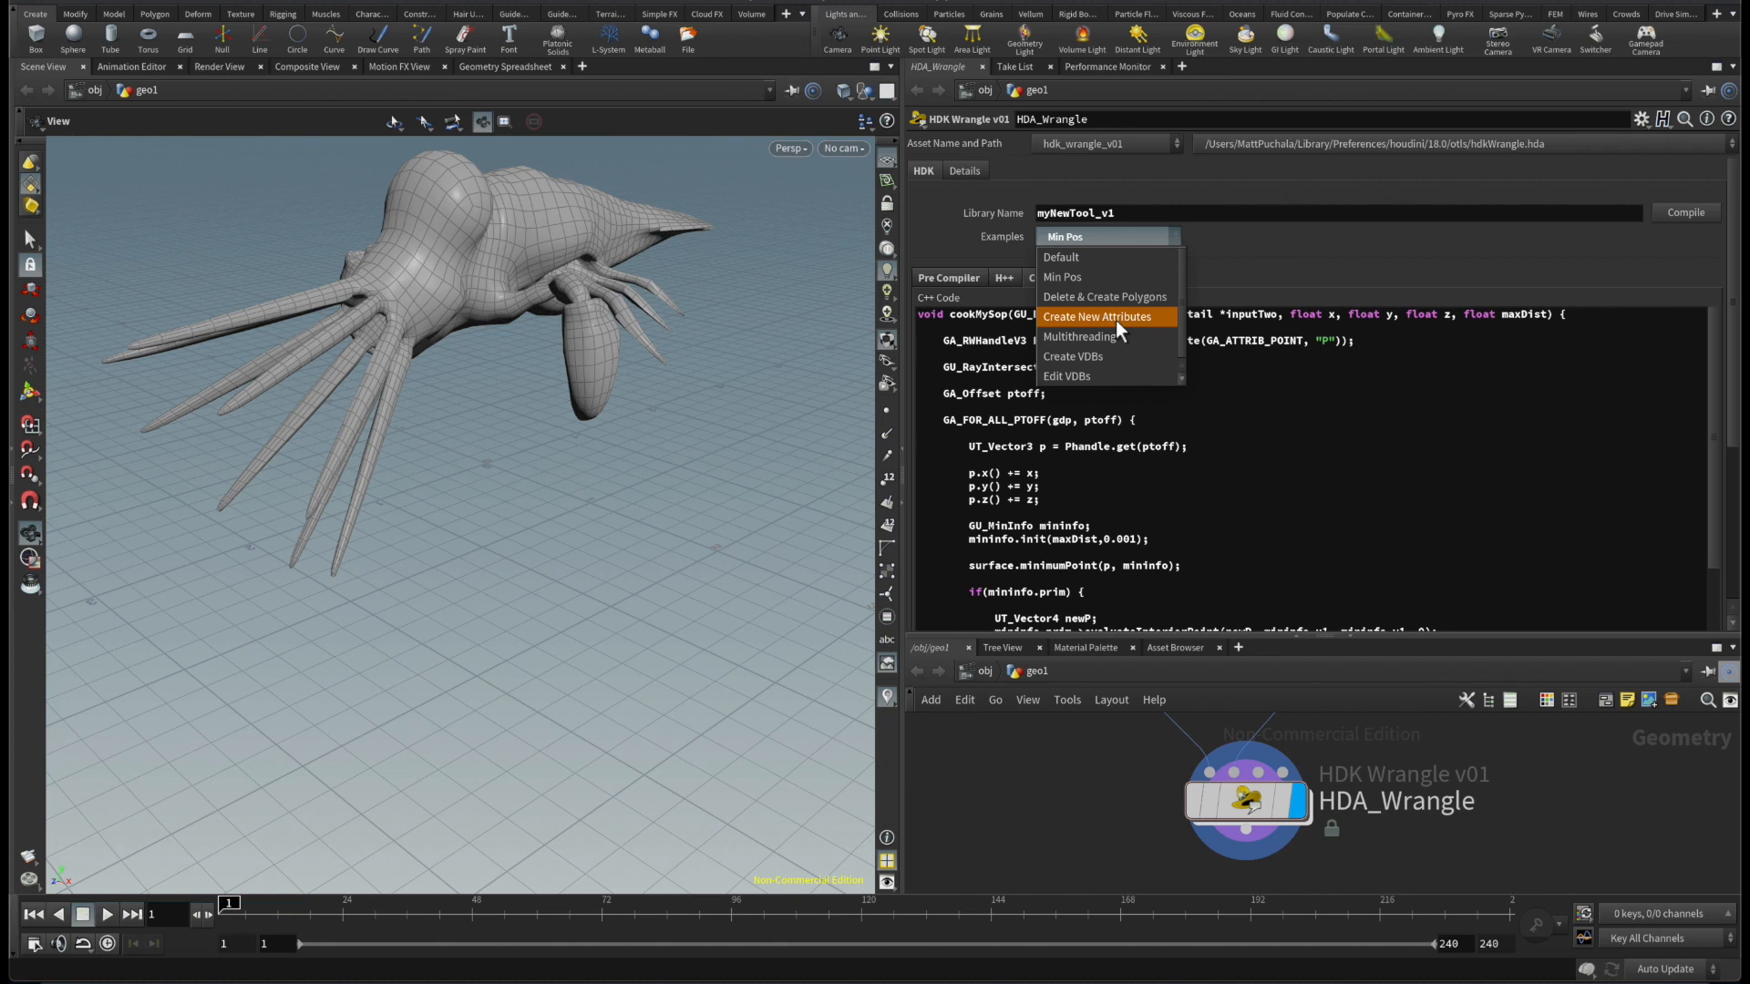
pyautogui.moveTo(1123, 343)
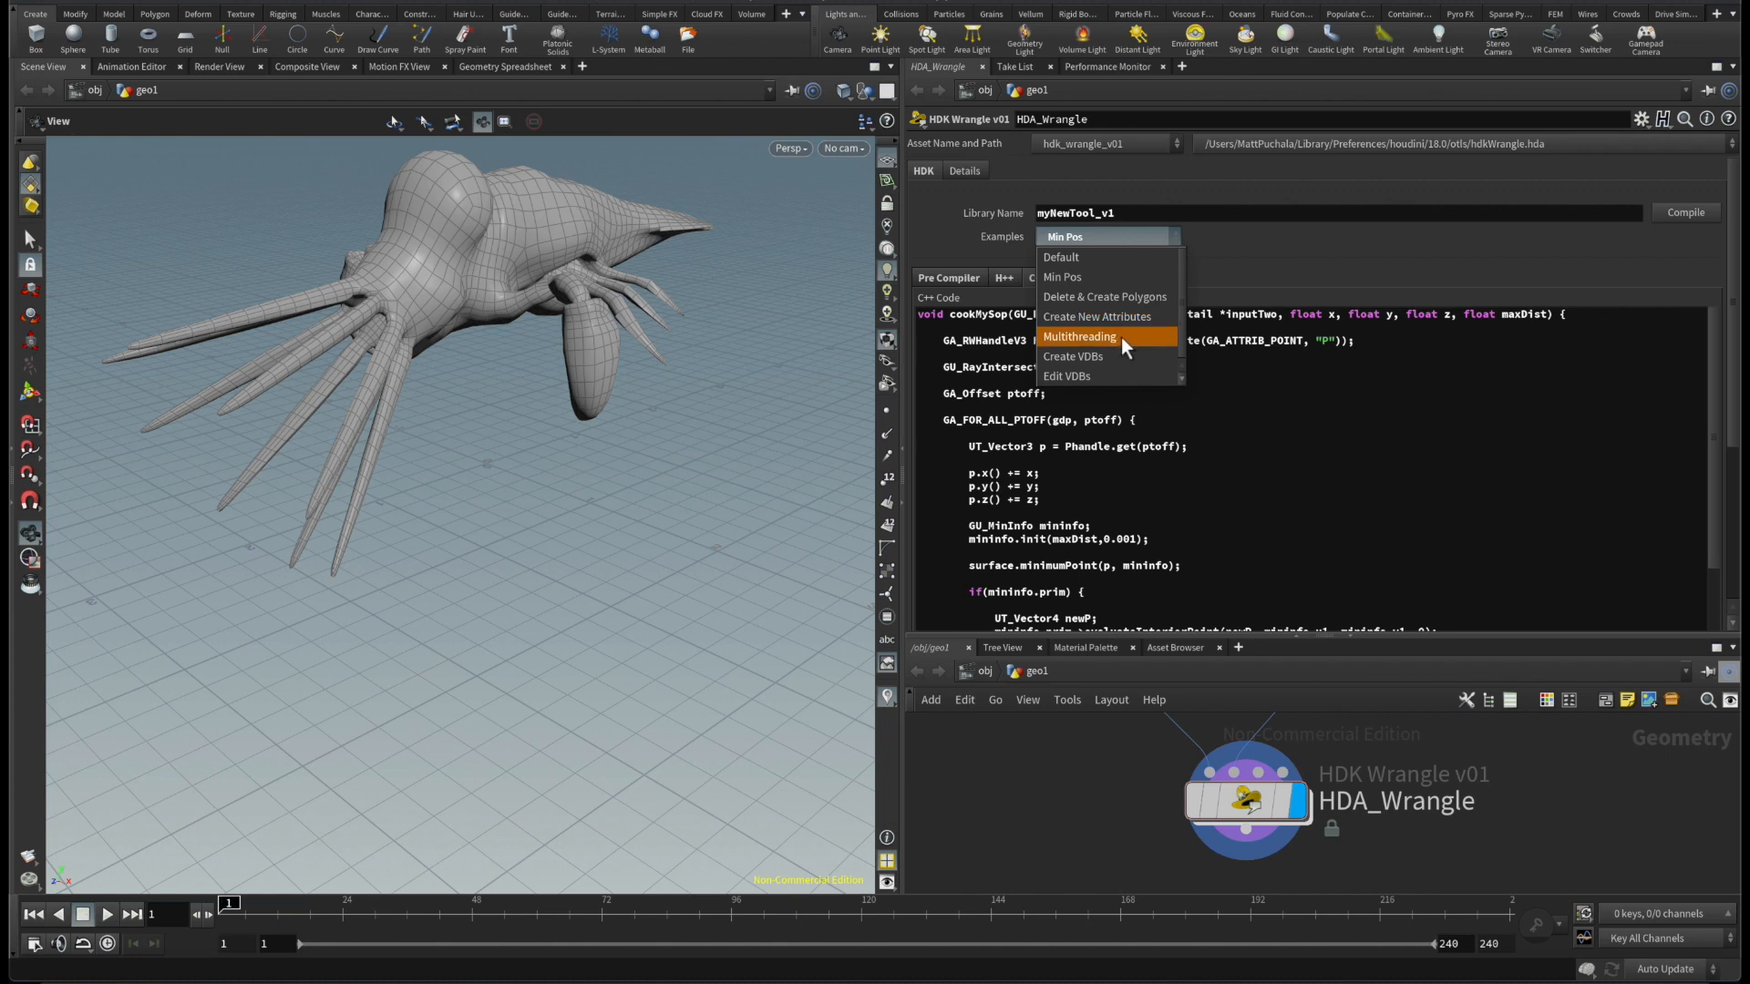
pyautogui.moveTo(1098, 317)
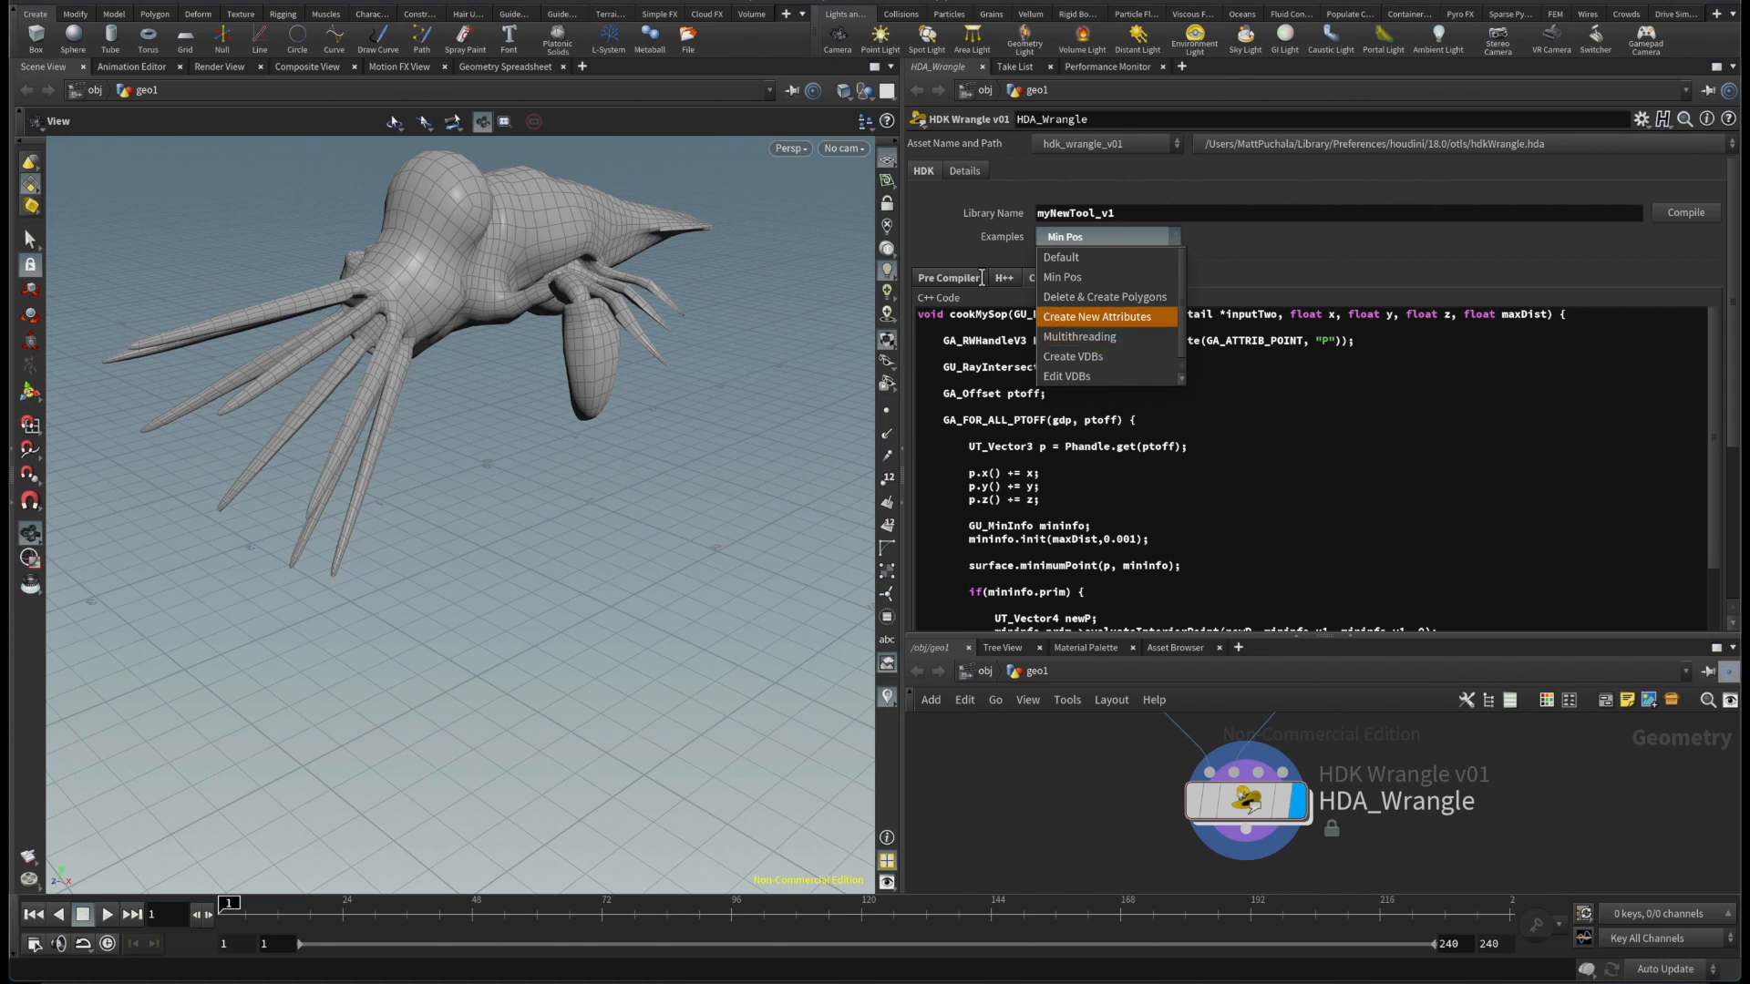
pyautogui.click(1063, 277)
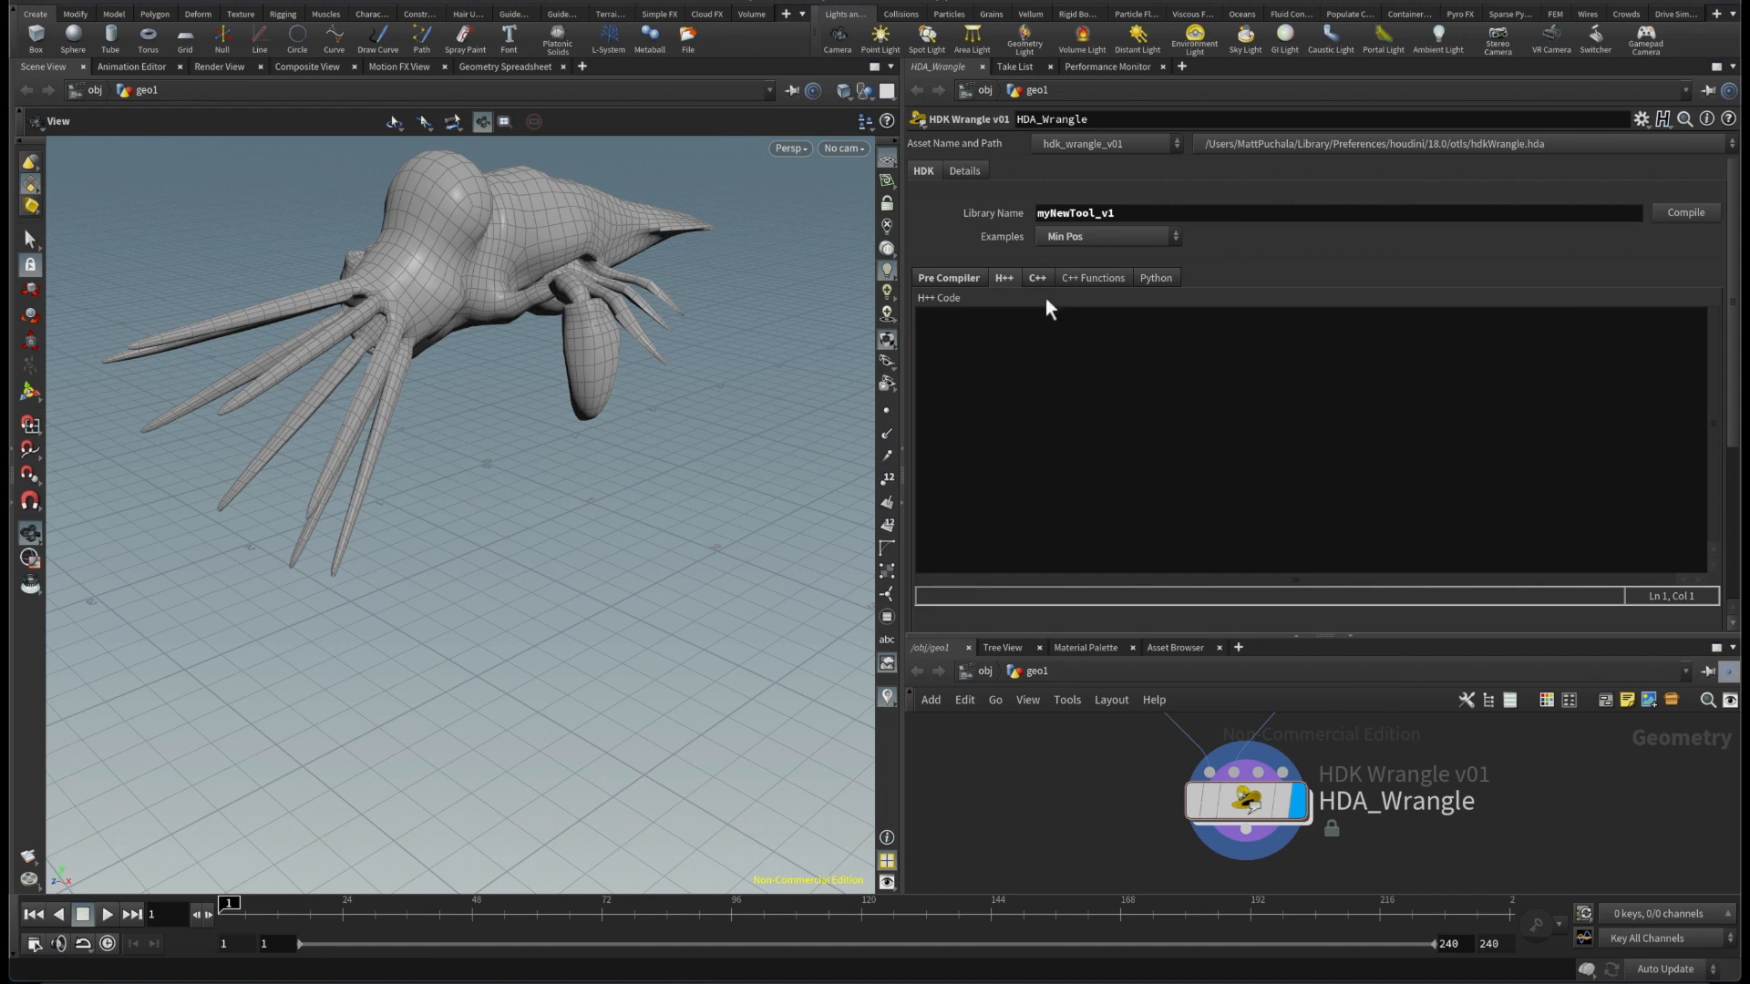
pyautogui.click(1109, 235)
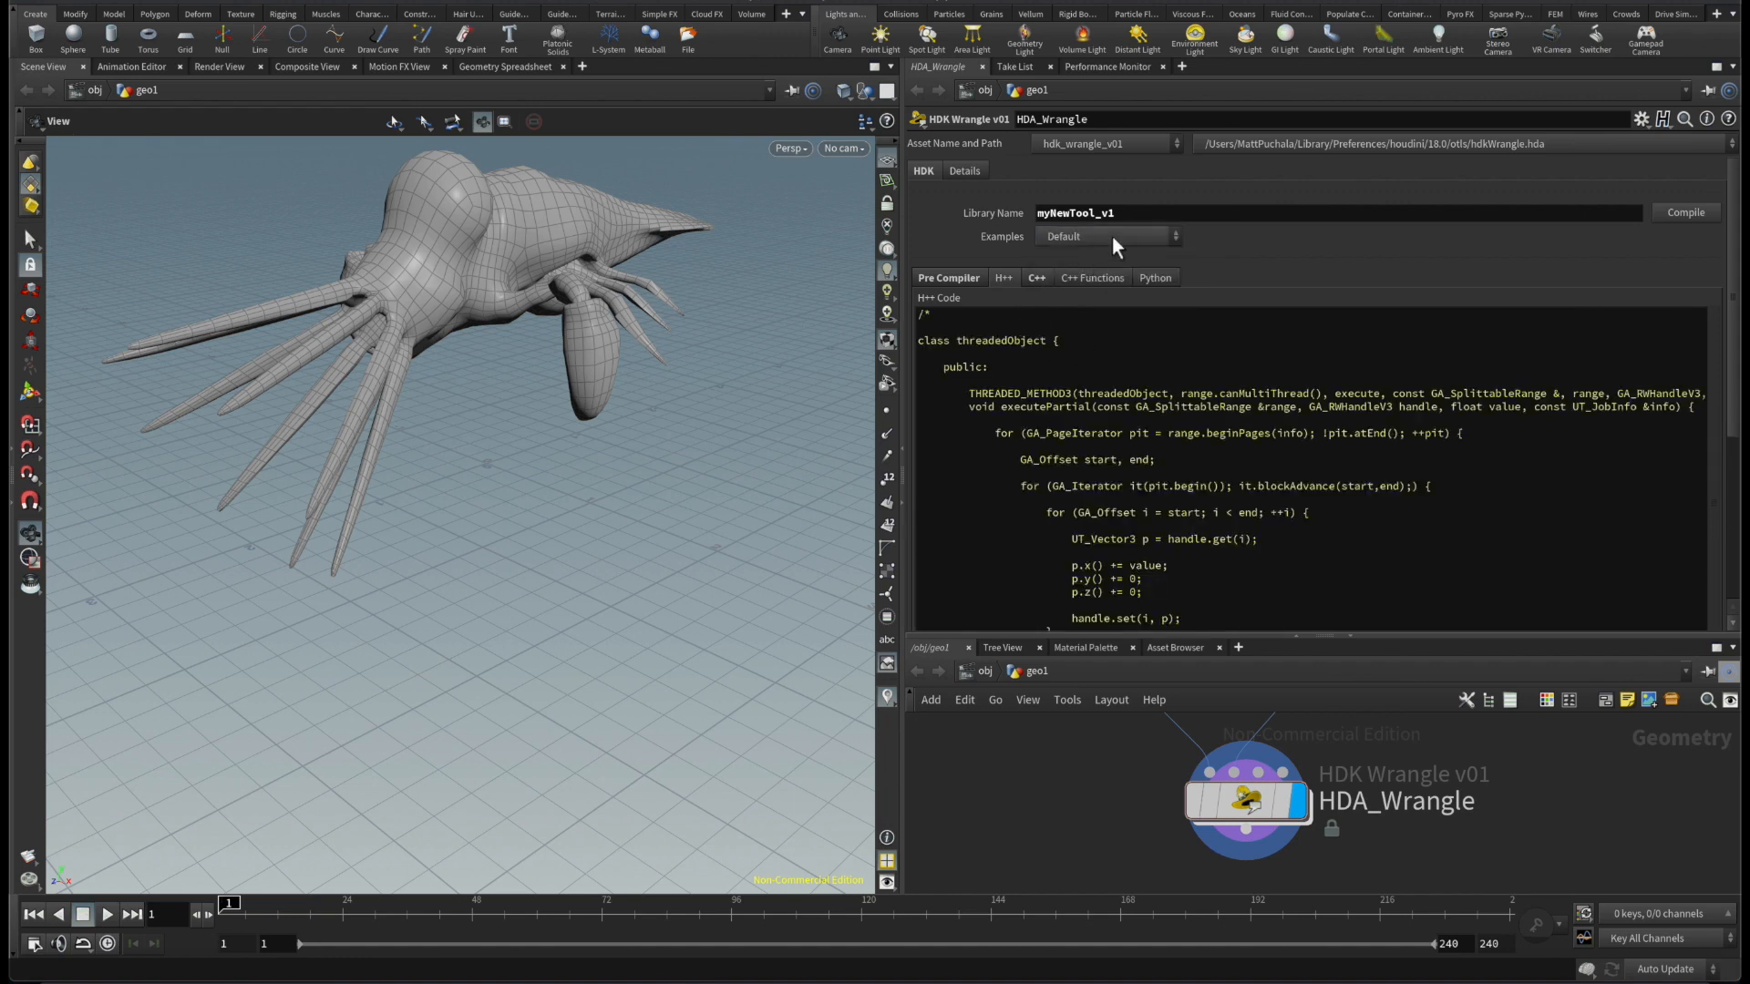
pyautogui.click(1108, 235)
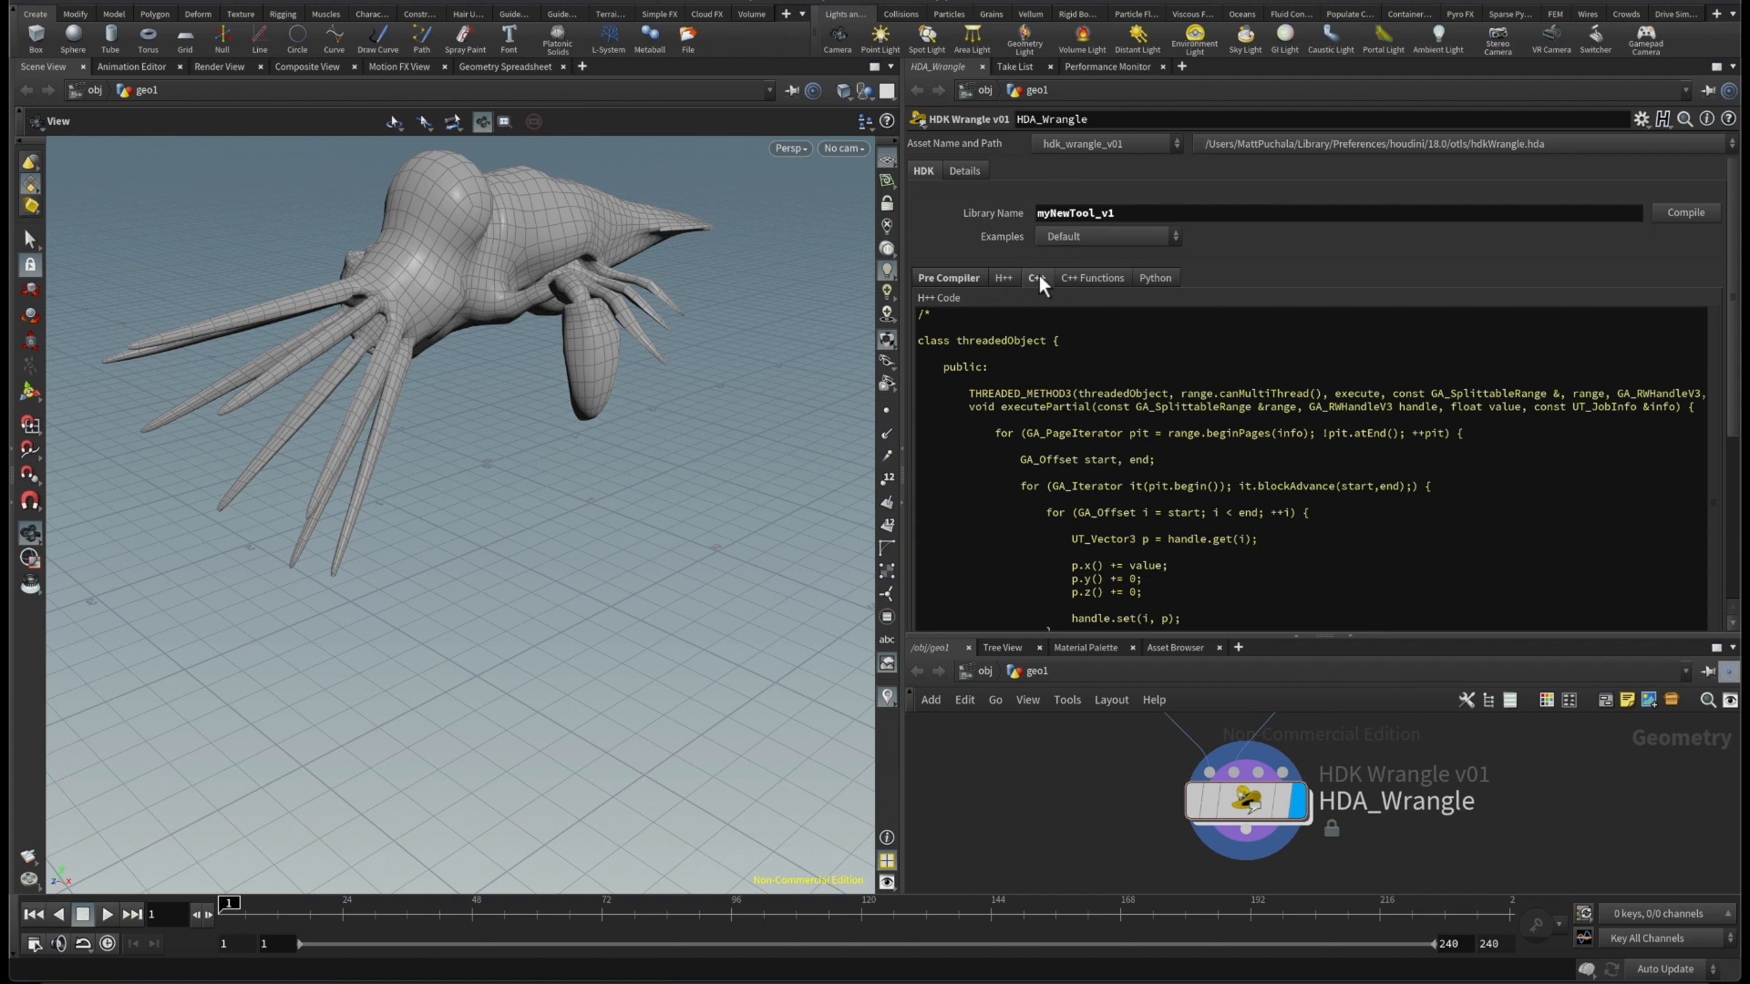
# Step: Show the Default example's C++ cookMySop that offsets every point by x, y, z
pyautogui.click(1035, 277)
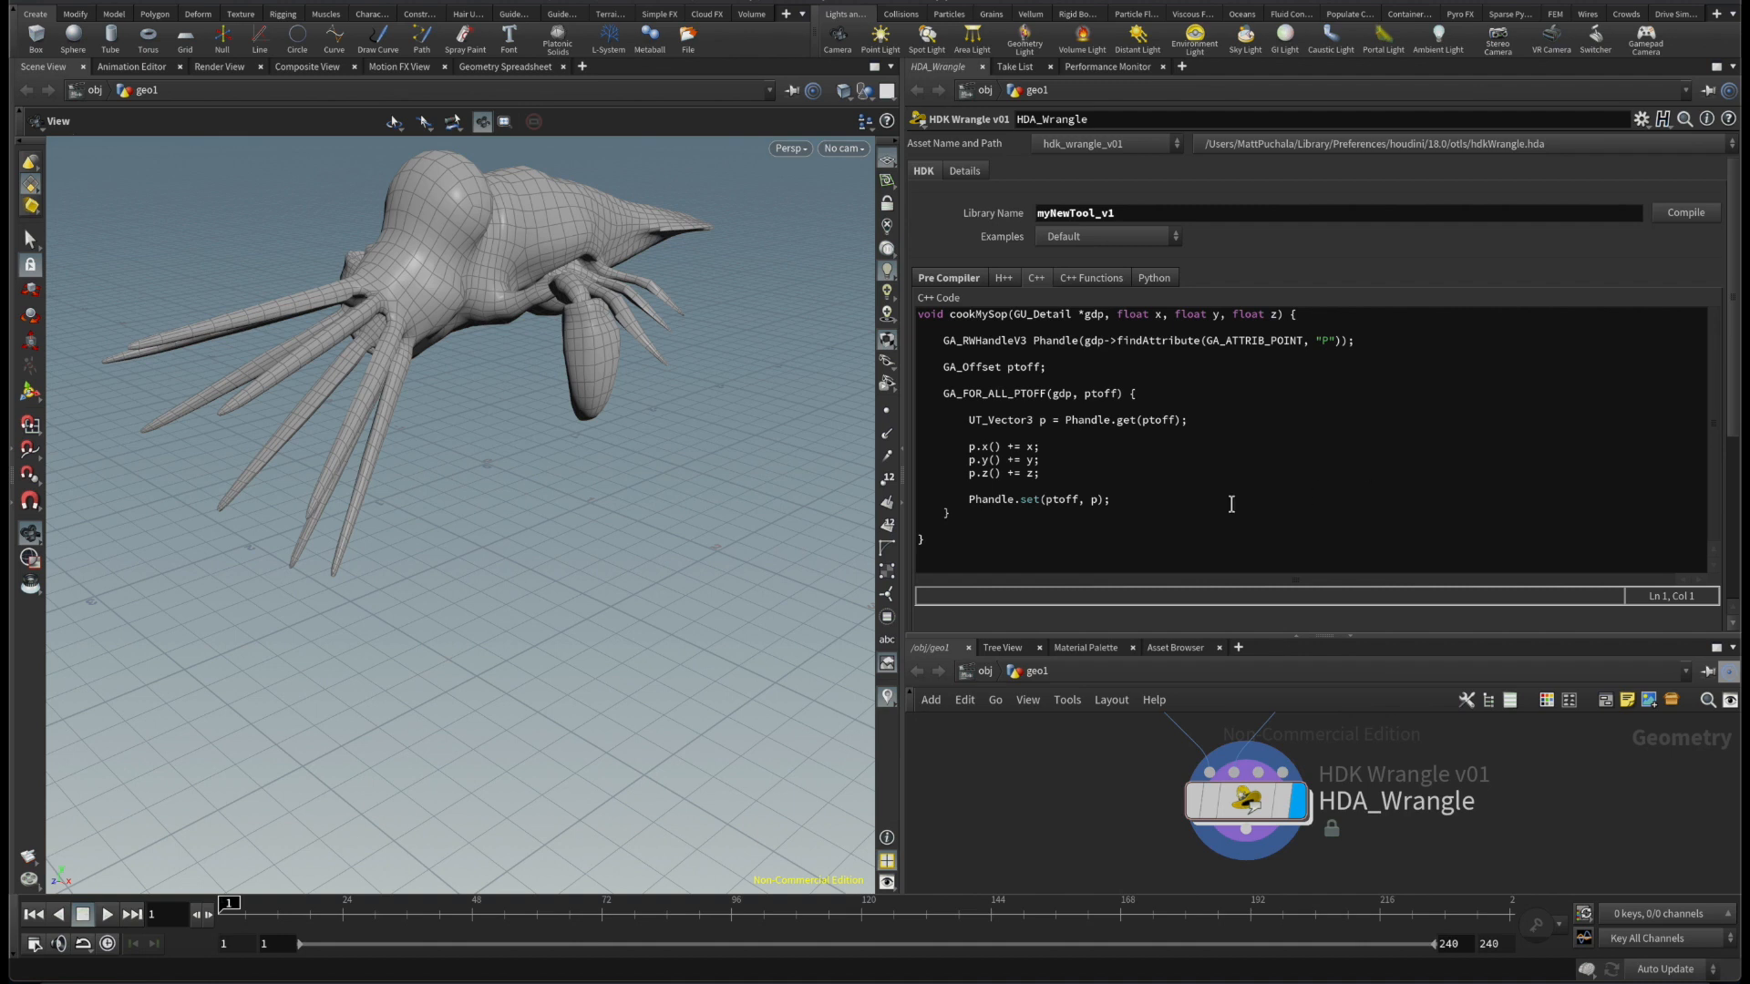
pyautogui.moveTo(1269, 420)
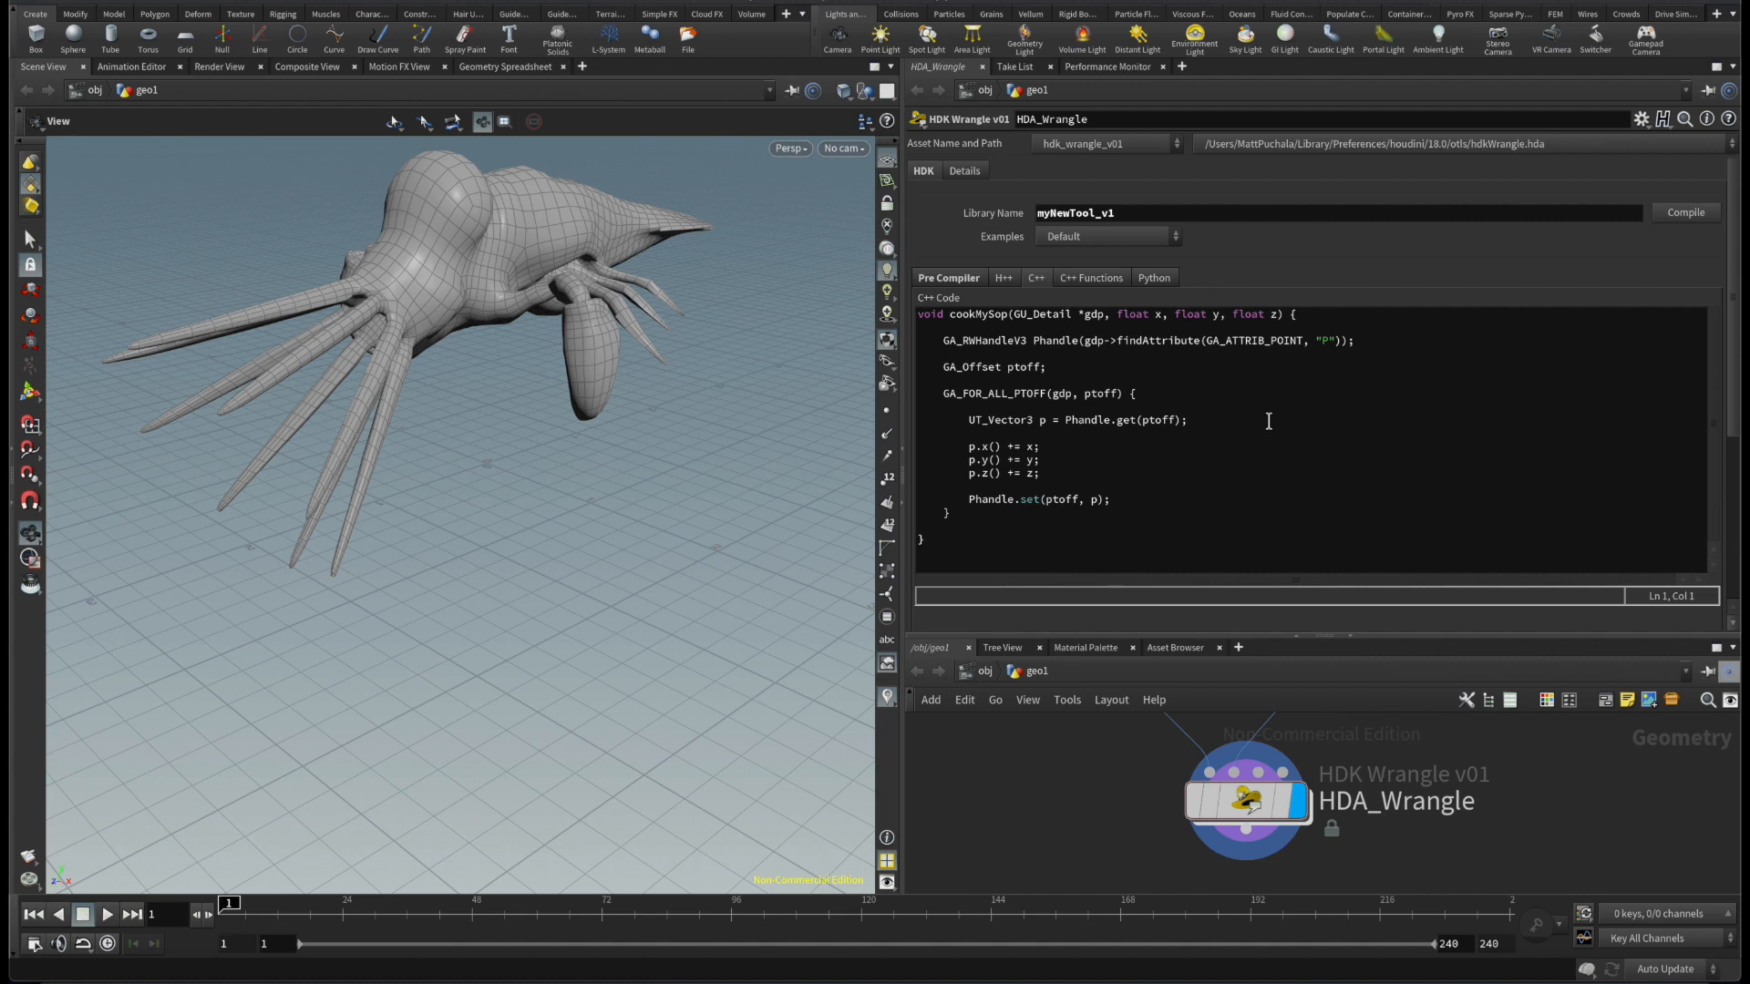
pyautogui.moveTo(1254, 842)
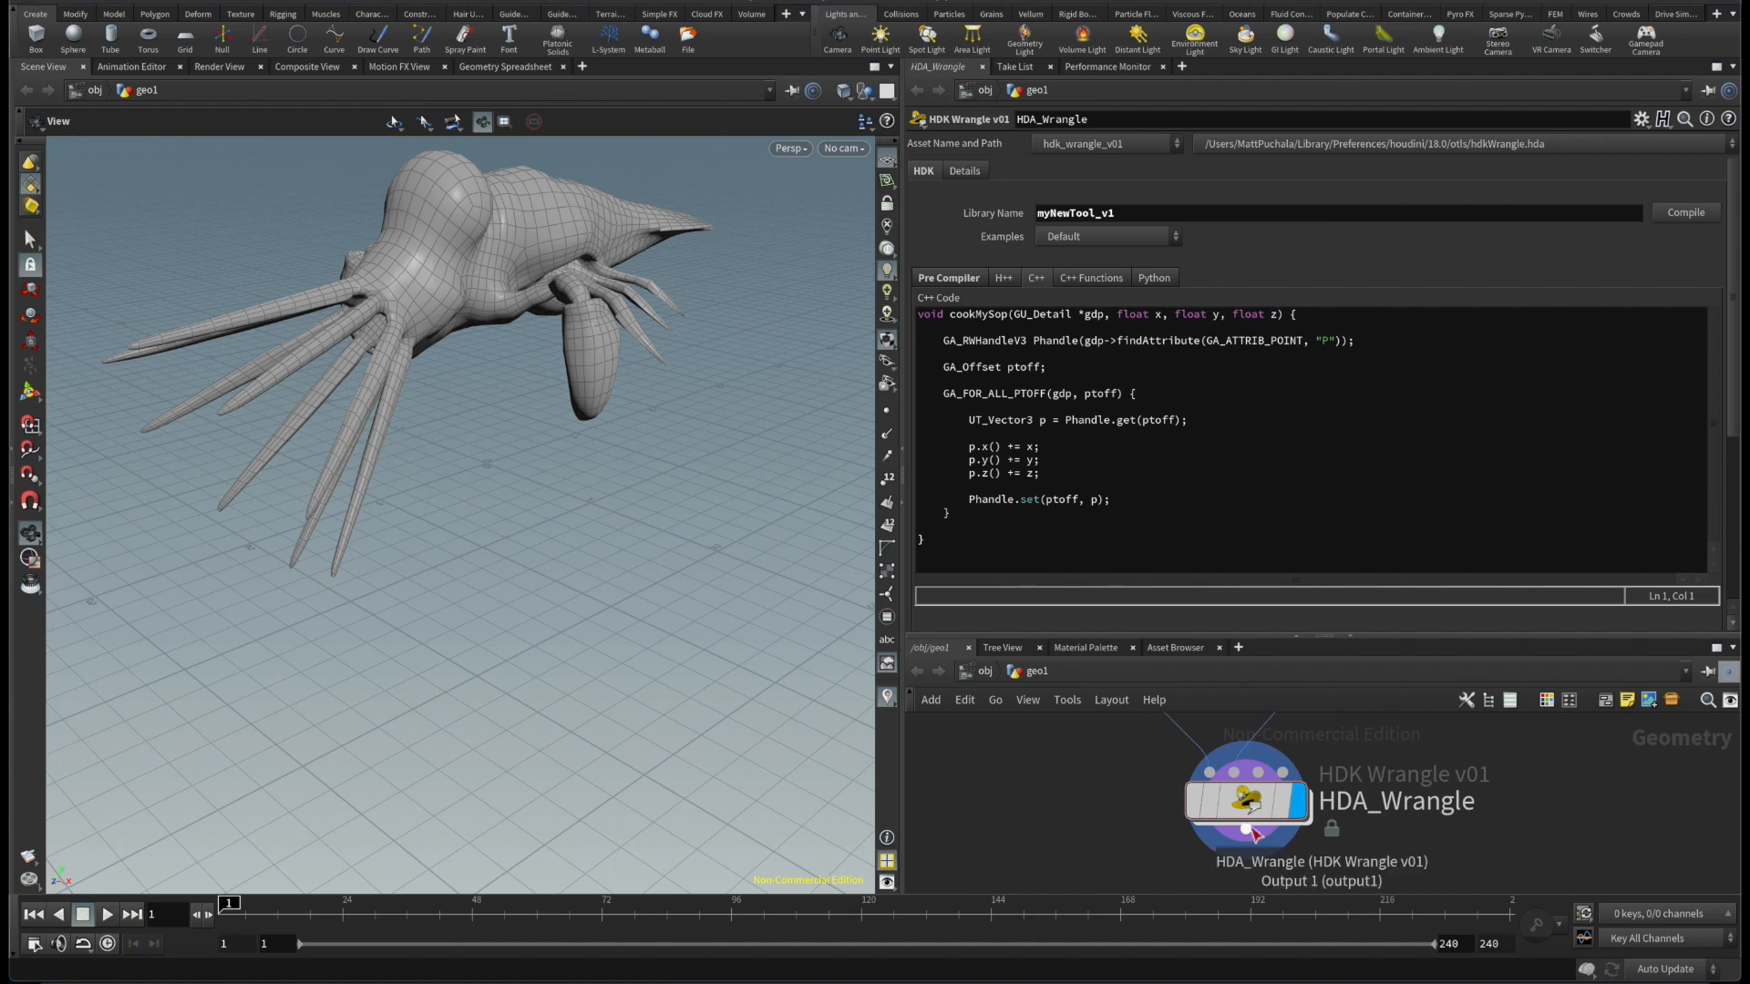
pyautogui.moveTo(1249, 827)
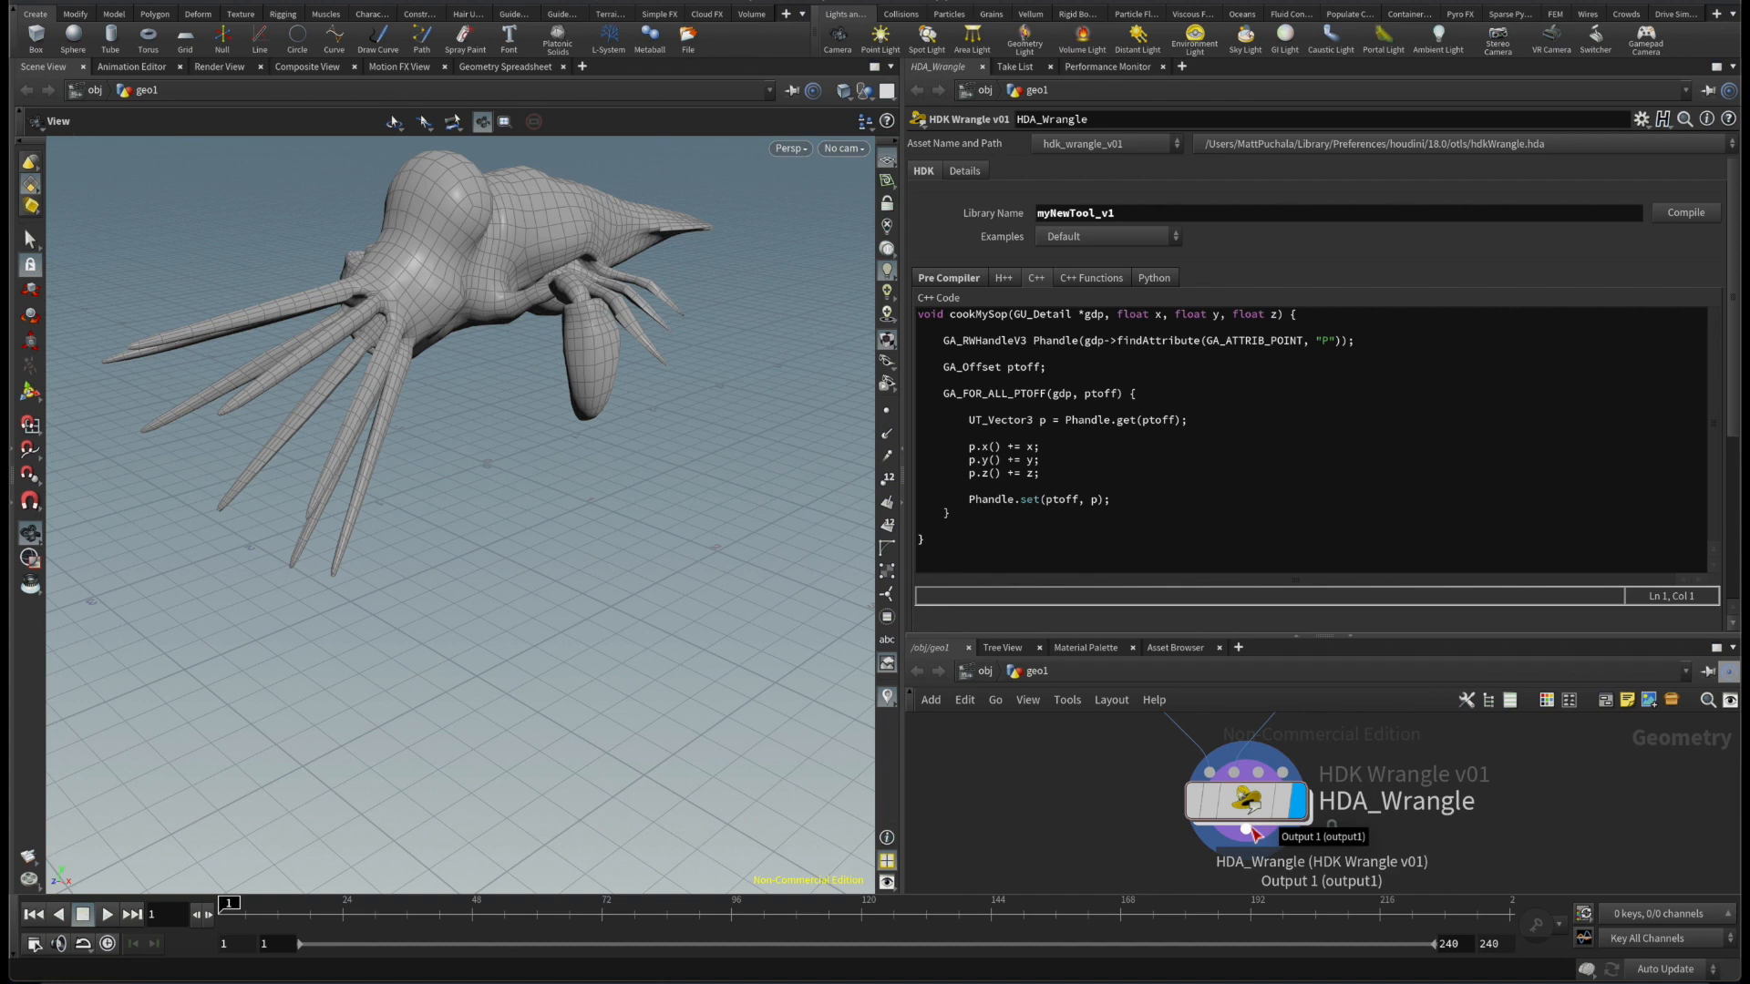